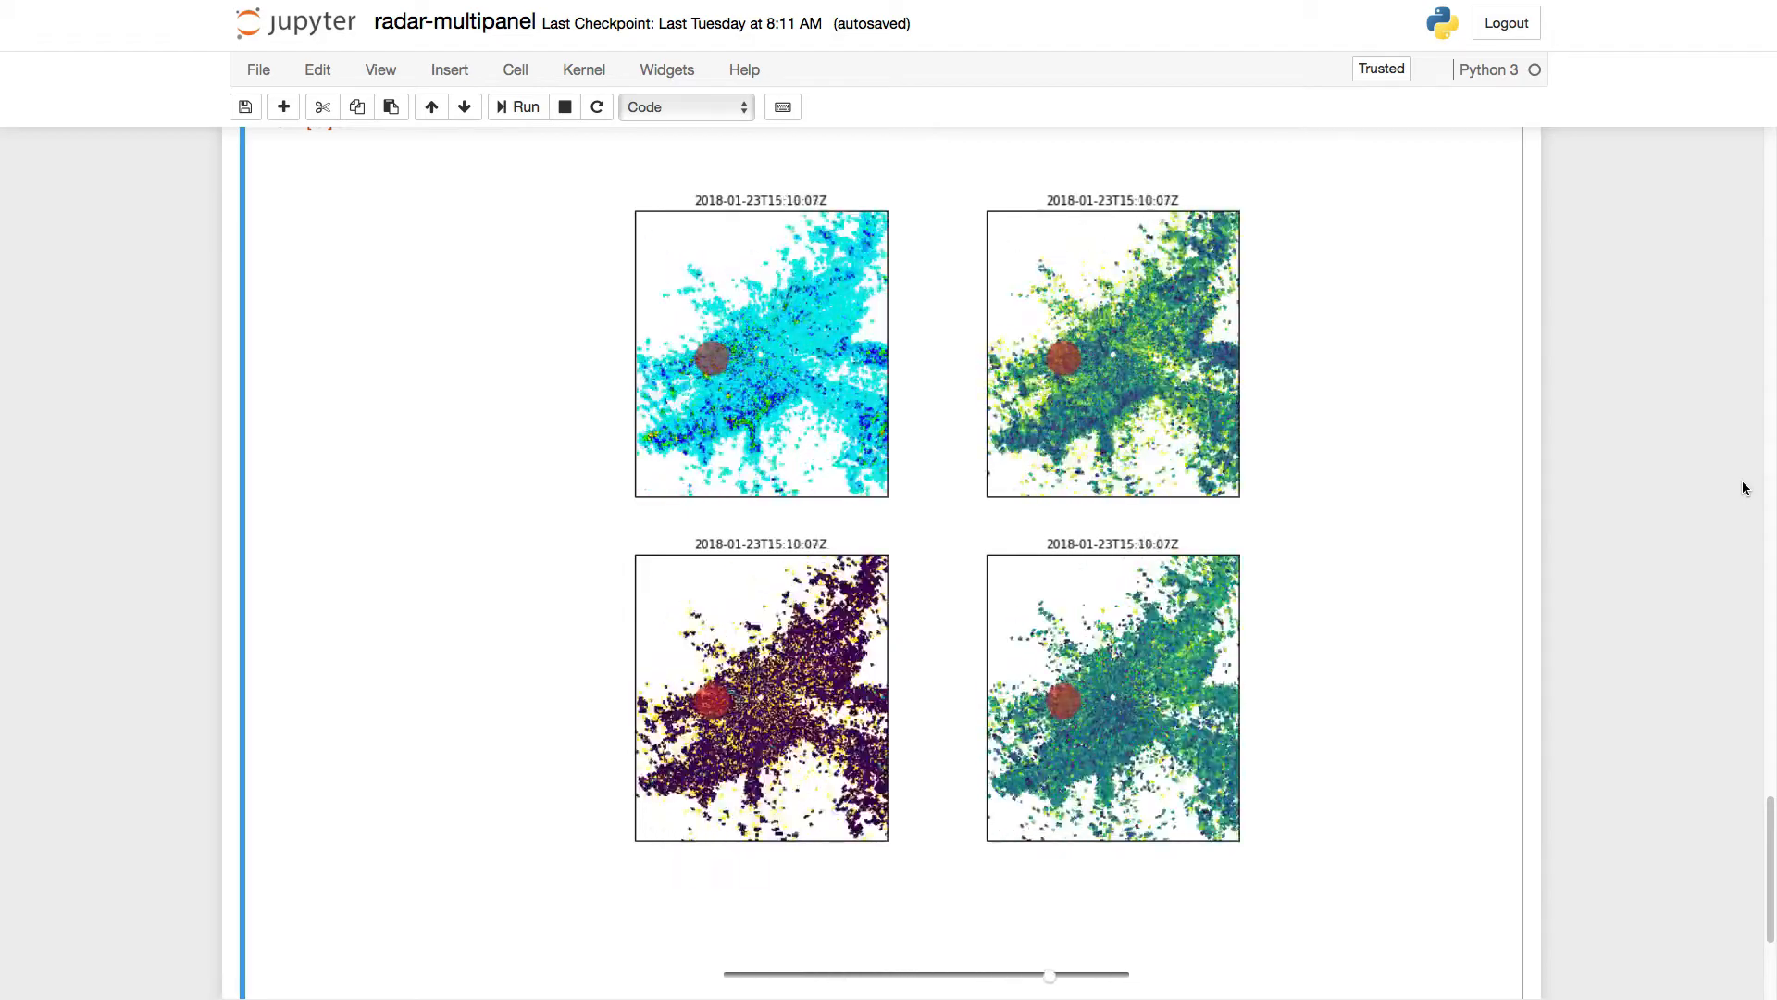
Scrub the radar animation slider back and forth, ending on the 2018-01-23T14:24:59Z scan.
left_click_drag(1049, 975, 907, 975)
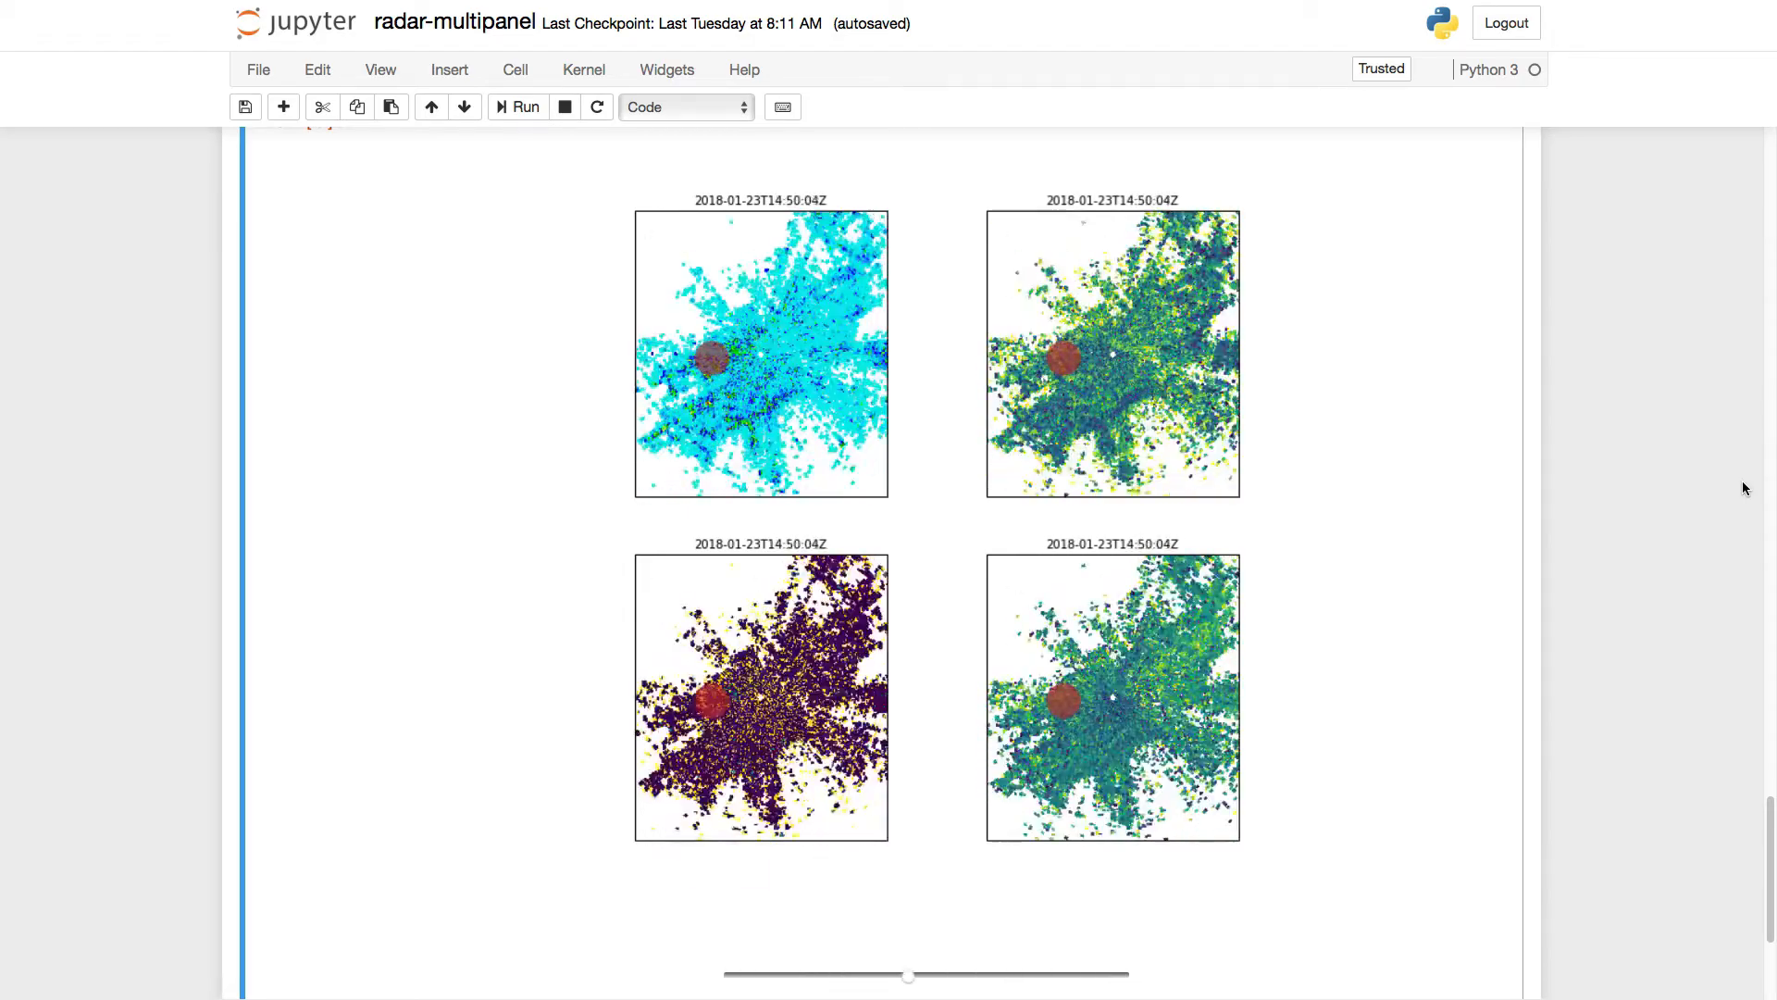
left_click_drag(907, 975, 766, 975)
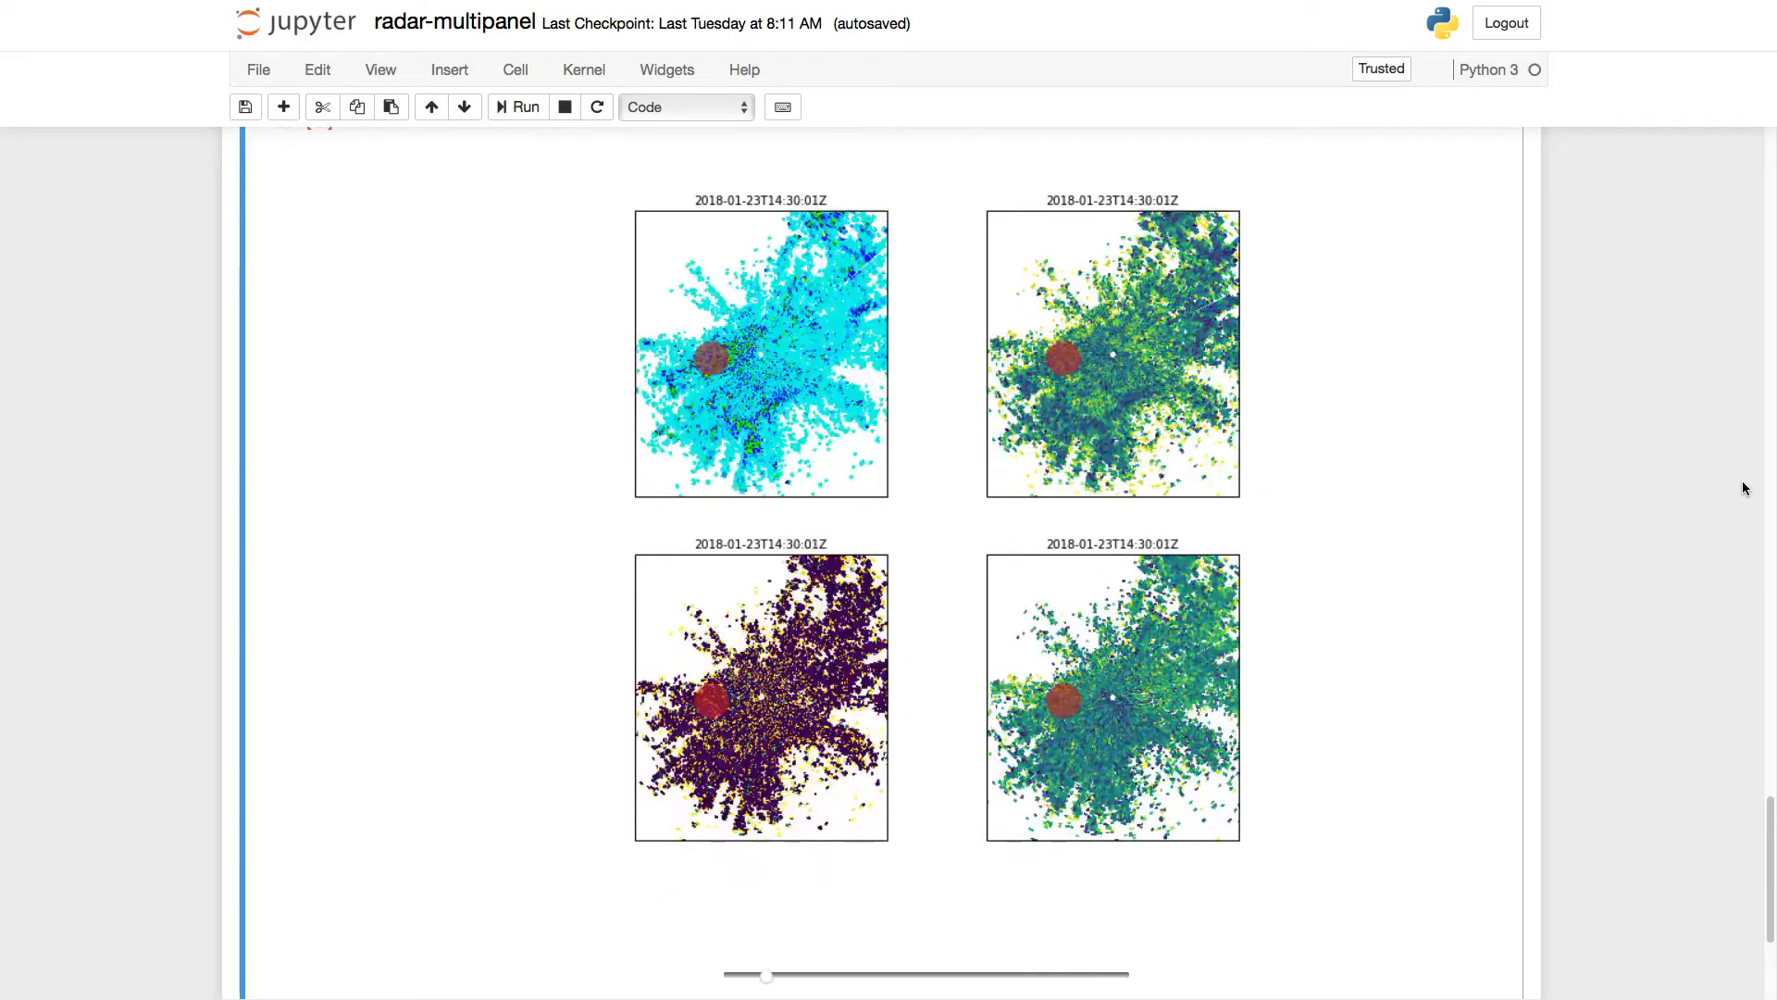
left_click_drag(767, 975, 1047, 975)
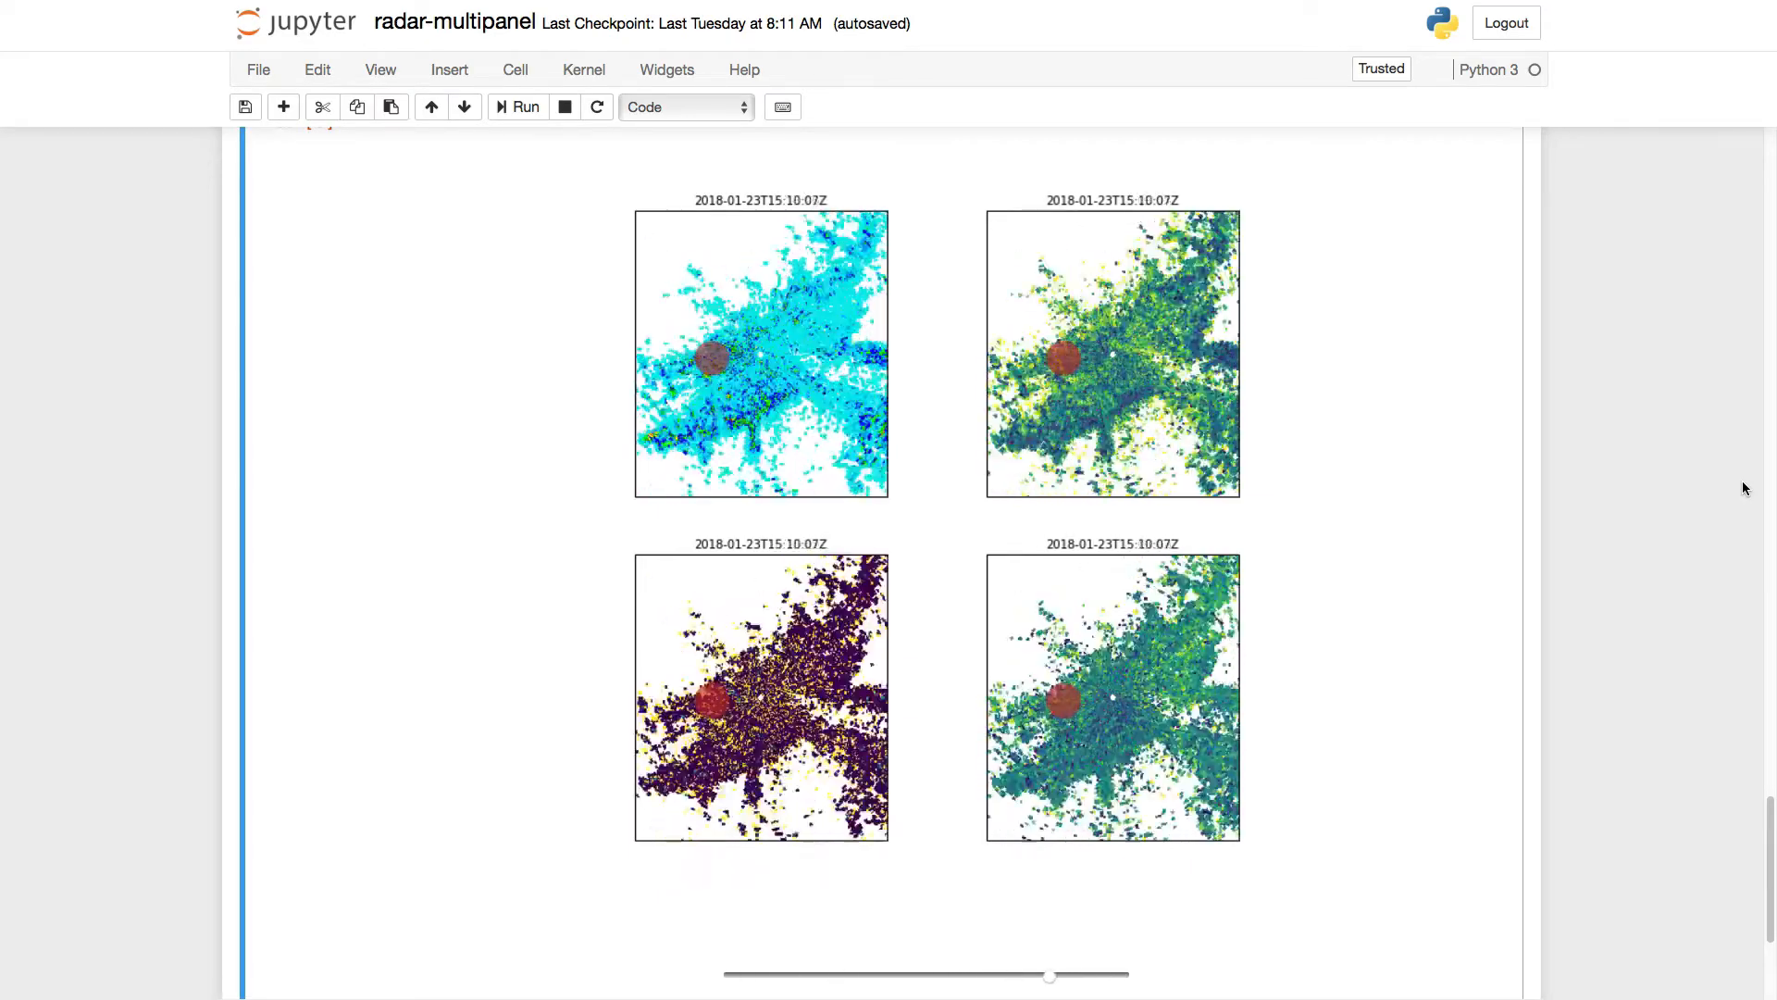
left_click_drag(1049, 975, 908, 975)
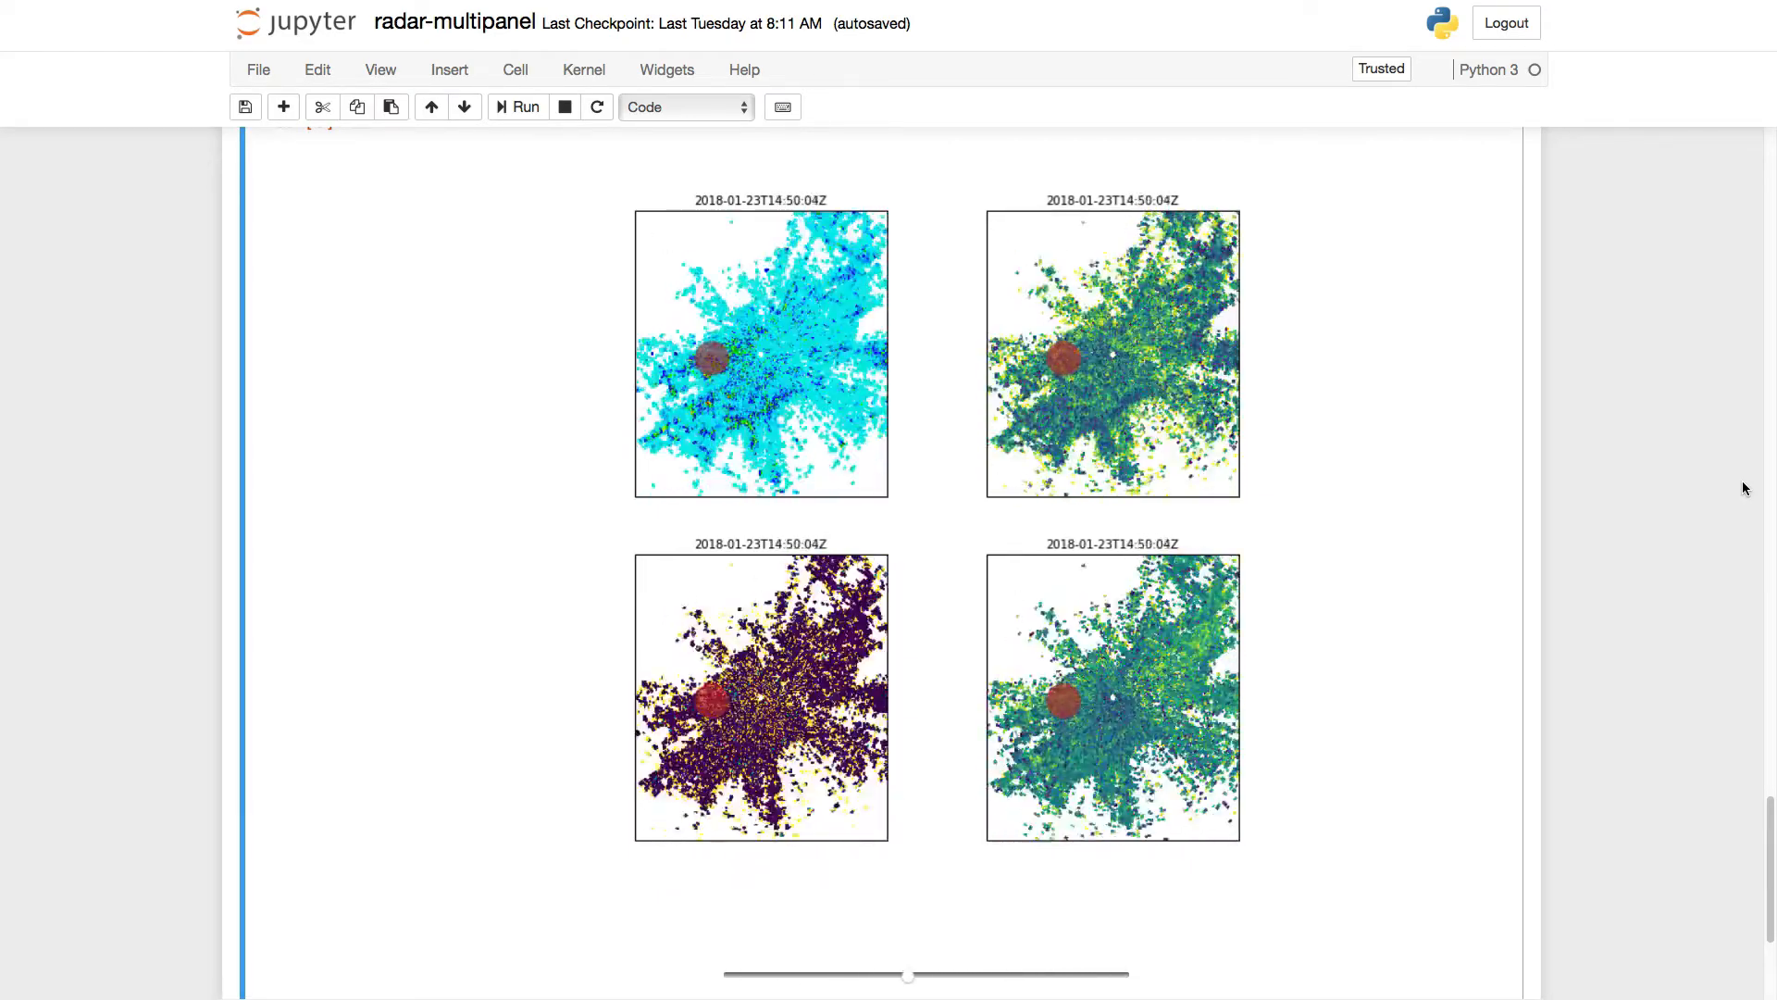
left_click_drag(907, 975, 765, 975)
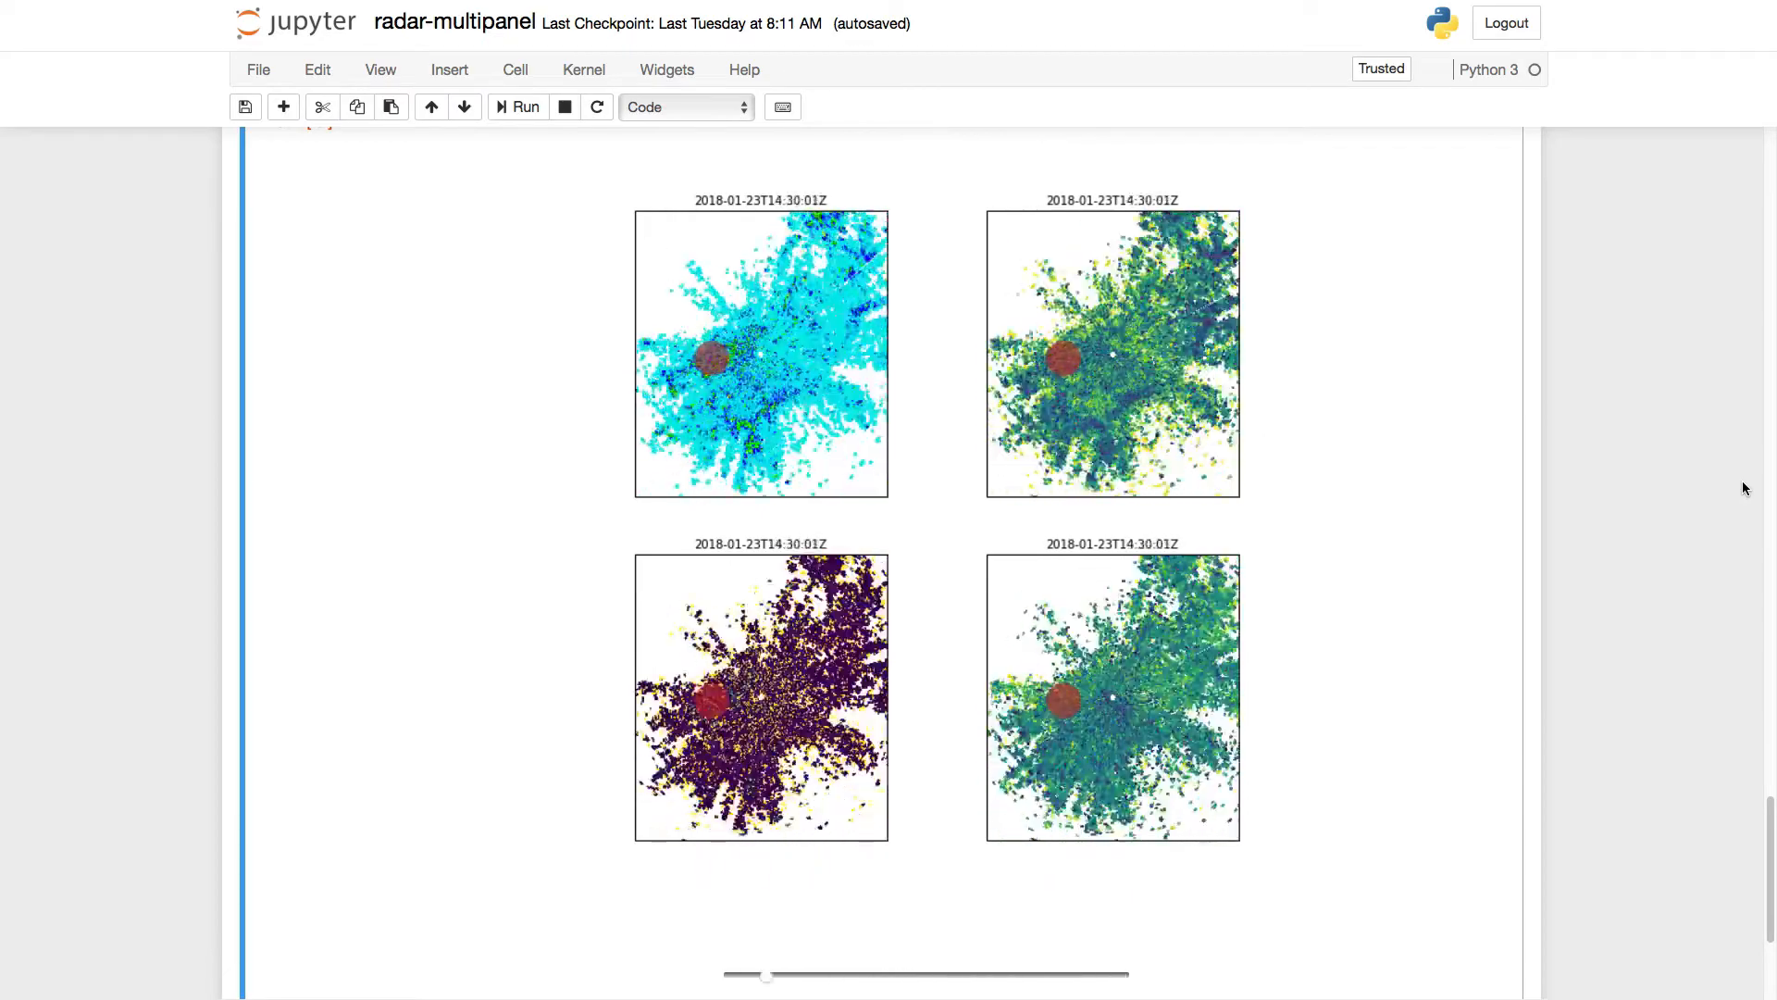
left_click_drag(767, 976, 1012, 975)
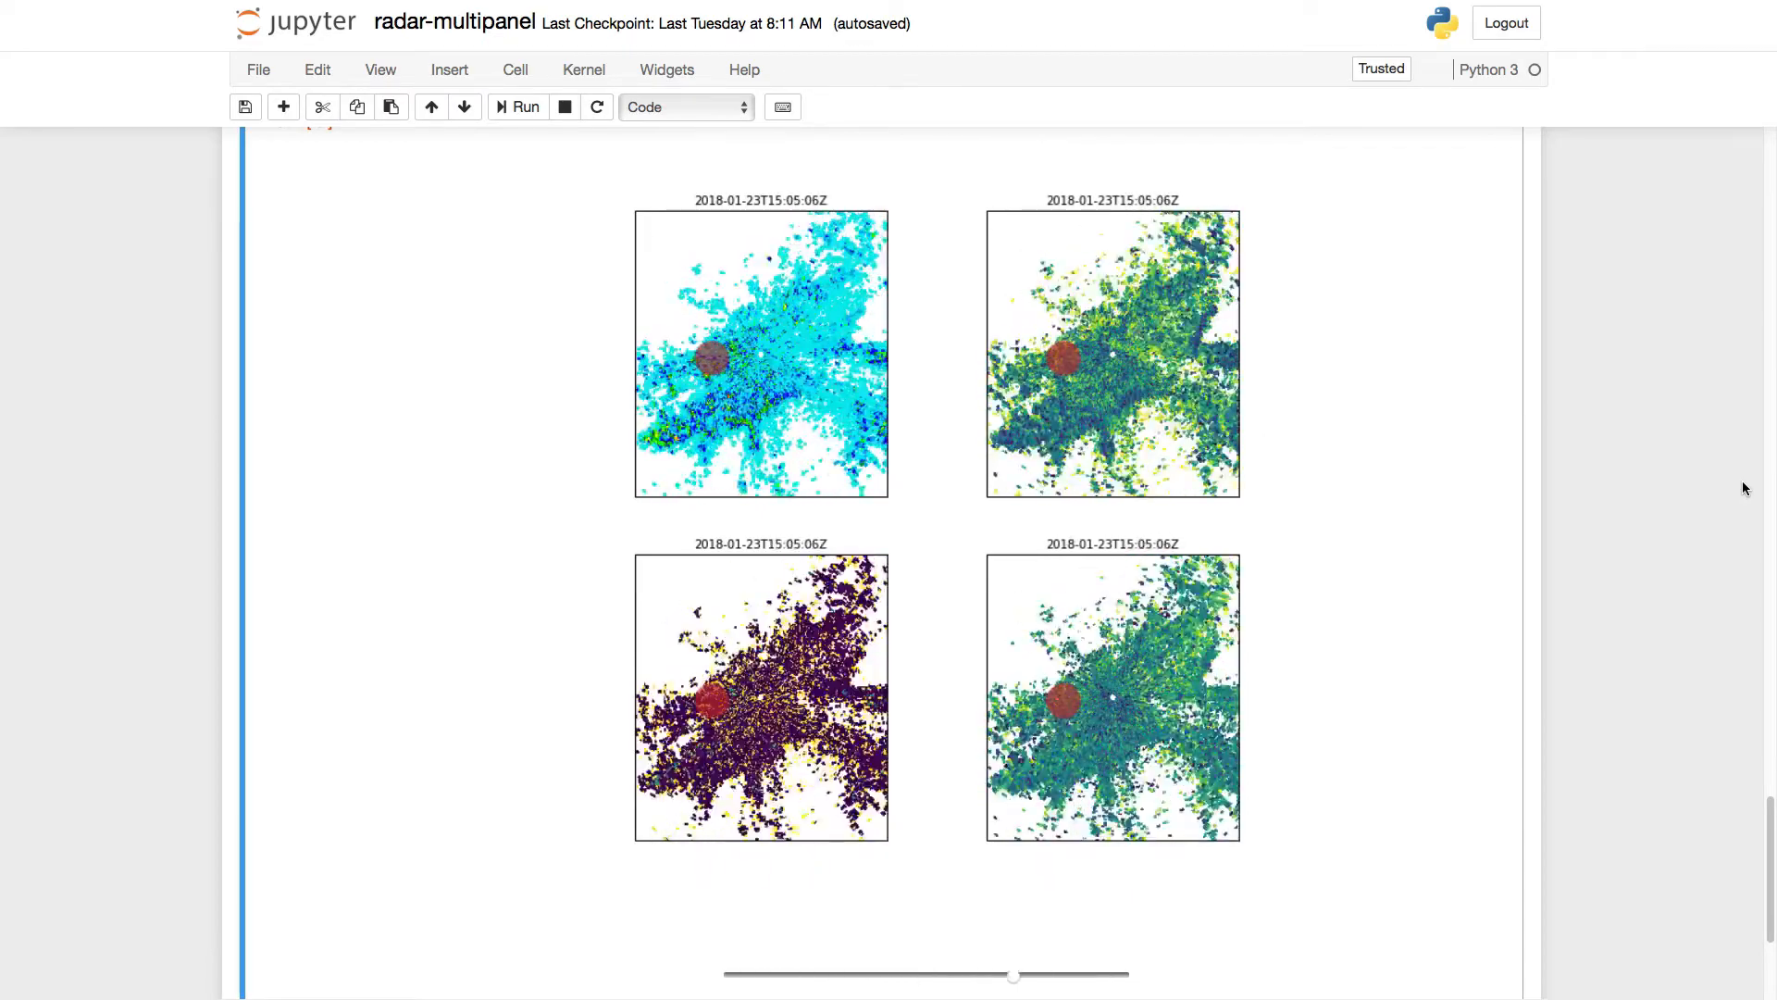
left_click_drag(1012, 975, 872, 976)
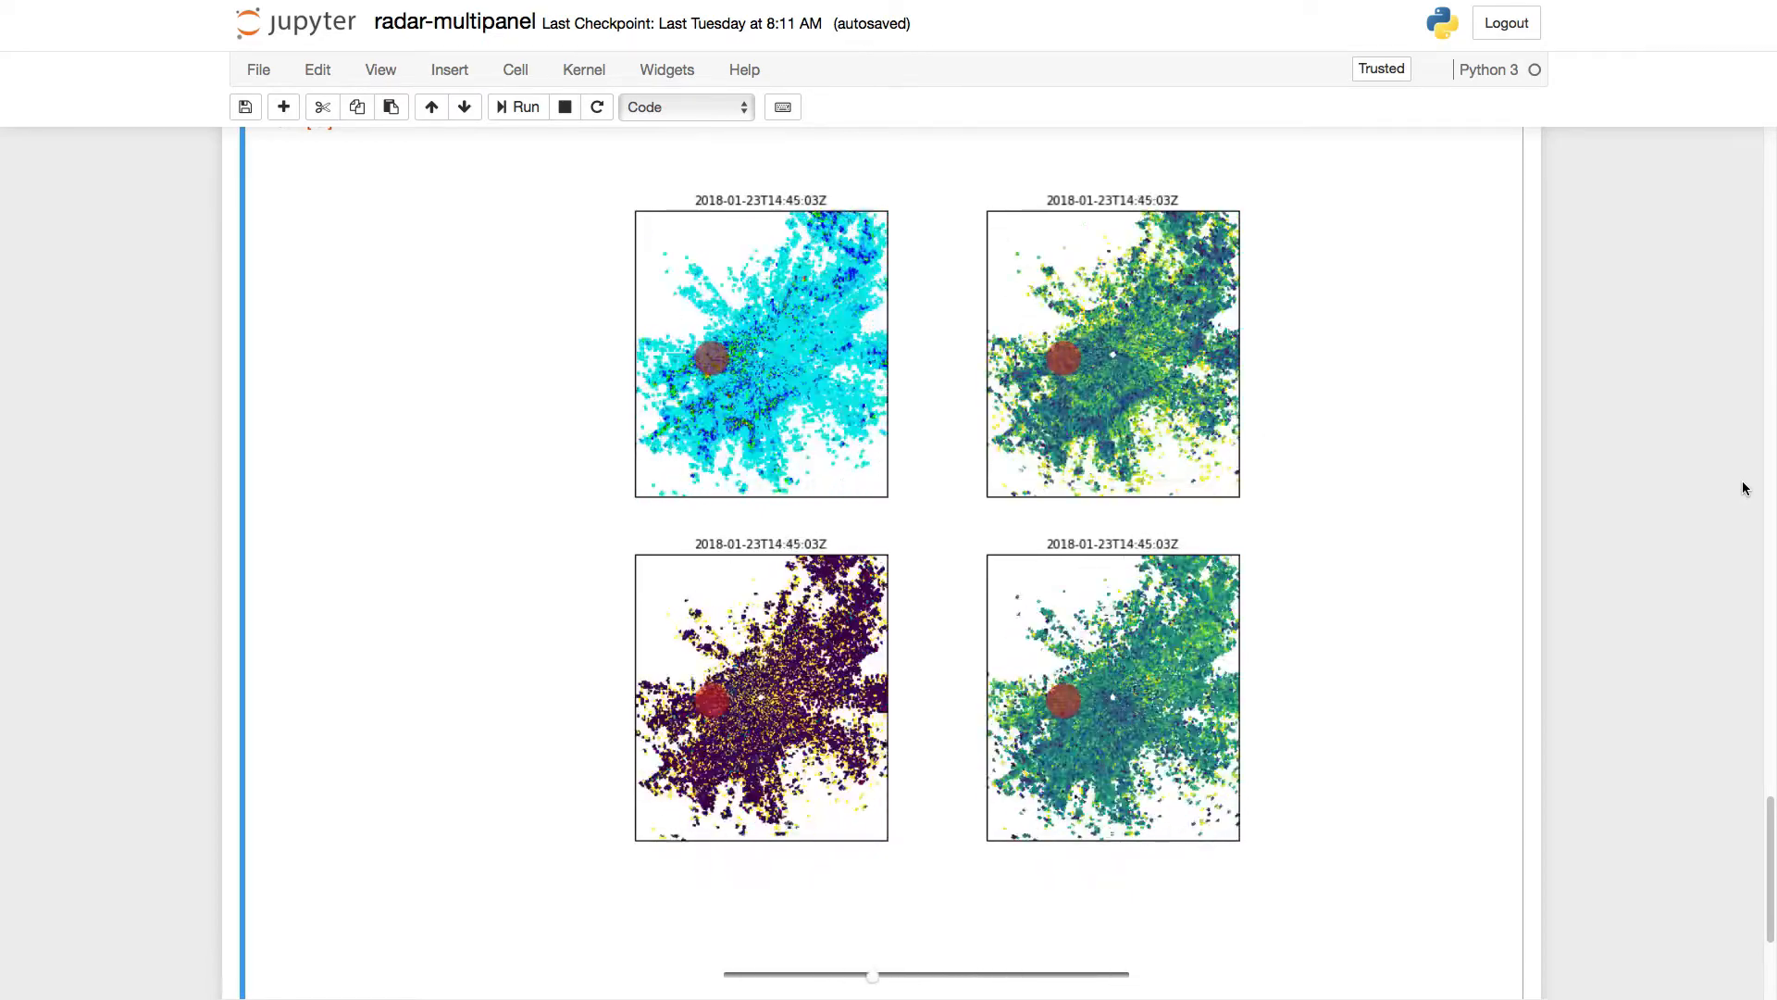
left_click_drag(873, 975, 732, 976)
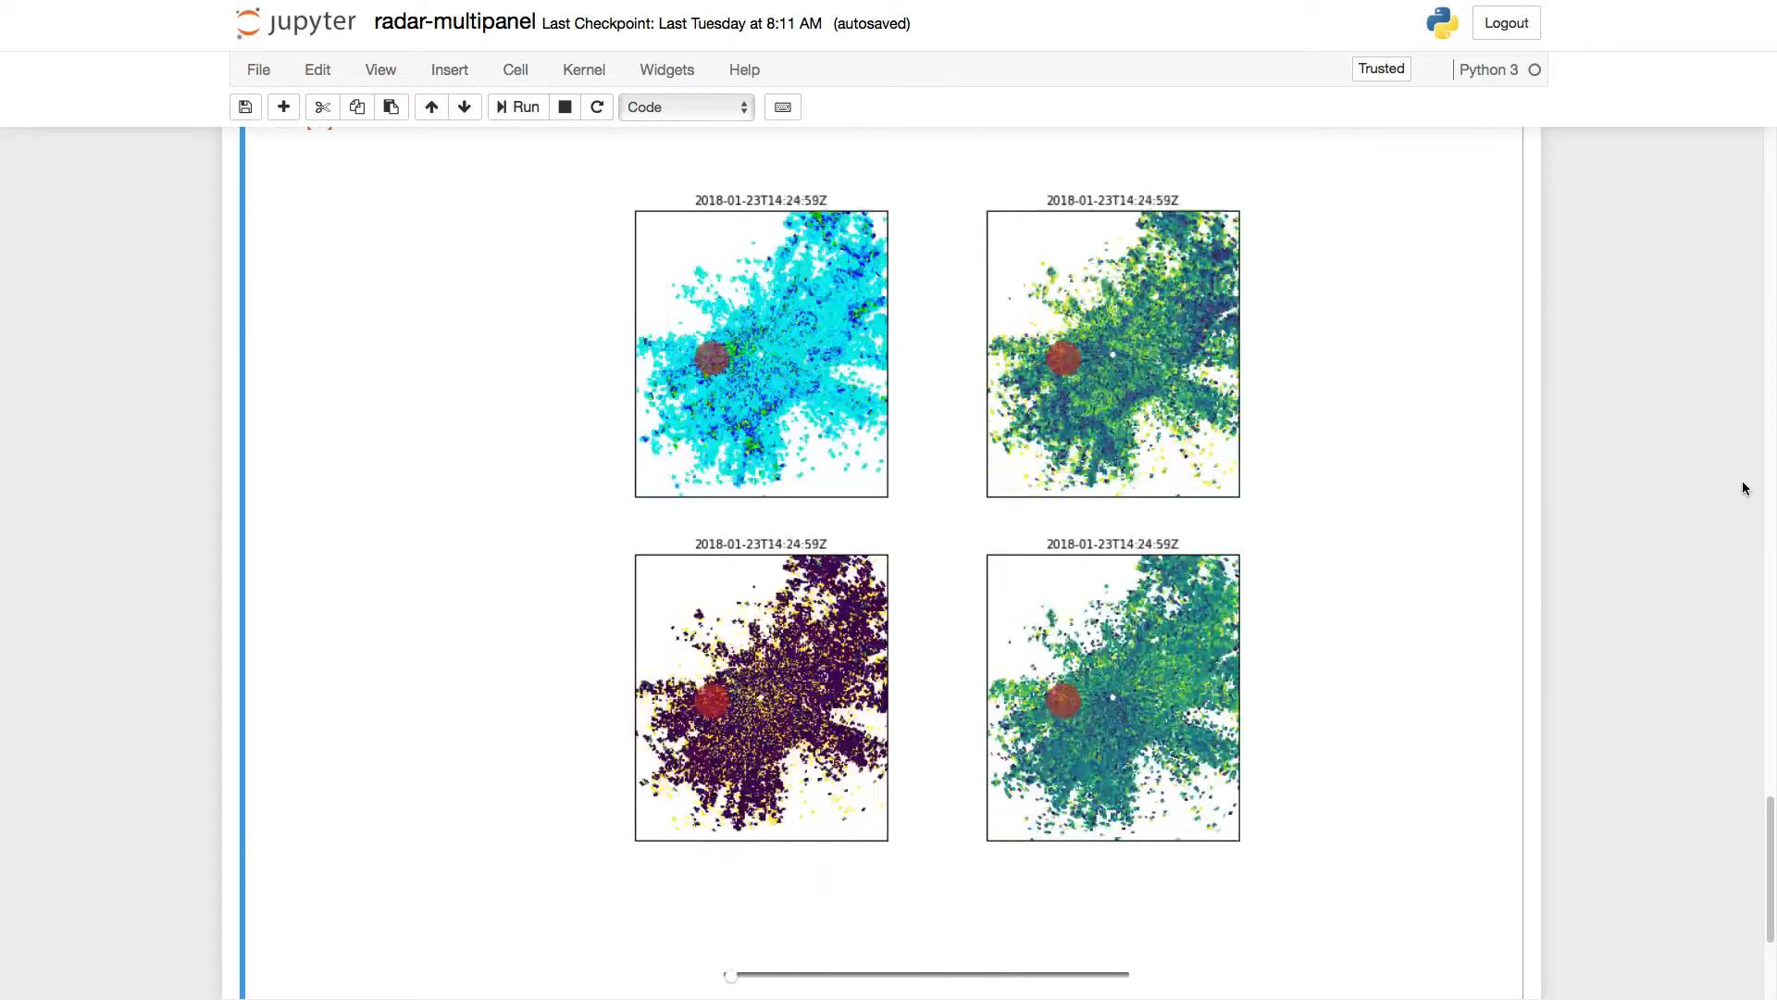
left_click_drag(731, 976, 1012, 976)
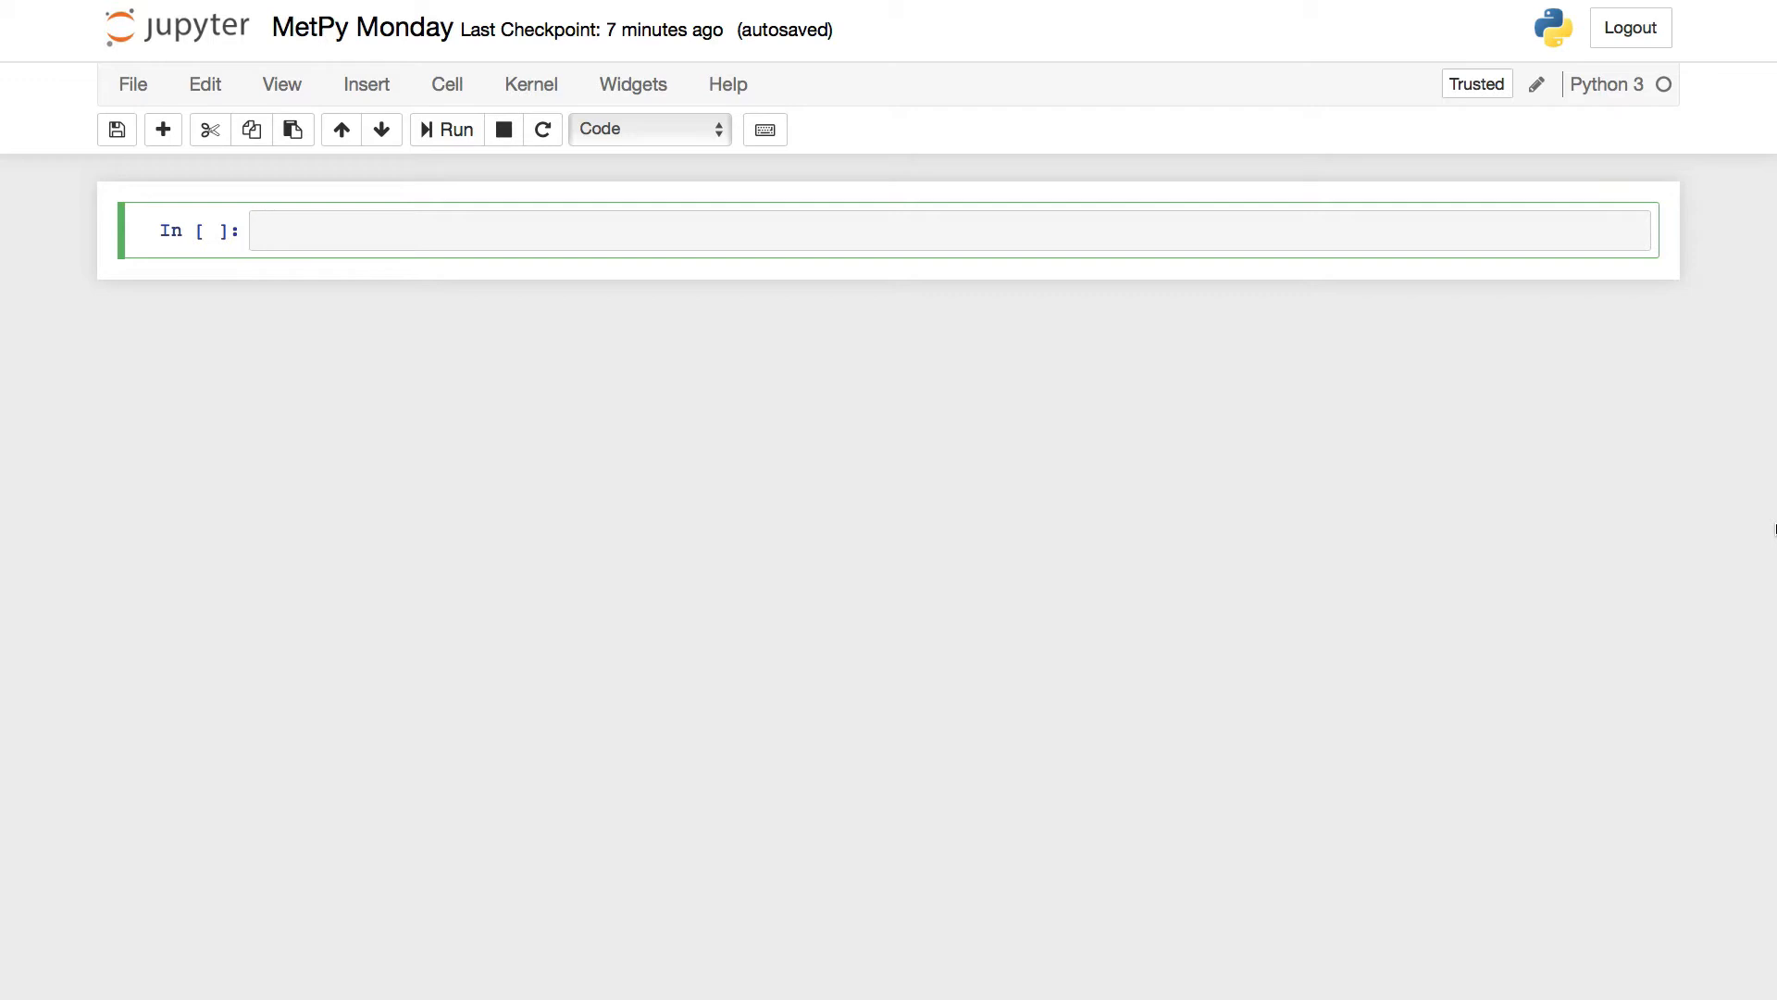
Run a cell importing TDSCatalog from siphon.catalog and RadarServer from siphon.radarserver.
type("fr")
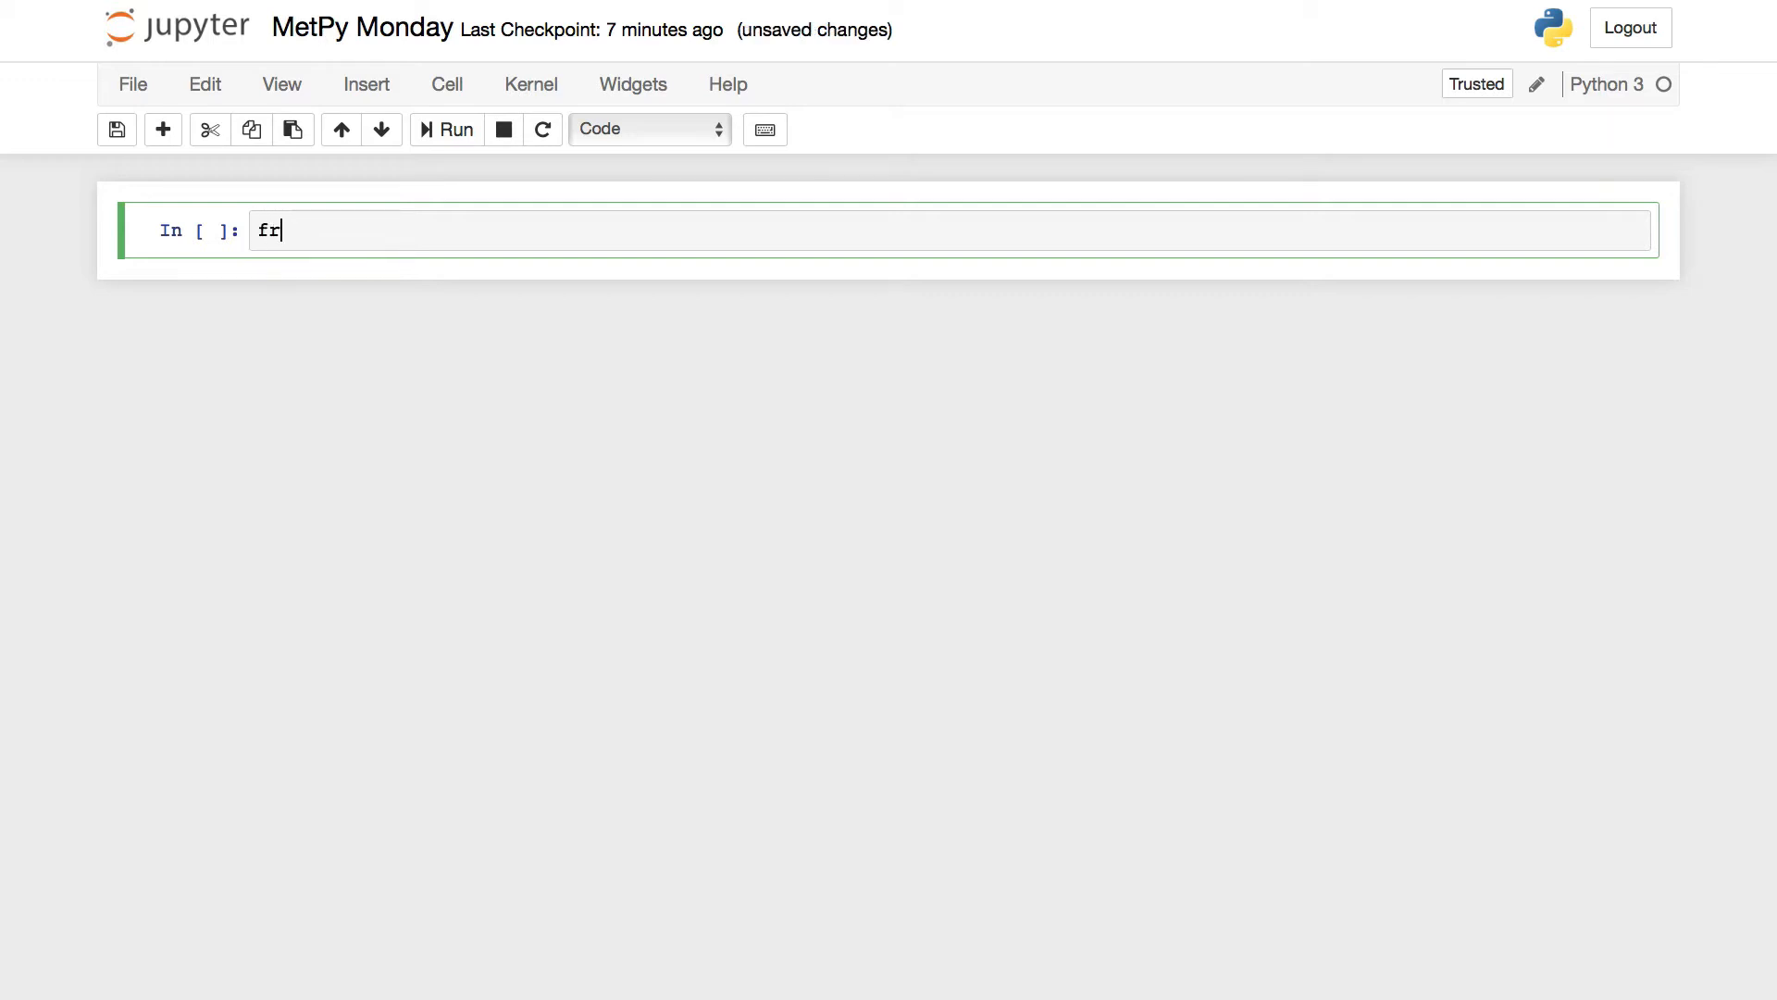
type("om siphon.ca")
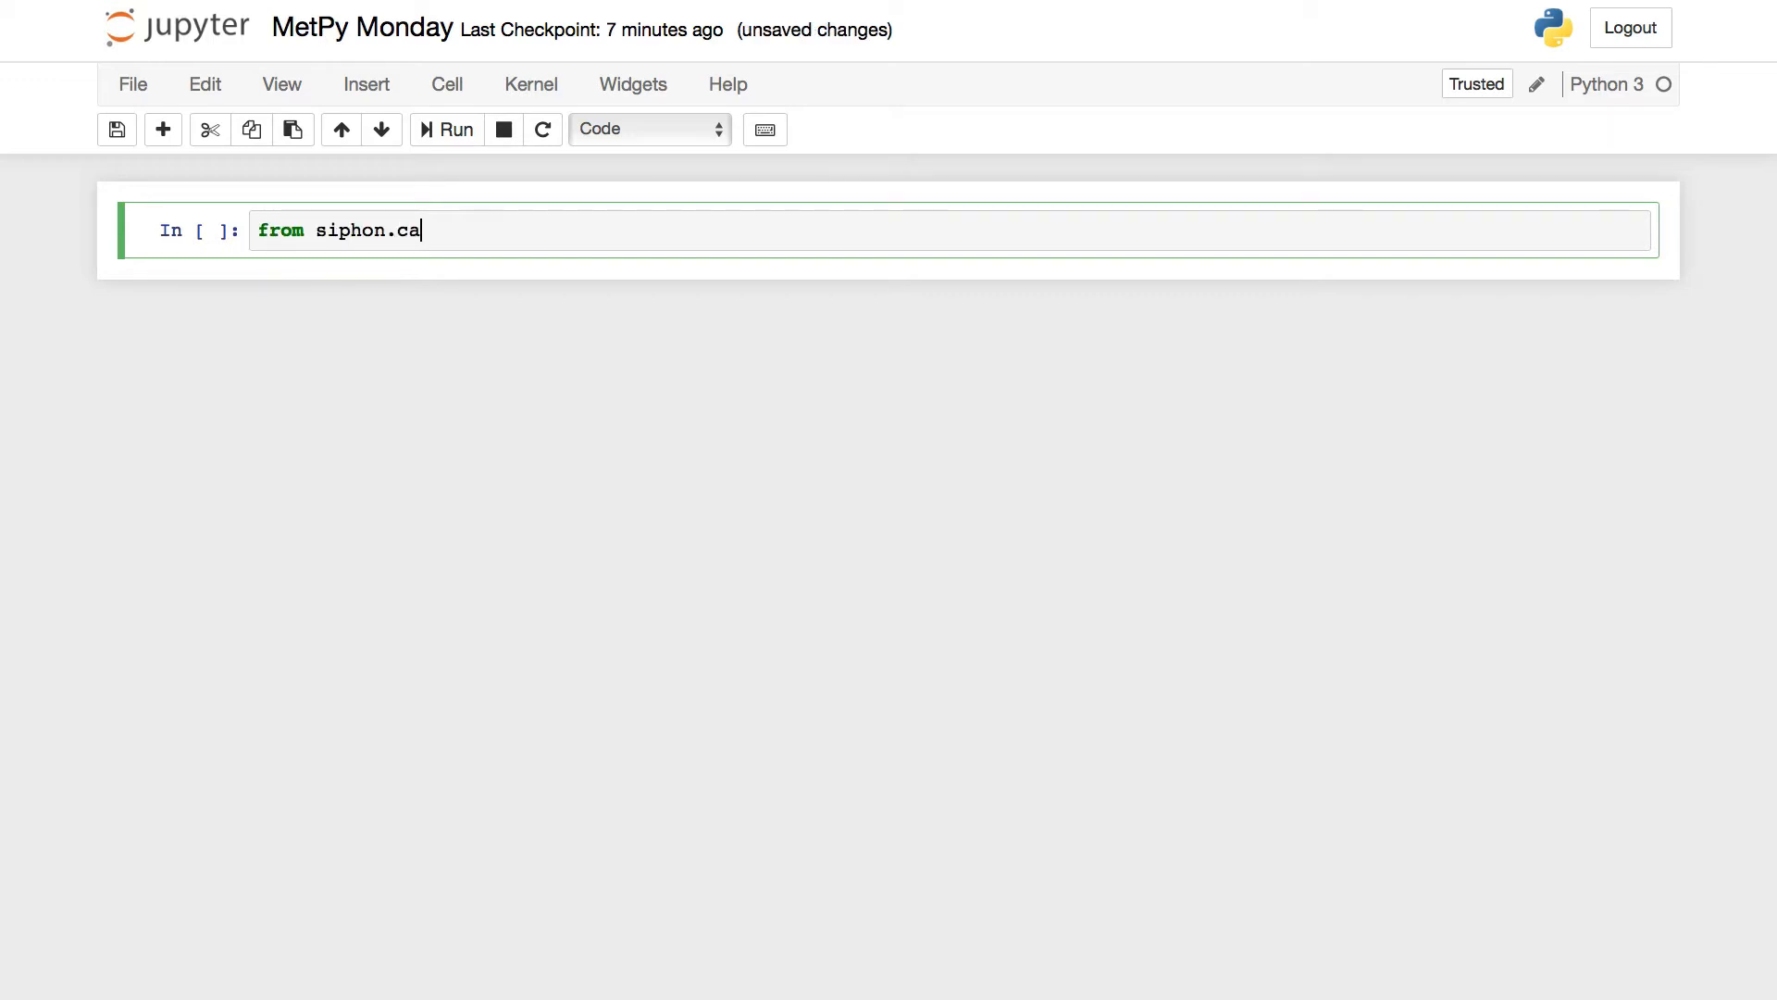
type("talog im")
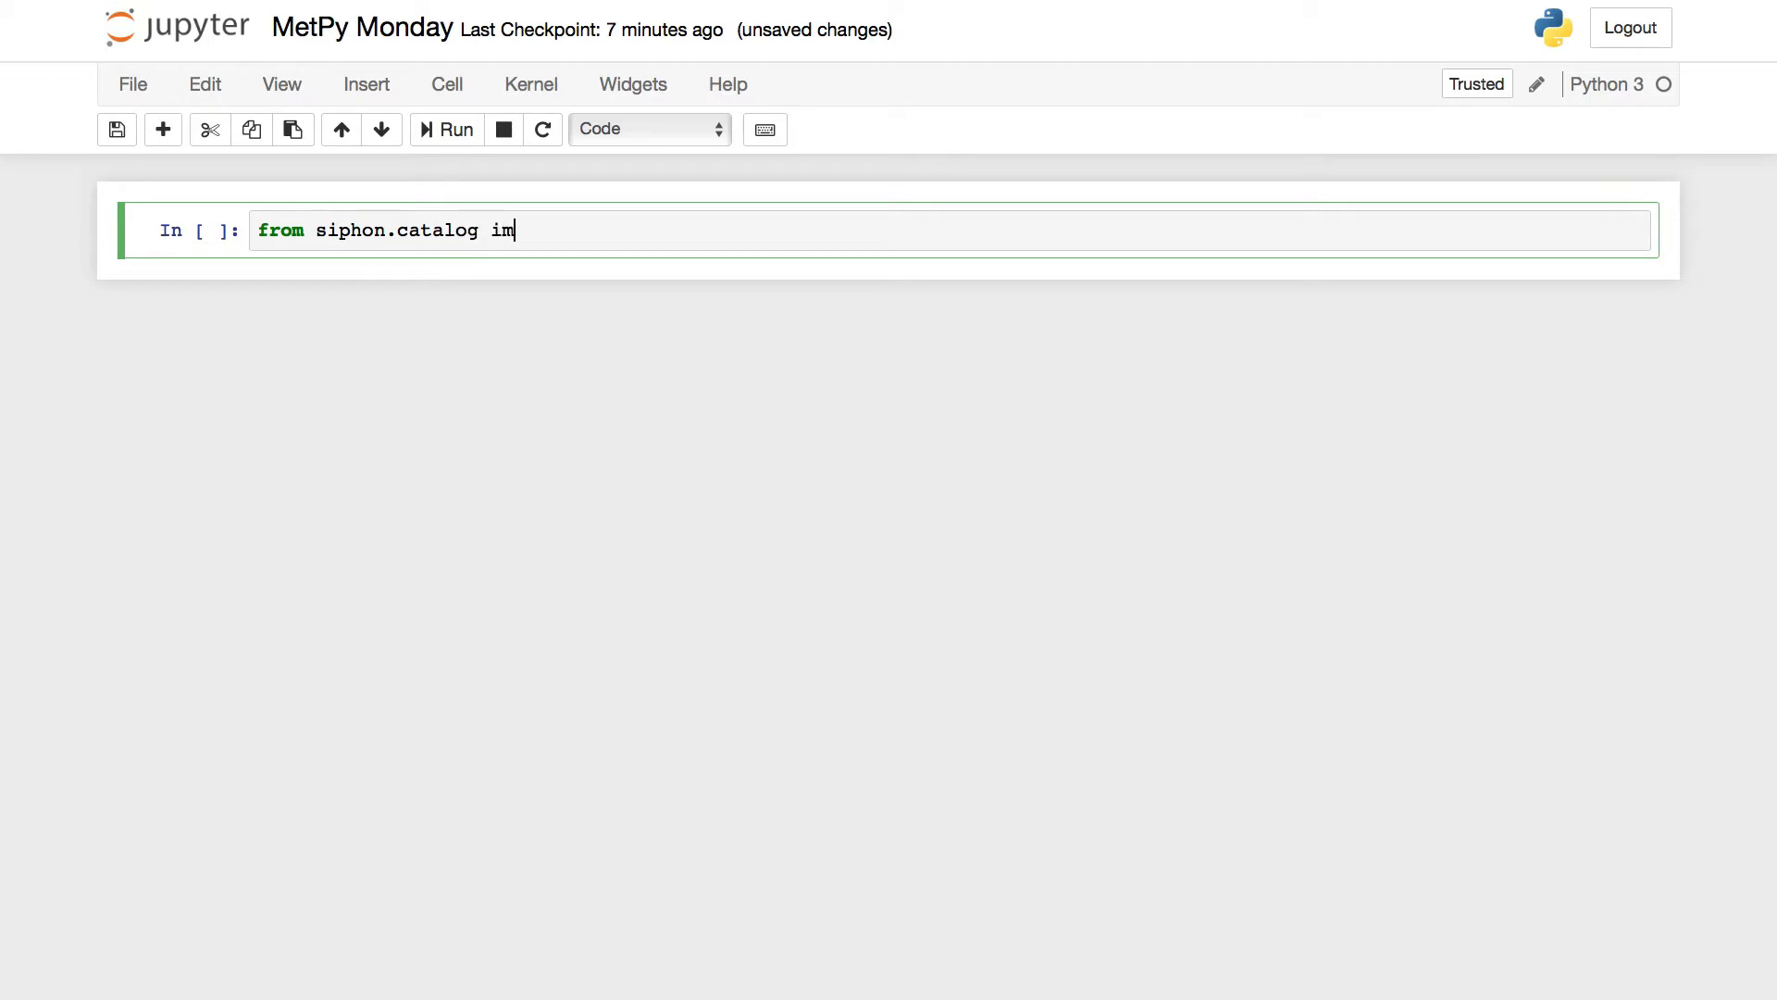
type("port")
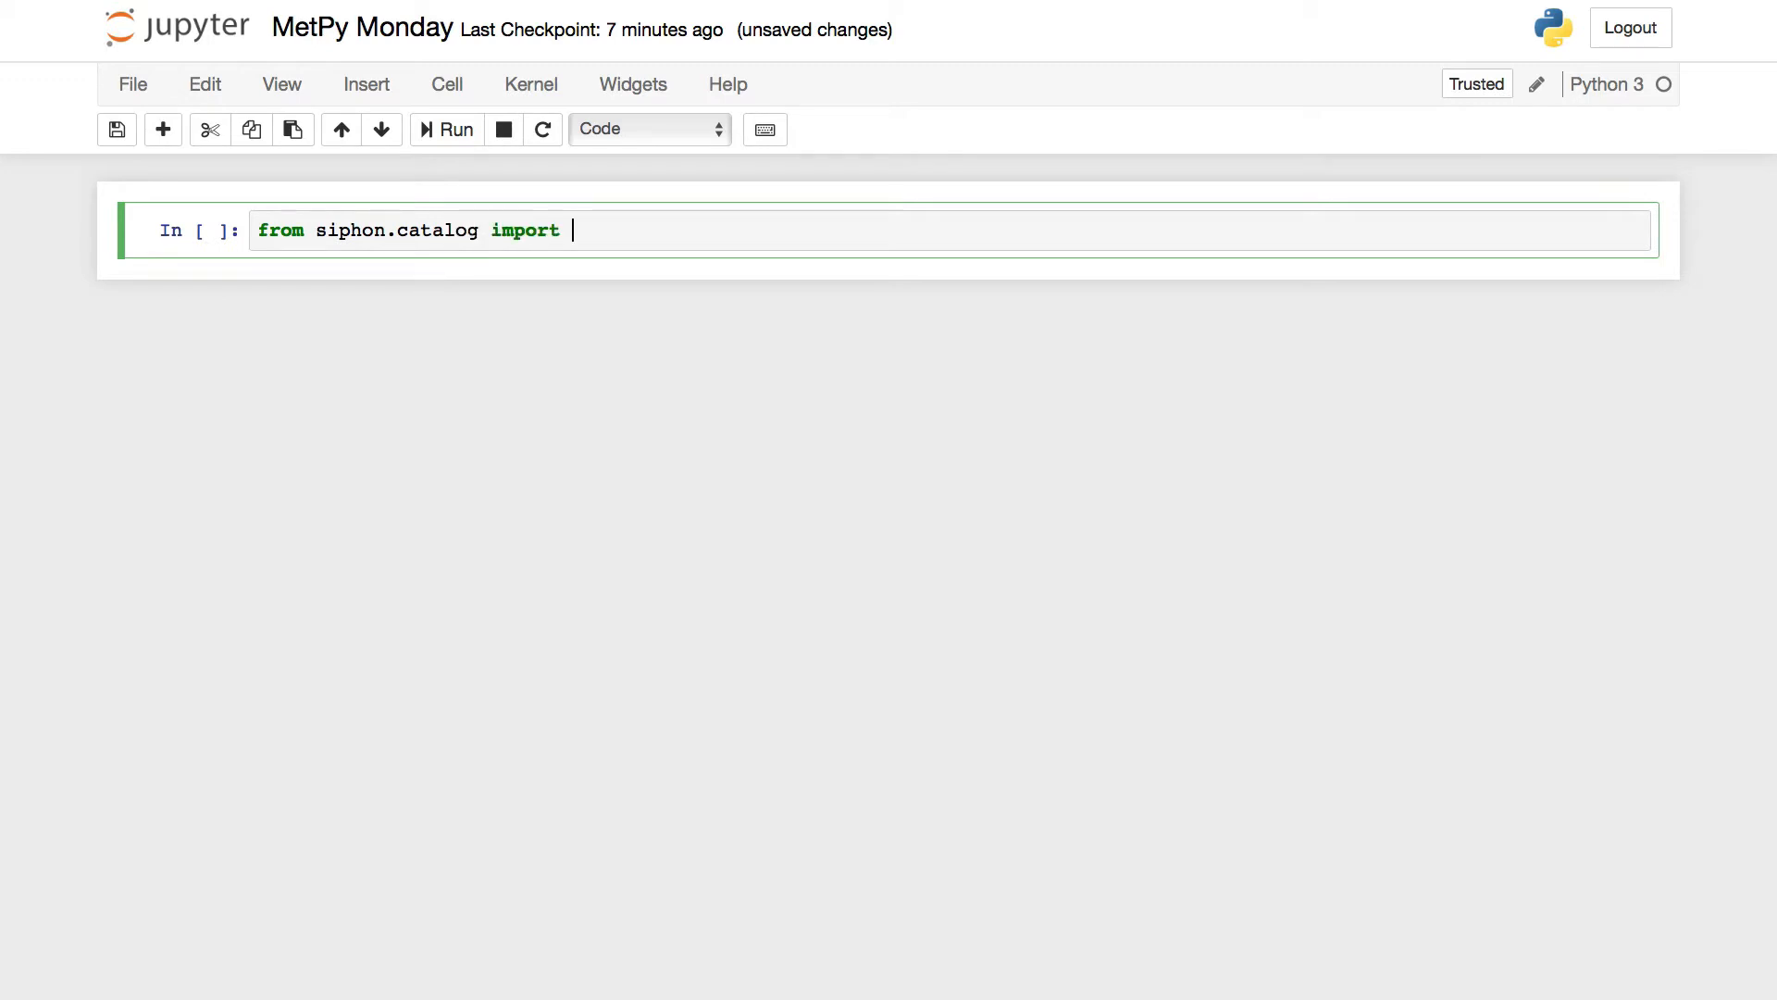
type("TDSCatalog")
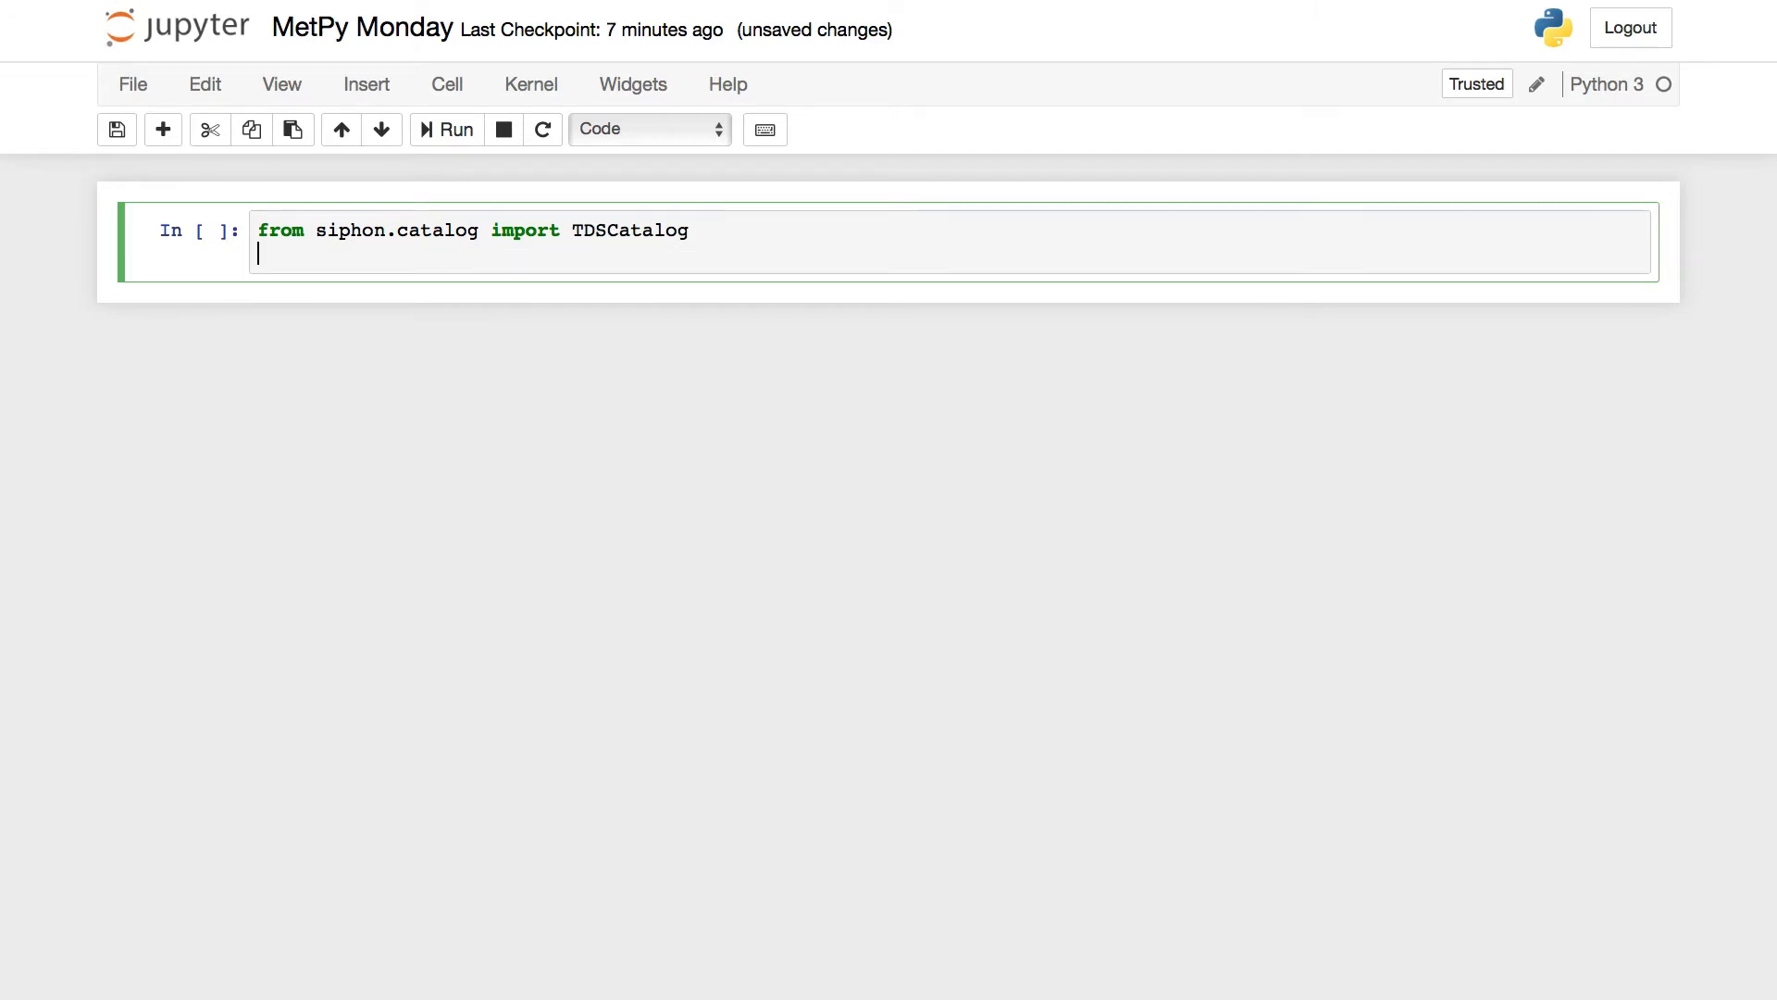
type("from siphon.radar")
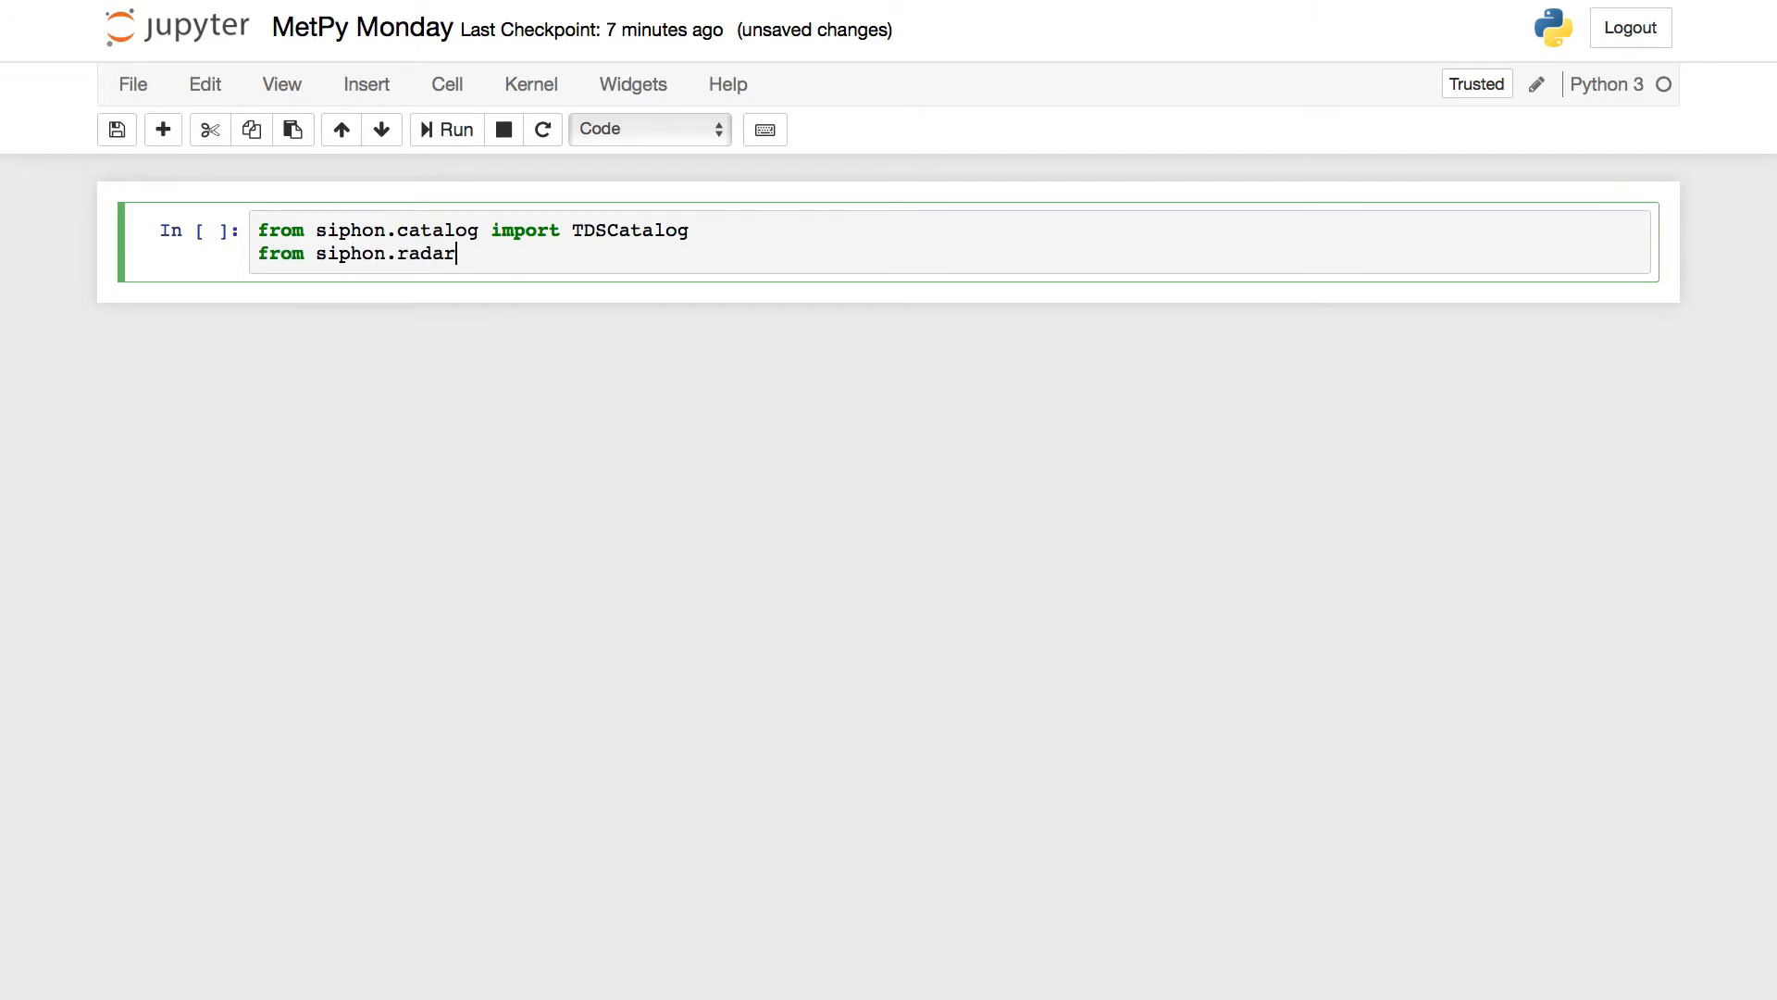
type("server impo")
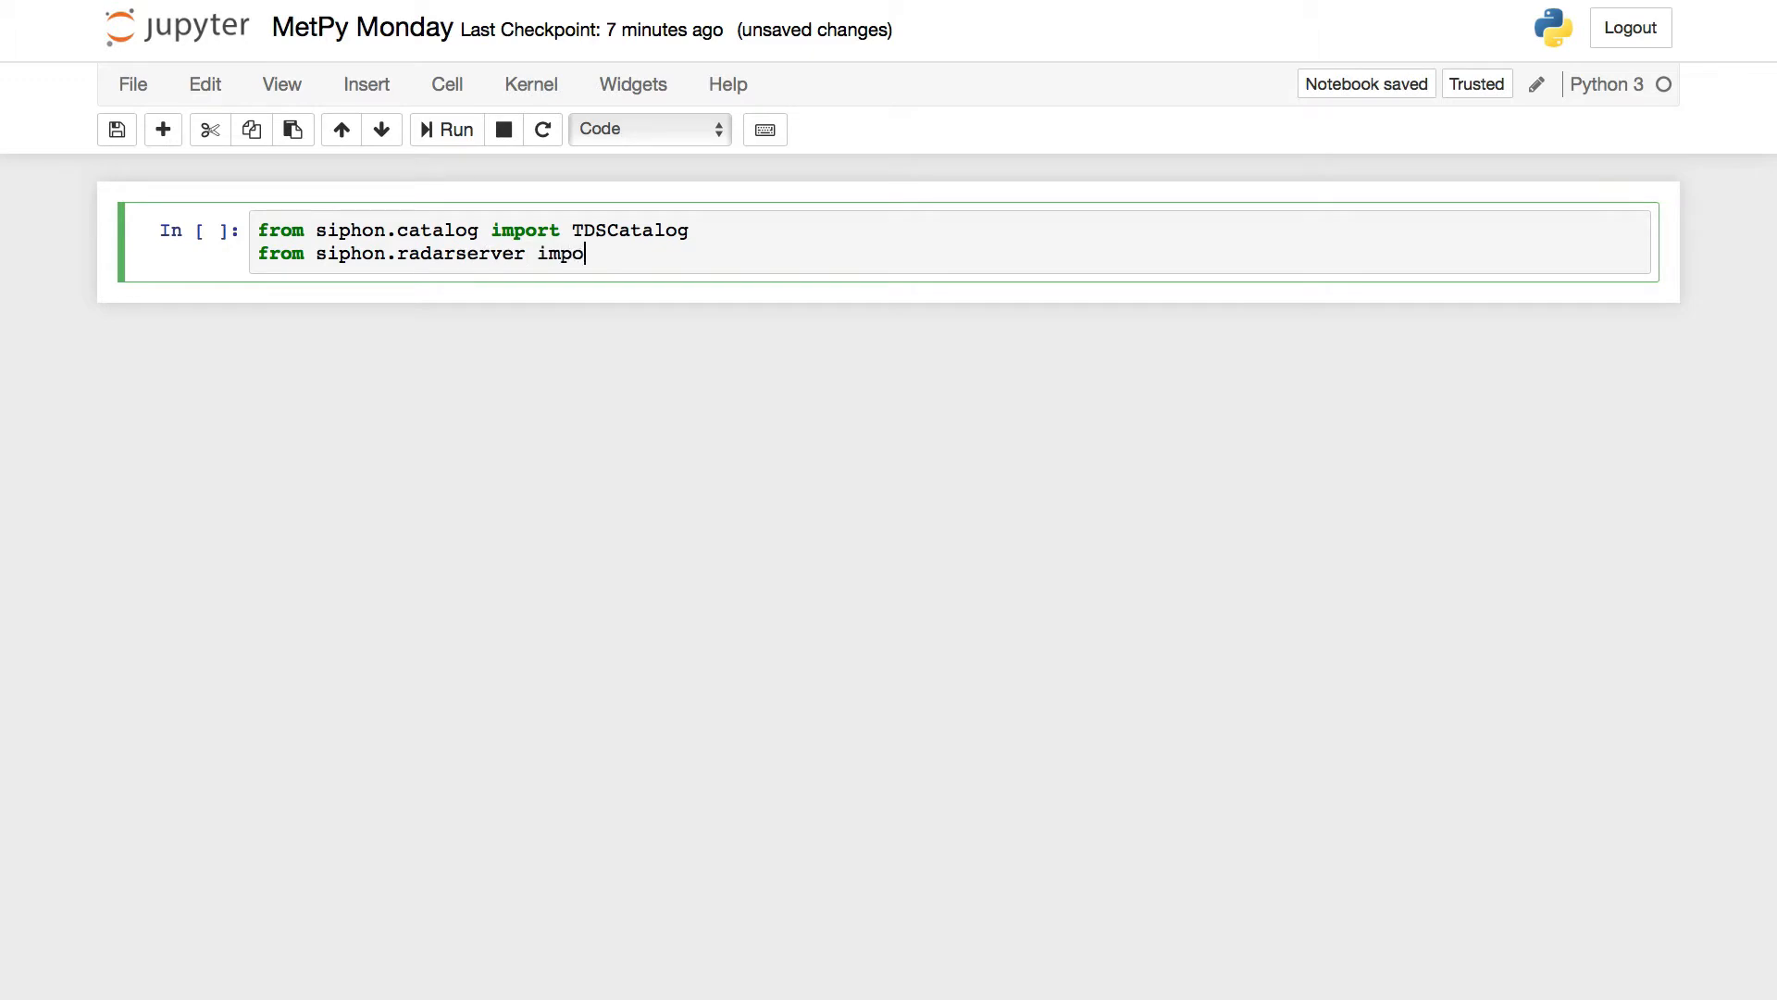
type("rt RadarSer")
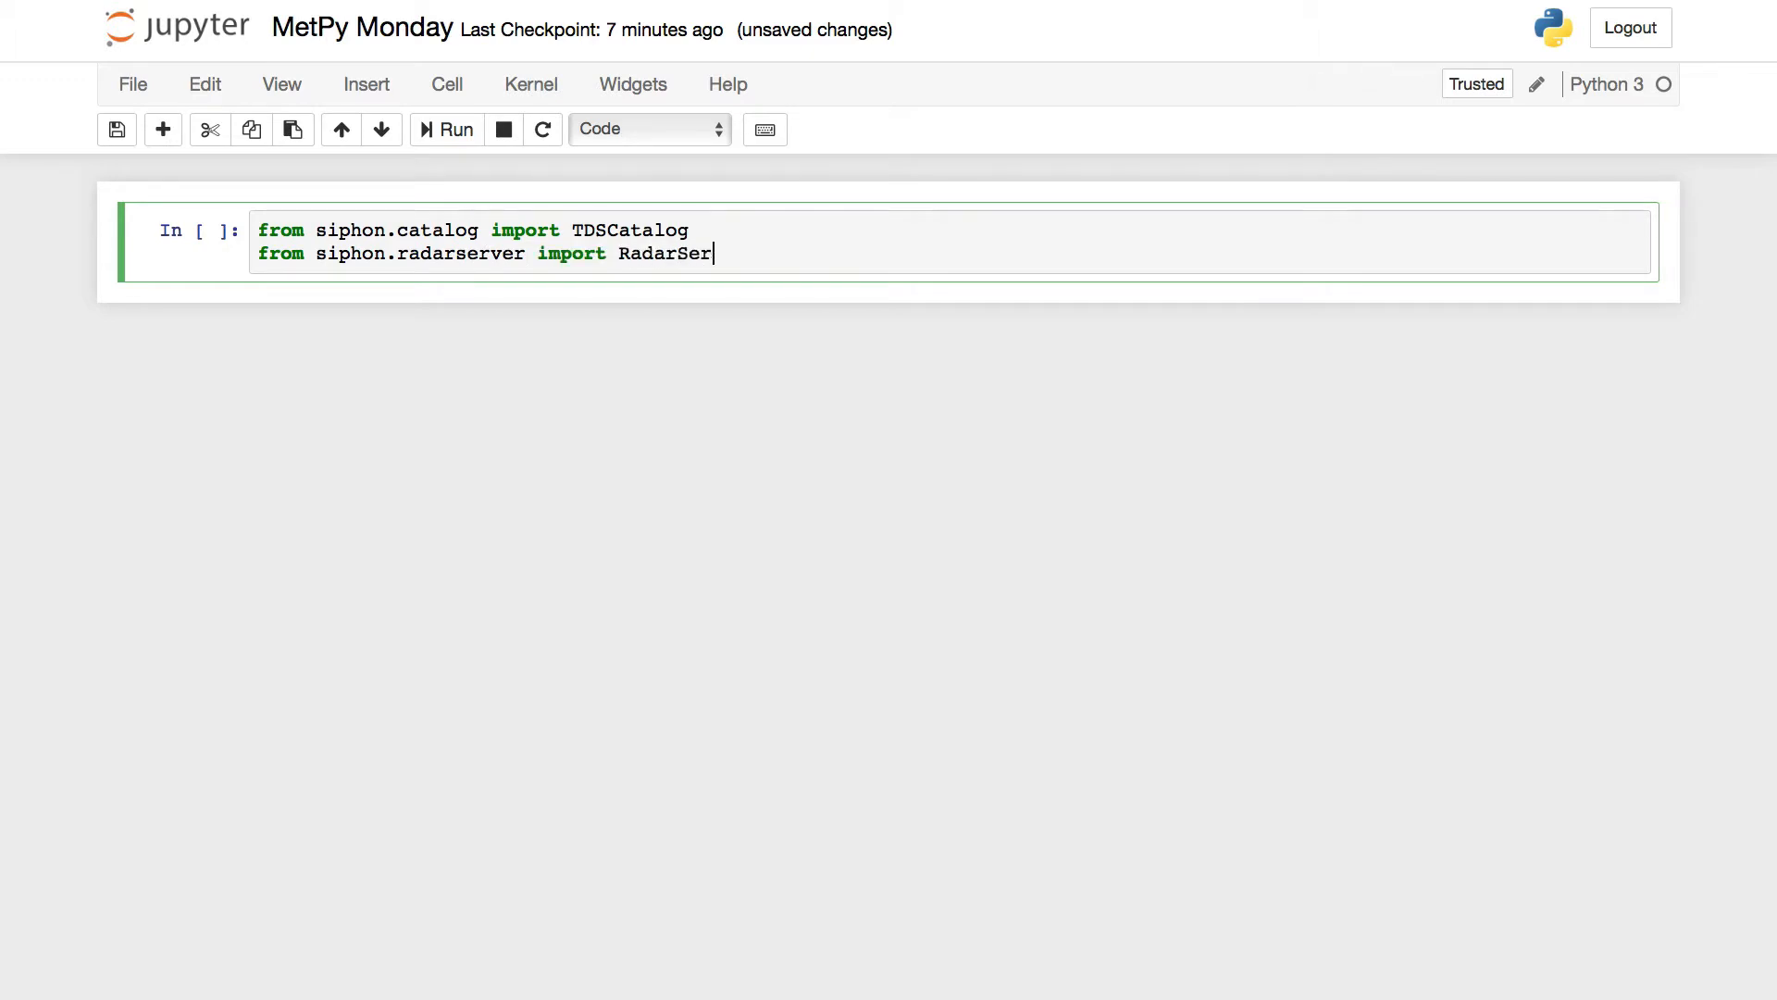
key("Shift+Enter")
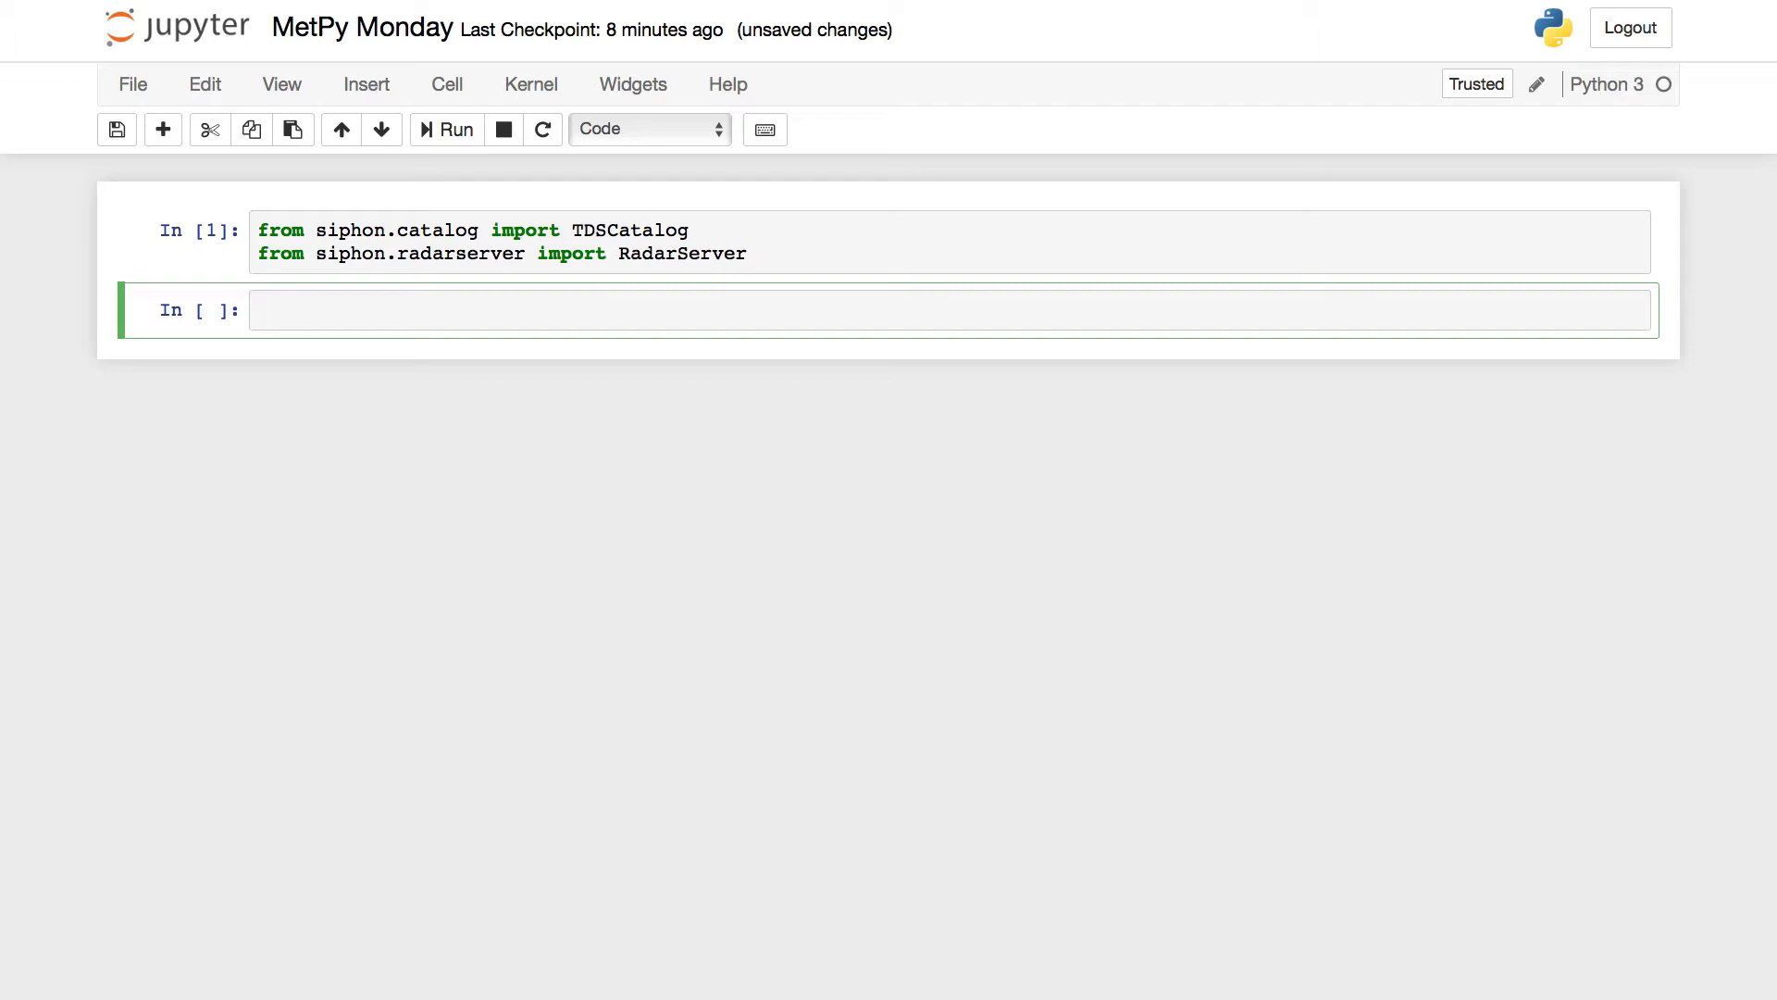
type("cat =")
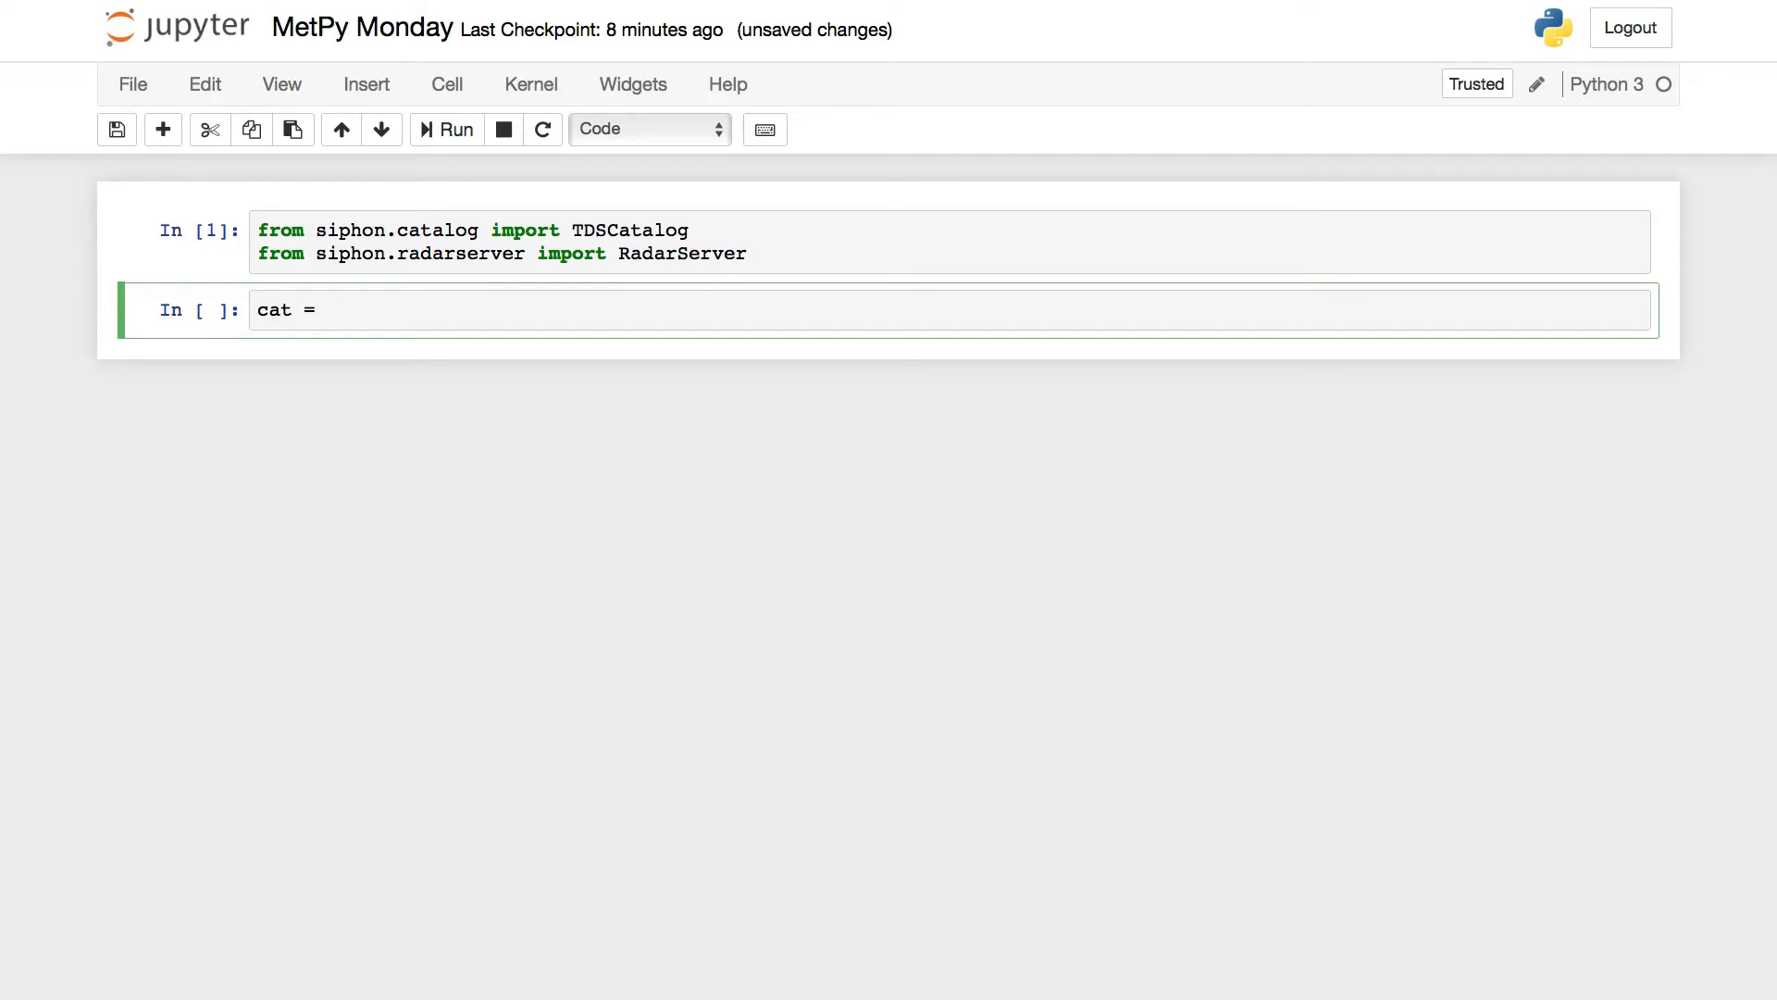
type("TDSCat")
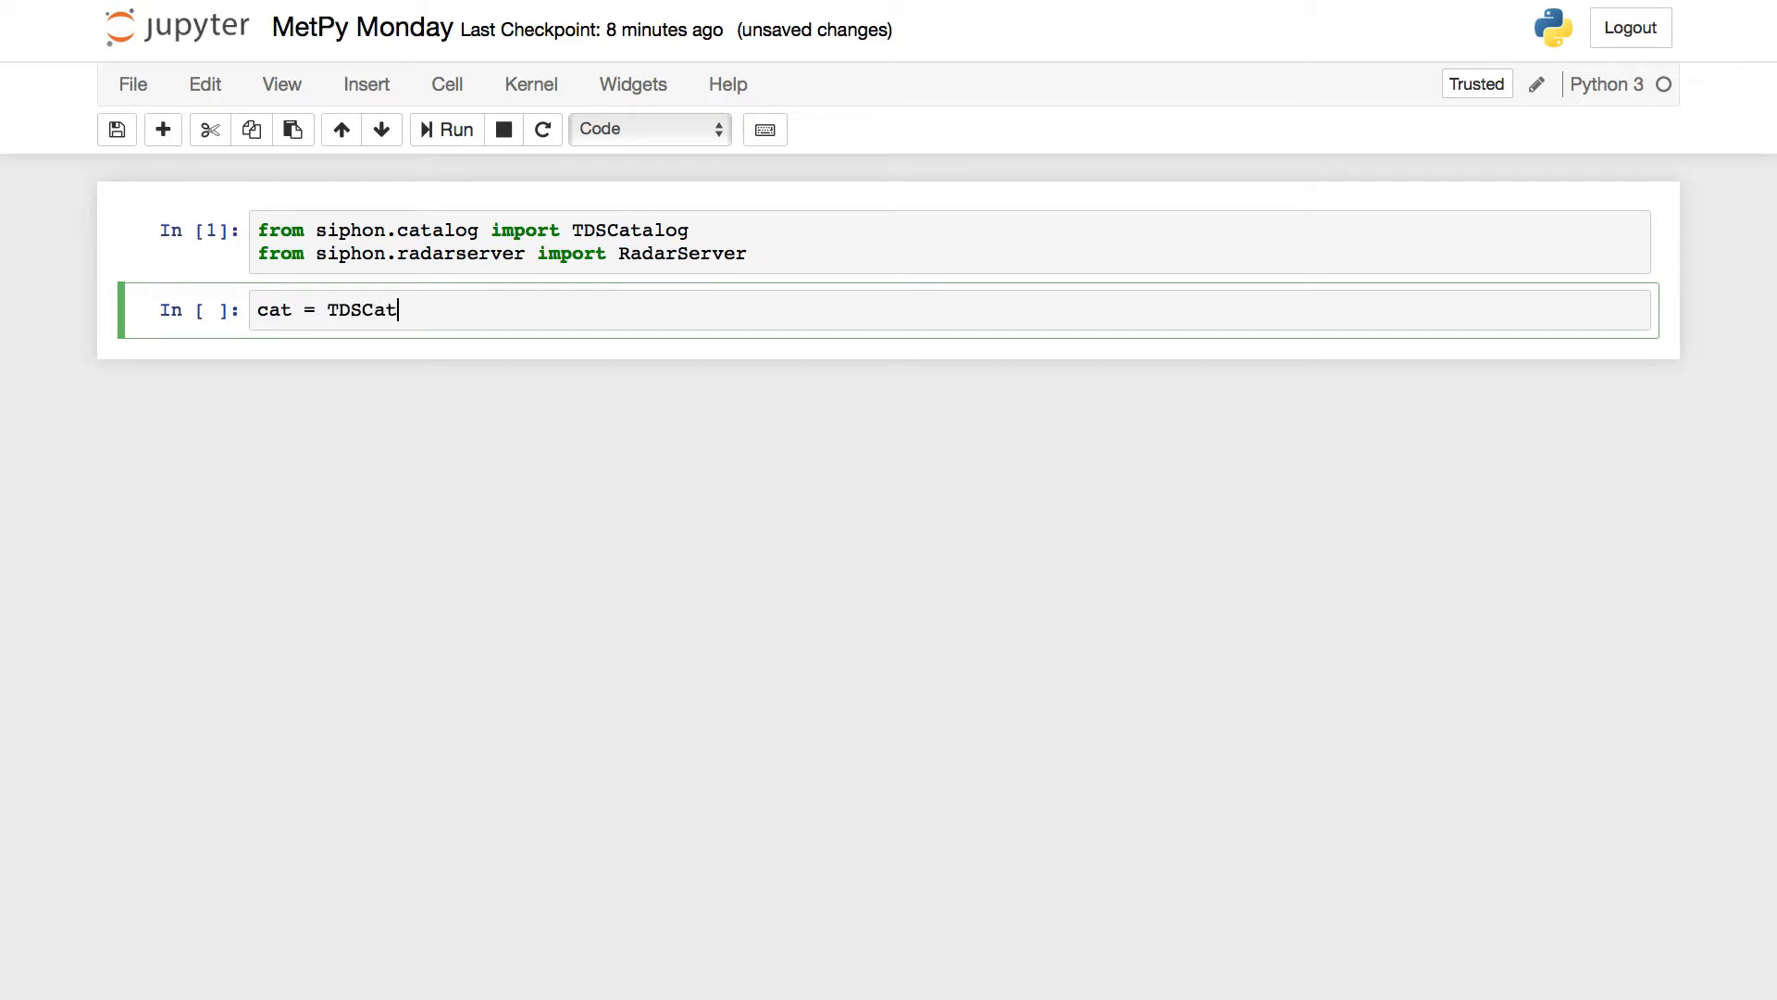
type("alog()")
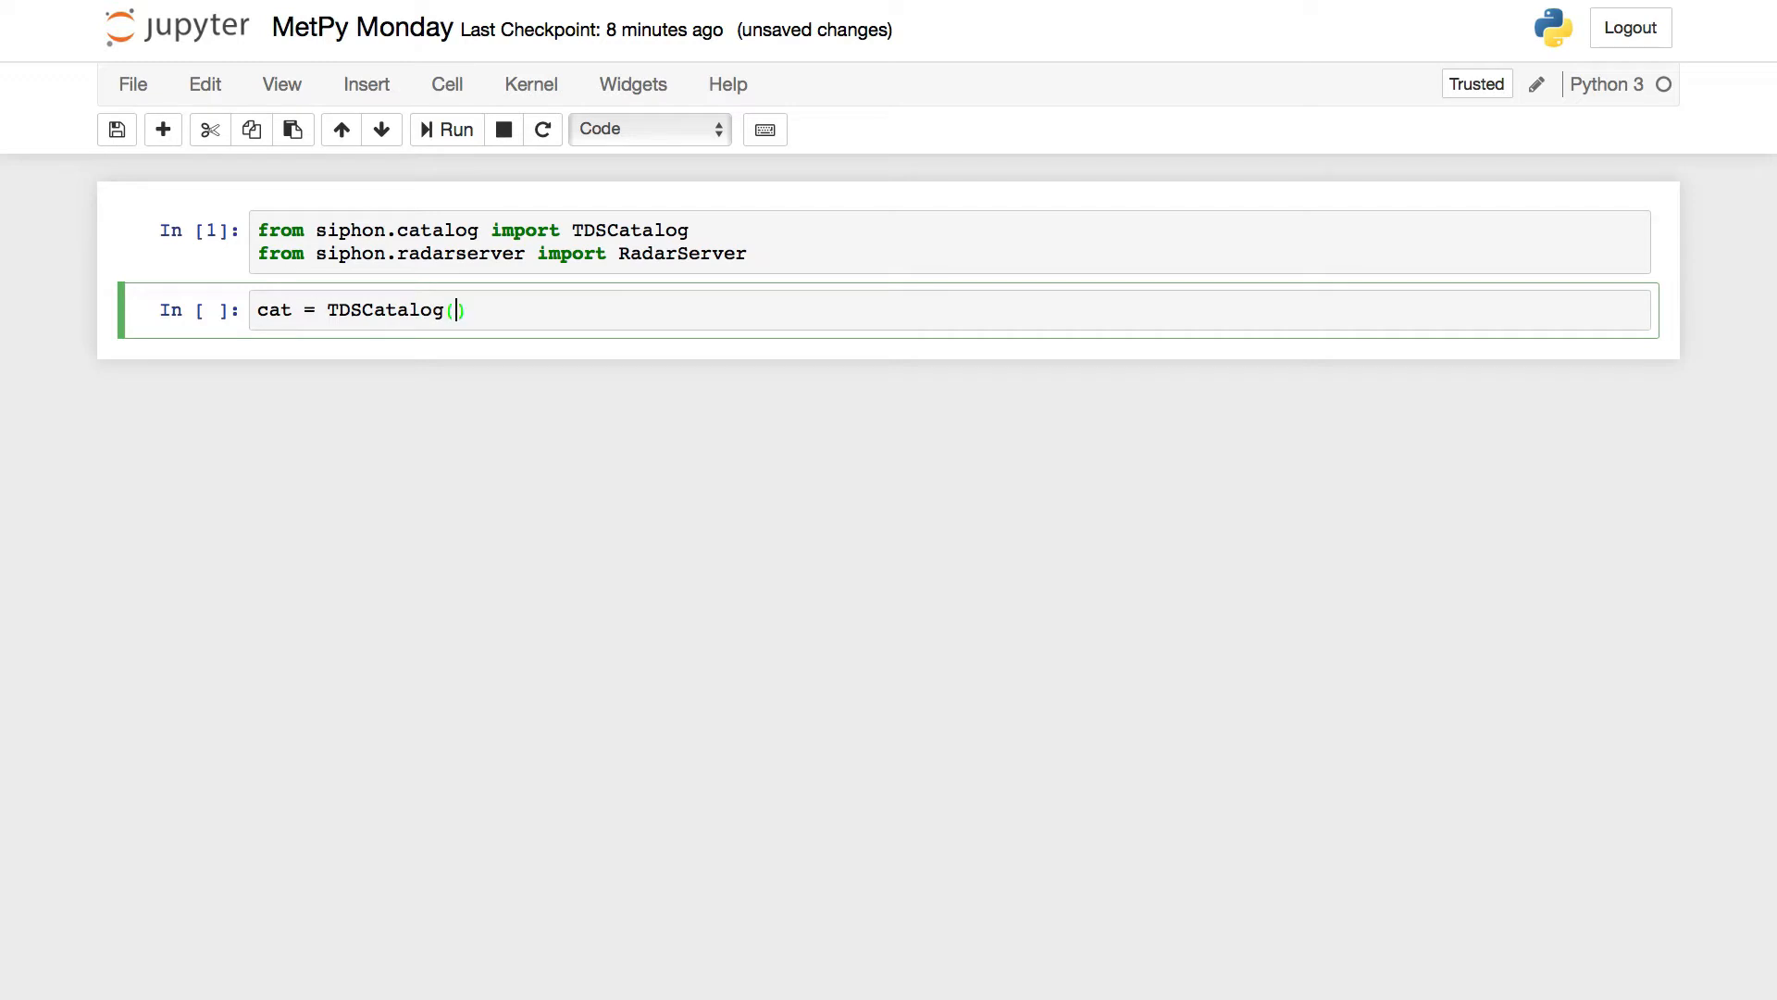
type("'httpL'")
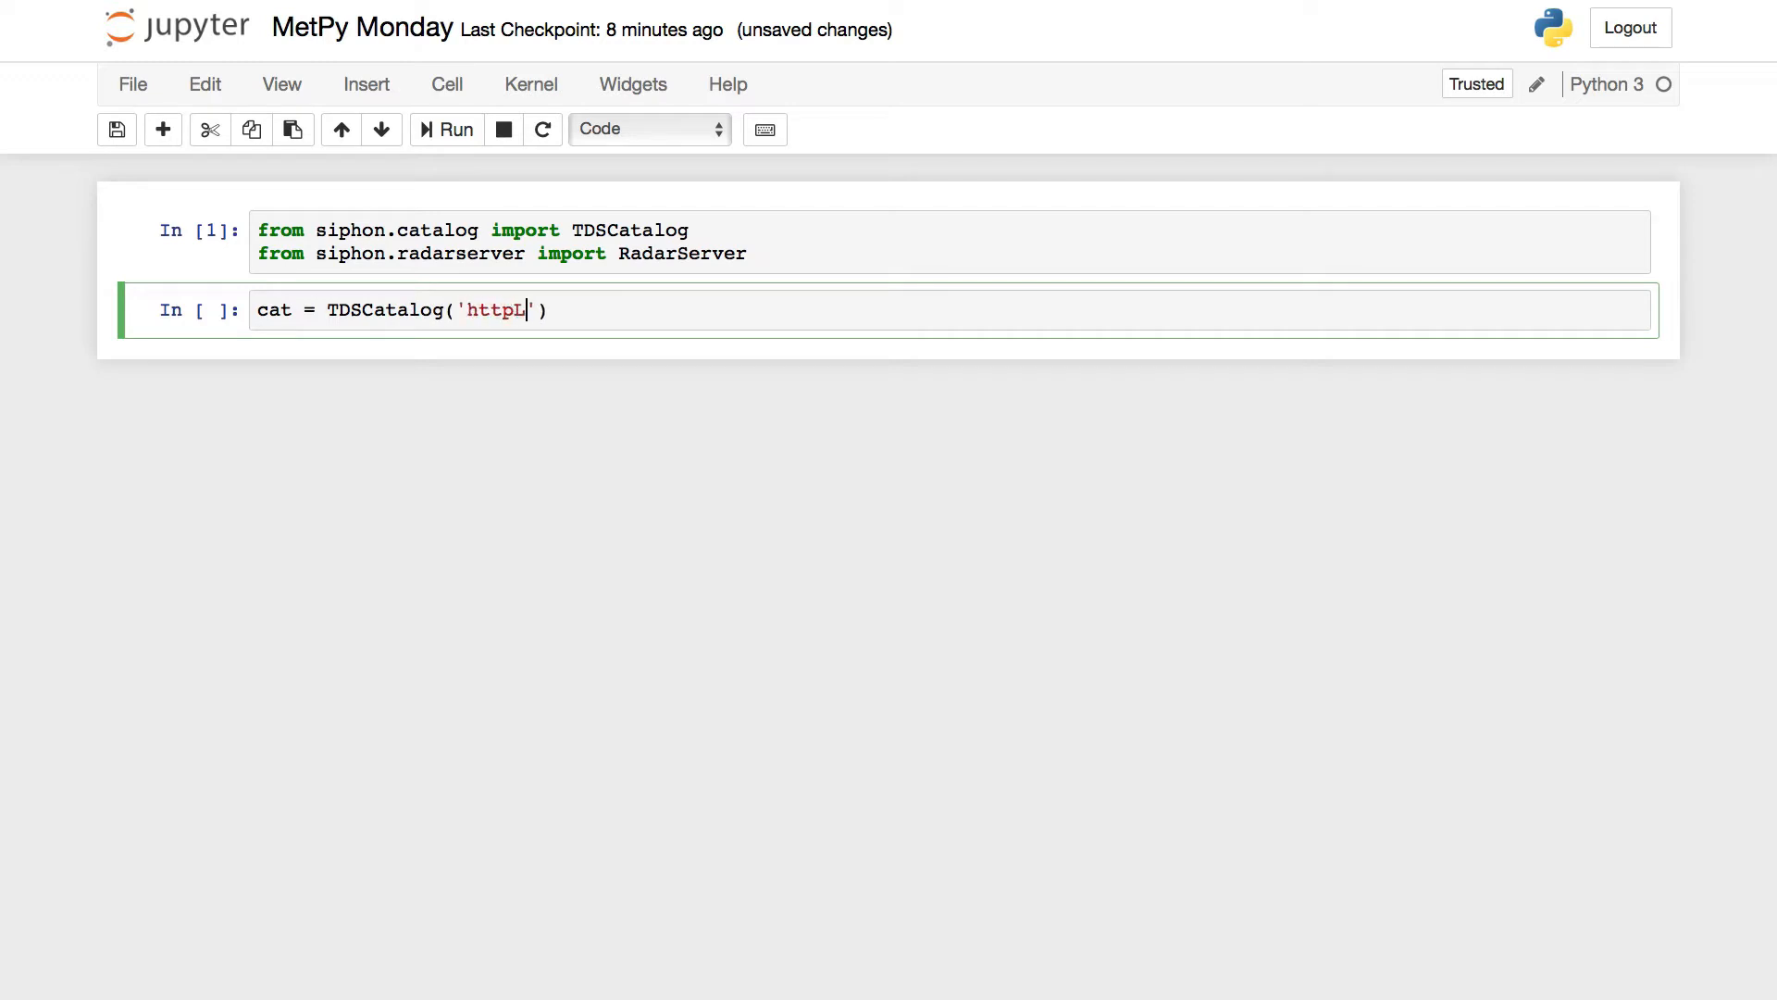
type("http://")
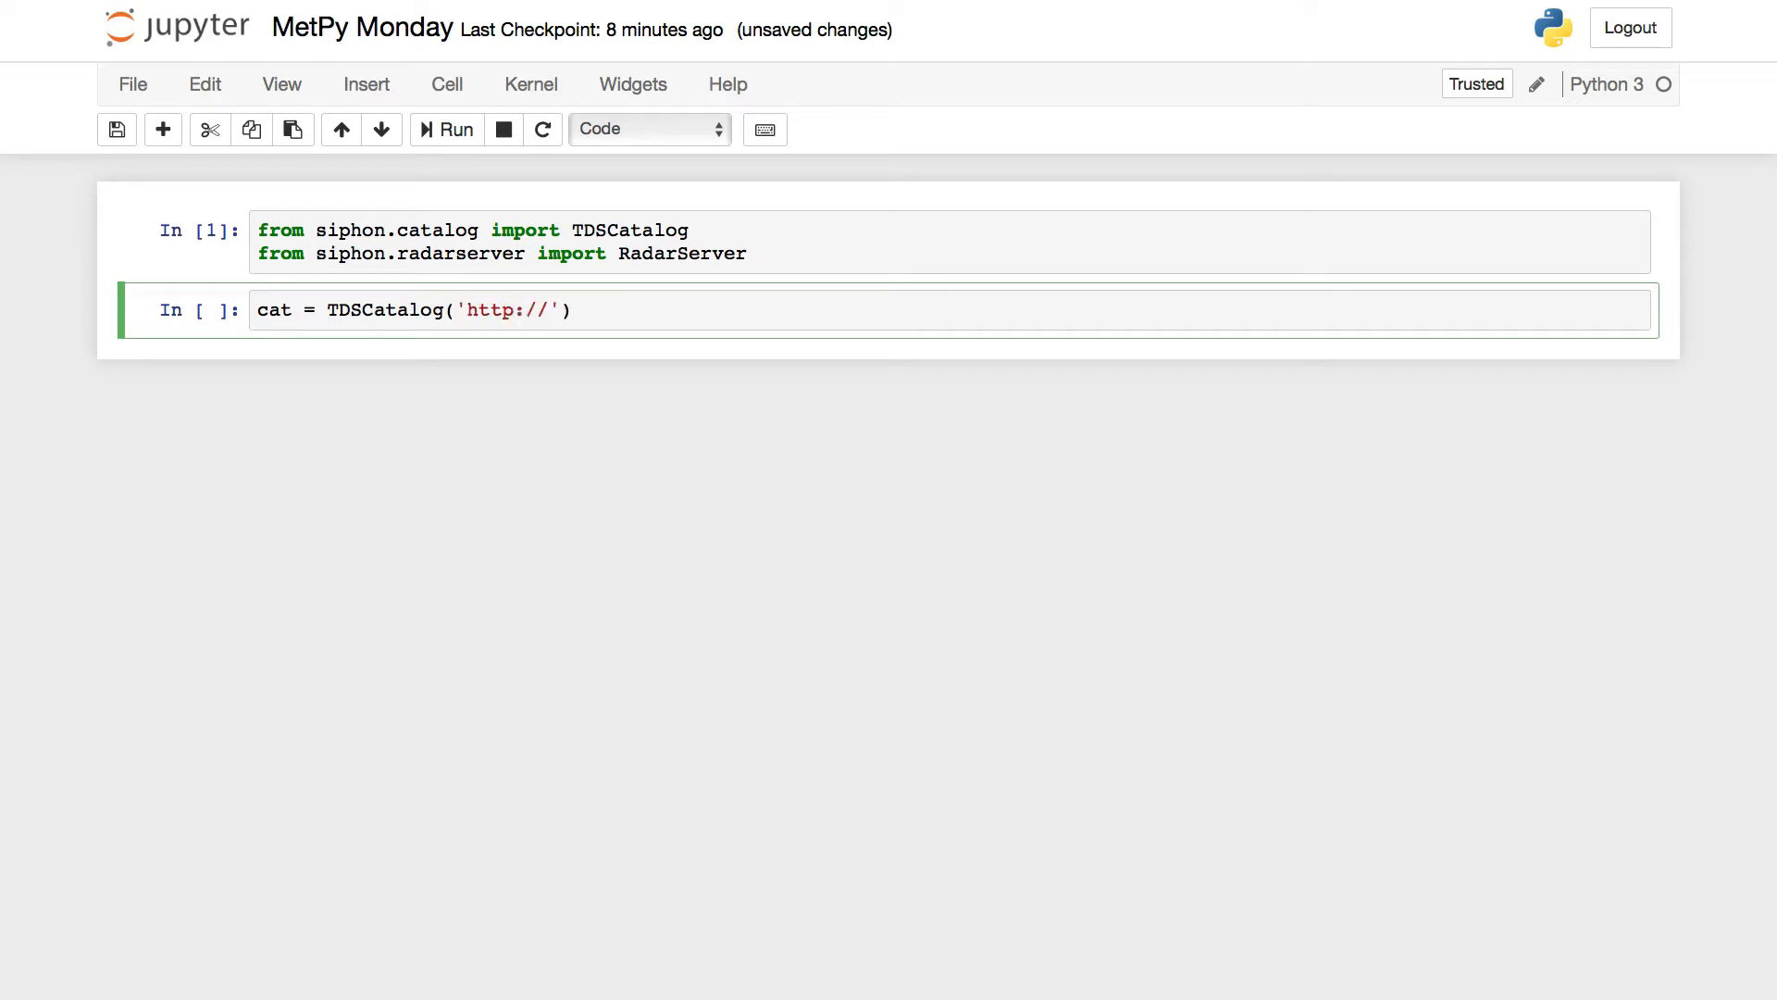
type("thredds.")
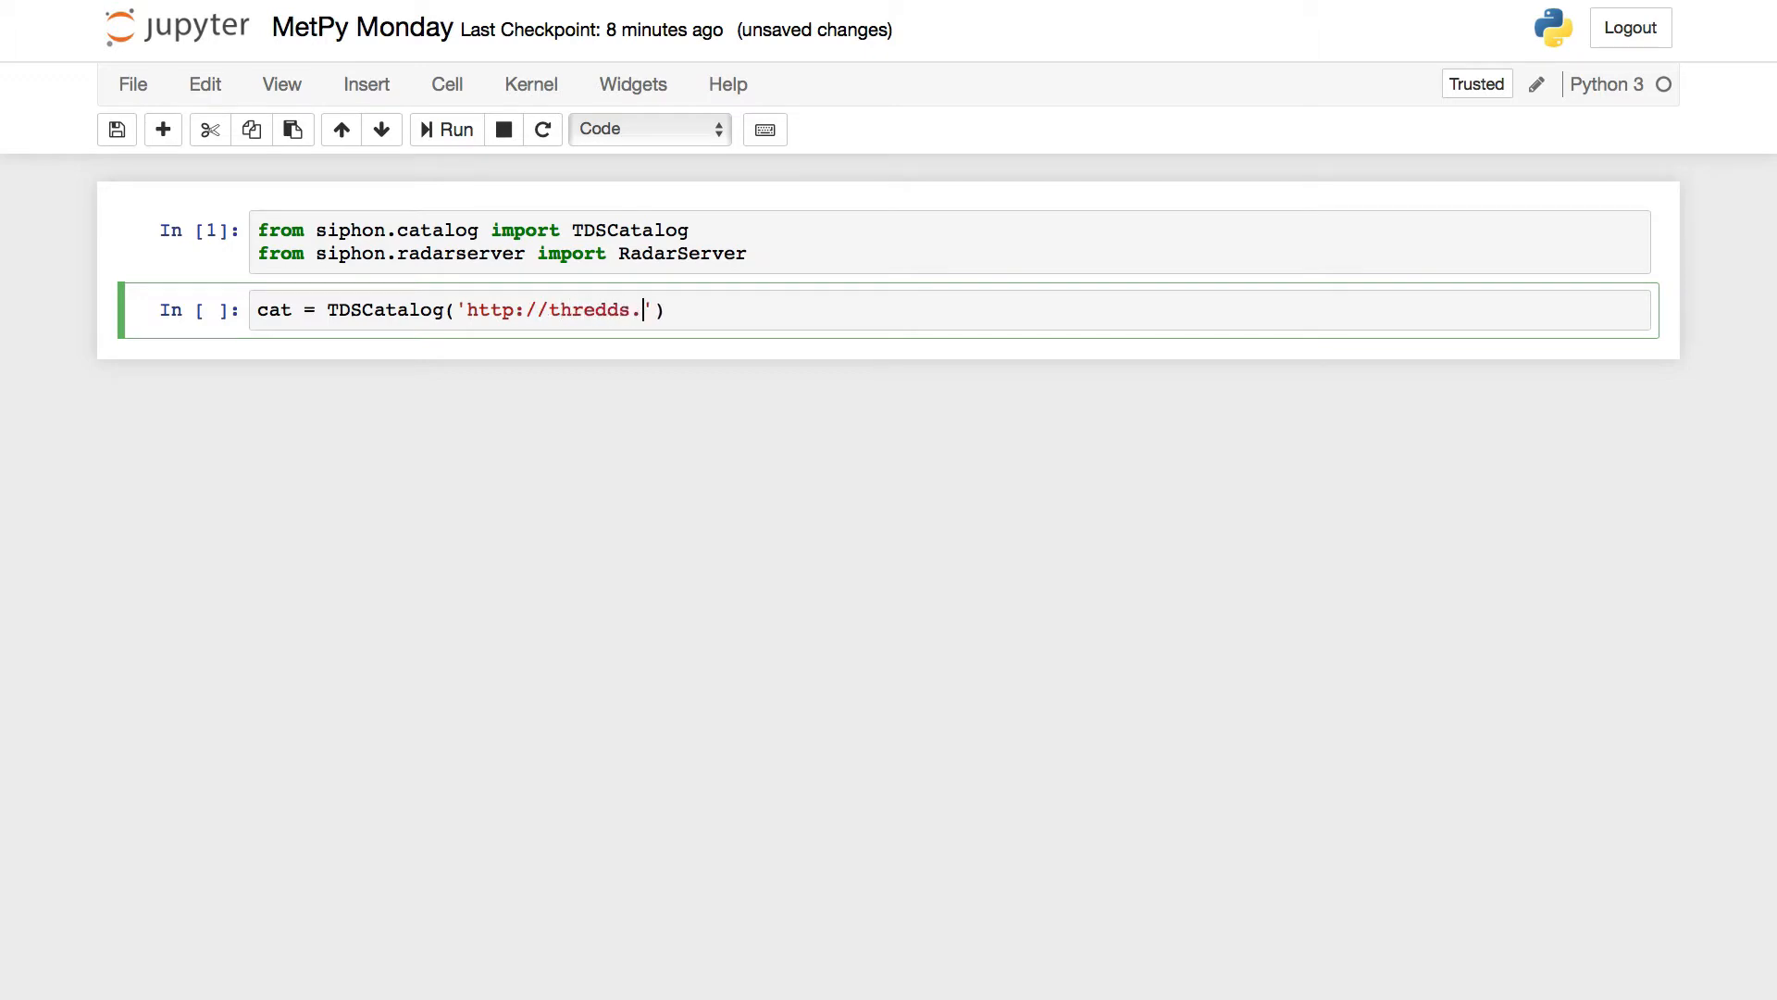
type("ucar.edu/")
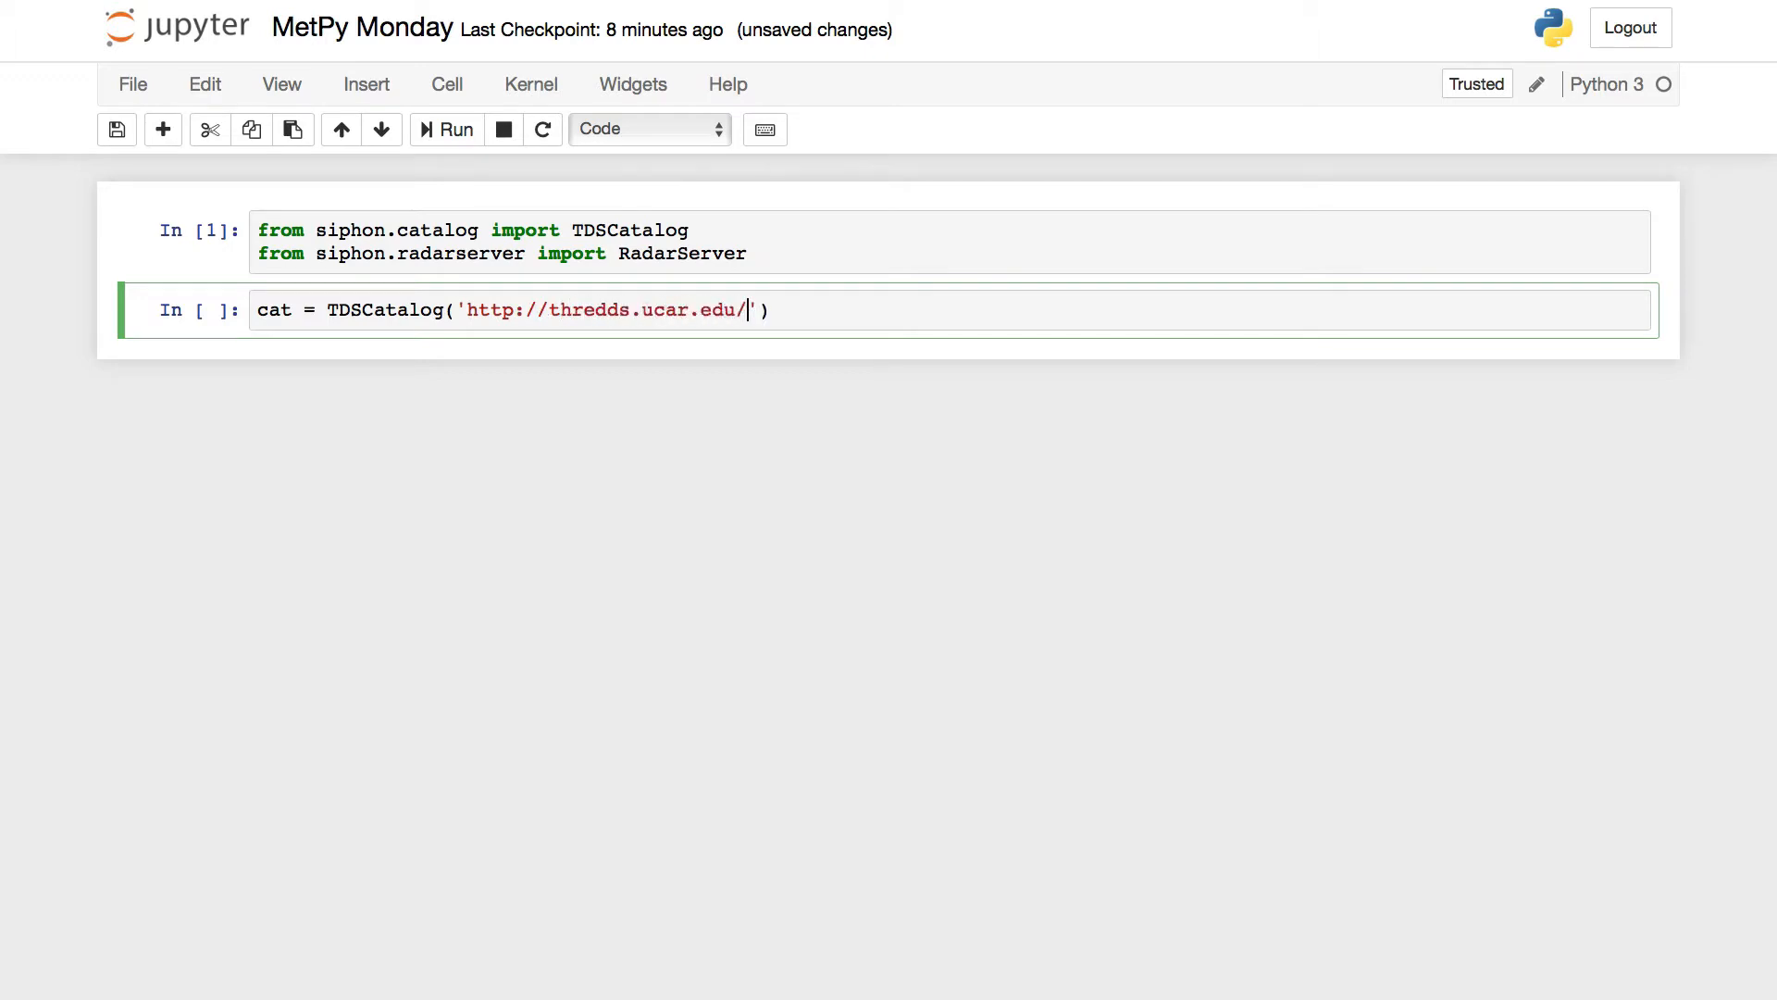
type("thredds/radarSer")
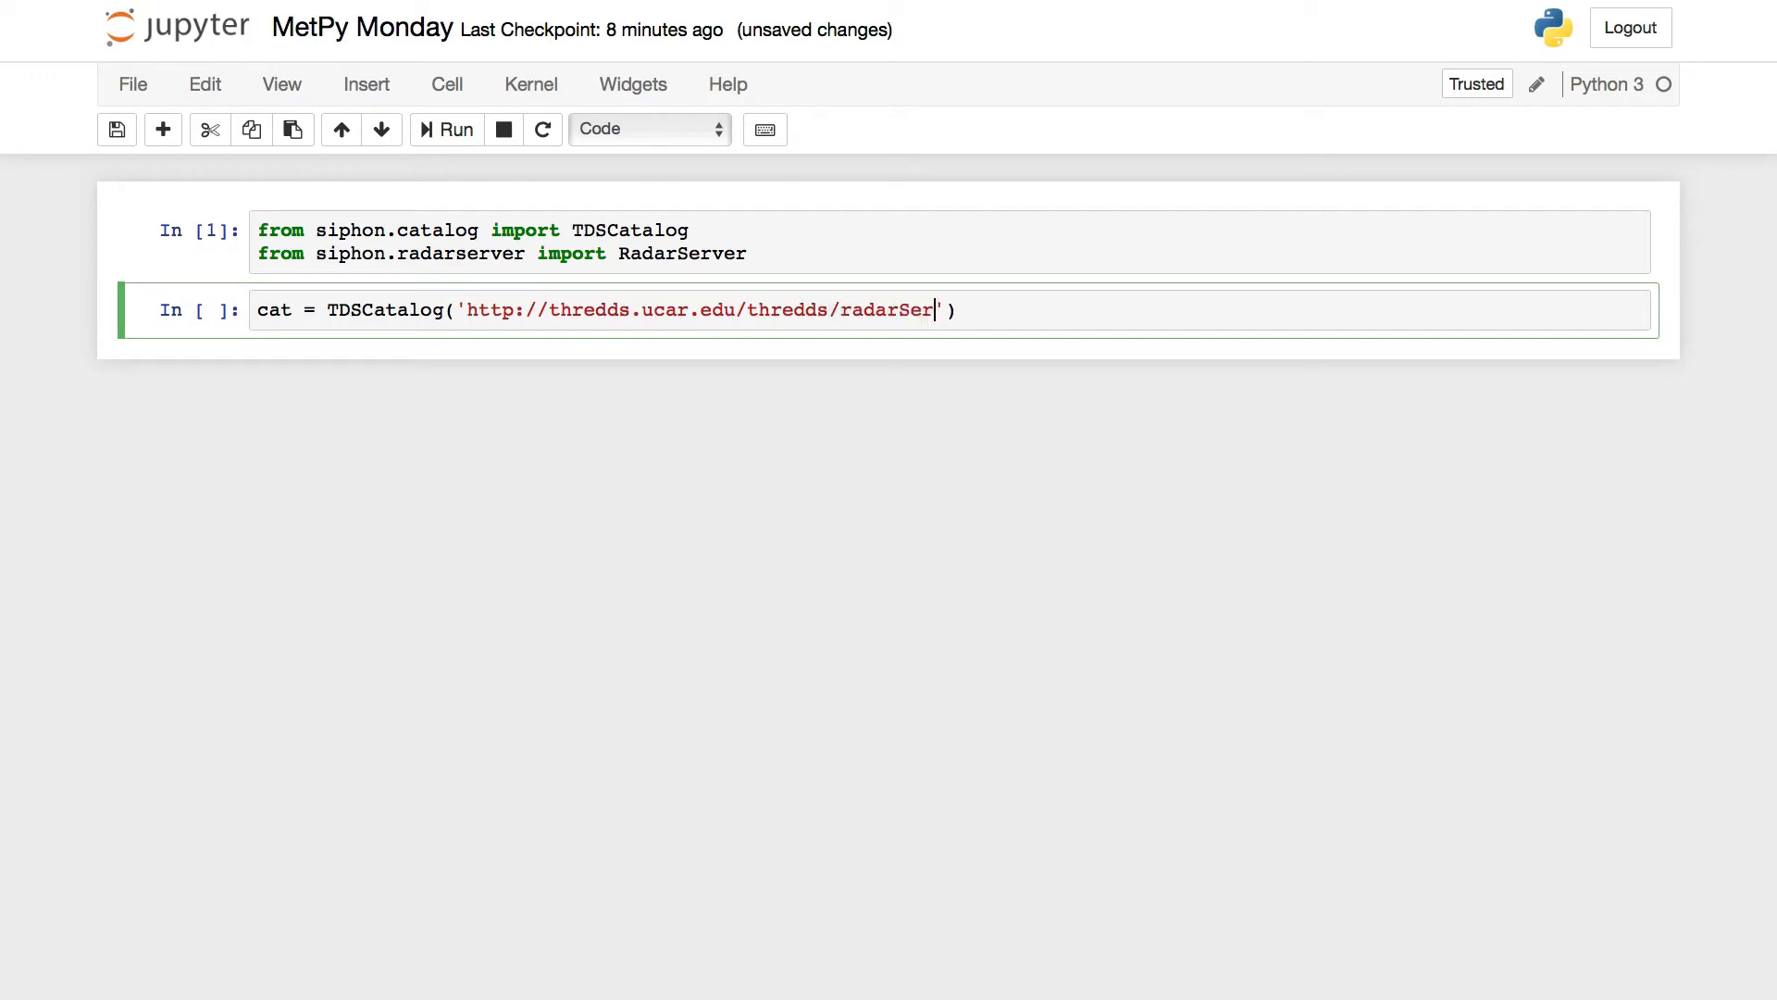
type("ver")
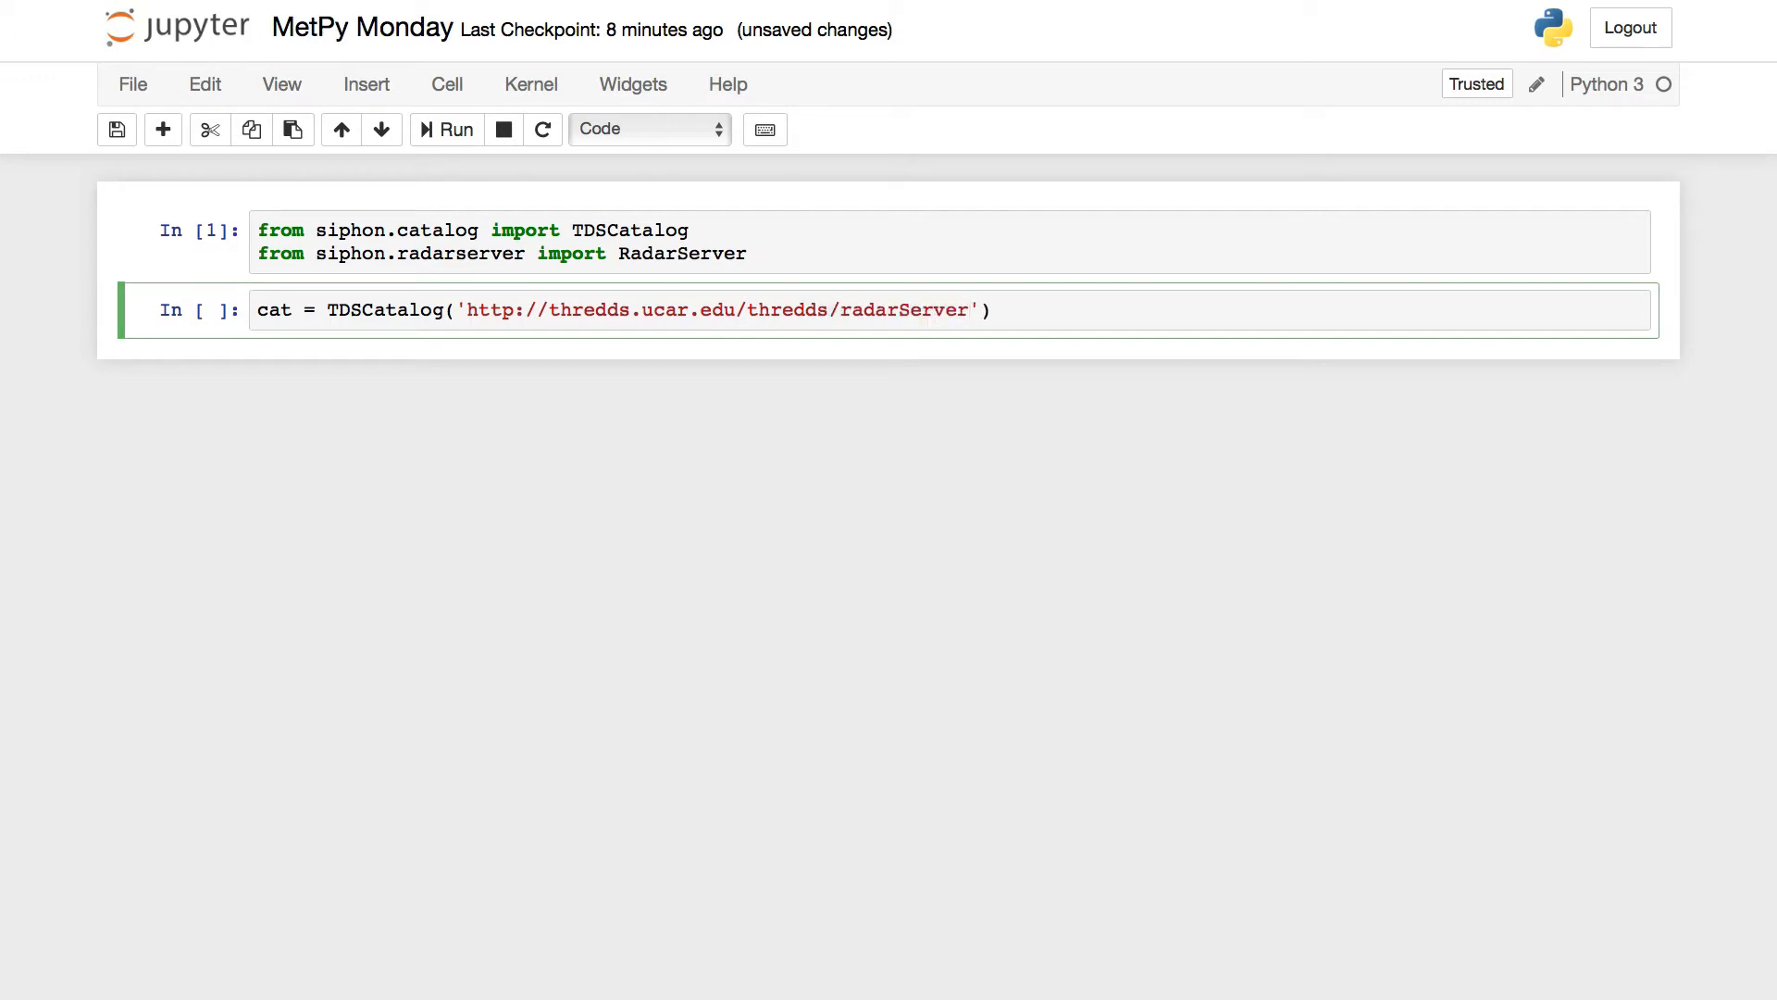
type("/c")
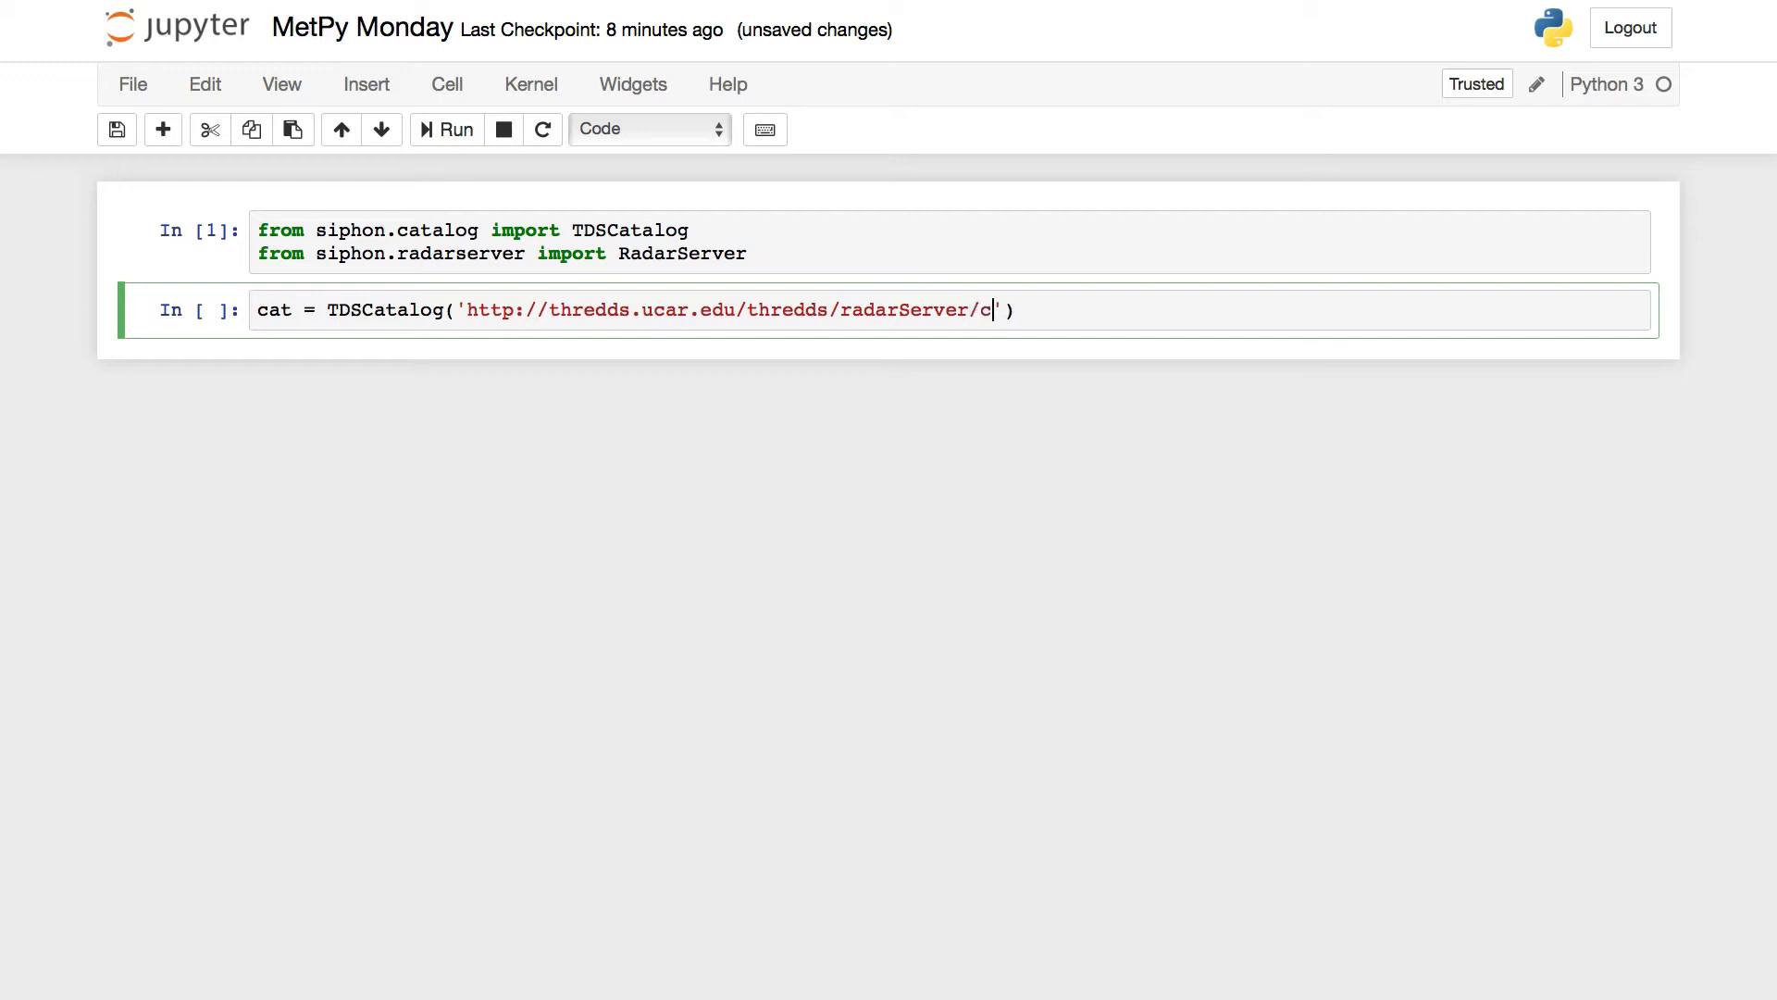
type("atalog")
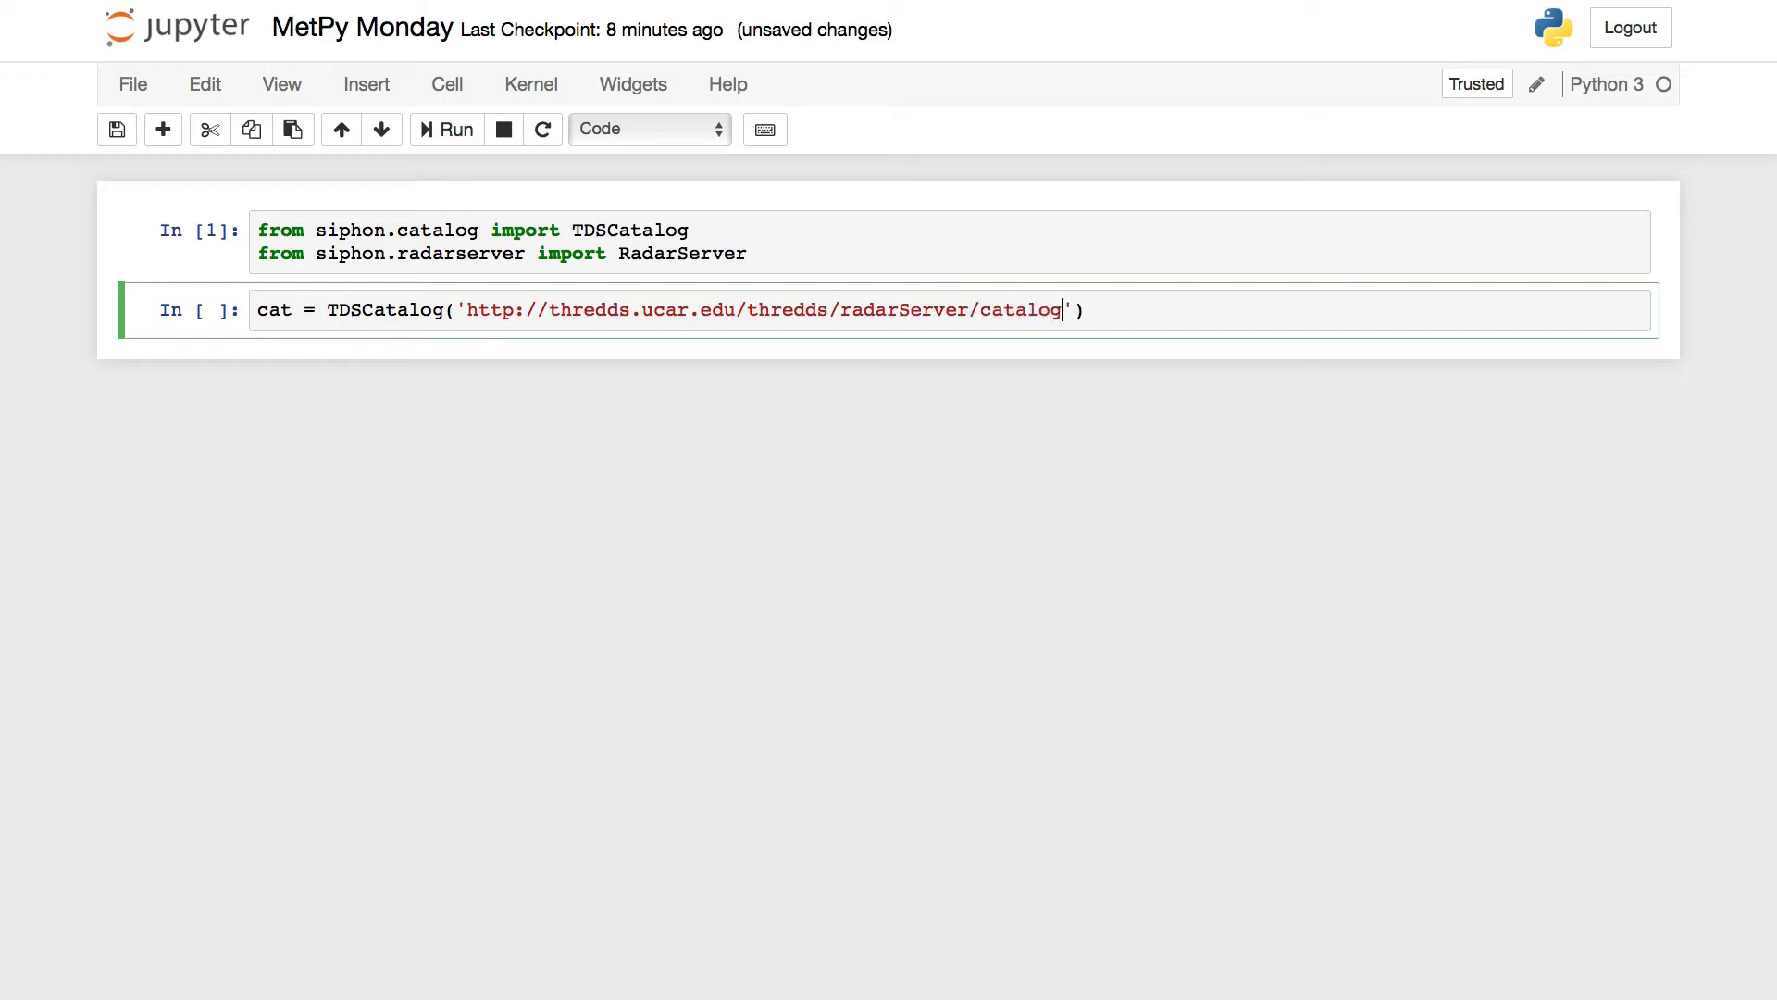
type(".xml")
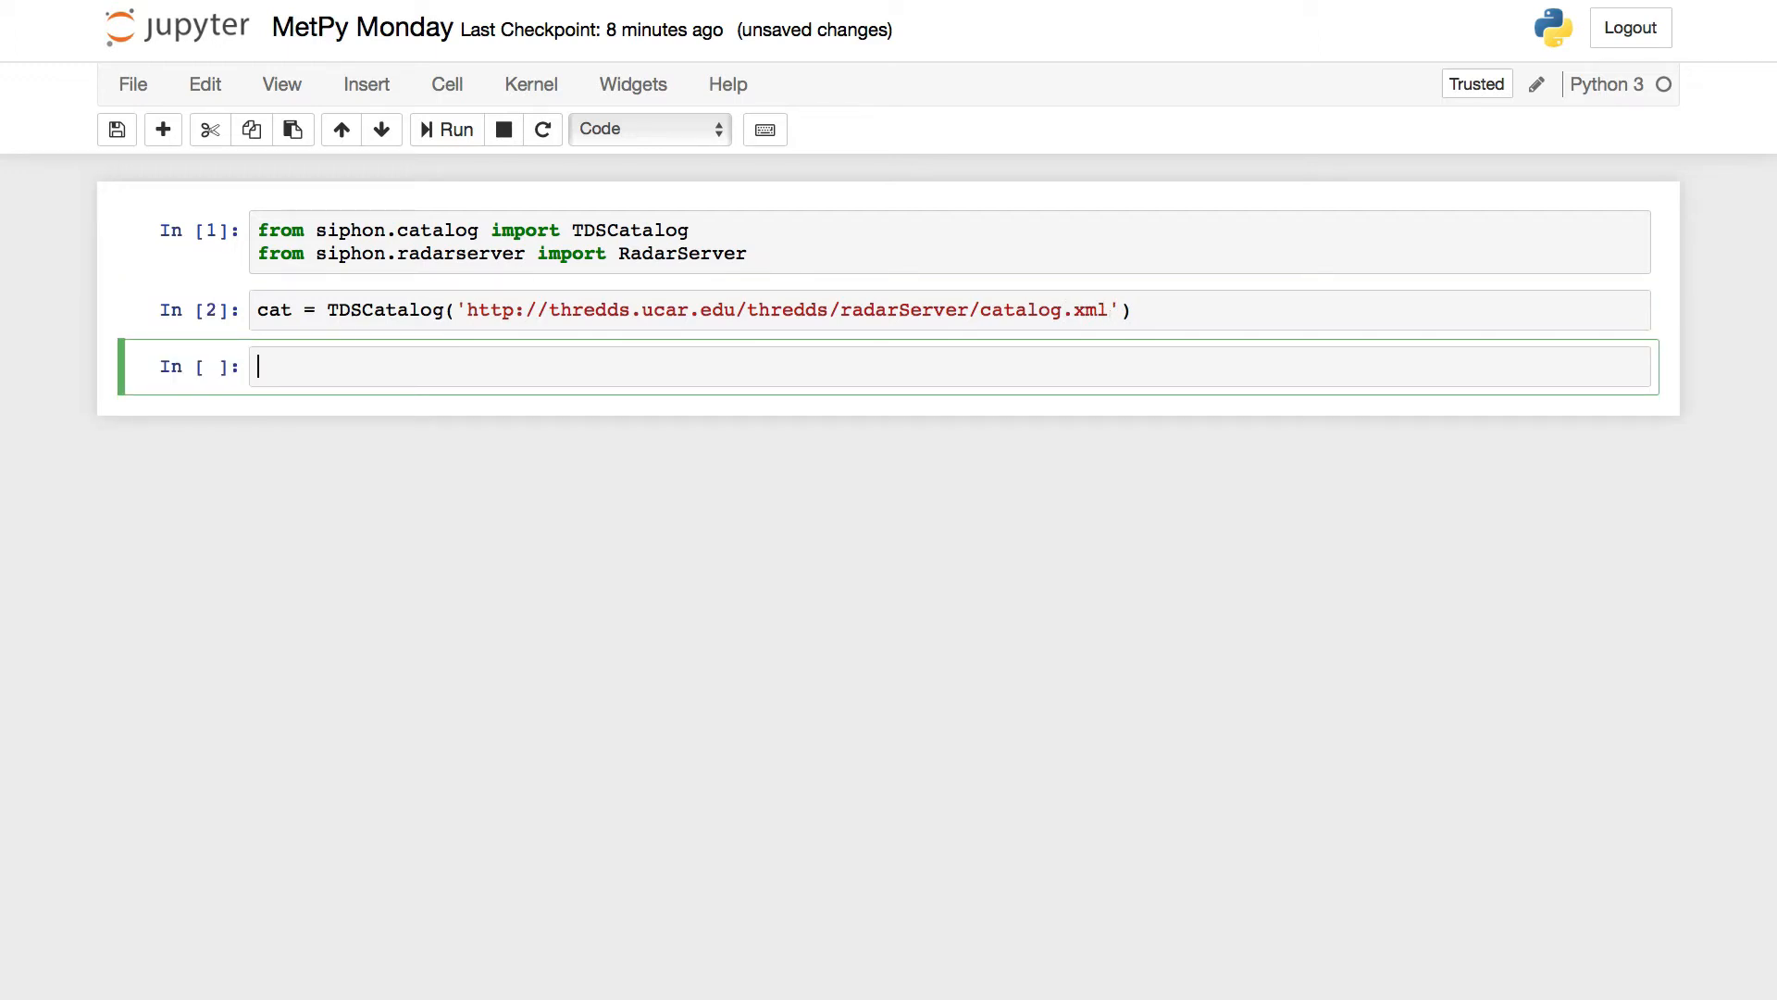
Run list(cat.catalog_refs) to show the five NEXRAD and TDWR catalog names.
type("list")
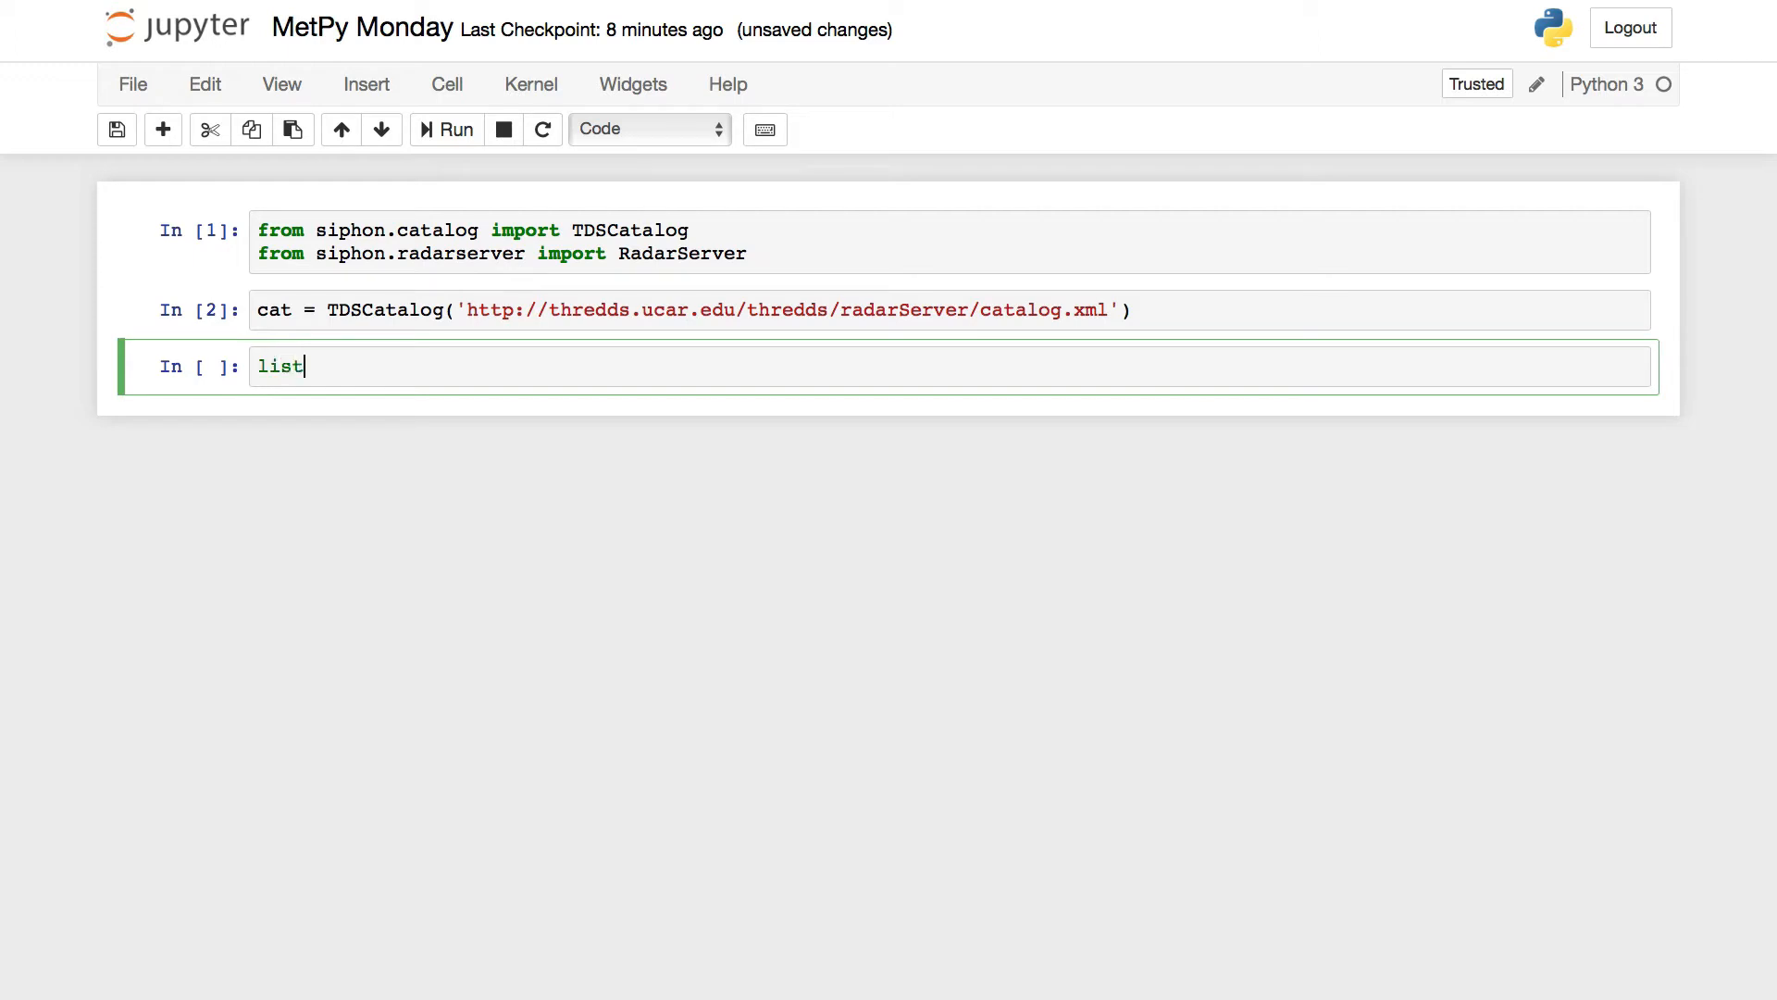
type("(cat.")
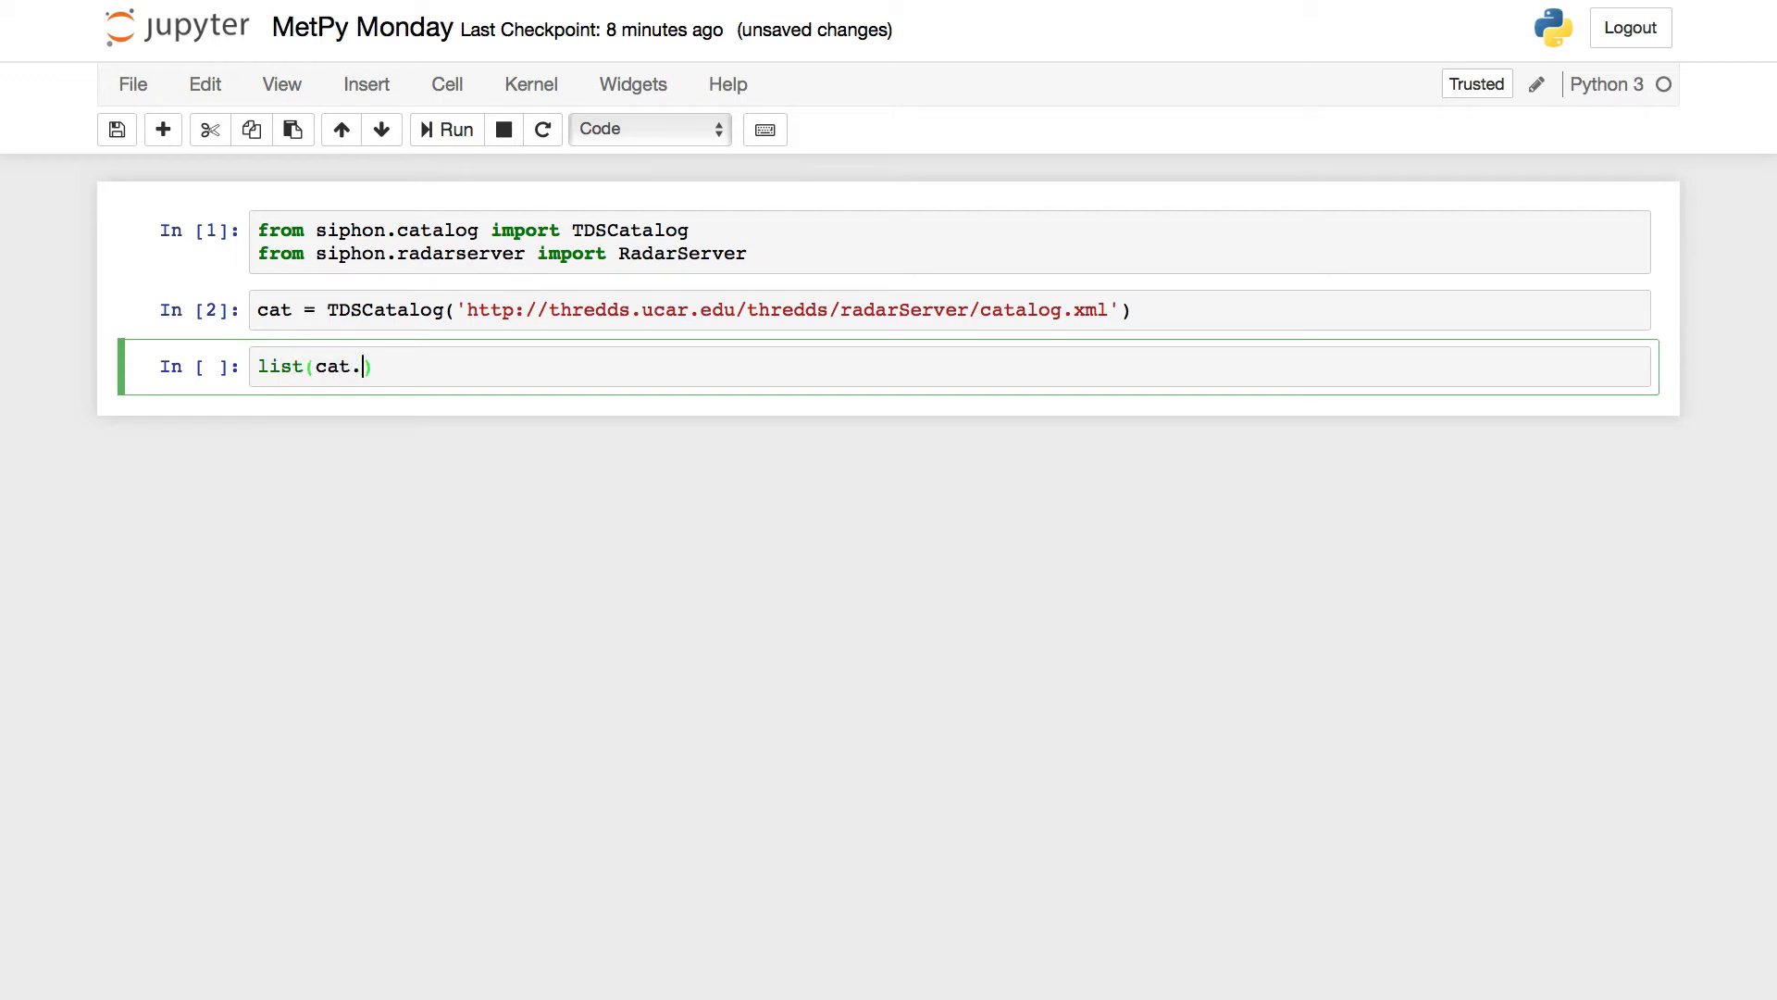
type("catalog_refs")
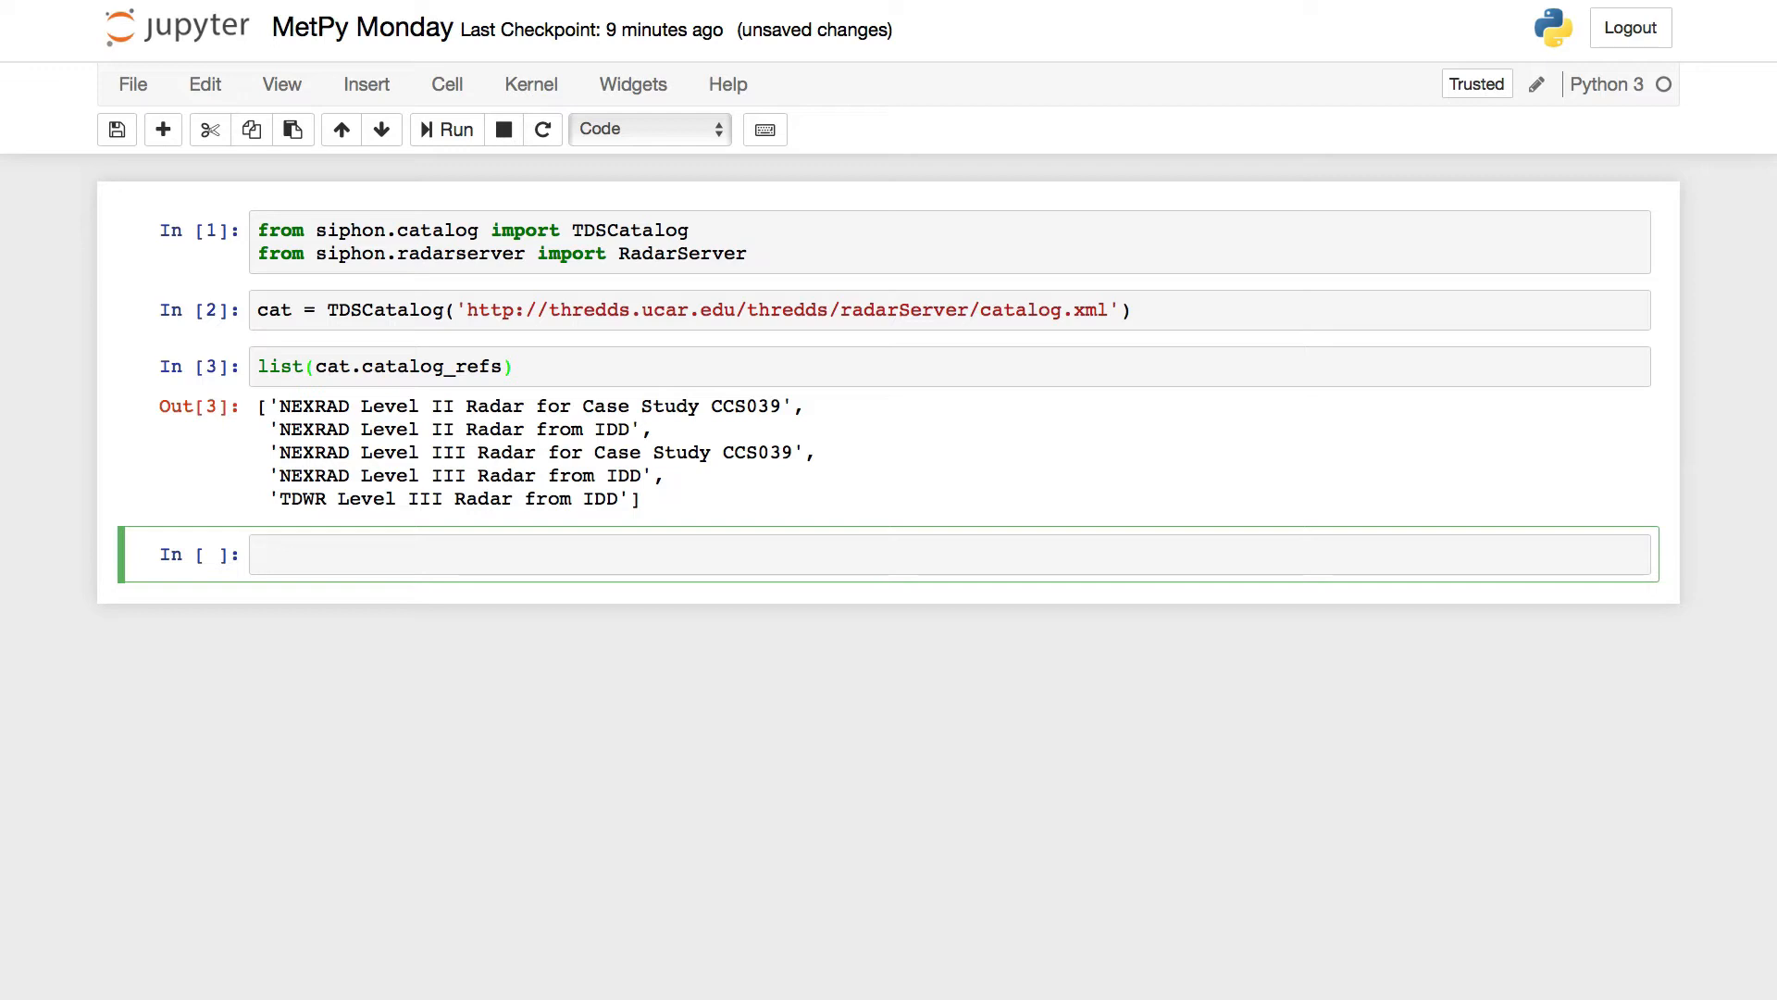
Display cat.catalog_refs['NEXRAD Level III Radar from IDD'].href to get its dataset.xml URL.
type("cat.catalog_refs")
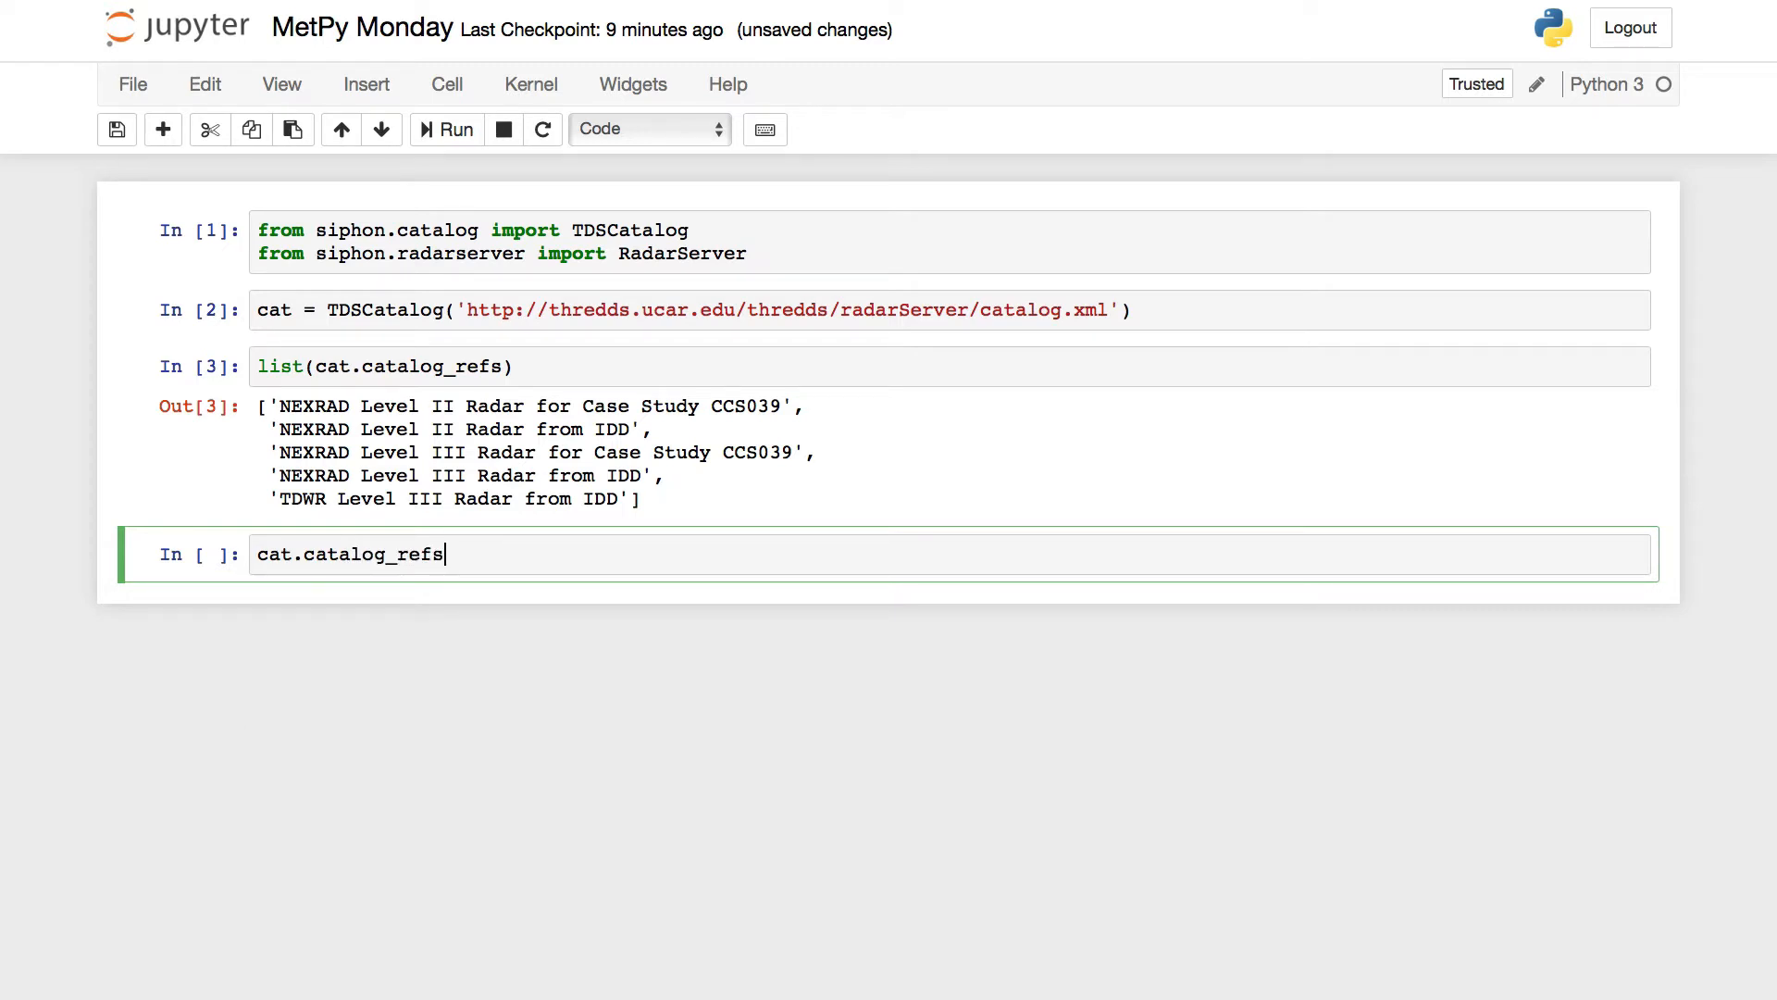
type("['']")
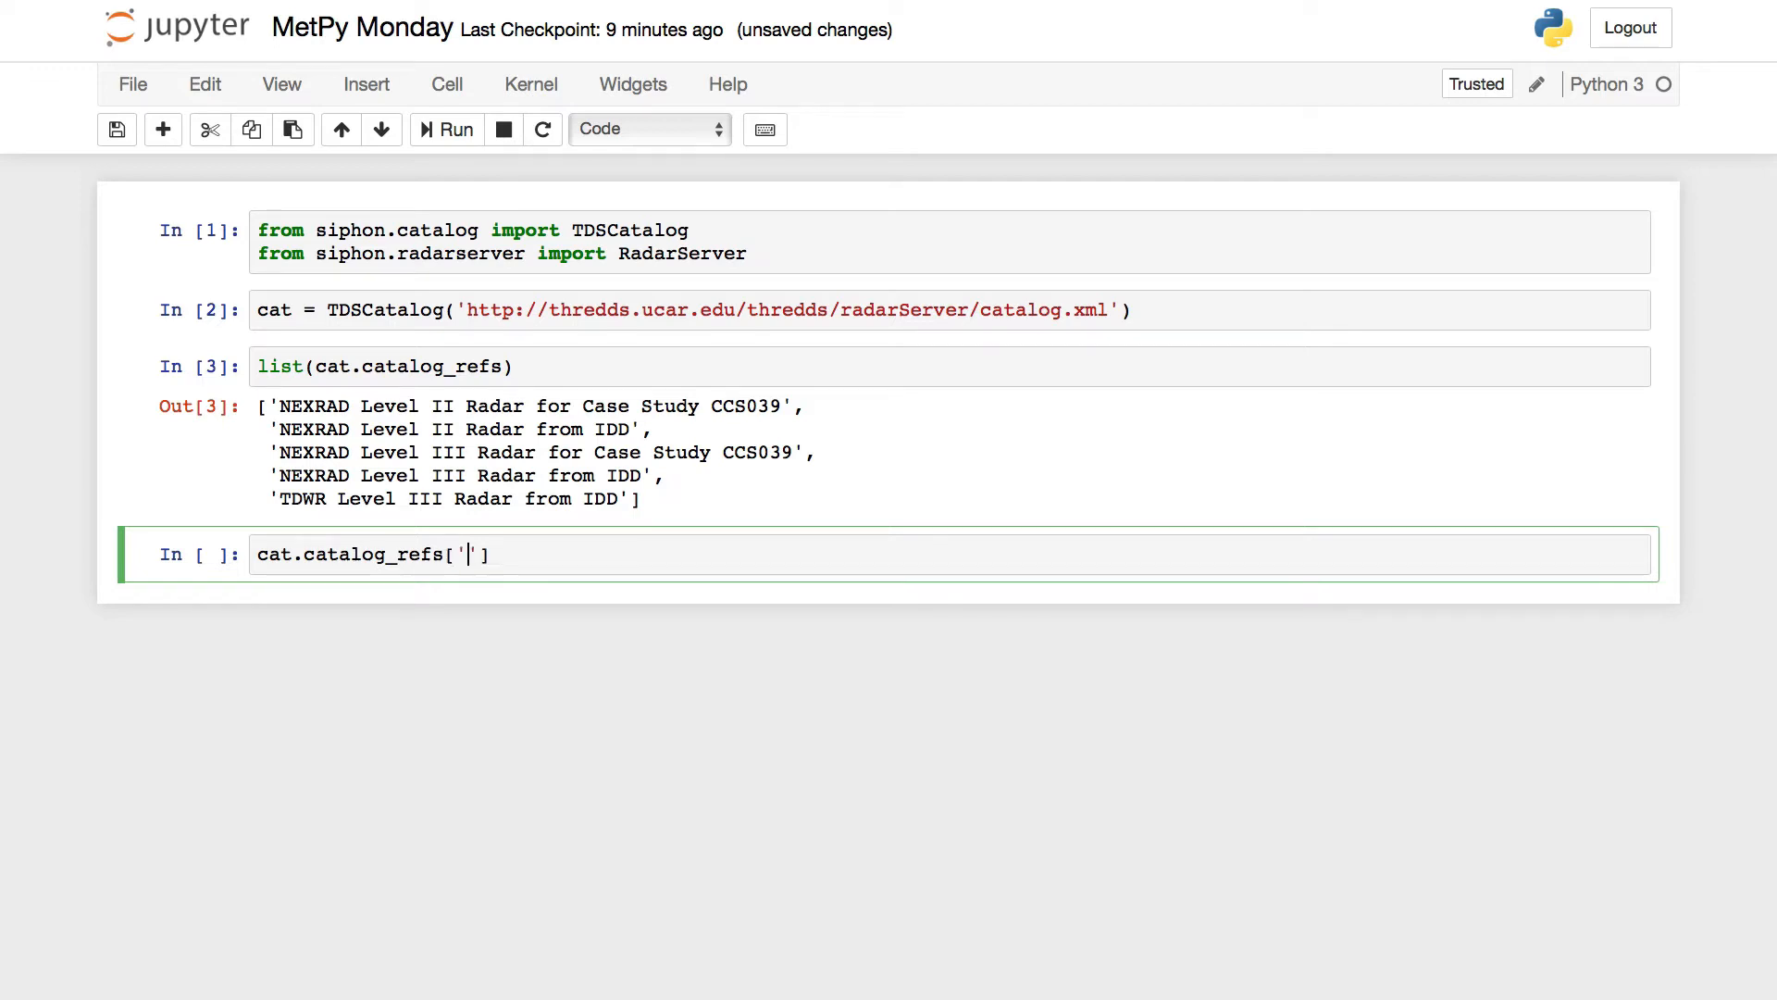
type("NE")
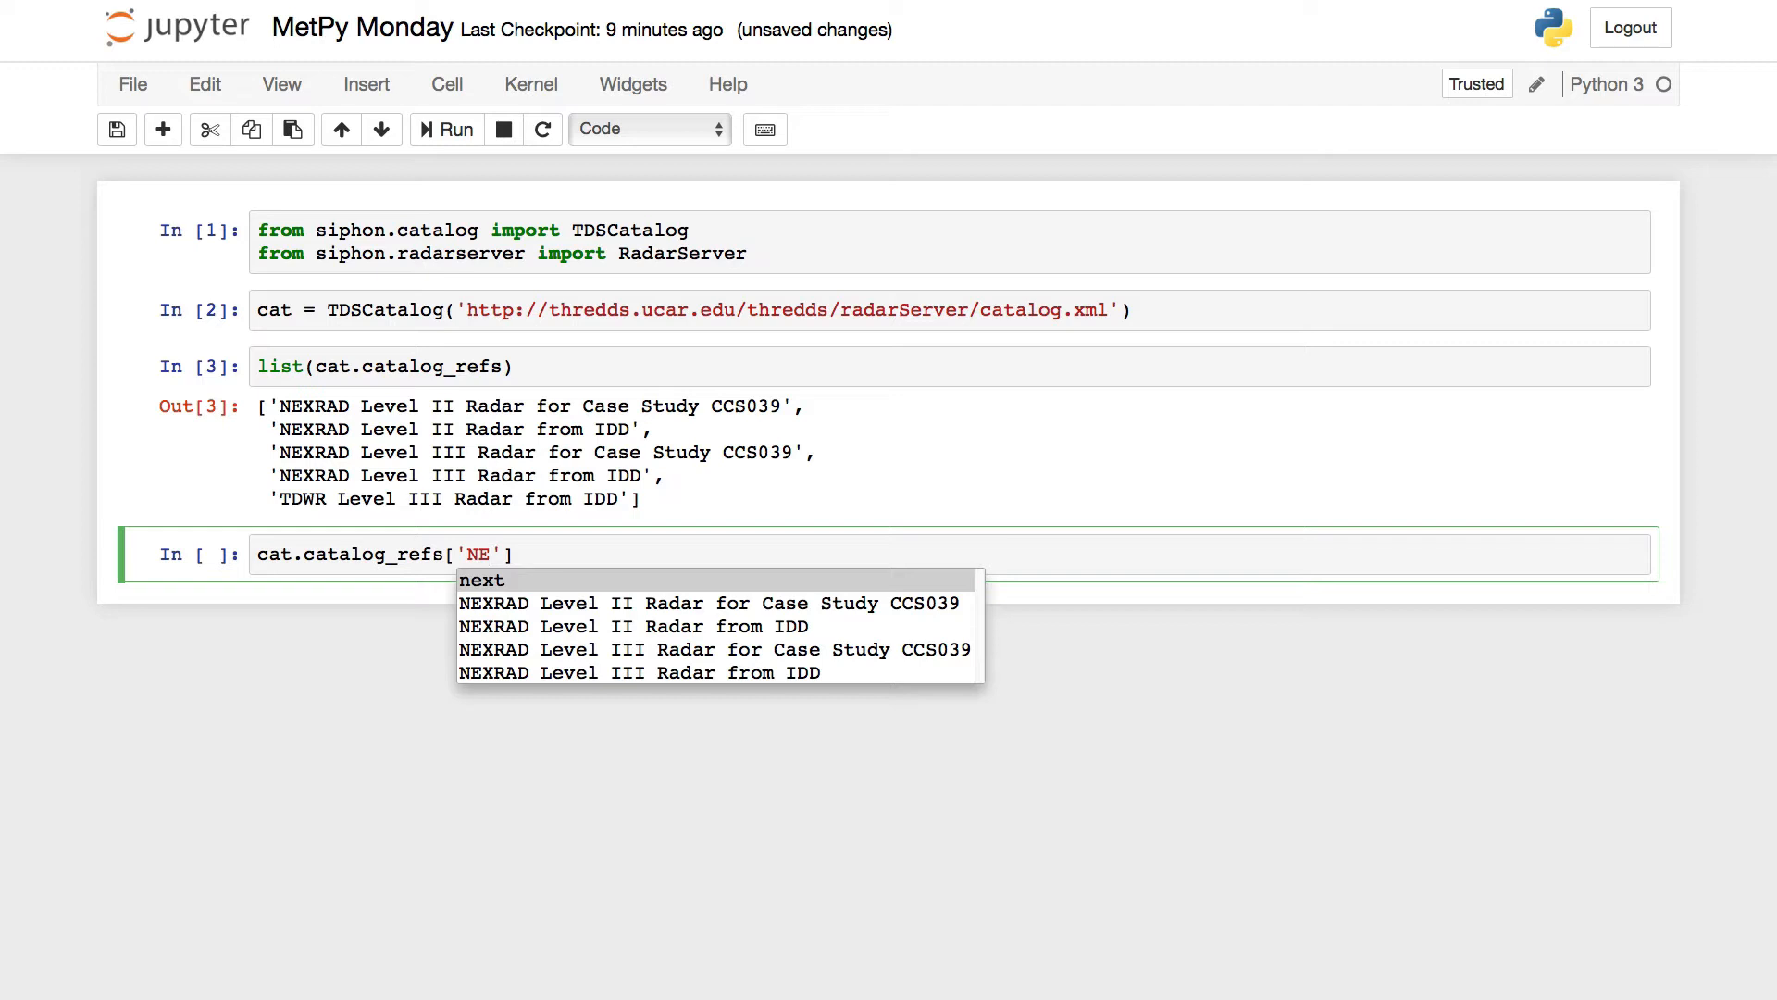
mouse_move(640, 672)
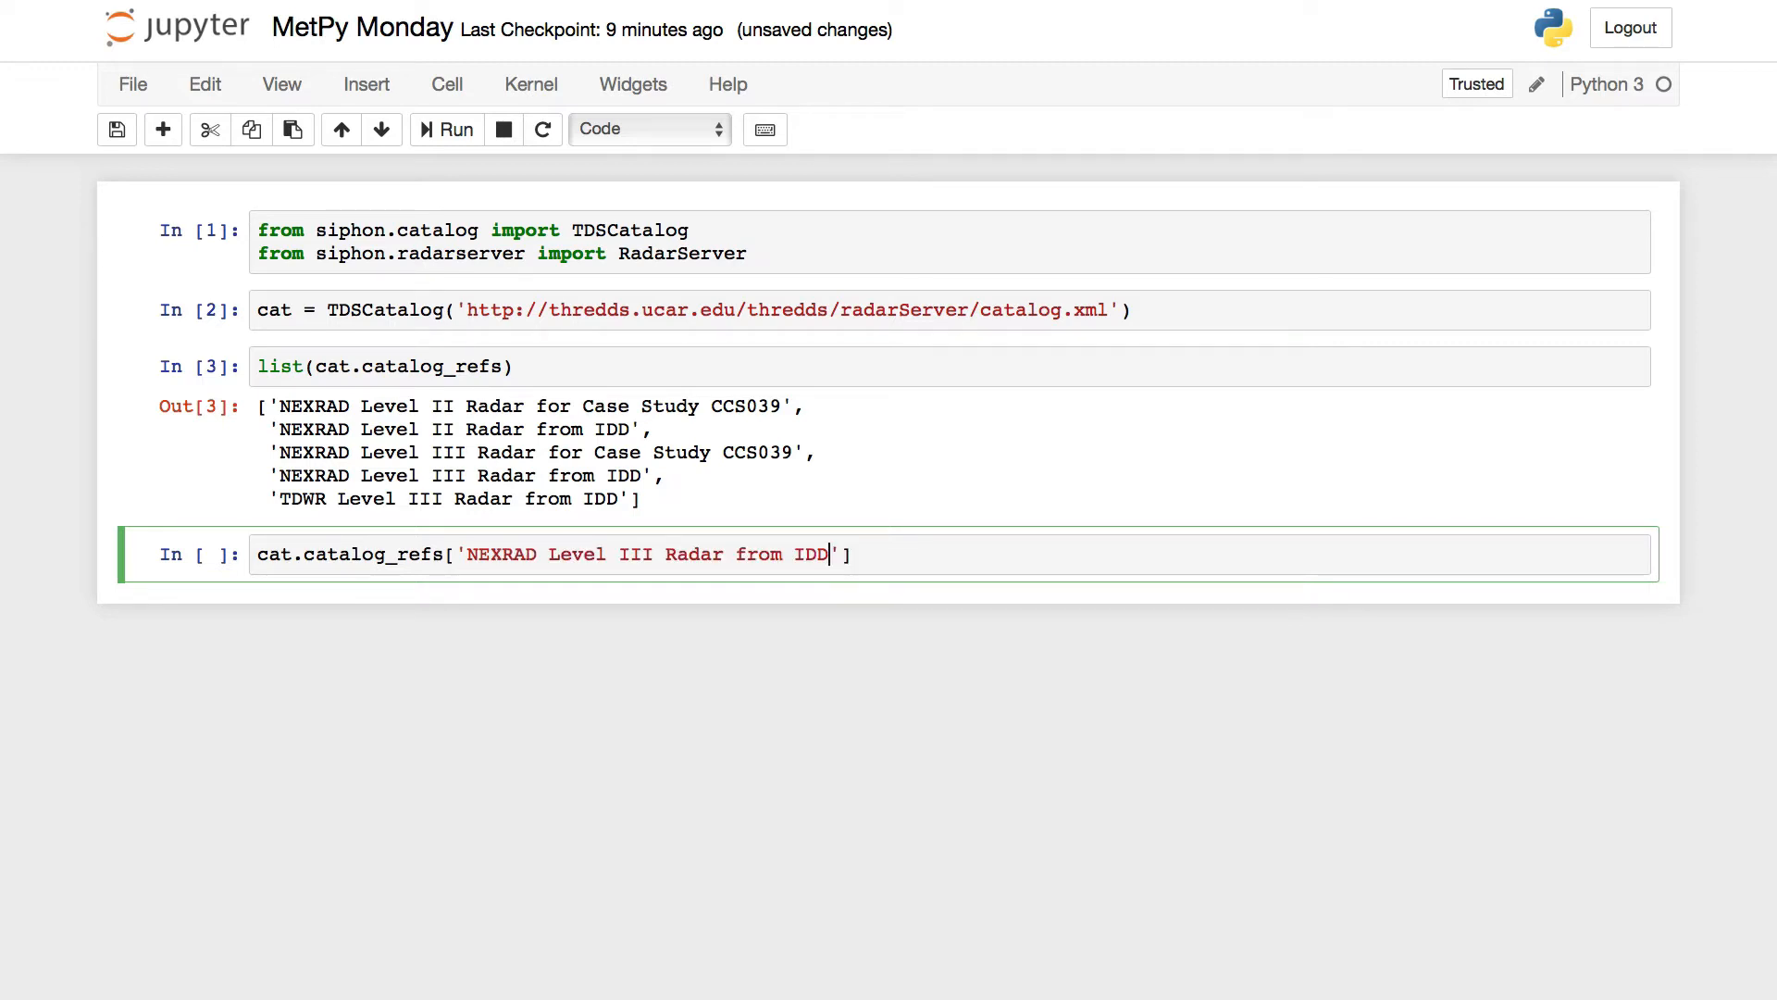
type("].href")
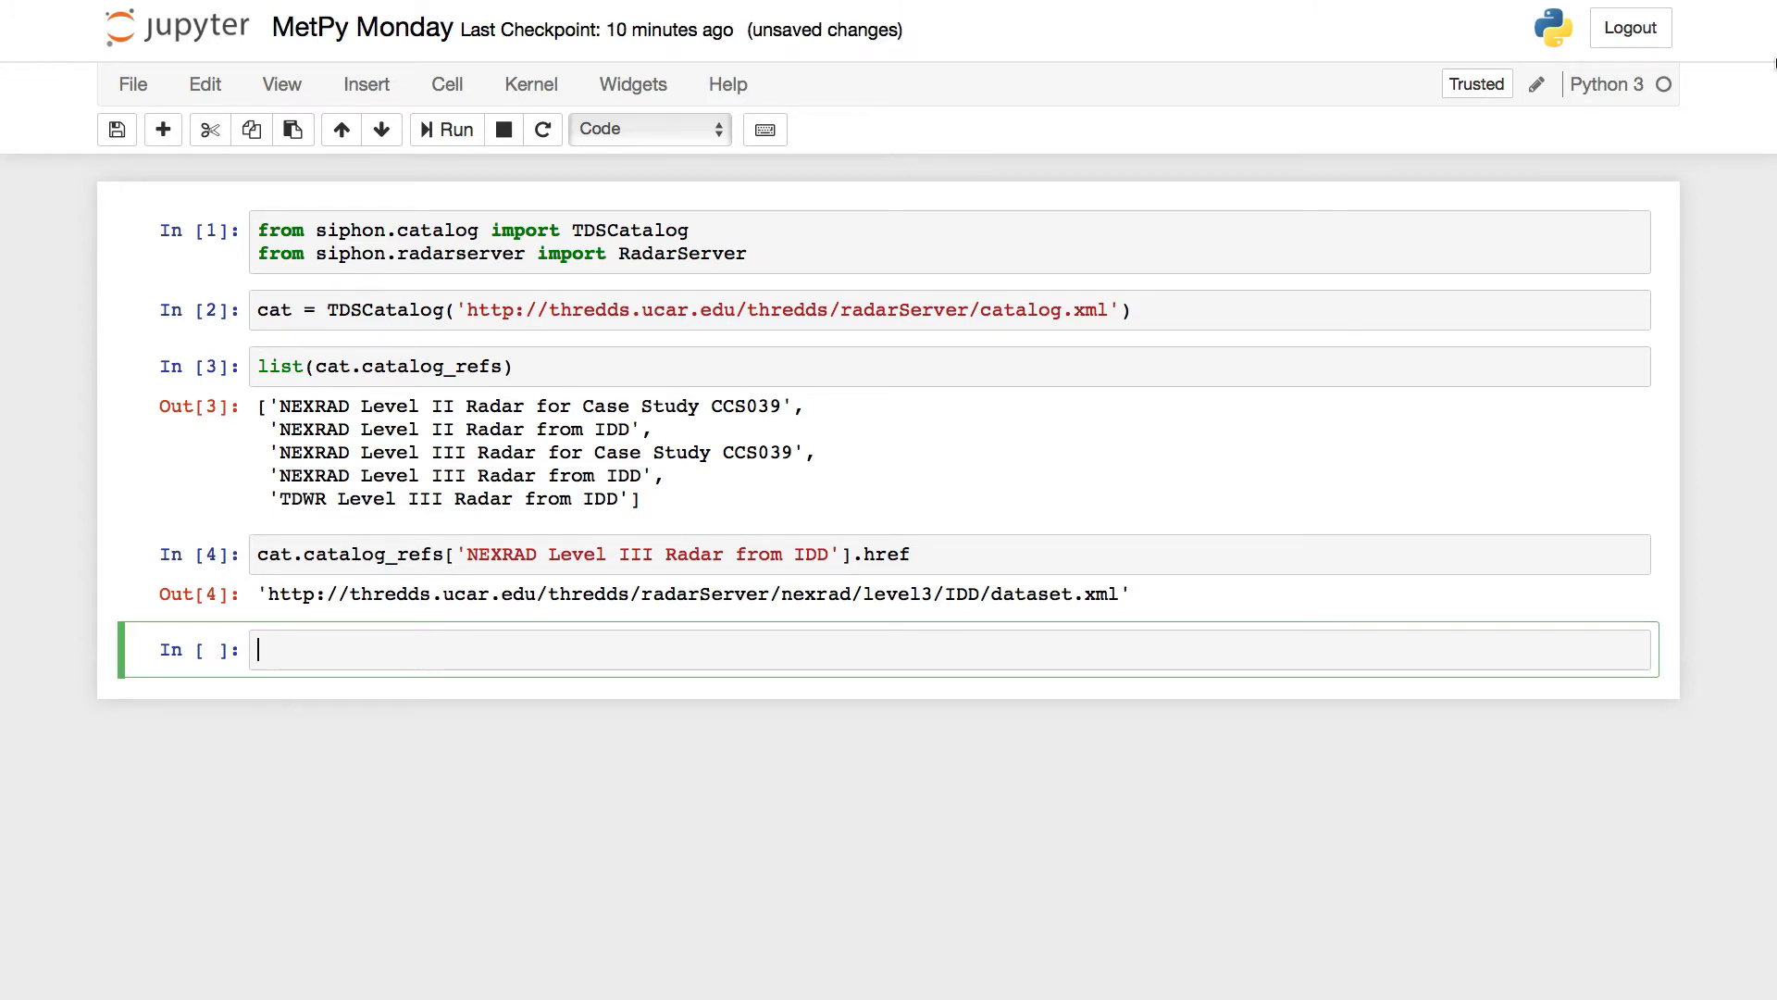
Create rs = RadarServer(cat.catalog_refs['NEXRAD Level III Radar from IDD'].href).
type("rs =")
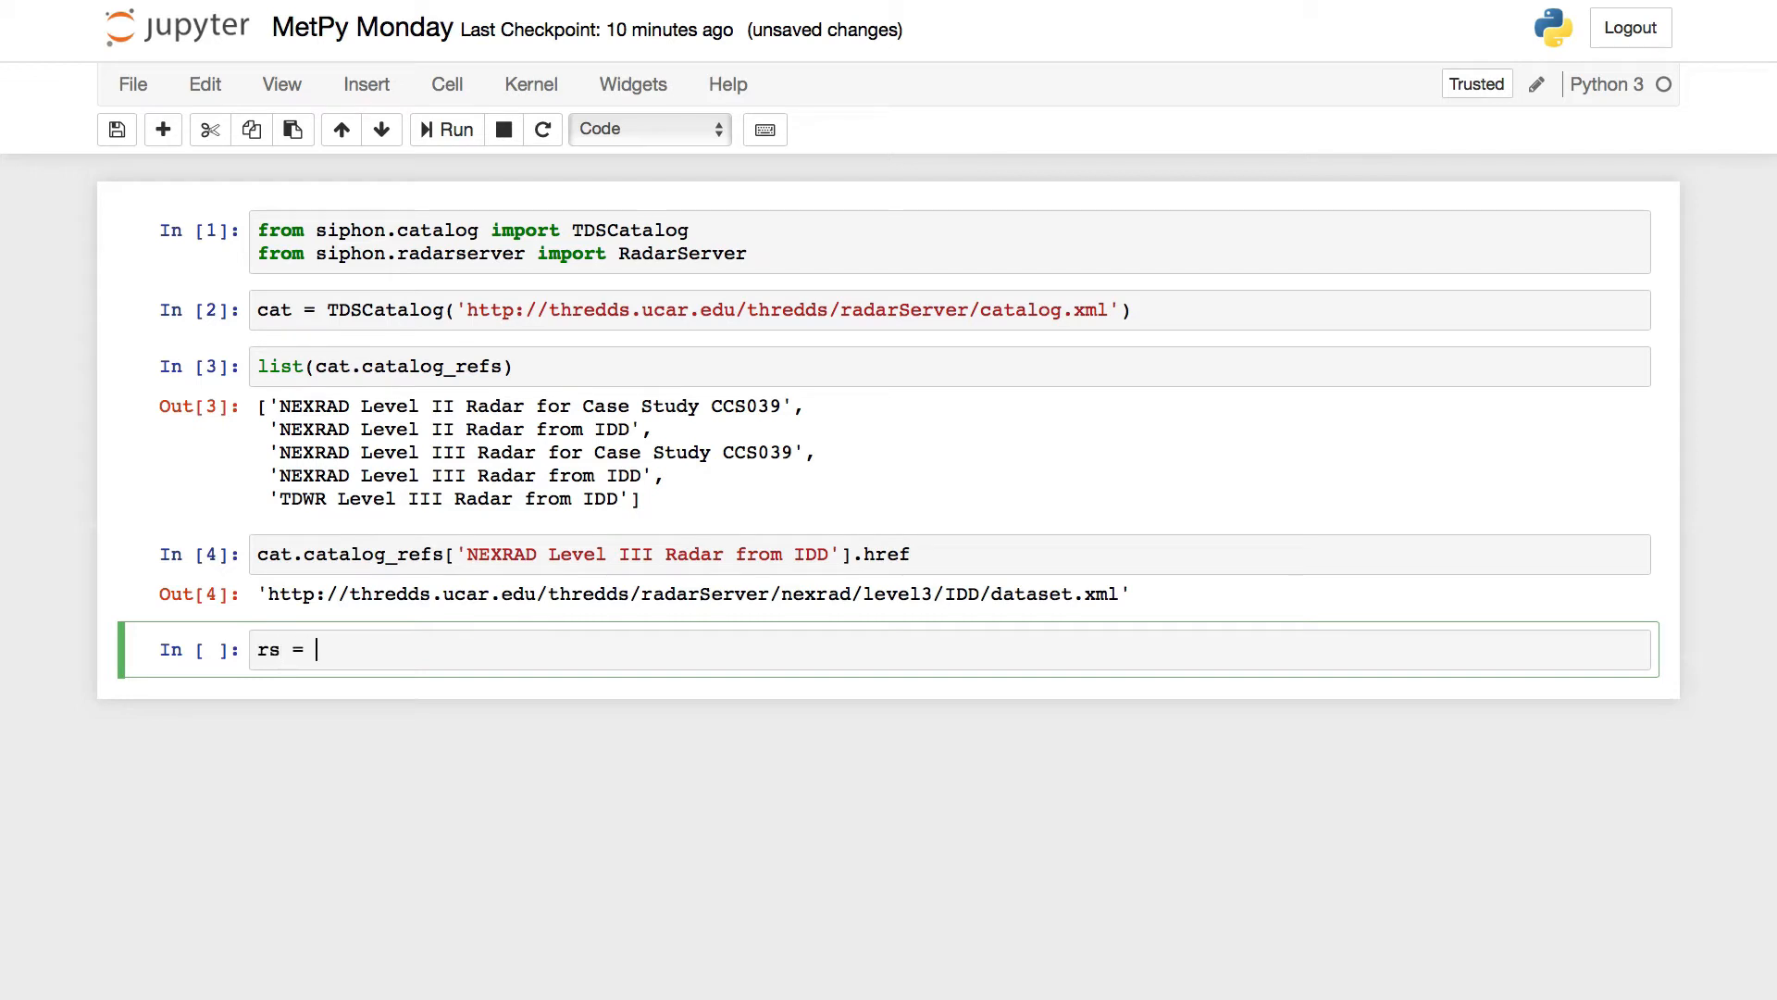
type("RadarSe")
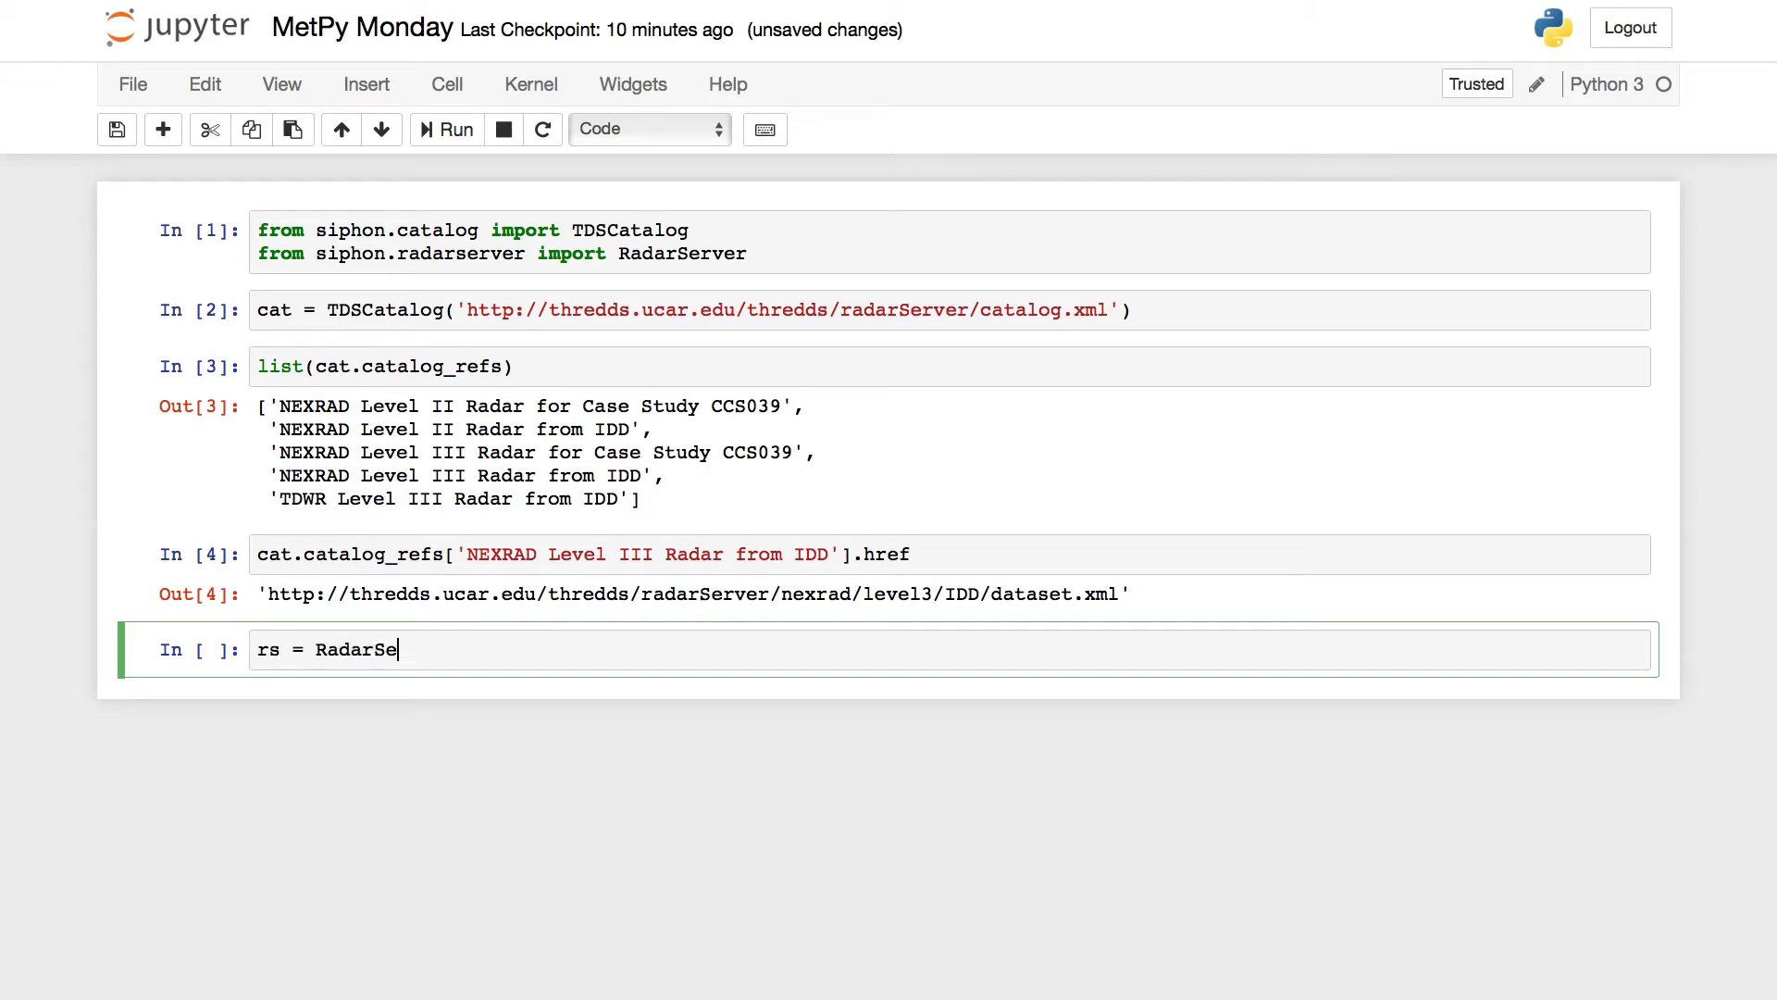
type("rver()")
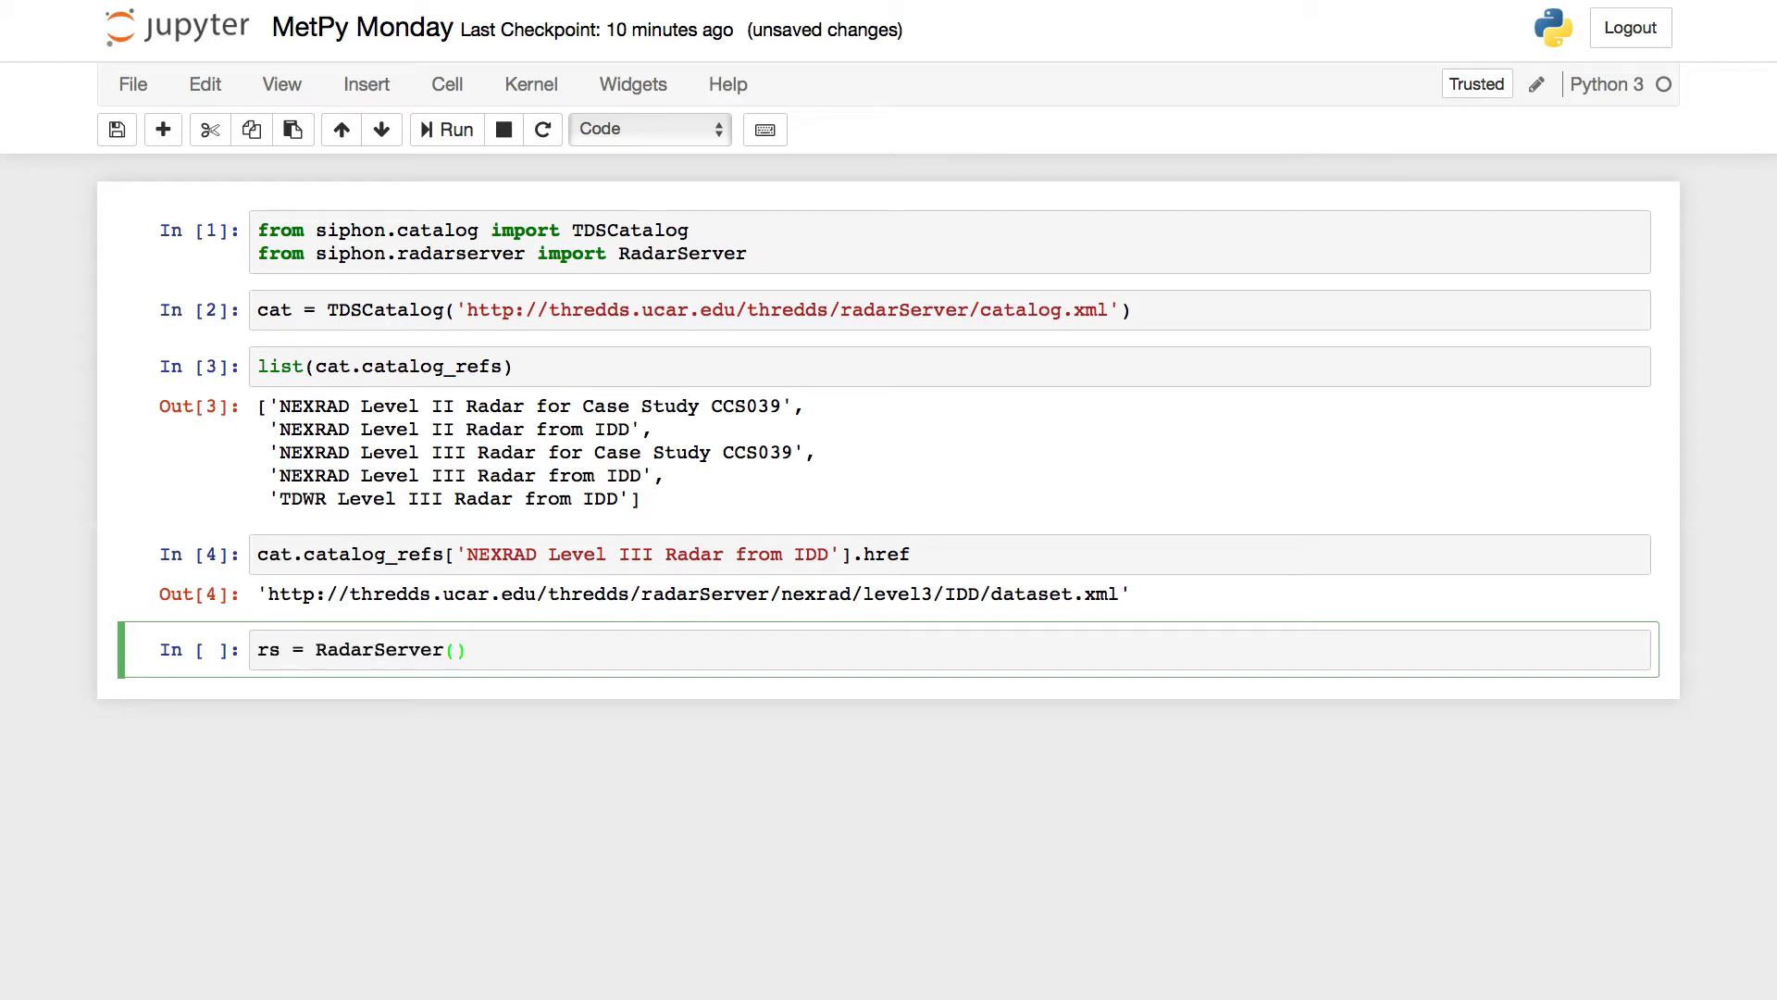
mouse_move(978, 536)
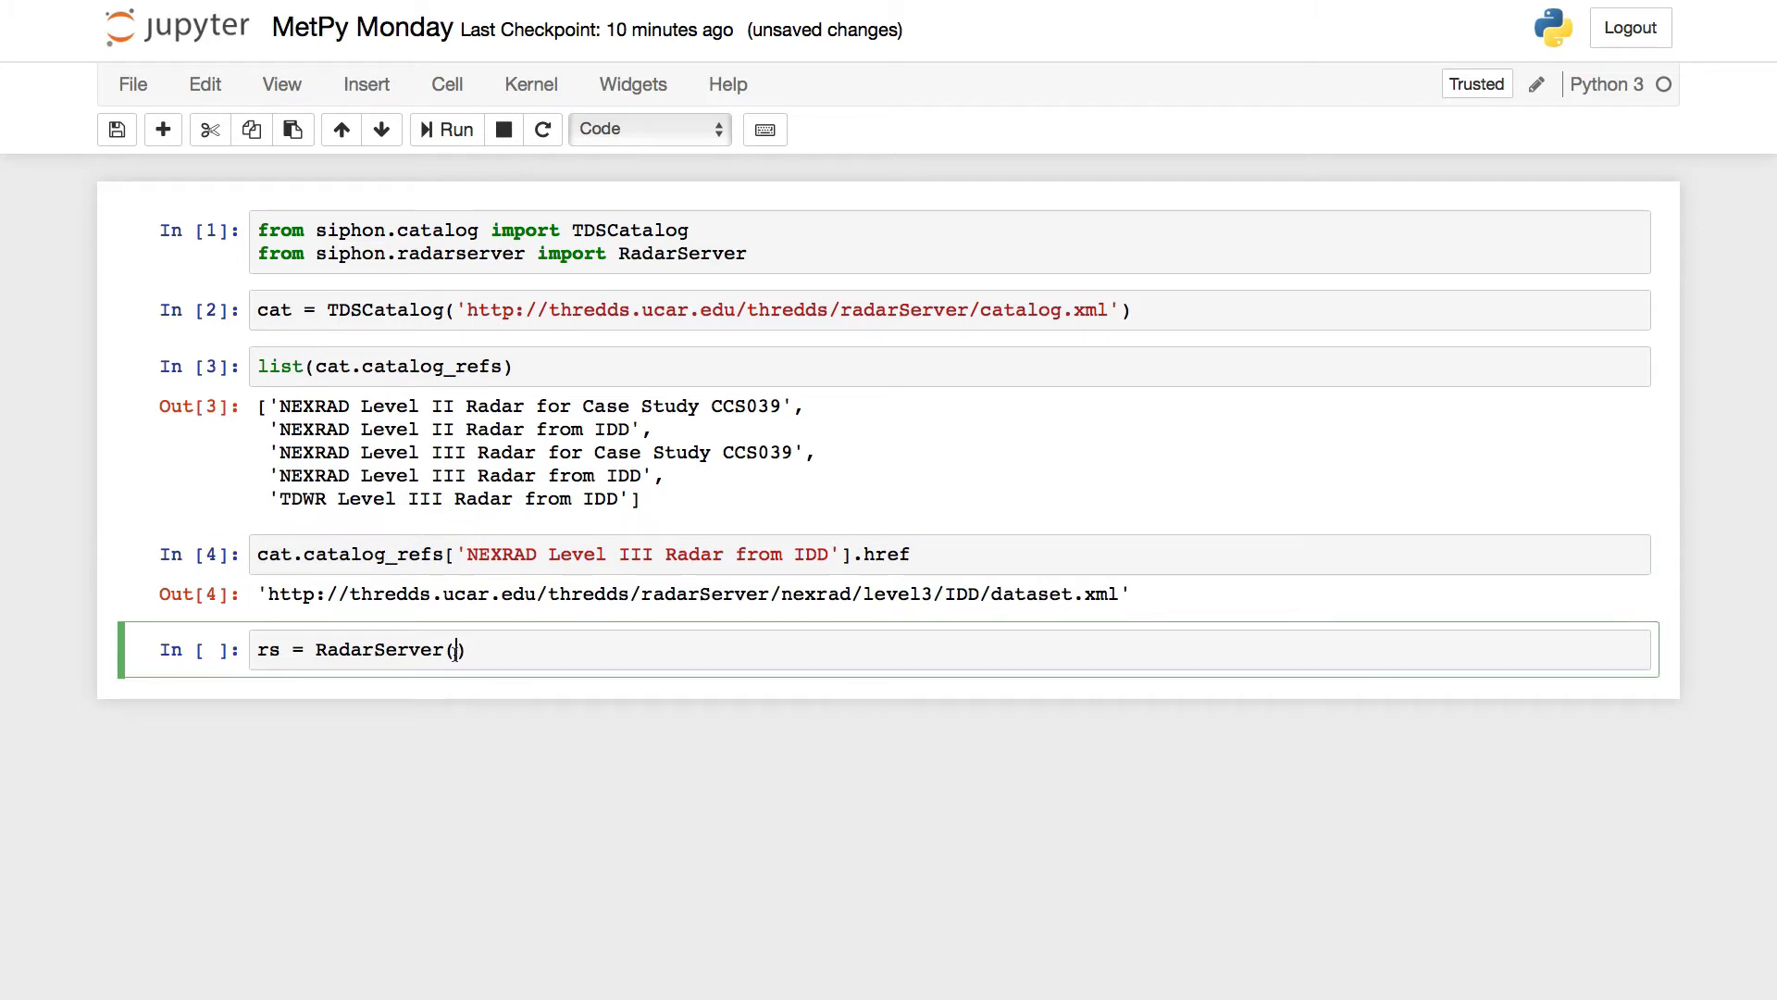
type("cat.catalog_refs['NEXRAD Level III Radar from IDD'].href")
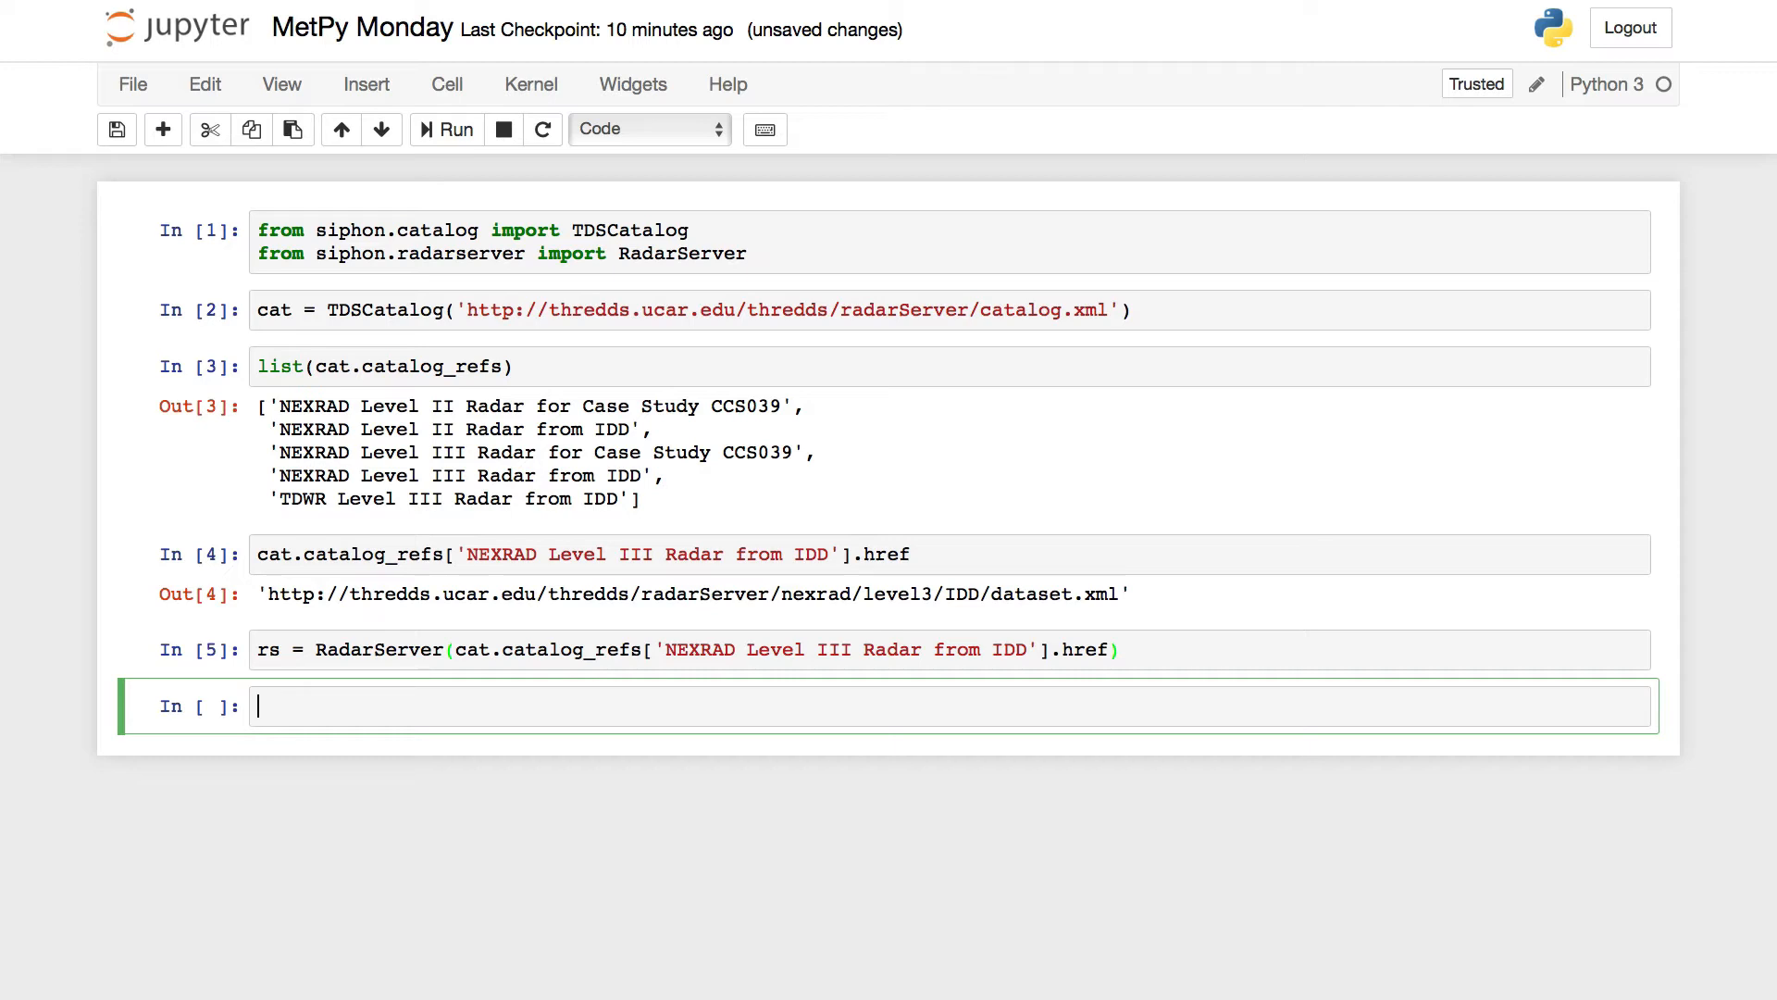
Add a cell with from datetime import datetime, timedelta.
type("from date")
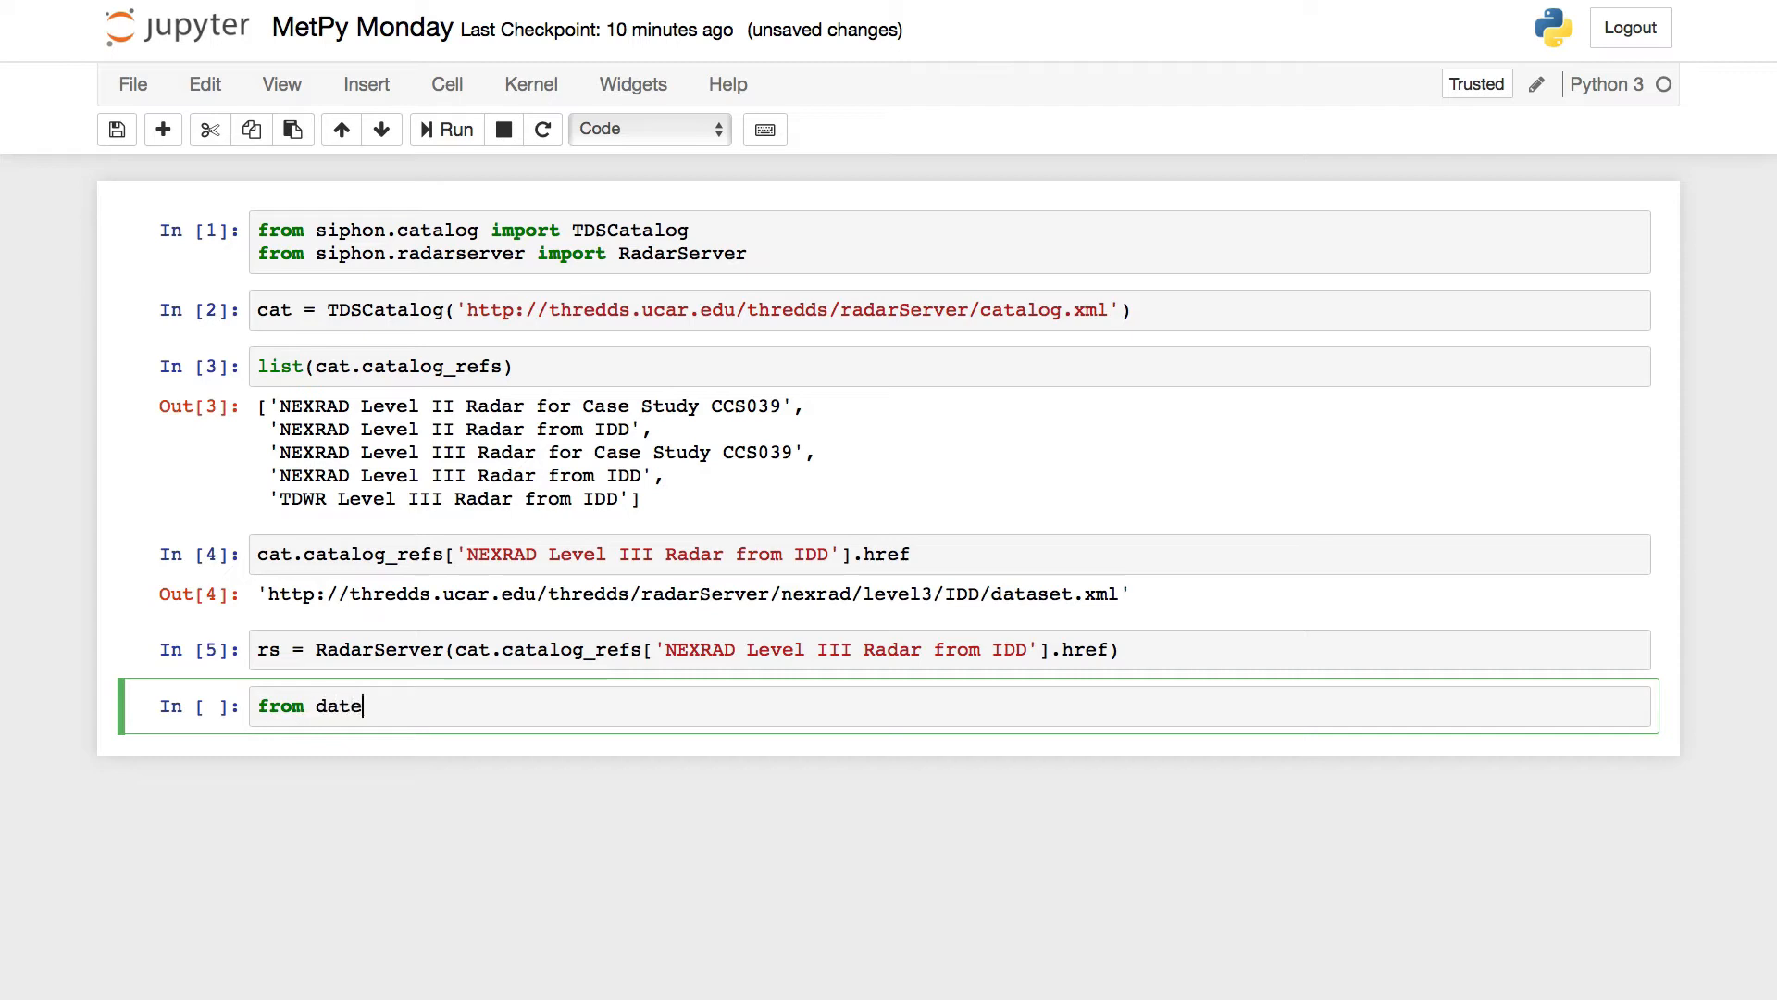
type("time")
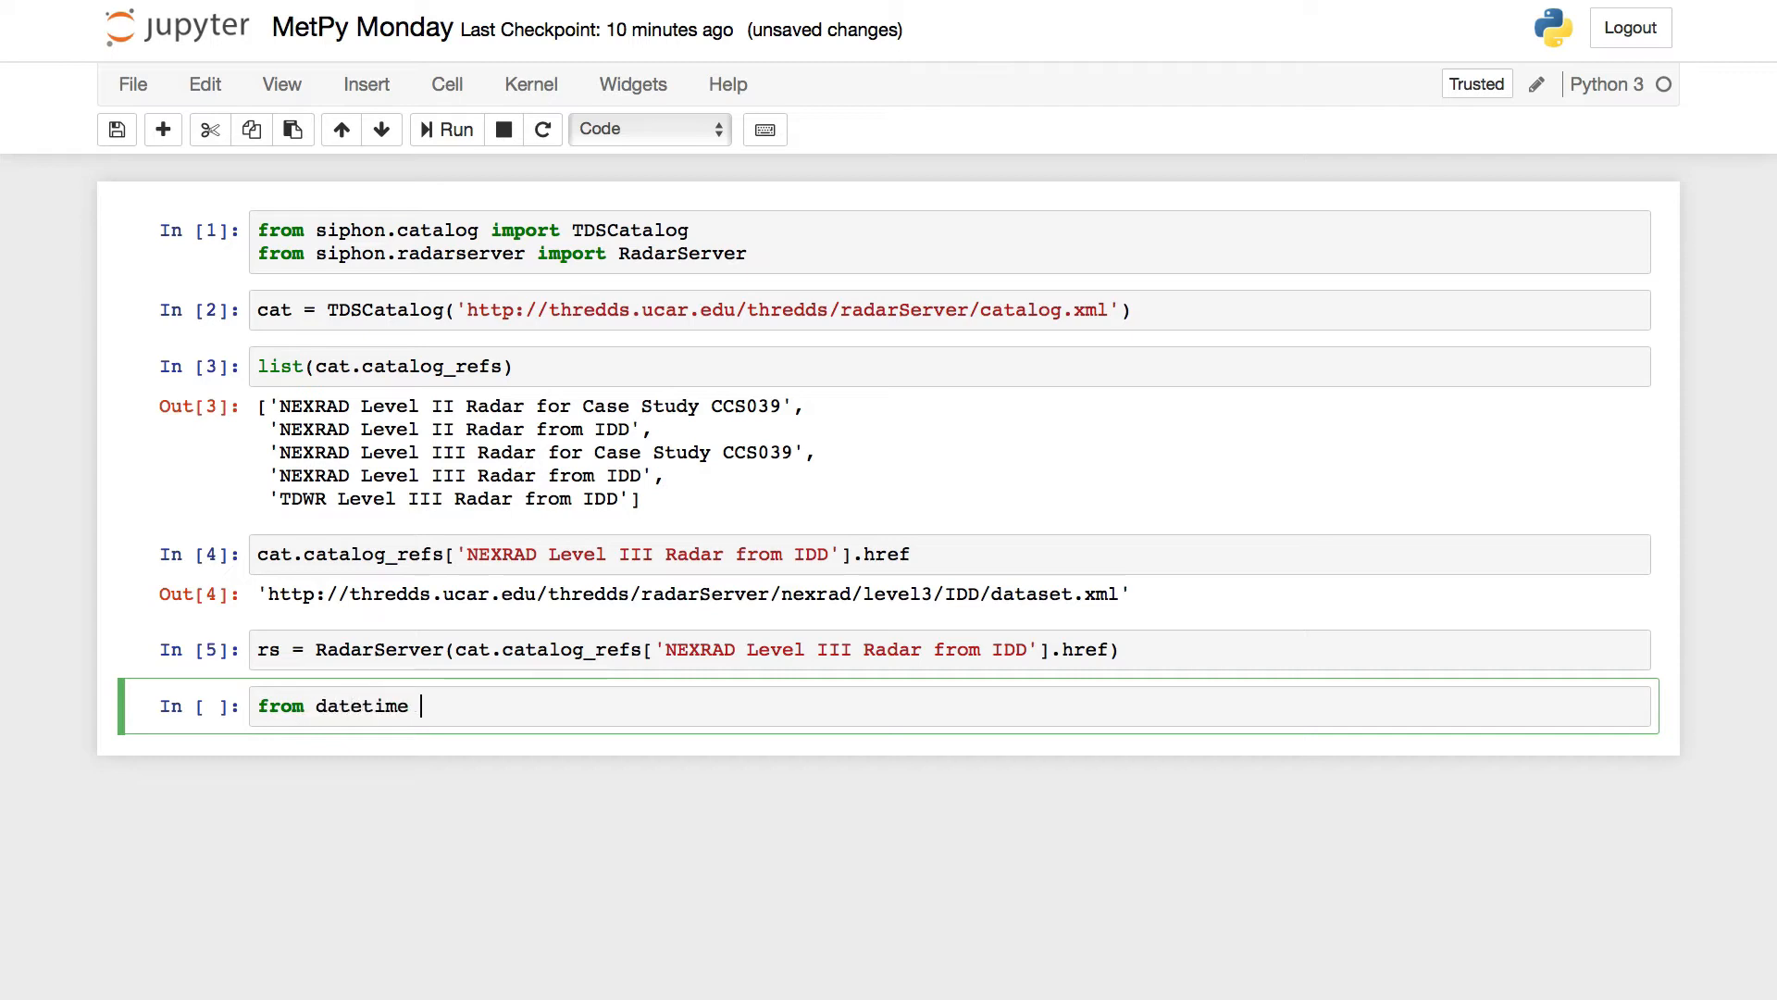
type("import dat")
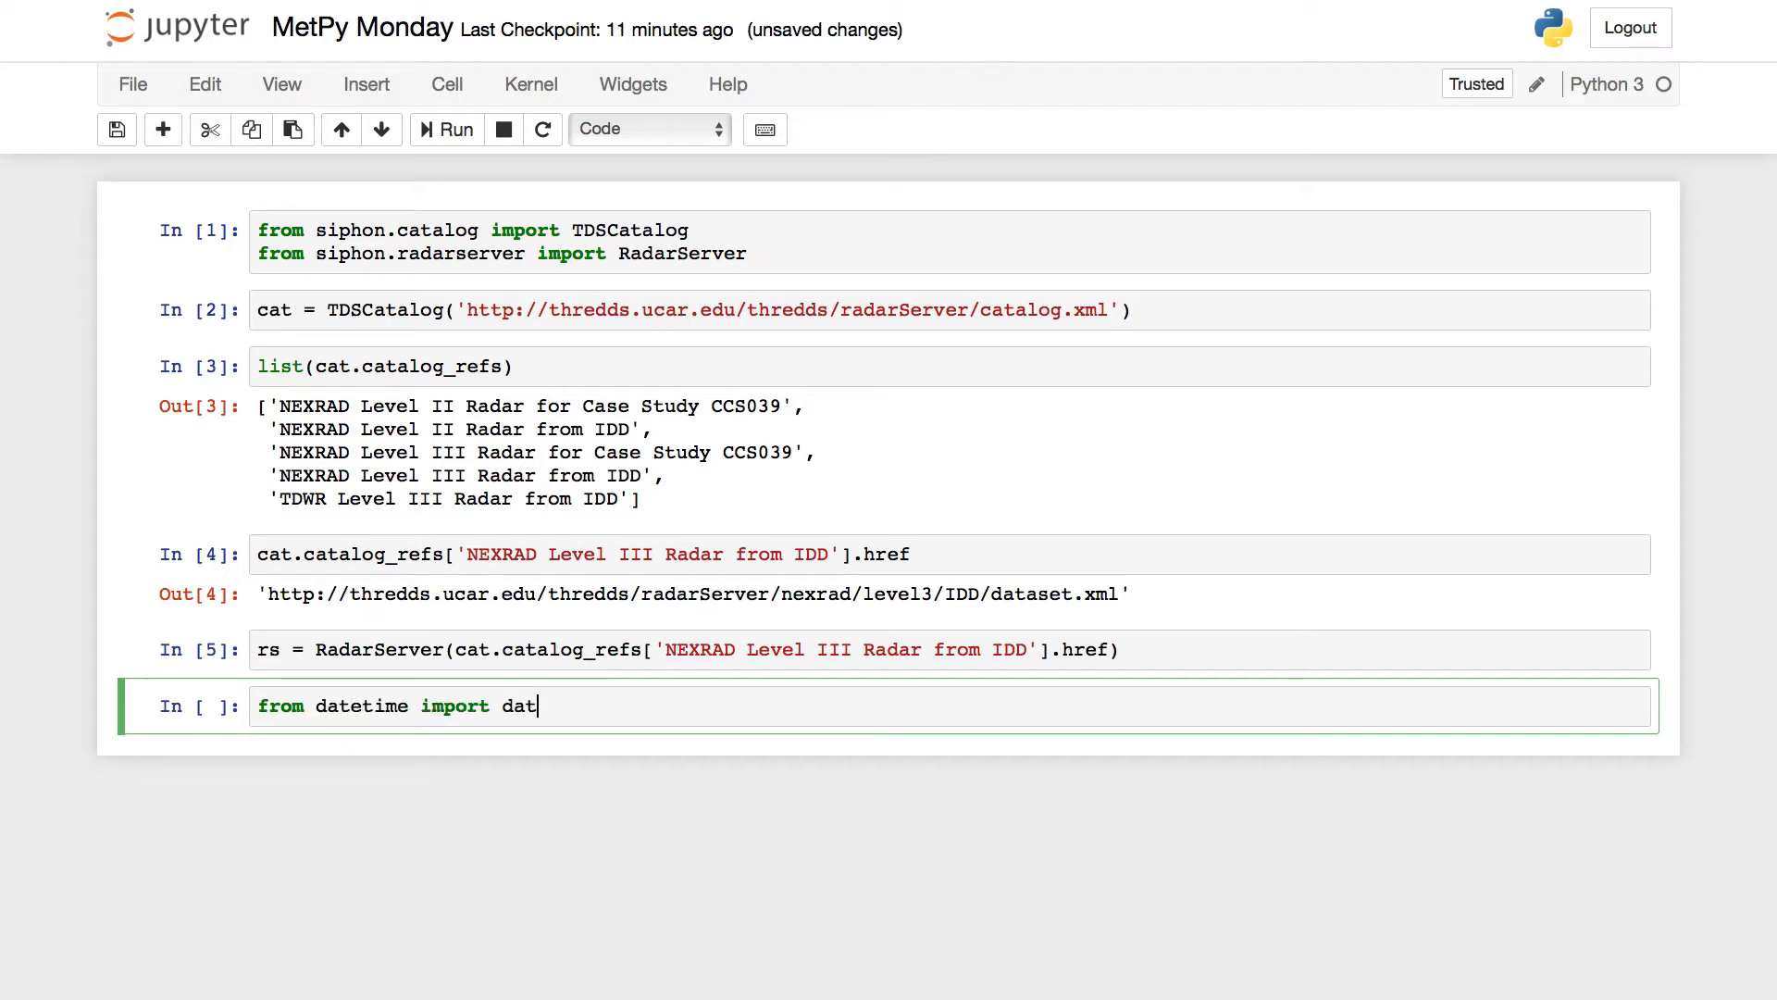
type("etime, ti")
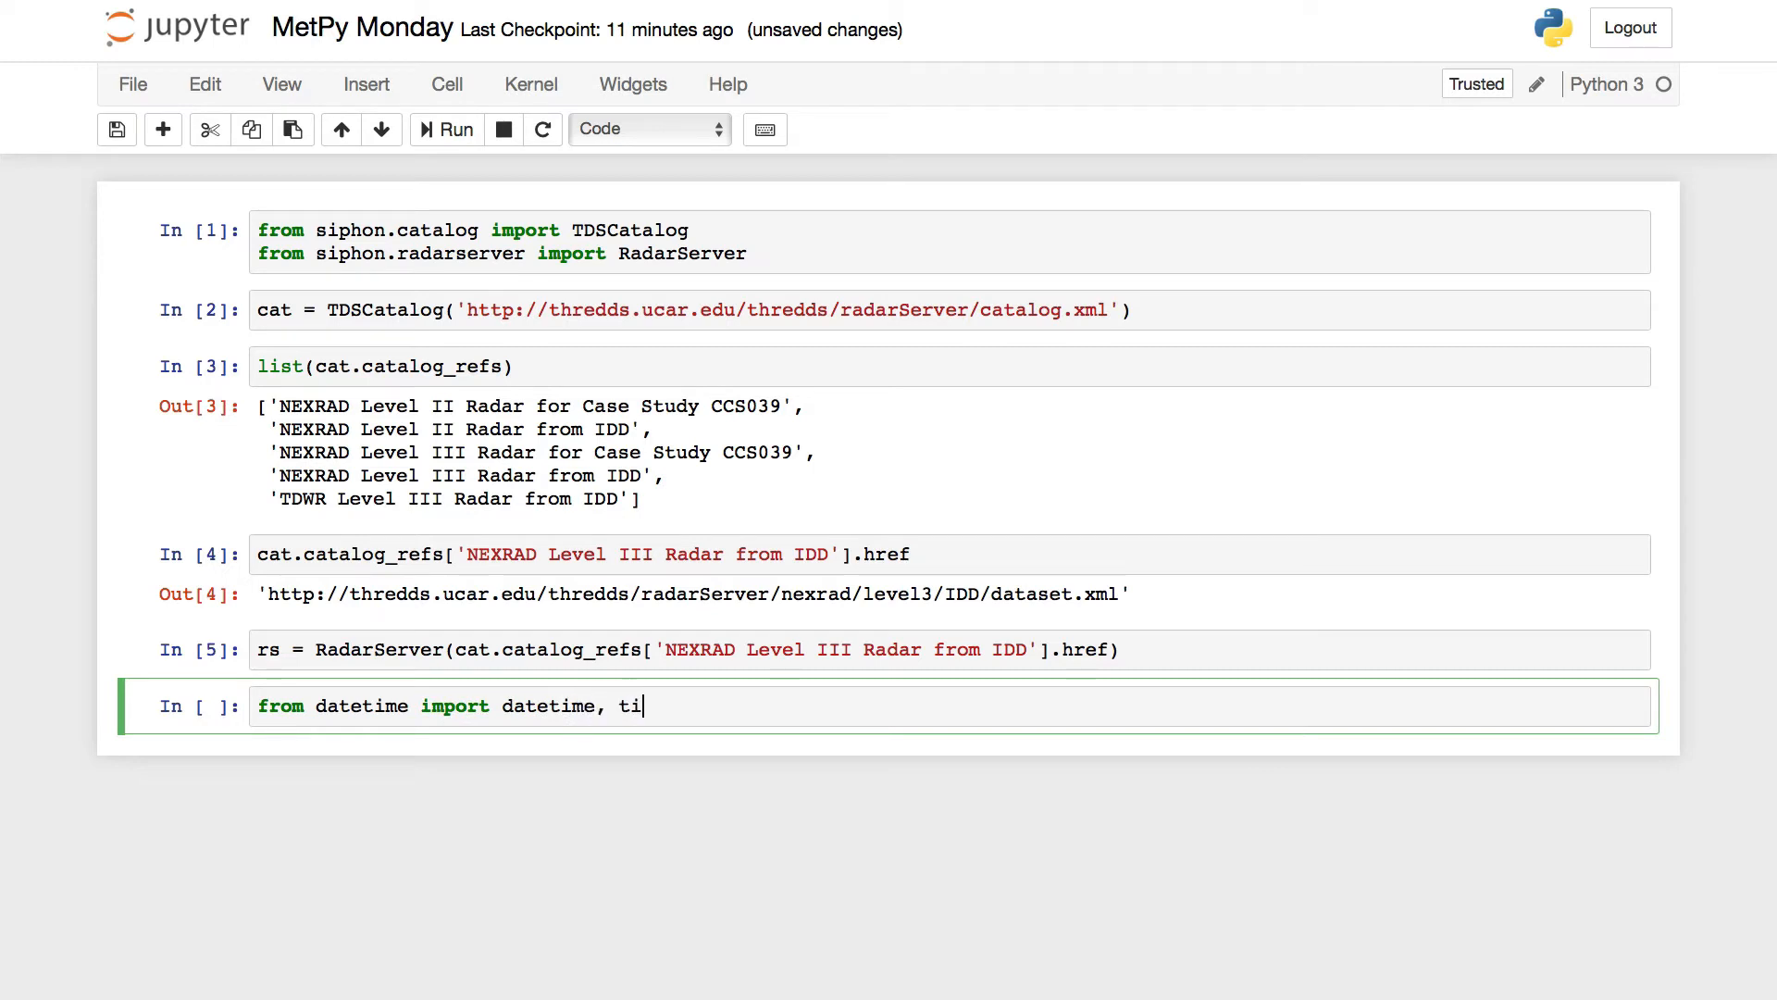
type("medelta")
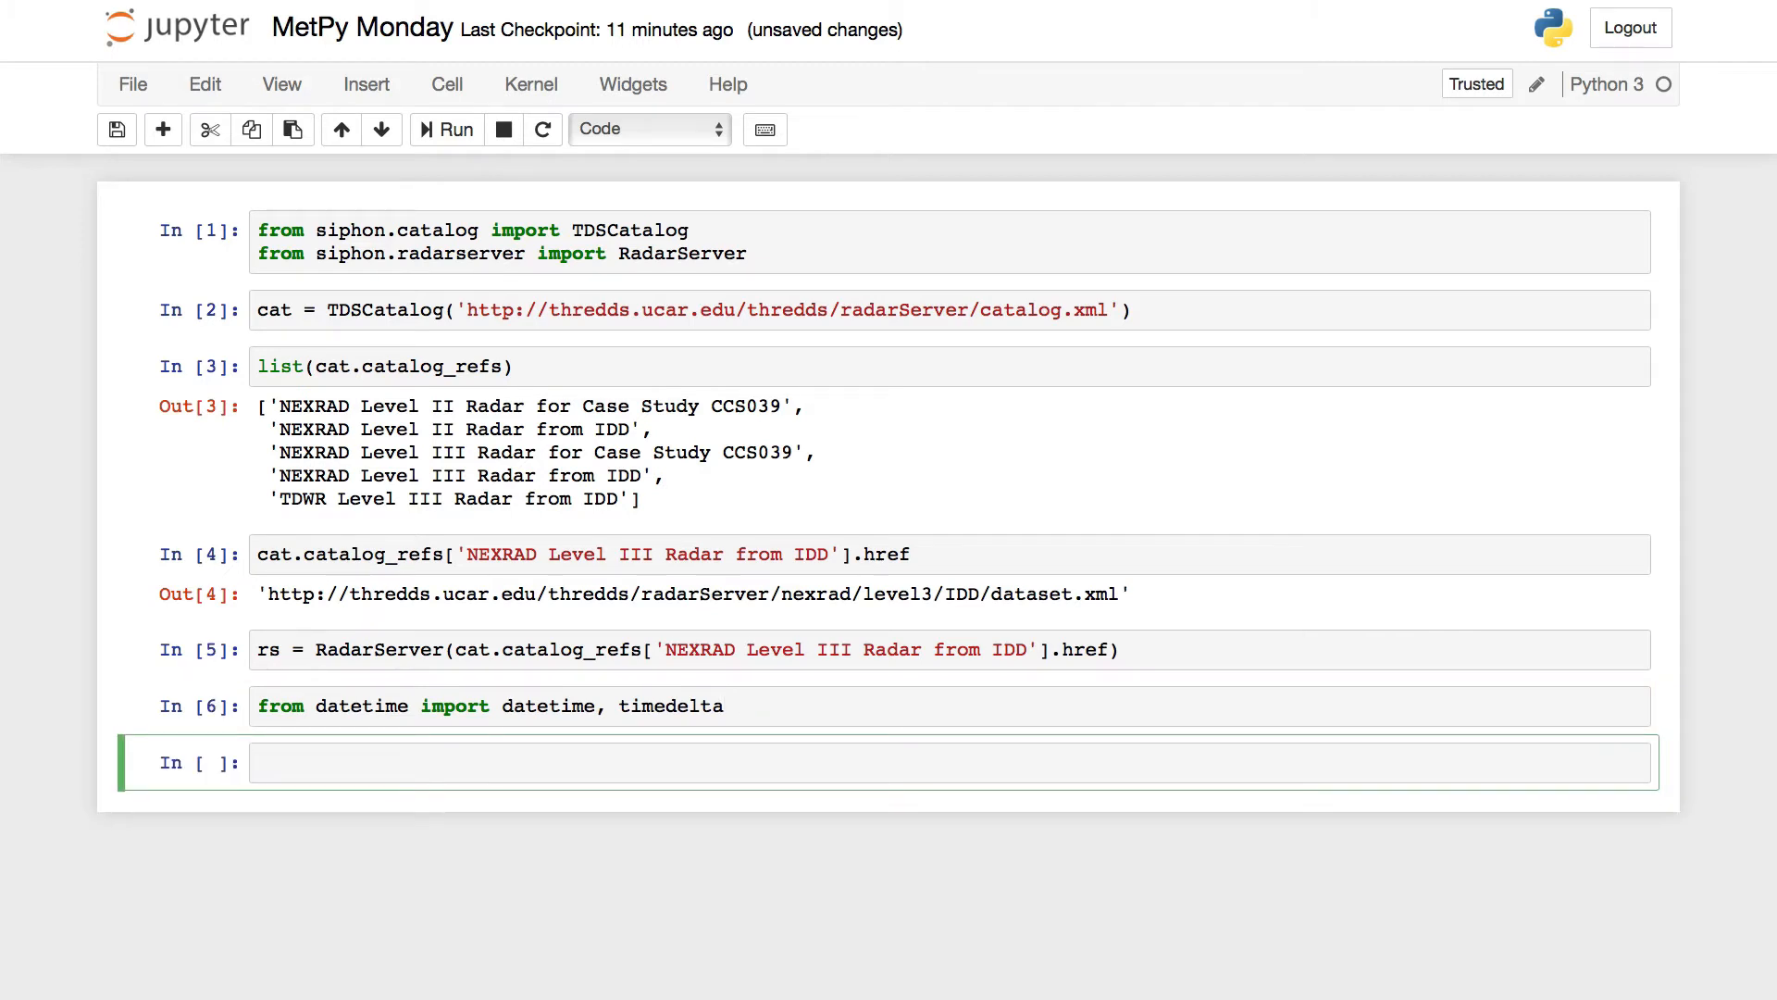
Start the query cell with query = rs.query() and now = datetime.utcnow().
type("qu")
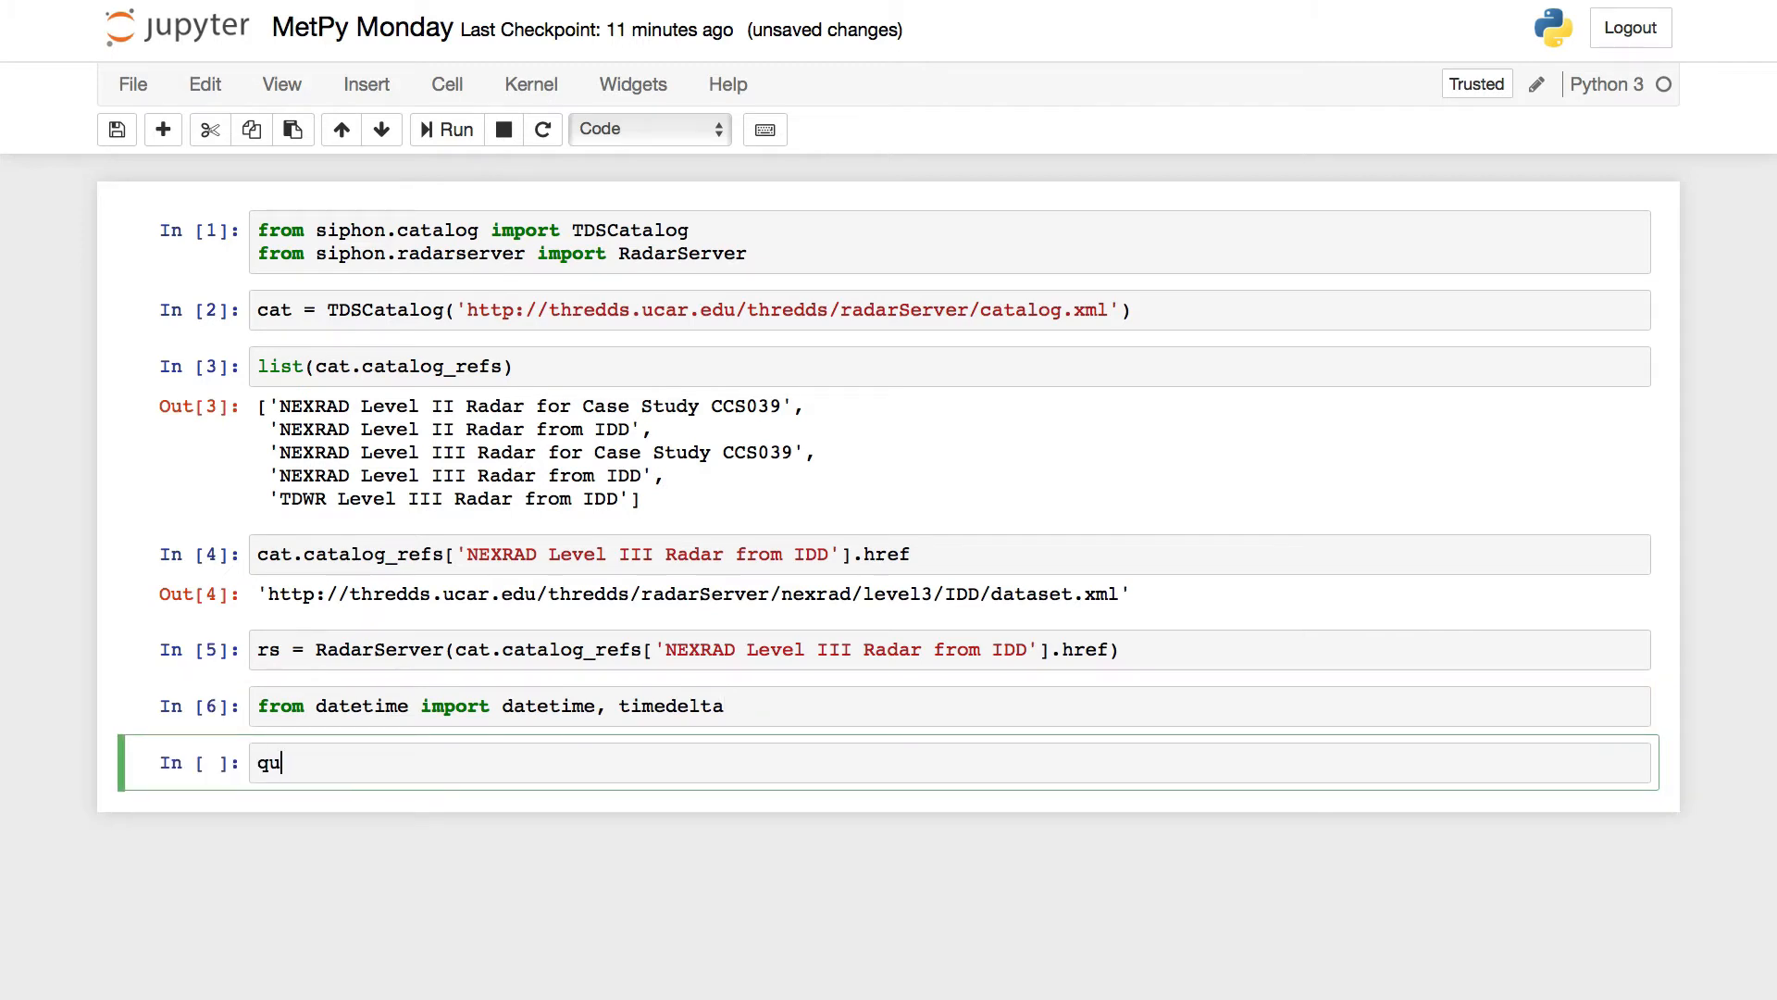
type("ery")
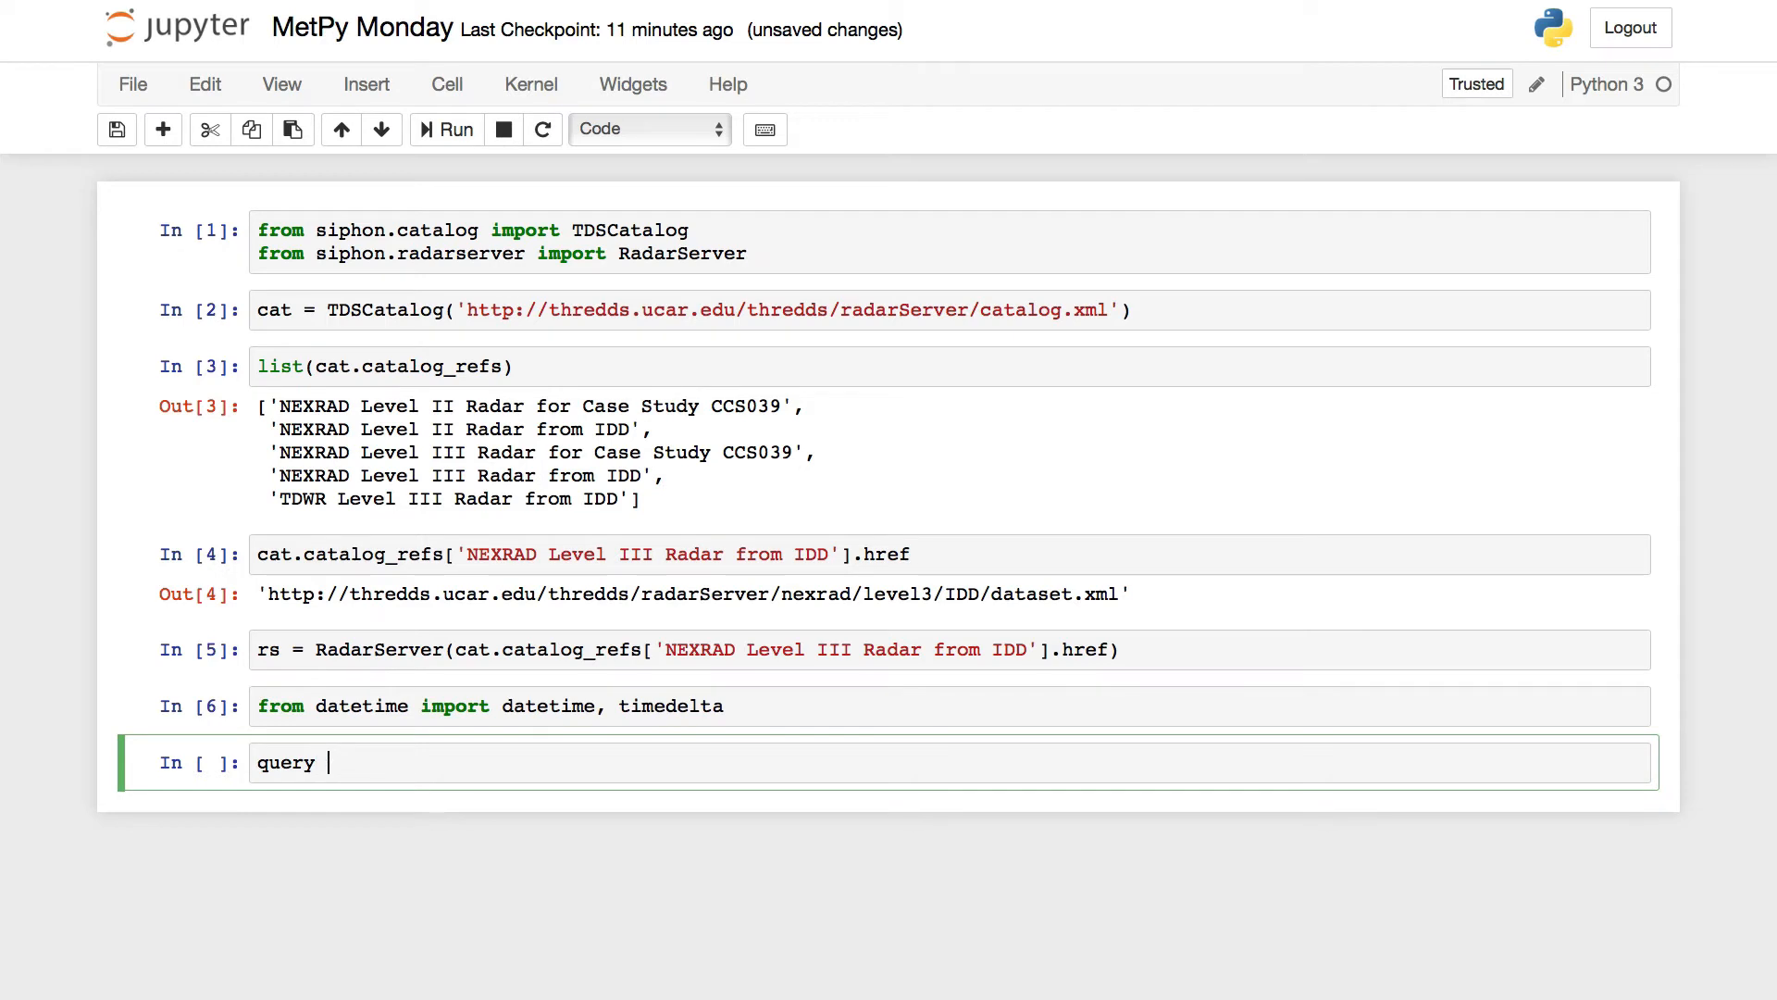
type("= rs.query")
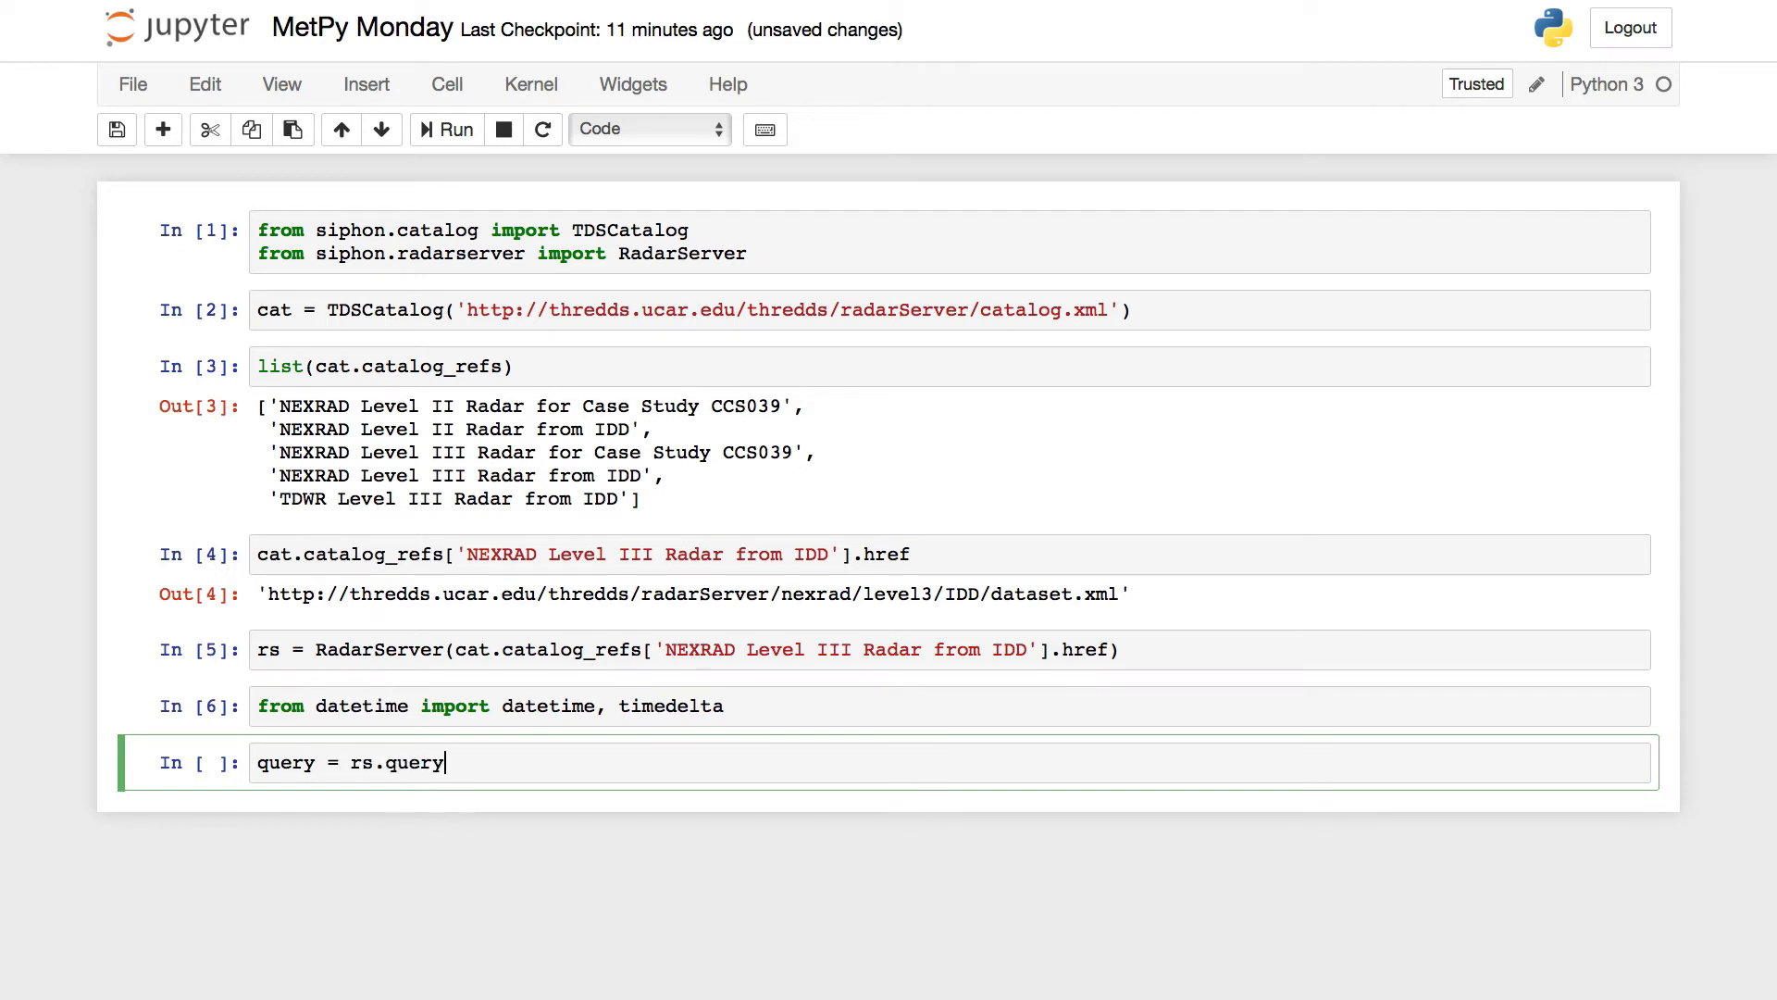
type("()")
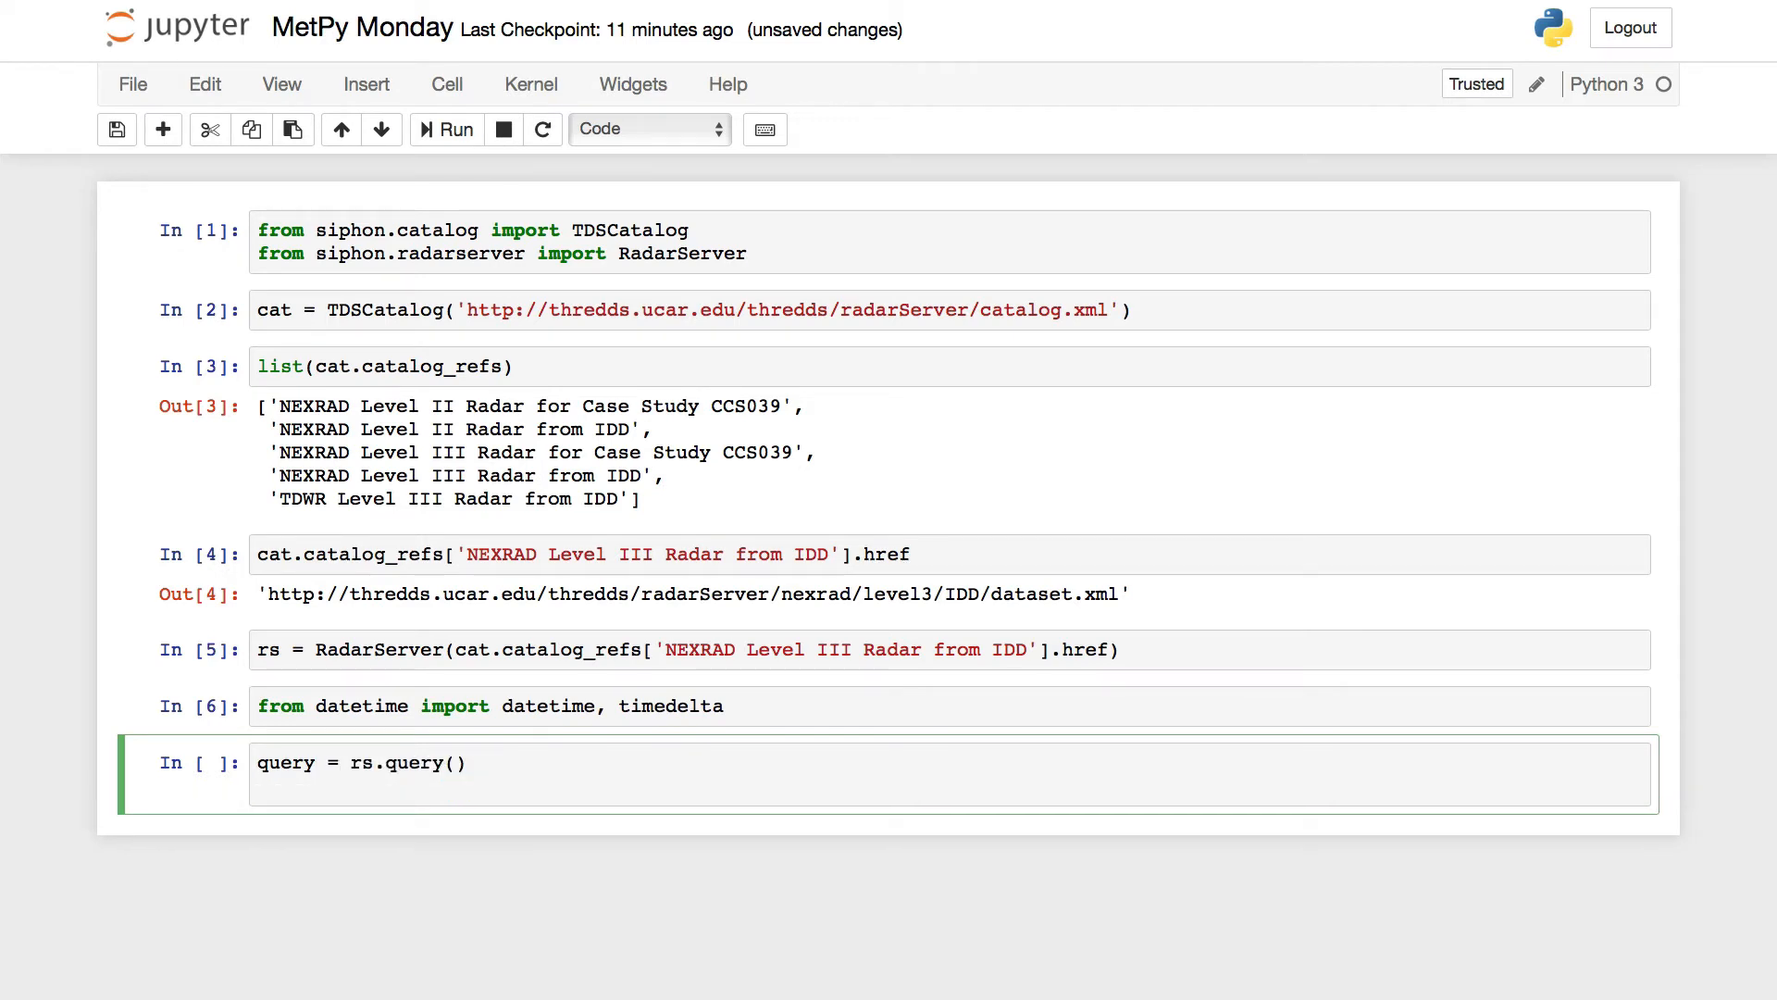
type("now =")
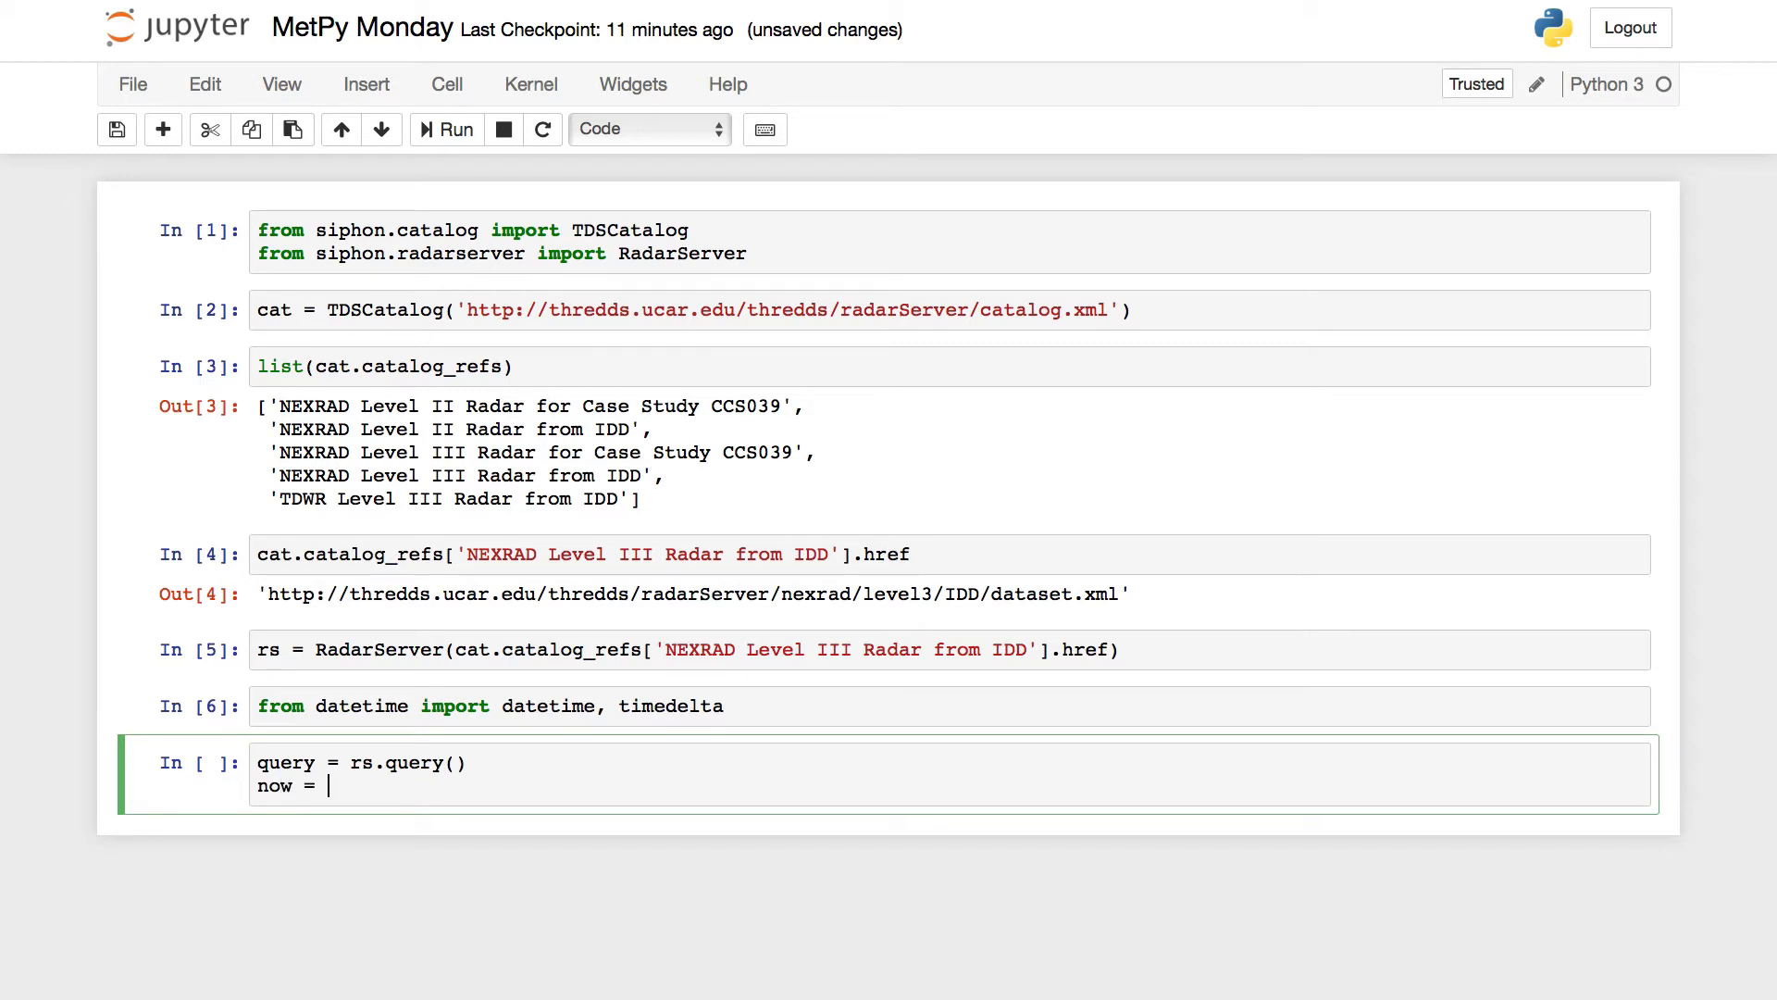
type("date")
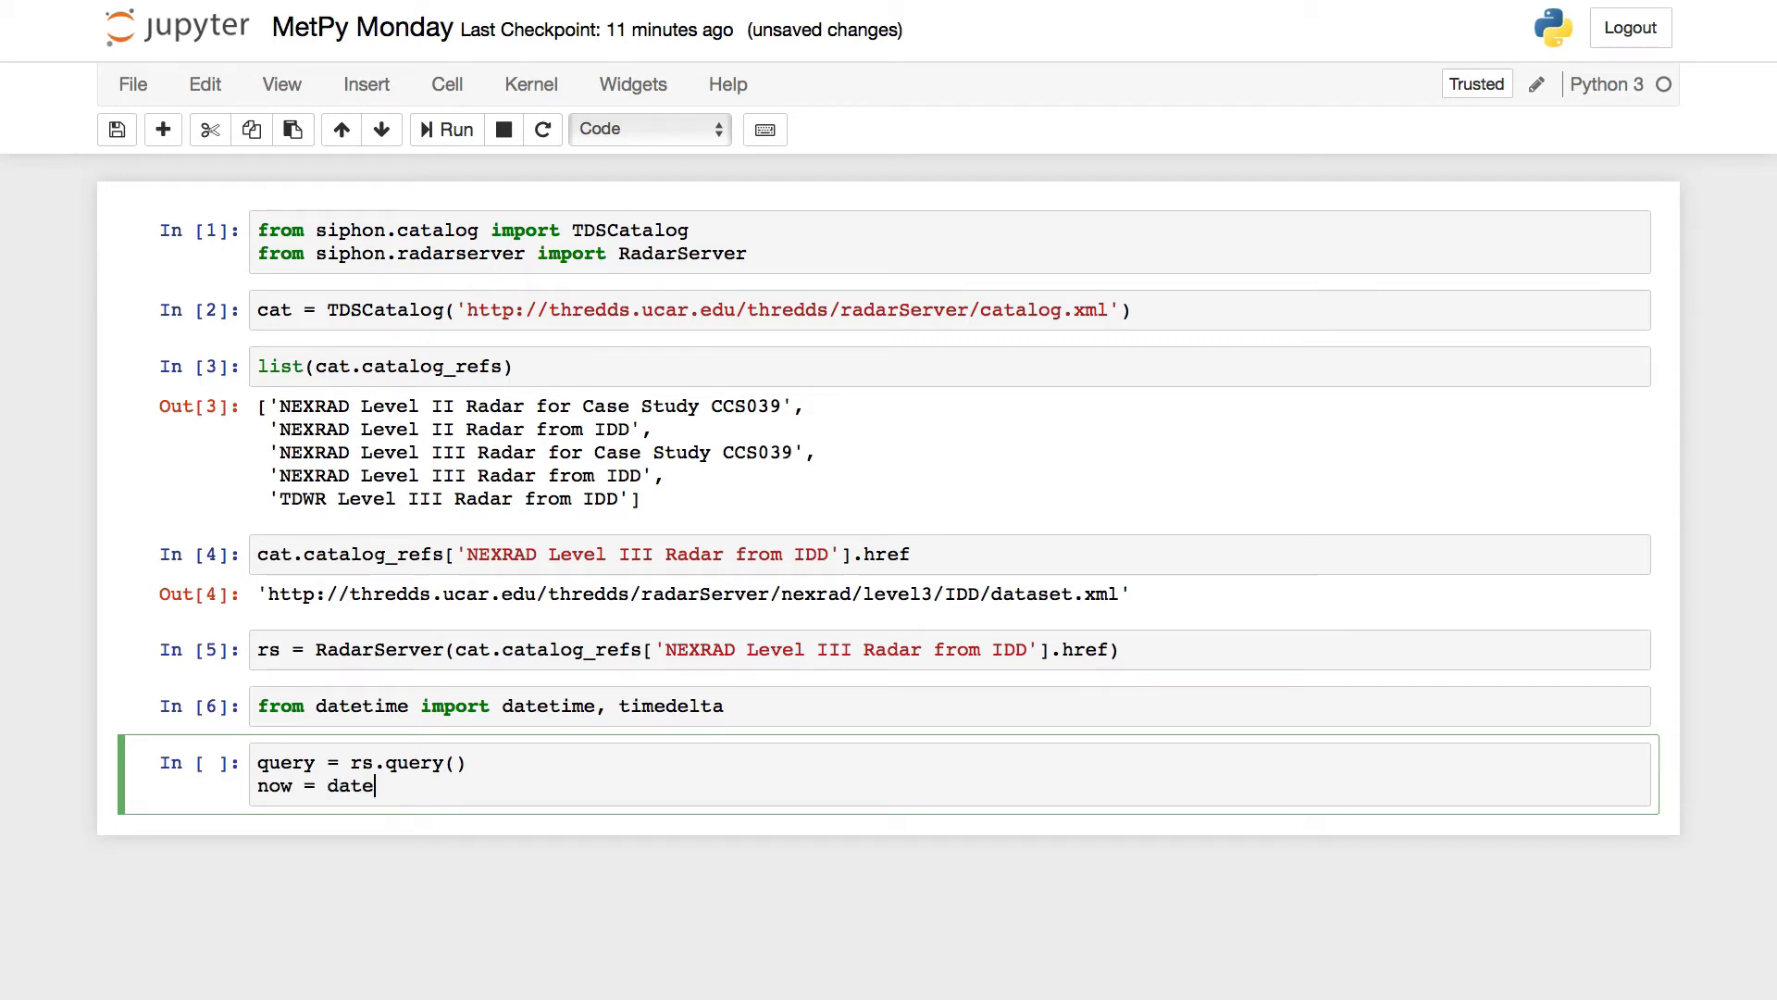
type("time.utcn")
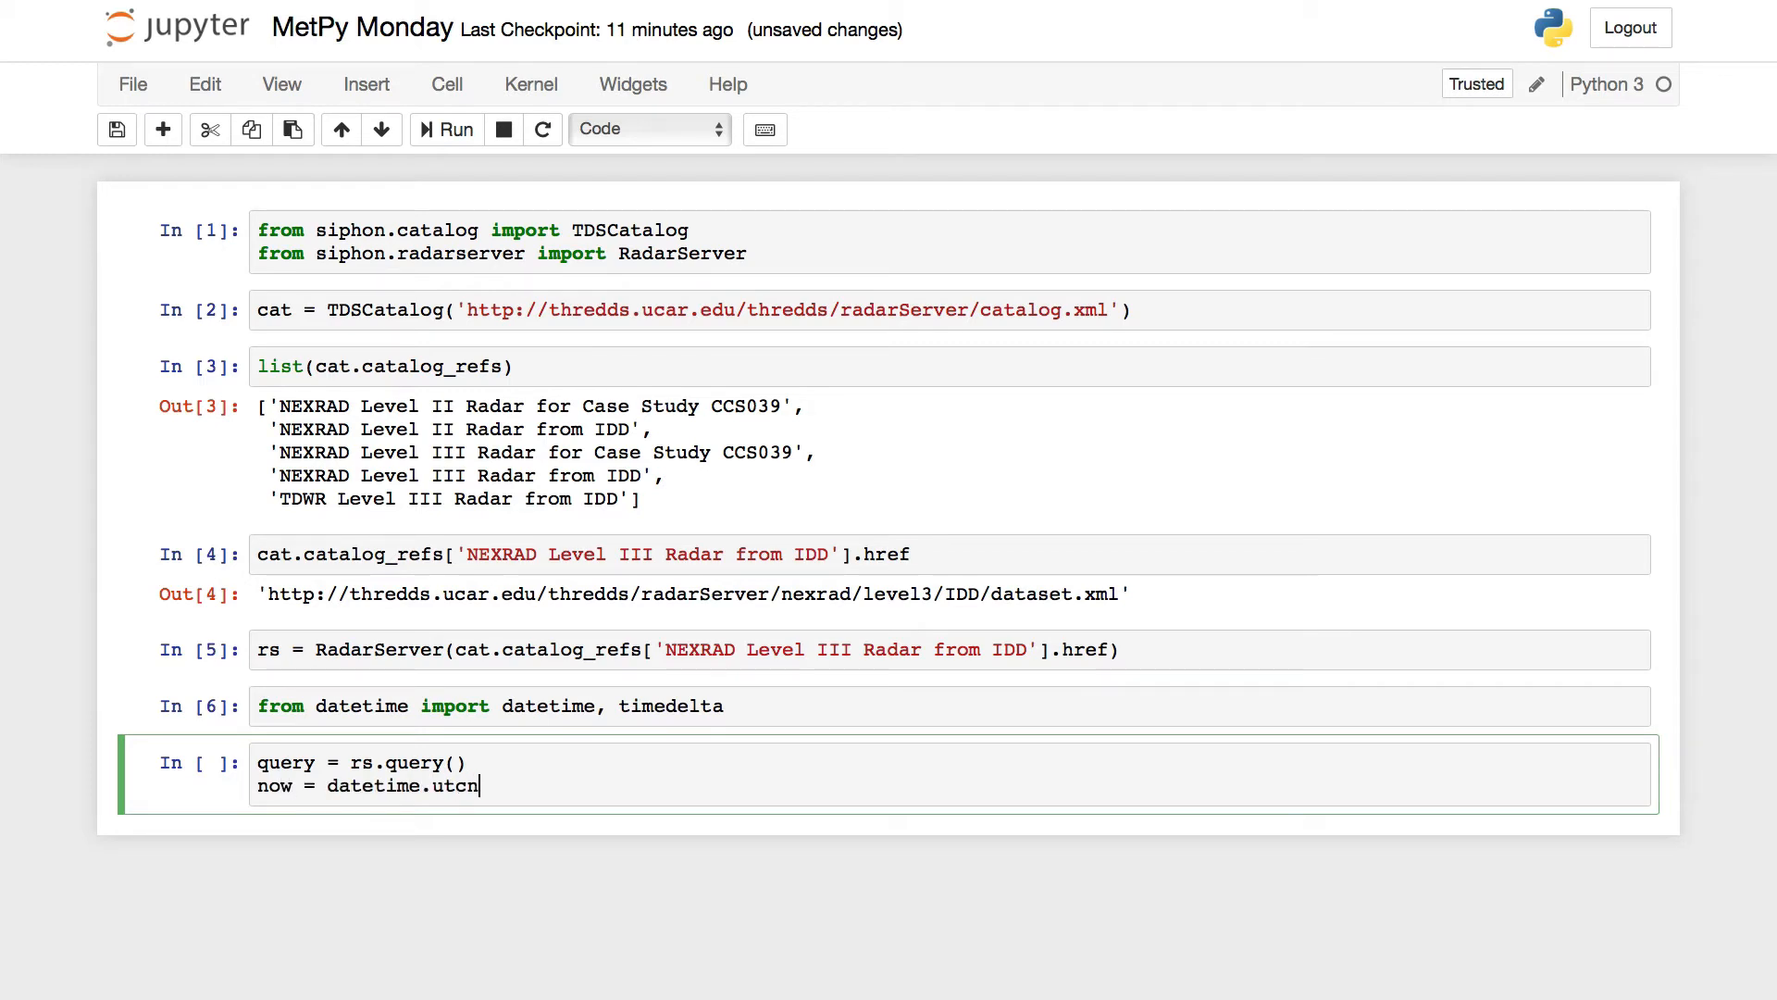
type("ow()")
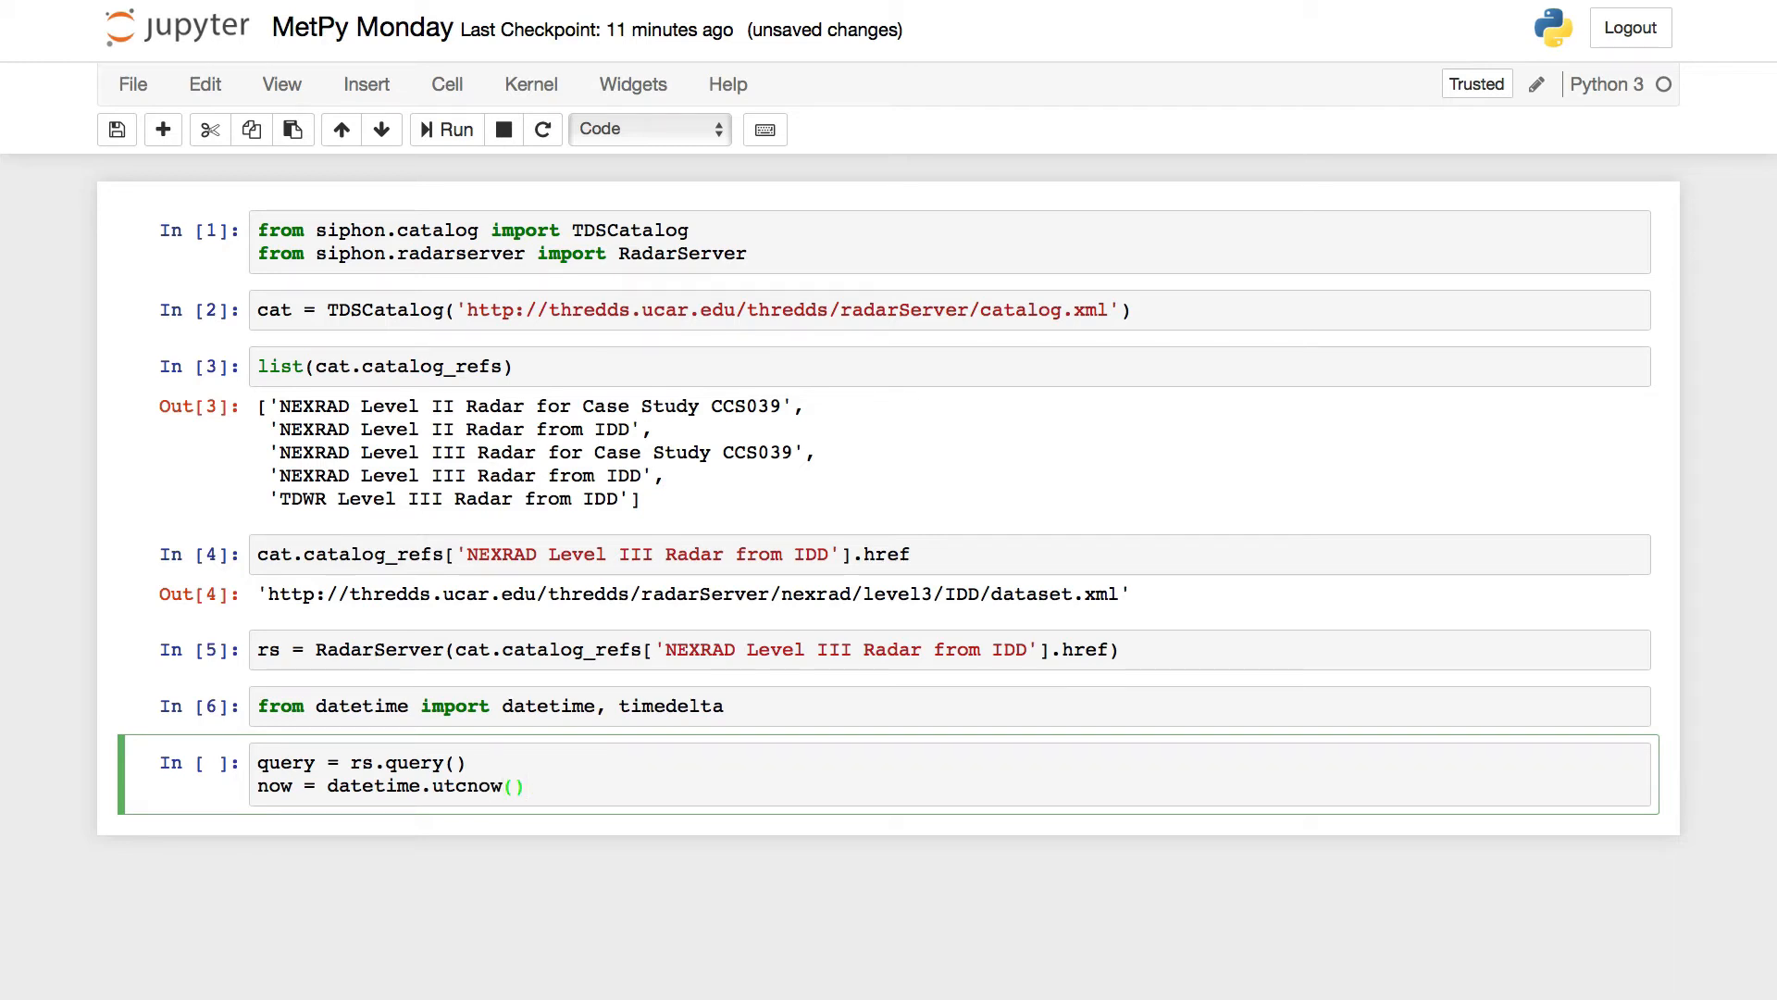
key("Enter")
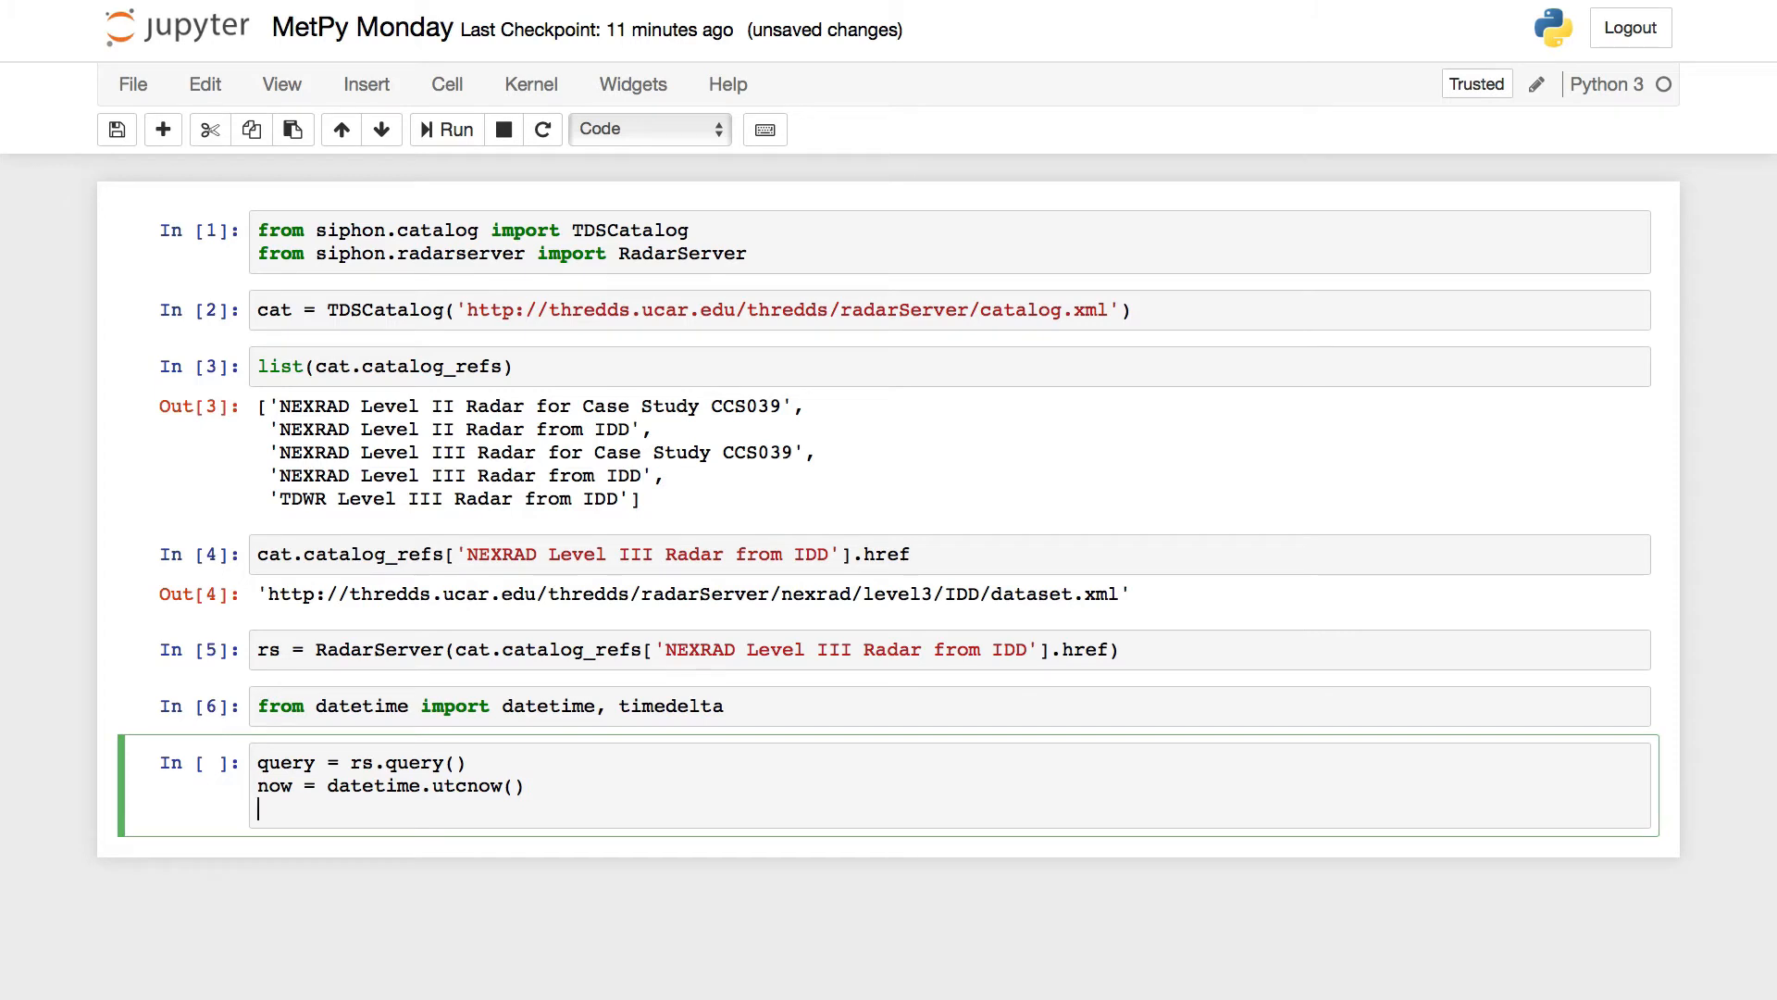
Chain stations('FTG'), time_range(now - timedelta(hours=1), now) and an empty variables() filter.
type("query")
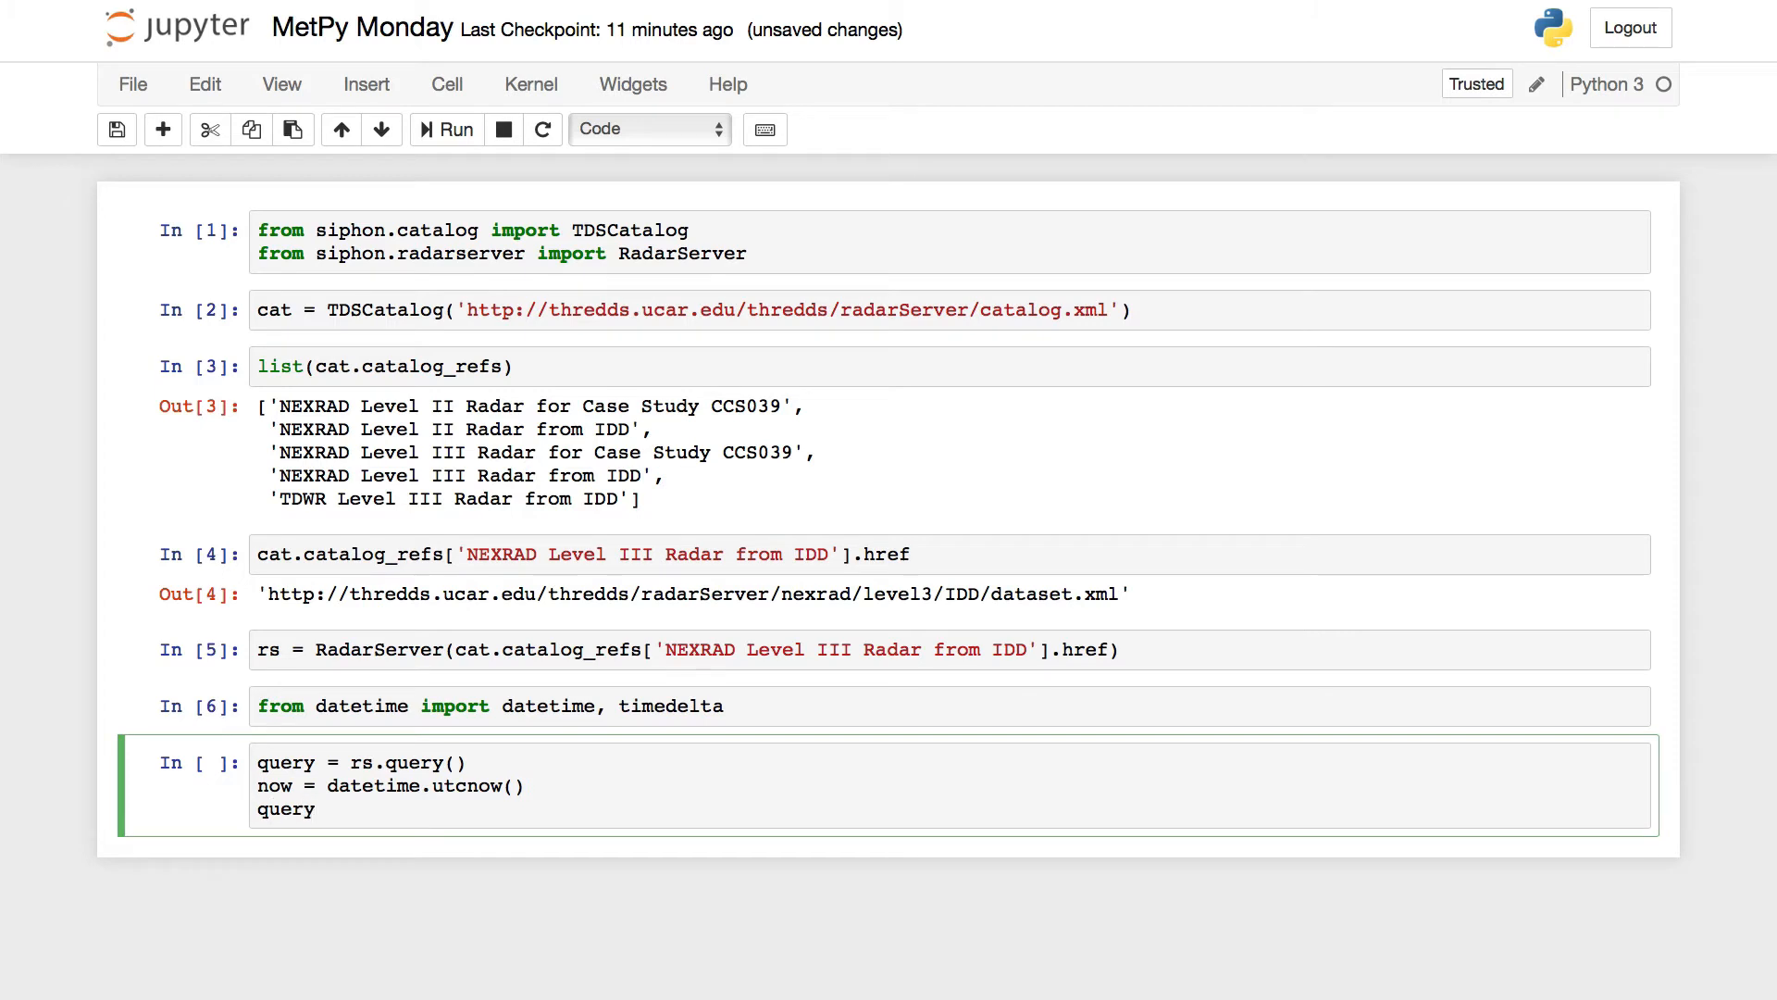
type(".stations")
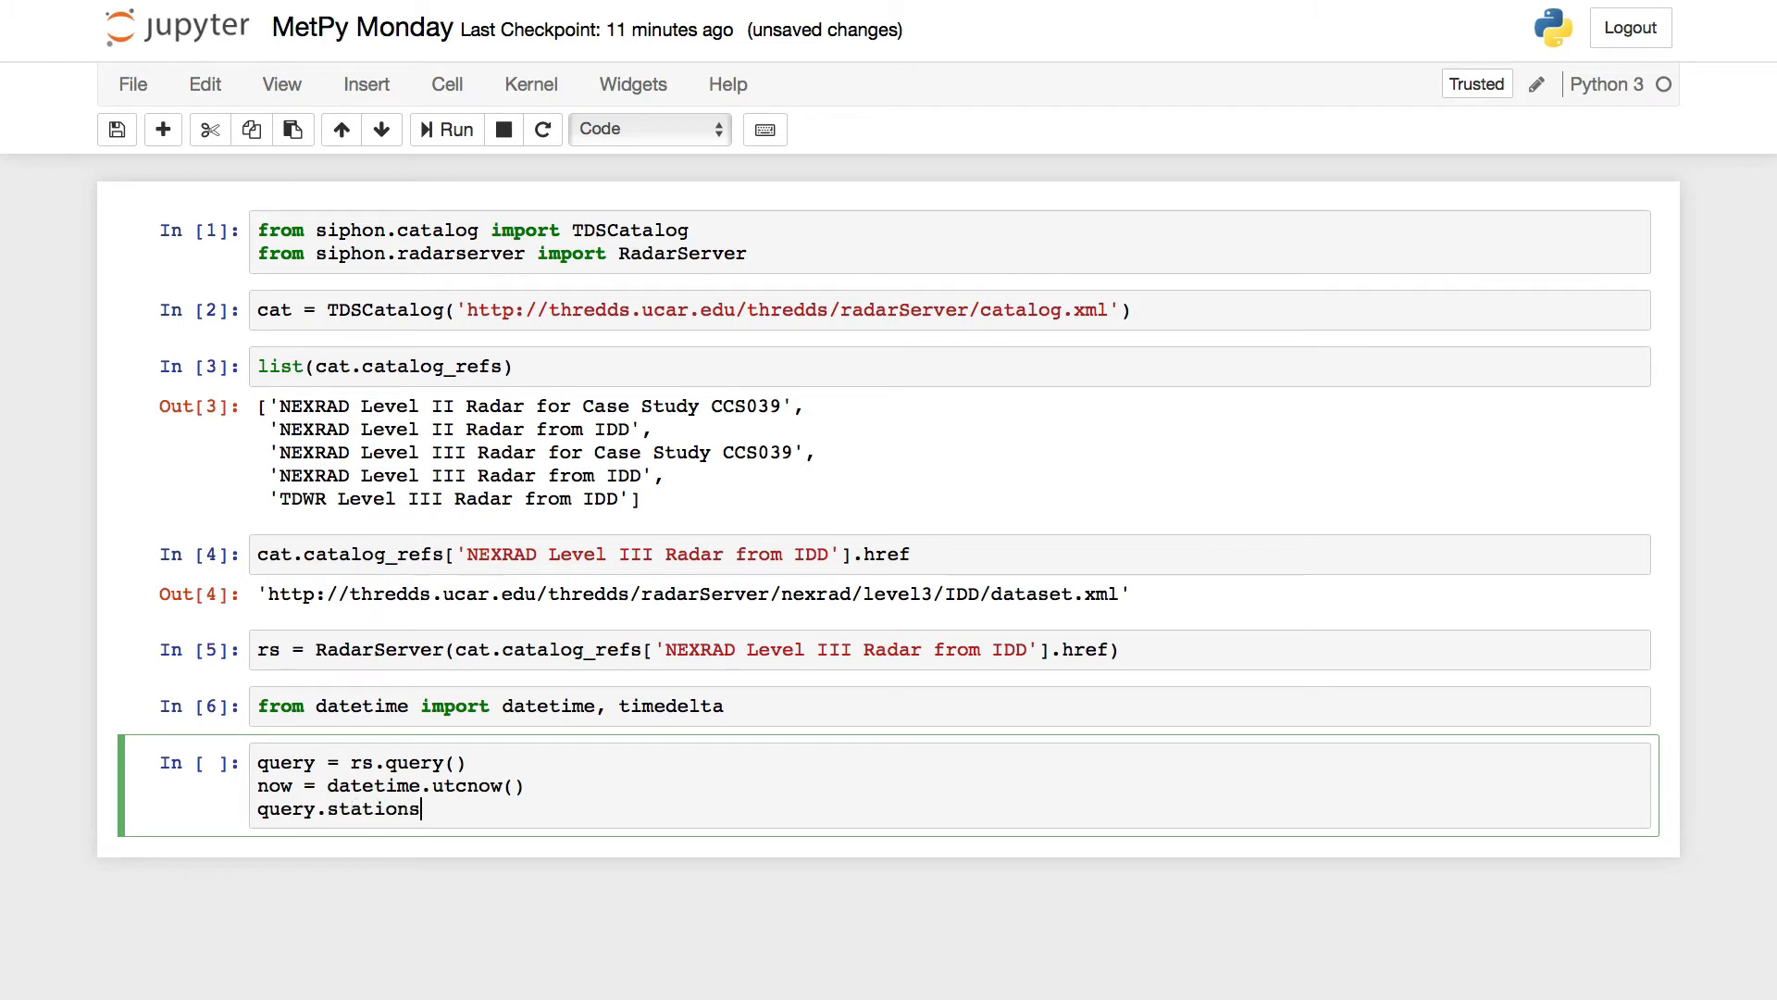
type("()")
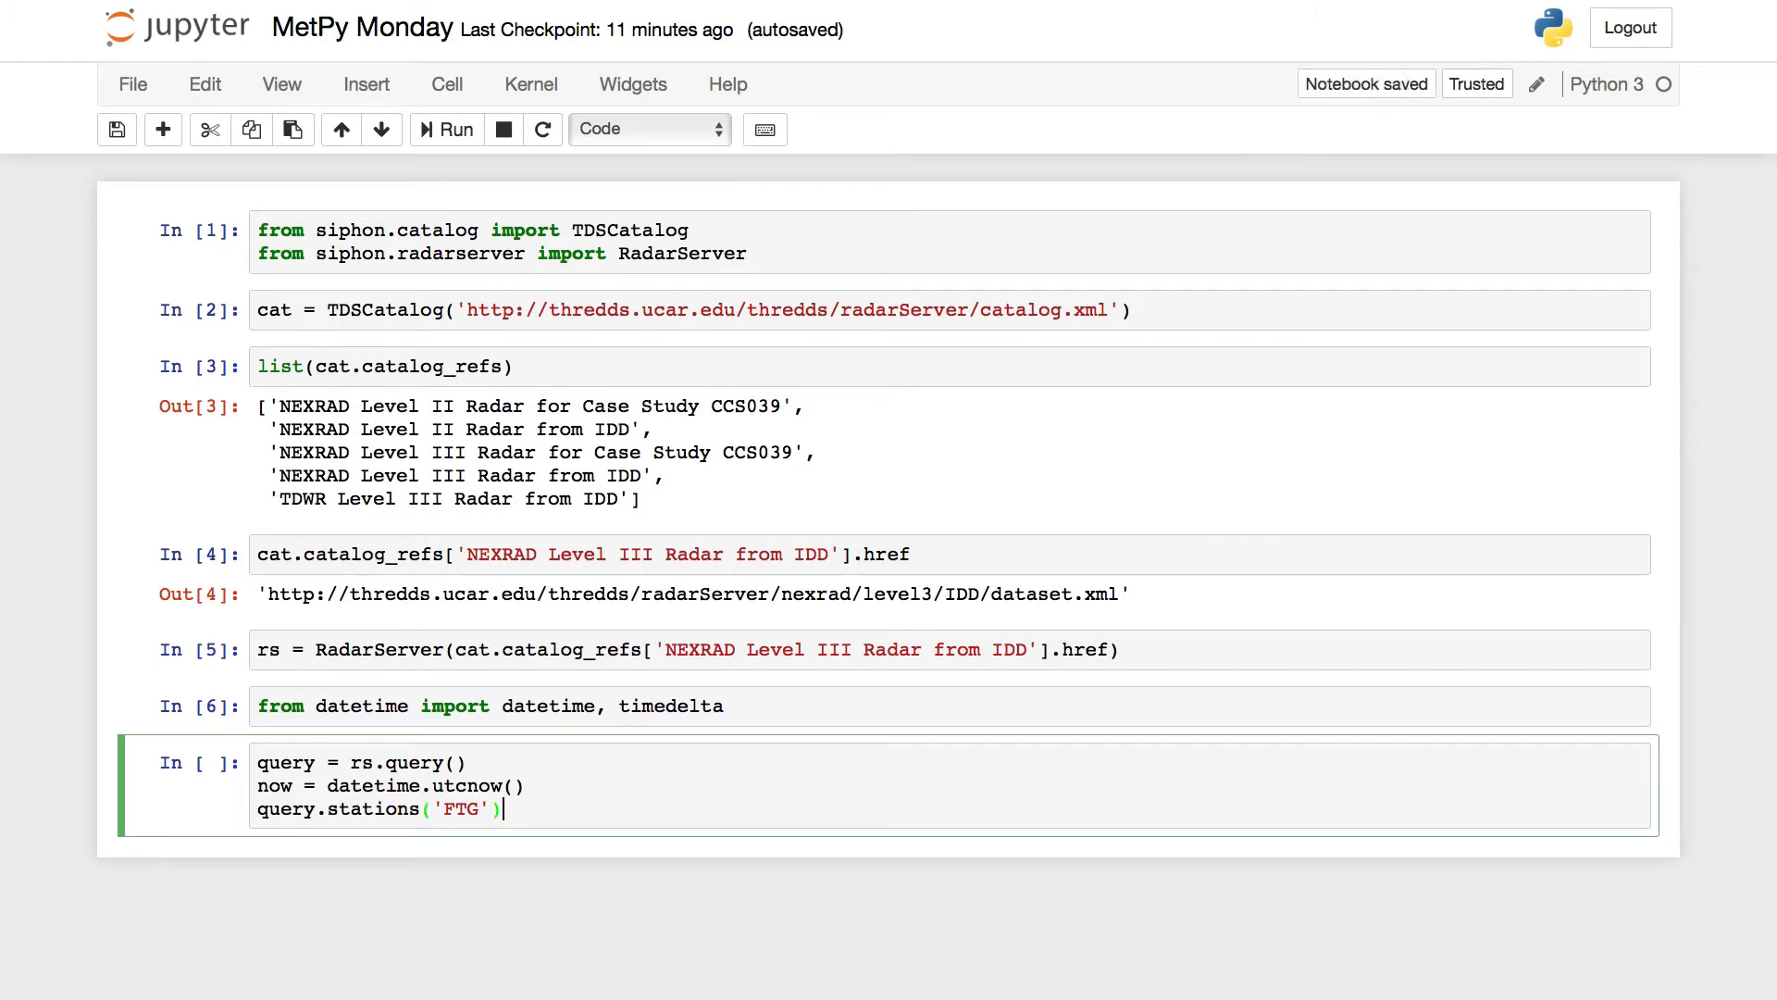
type(".time")
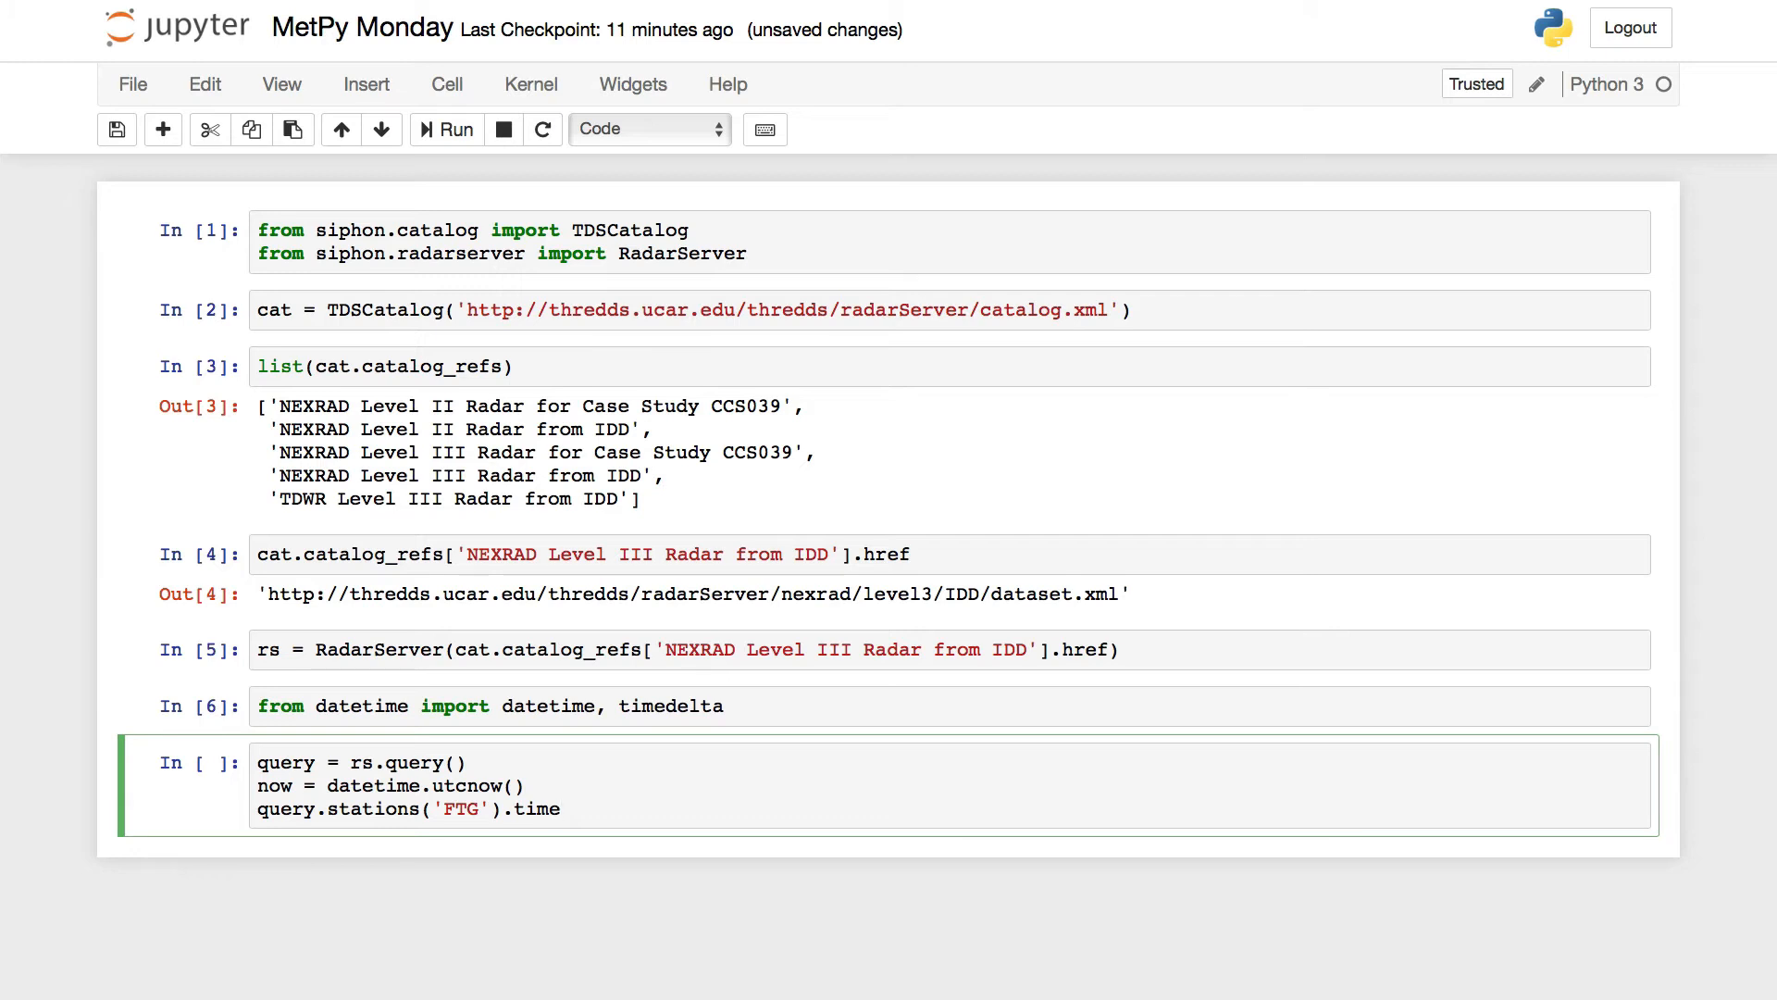
type("_range")
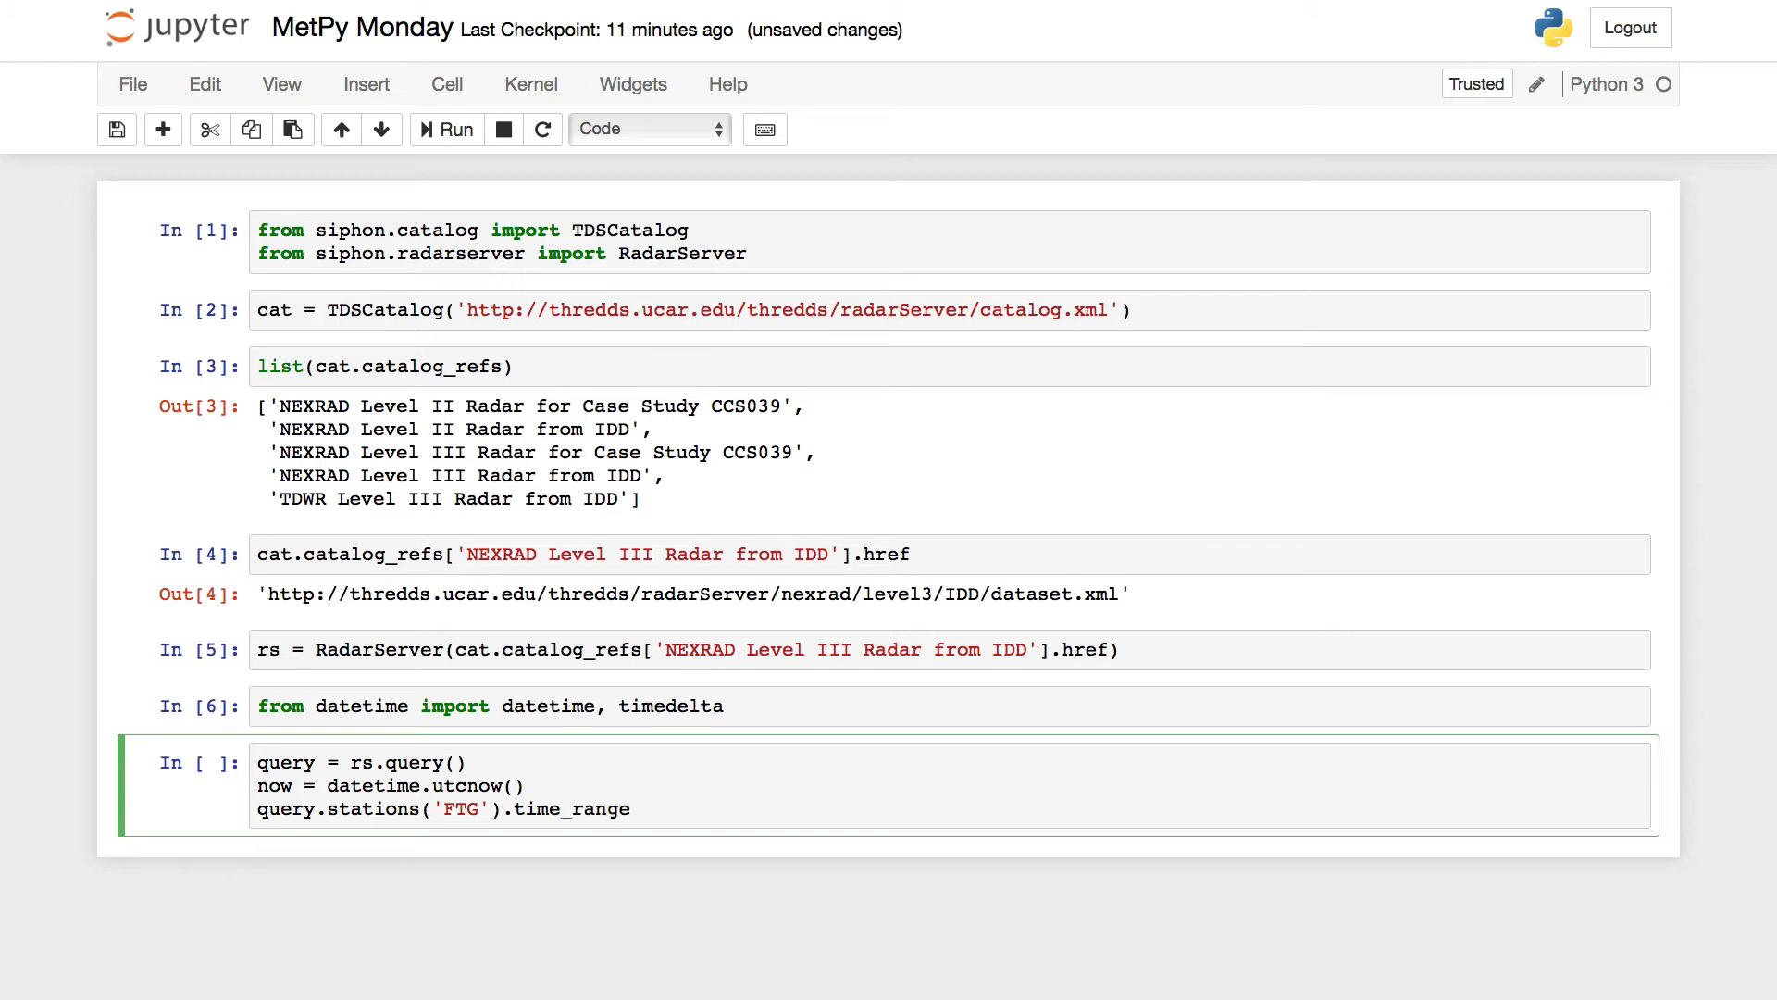
type("()")
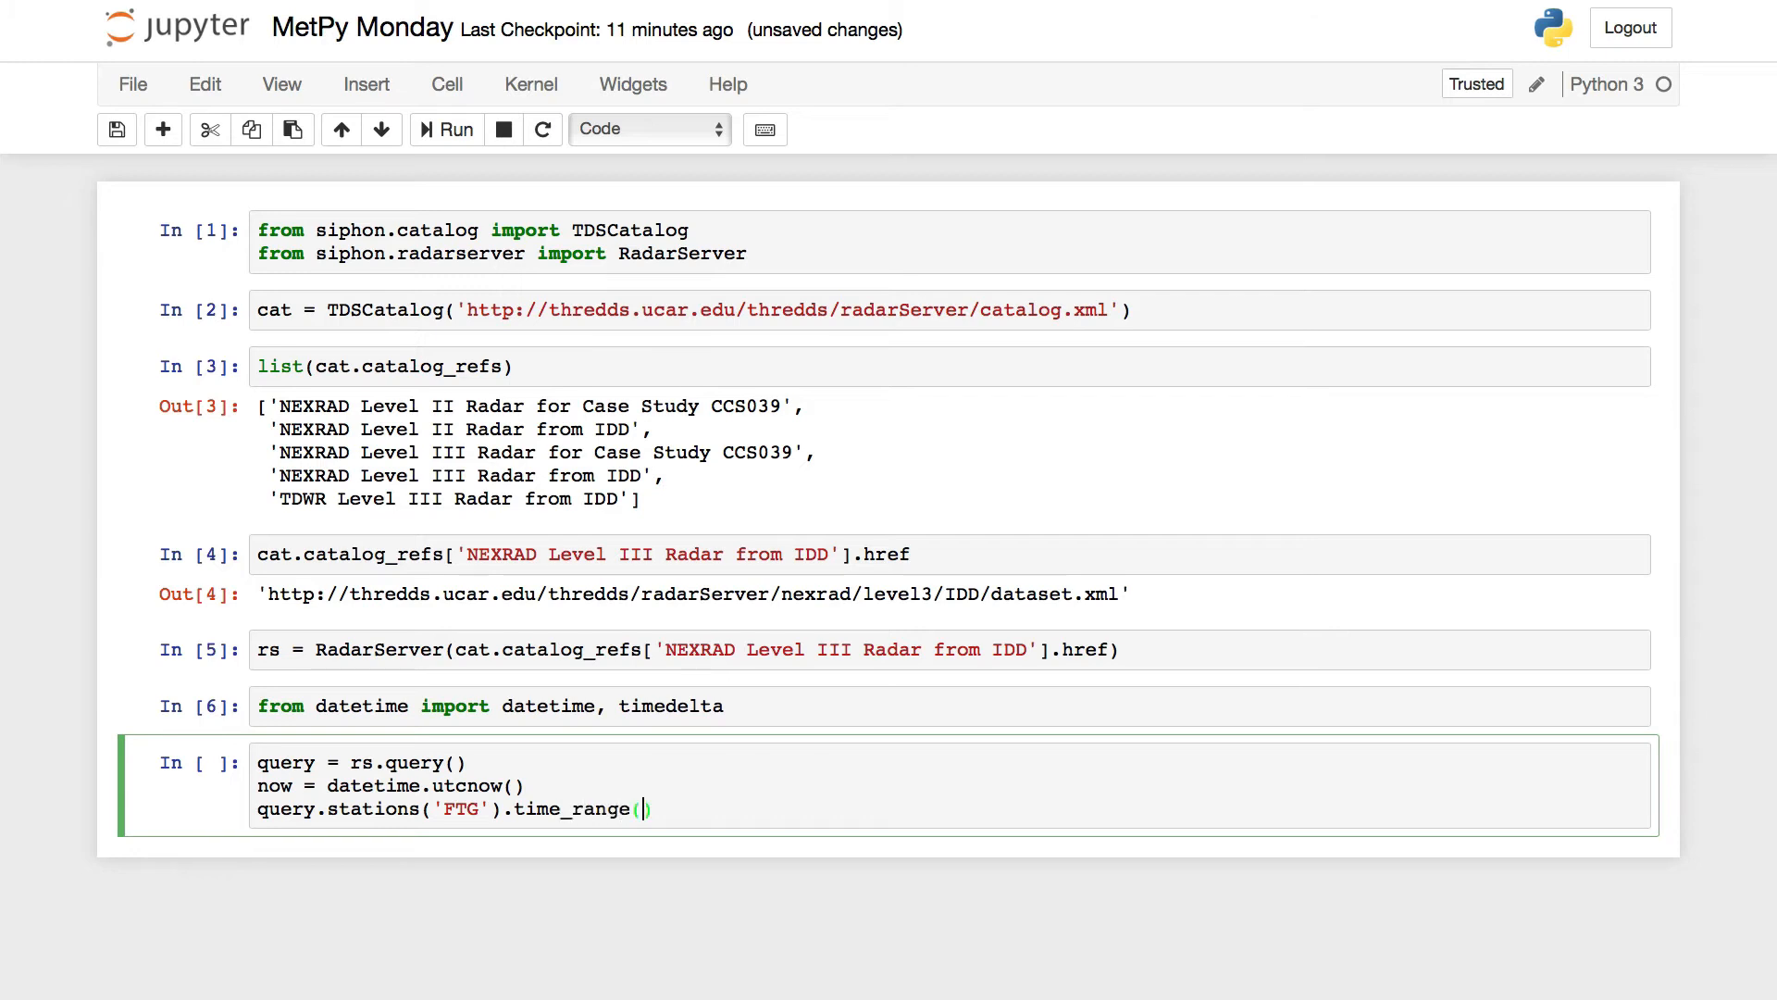
type("now - ti")
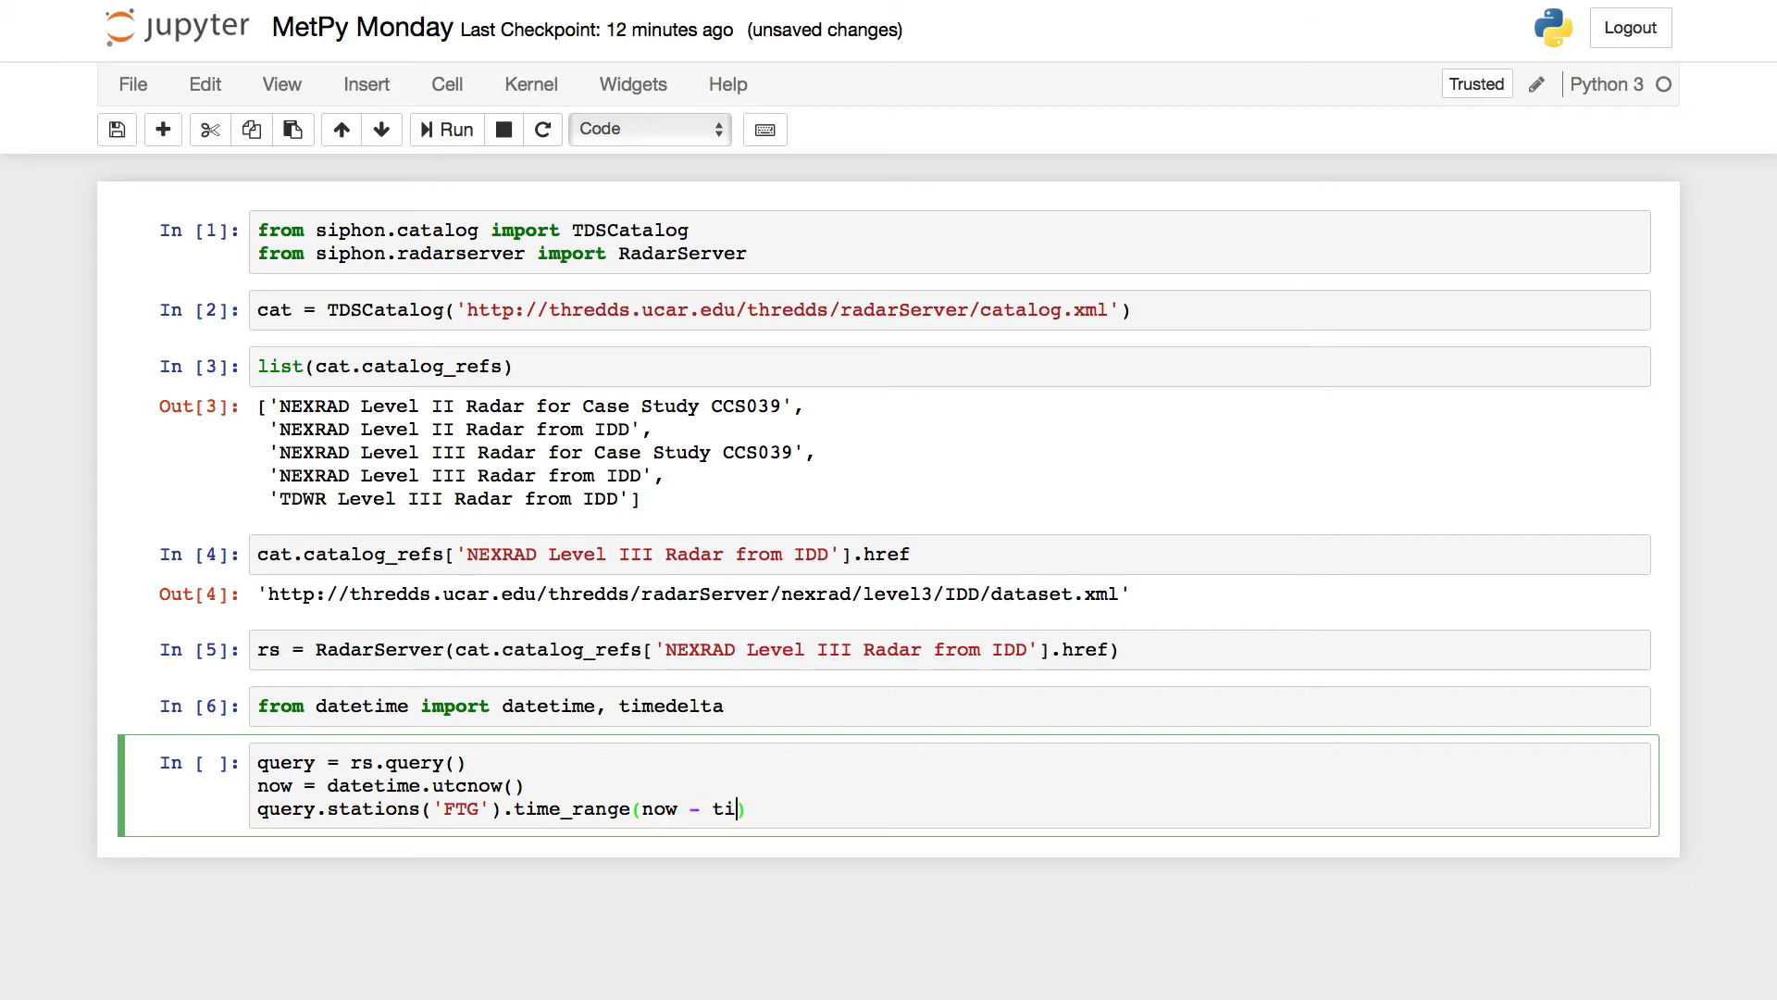
type("medelta(")
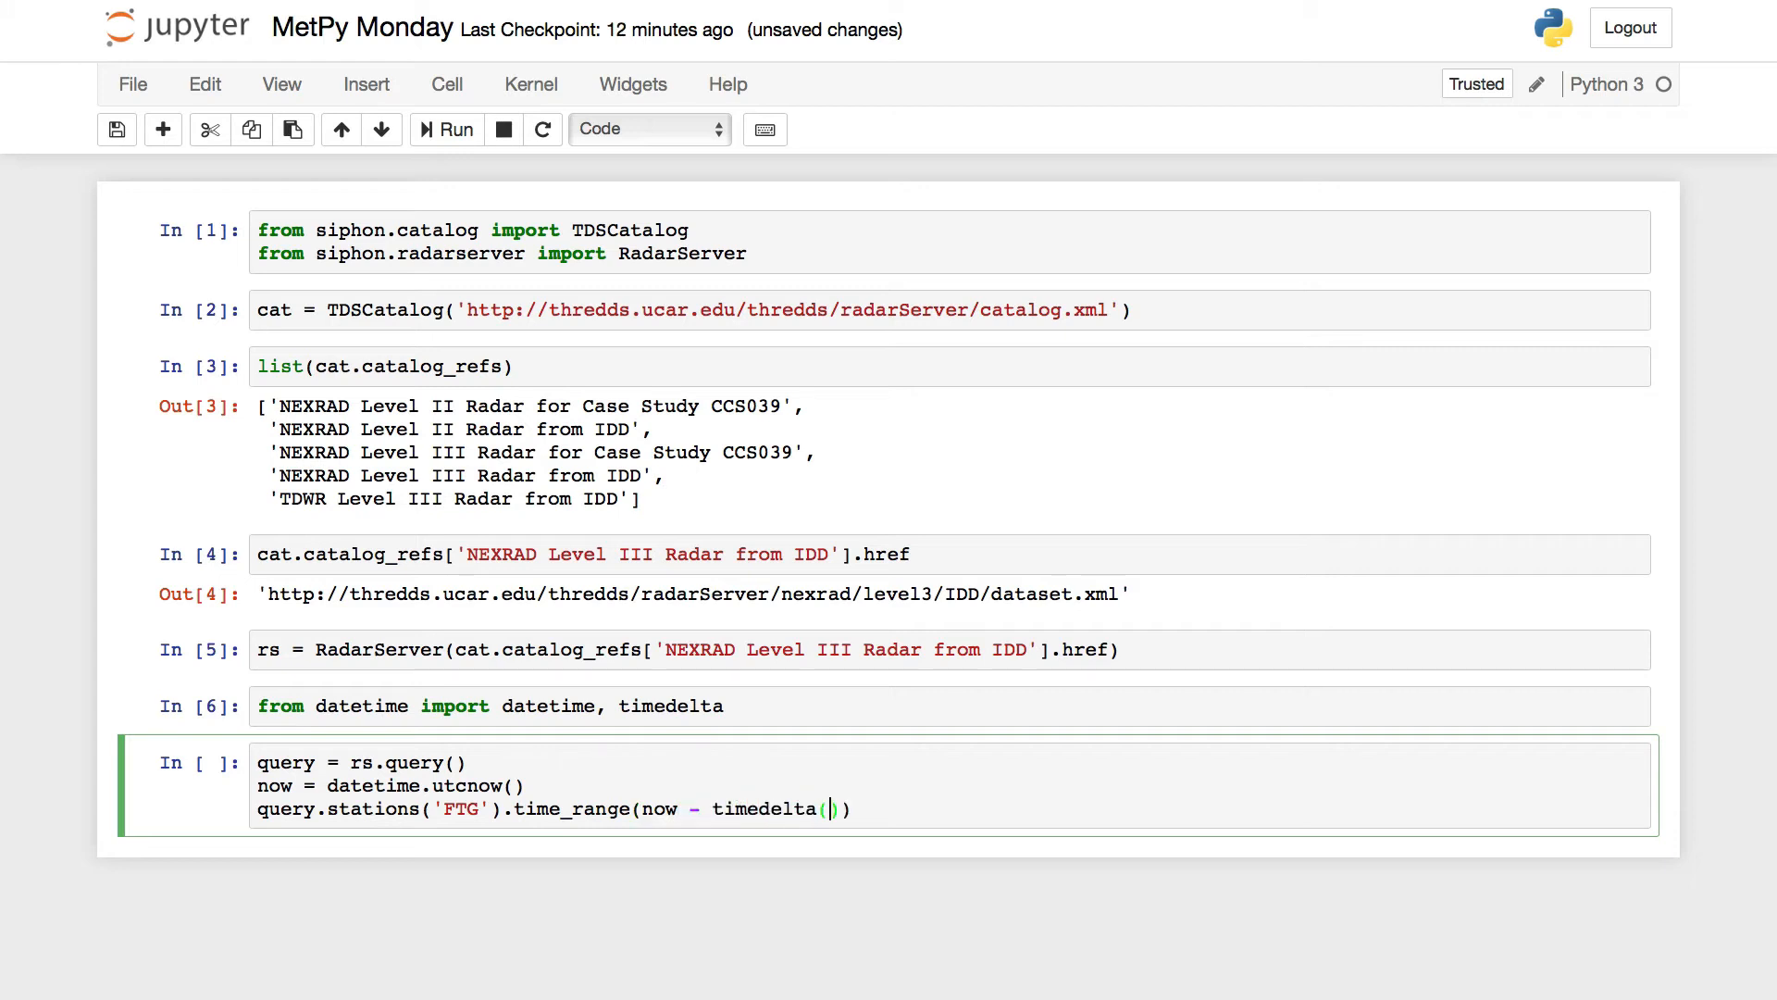
type("hours=1")
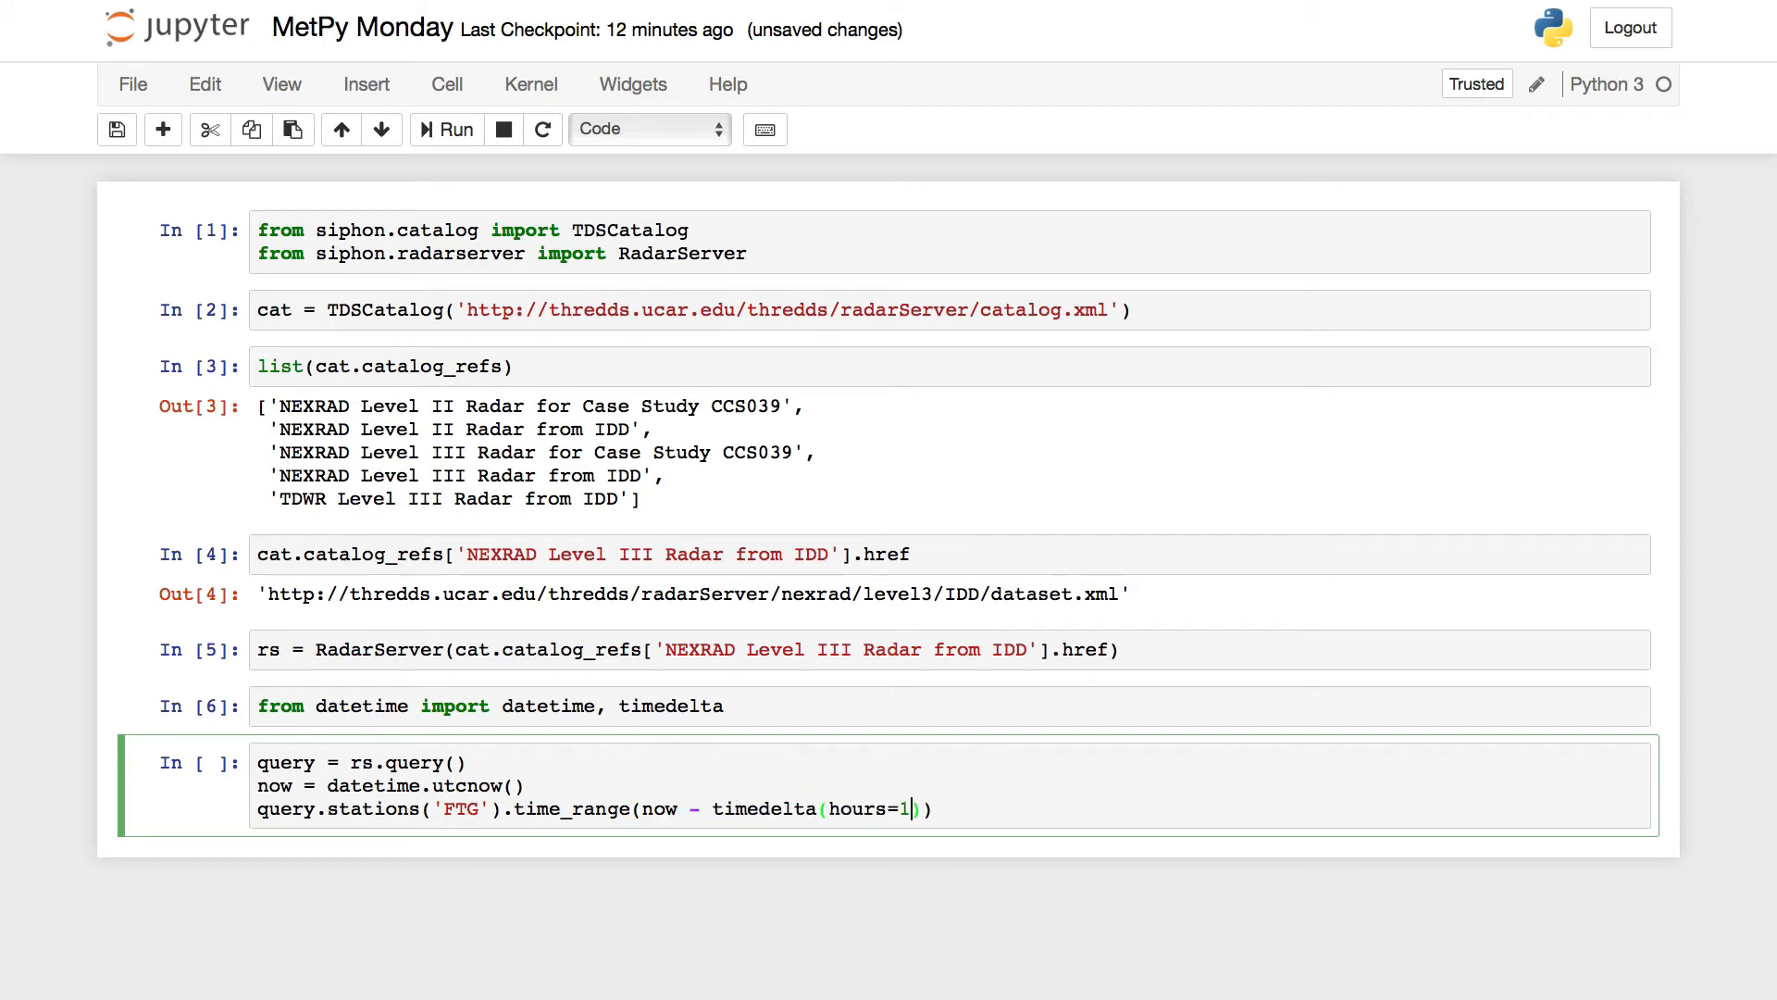
type(",")
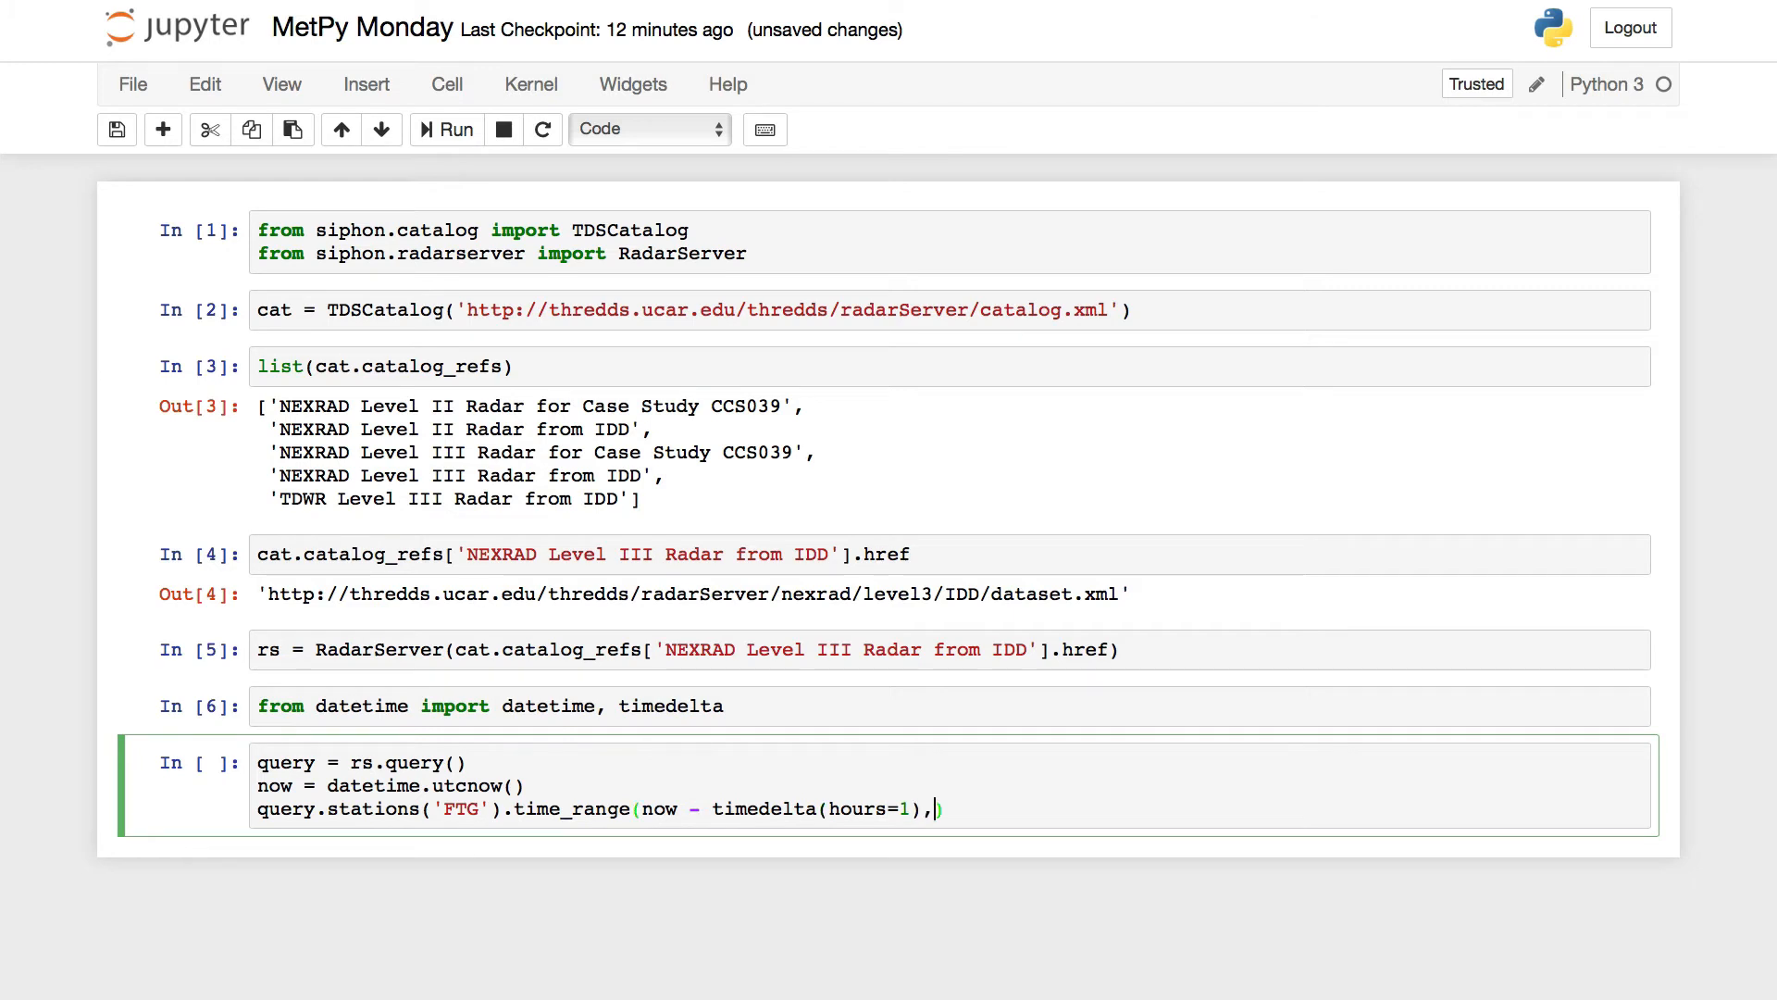
type("now)")
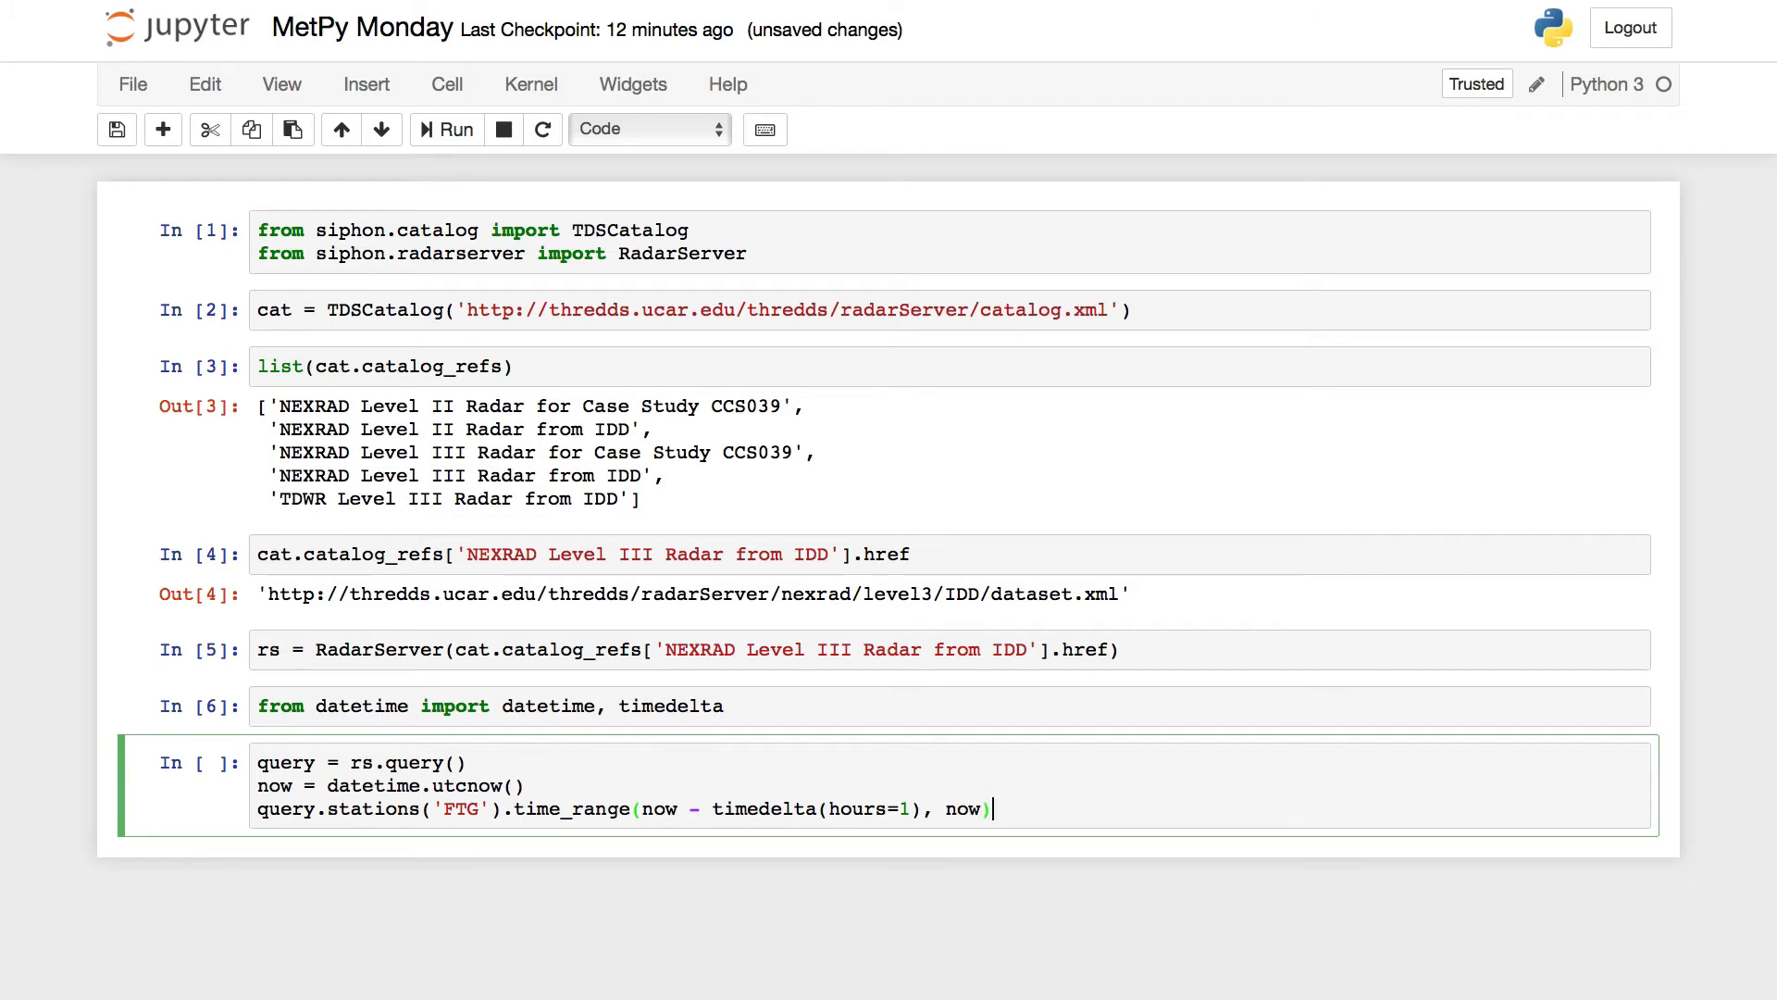
type(".variable")
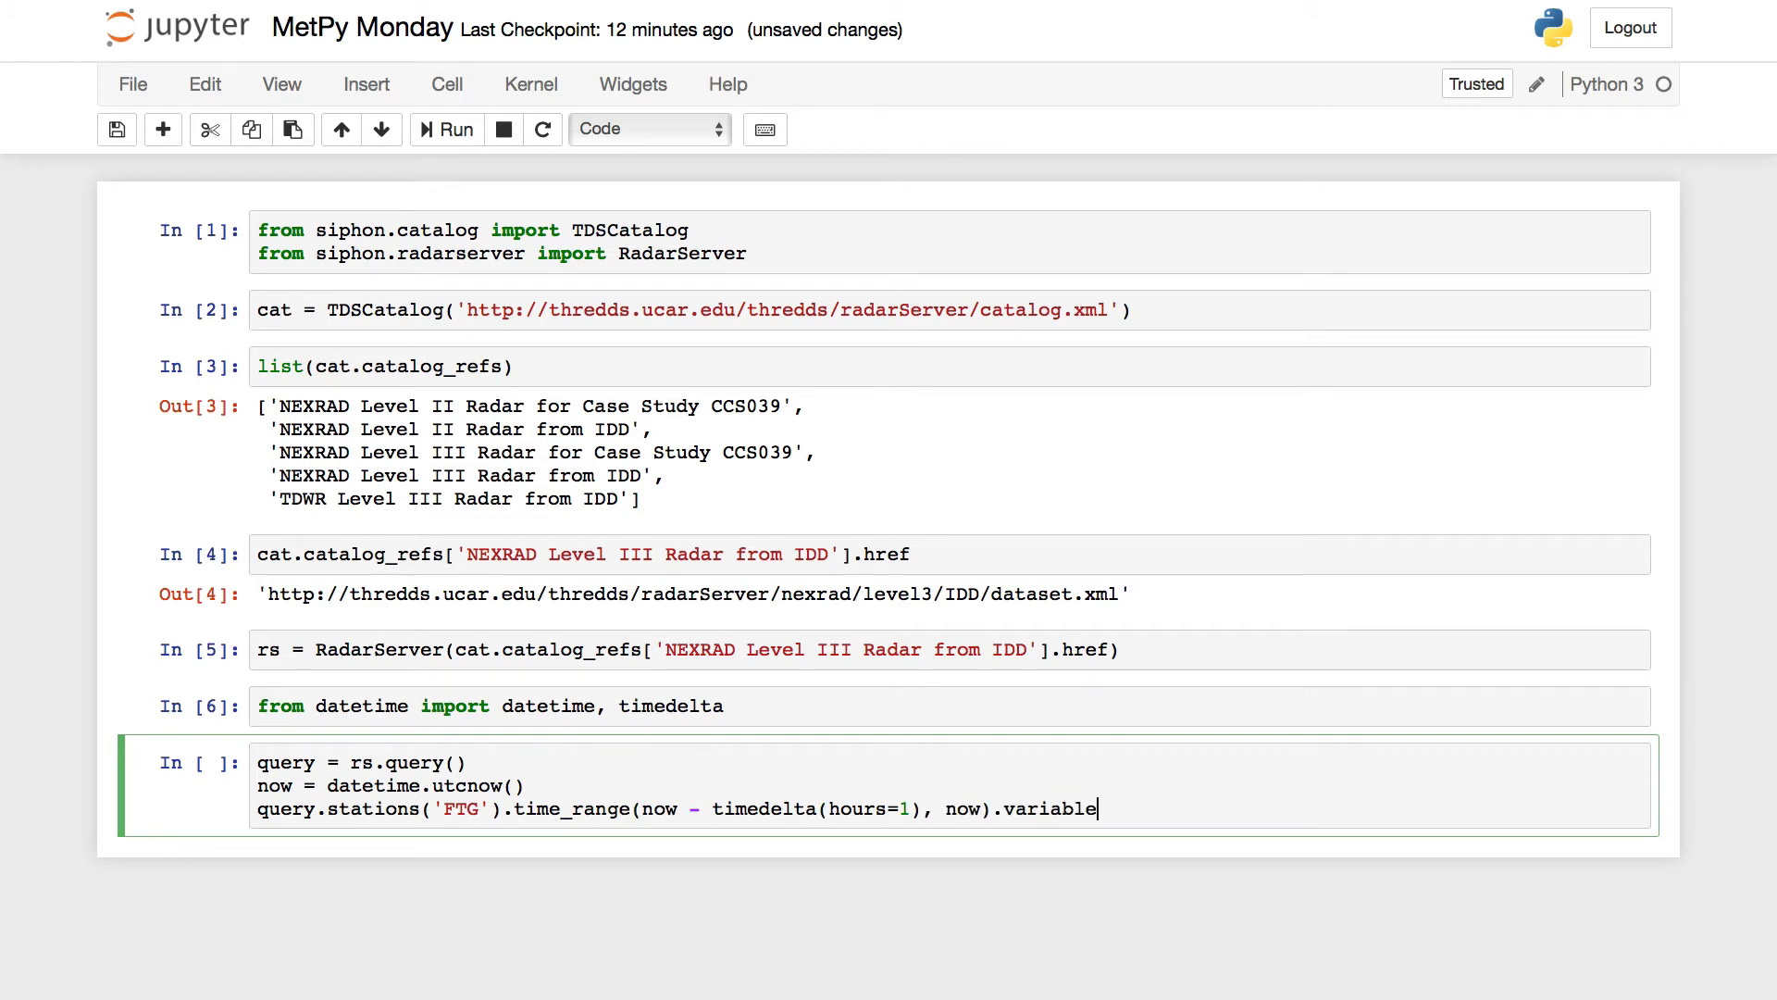
type("s()")
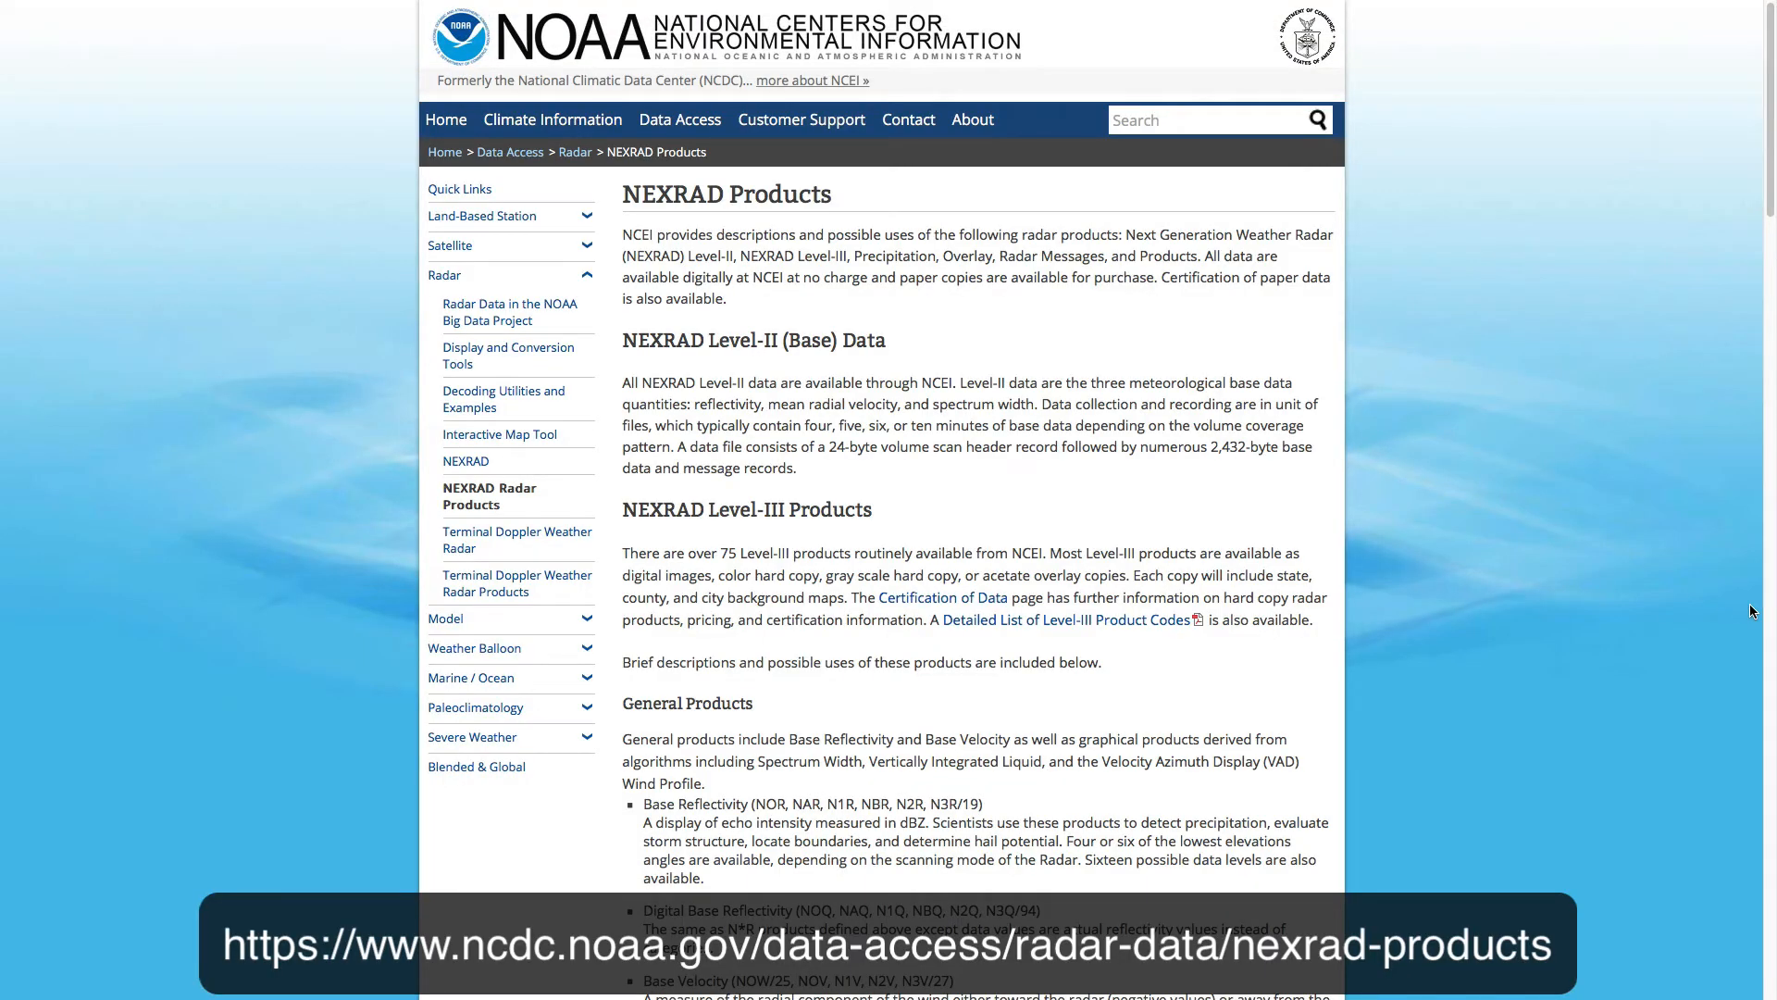
mouse_move(1094, 398)
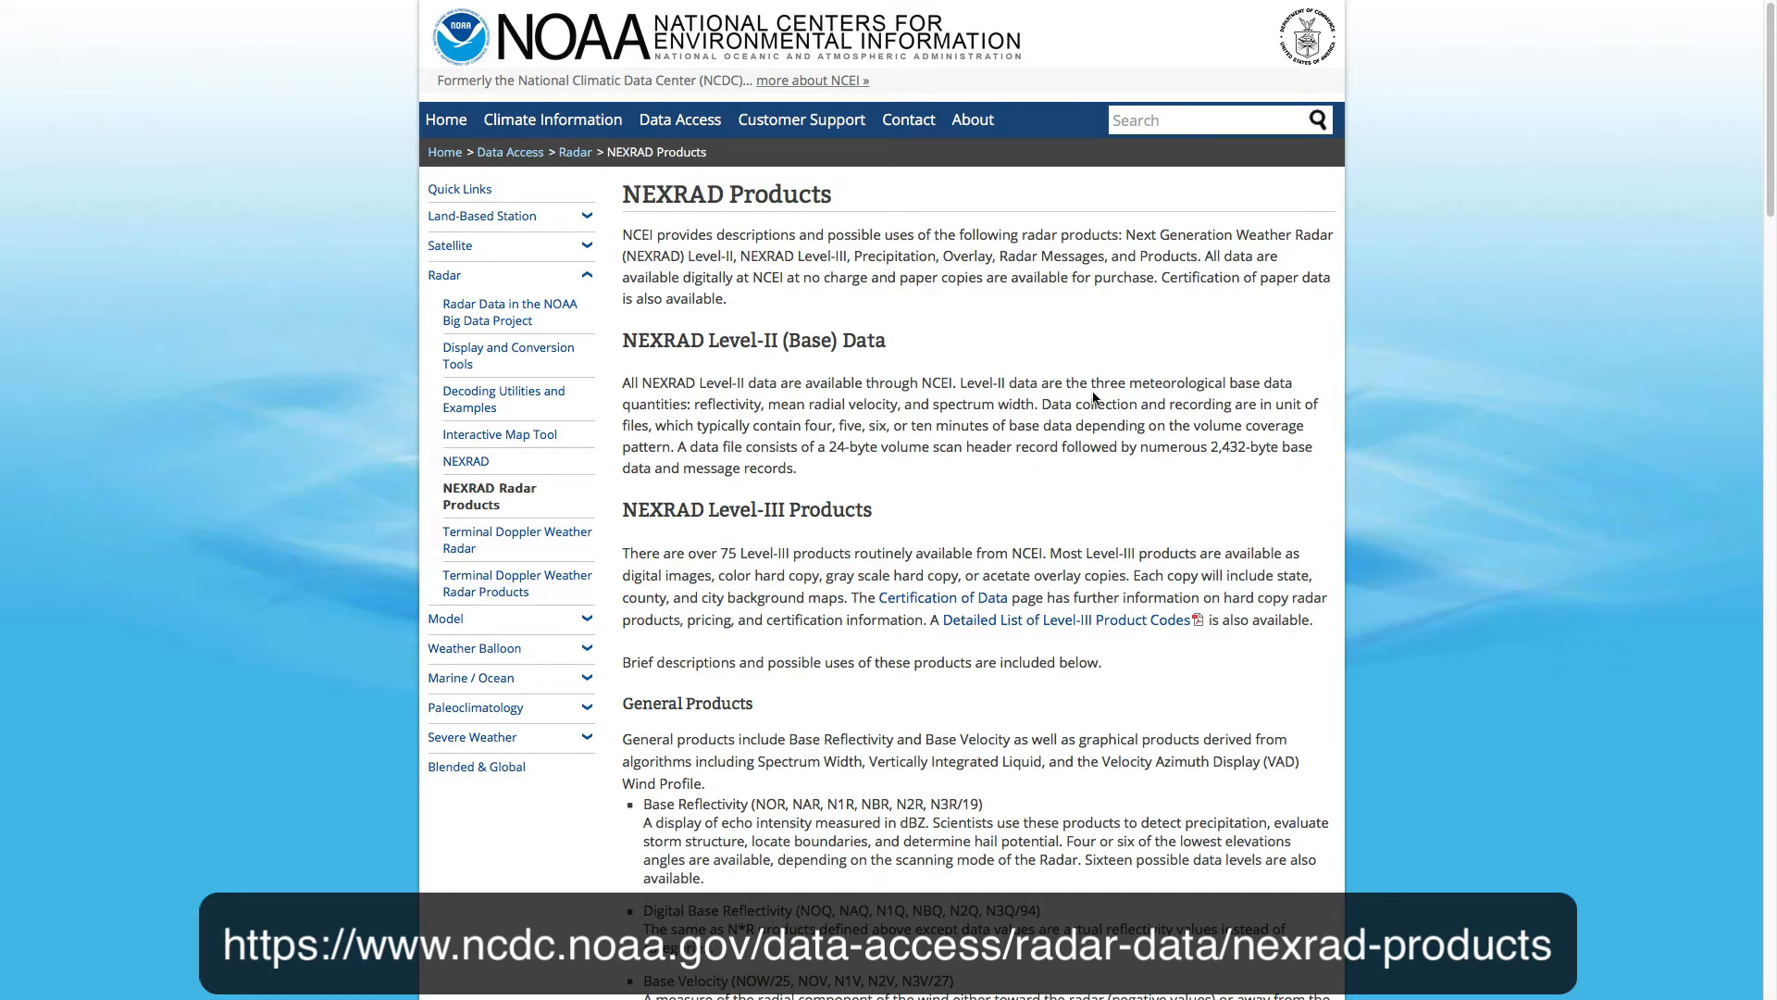
Browse NCEI's Level-III product list, highlighting the Digital Base Reflectivity product codes.
scroll("down", 3)
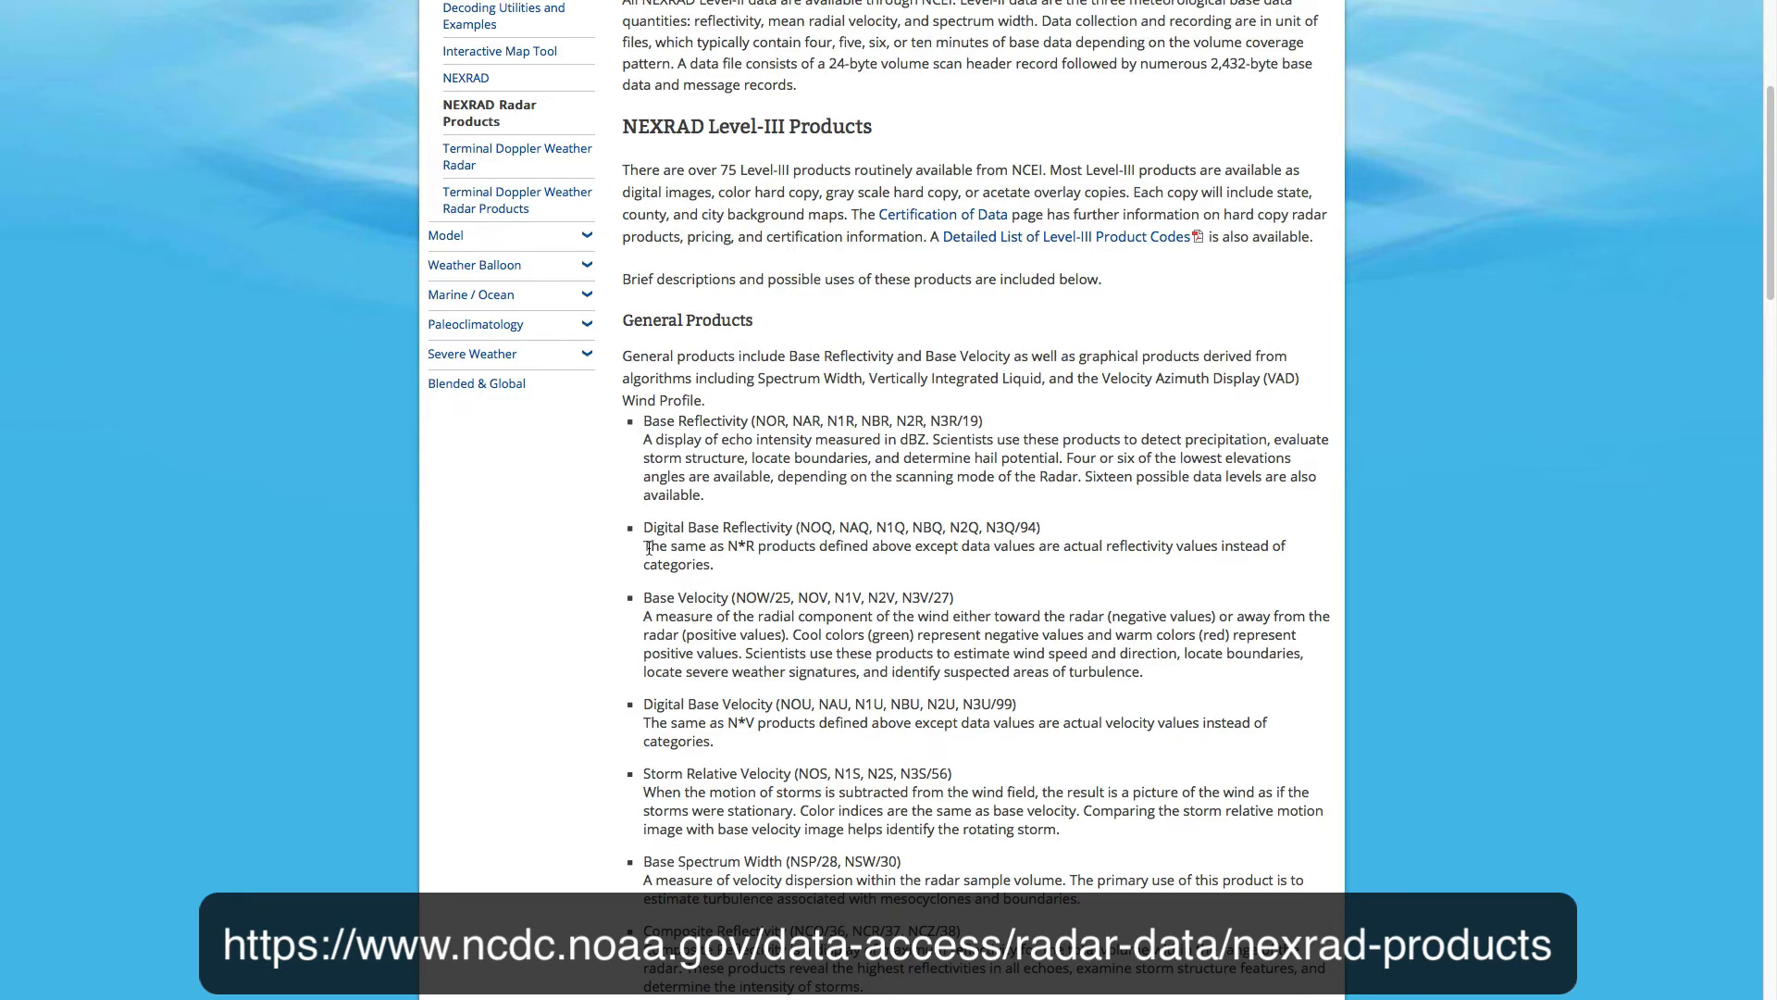
left_click_drag(644, 527, 893, 526)
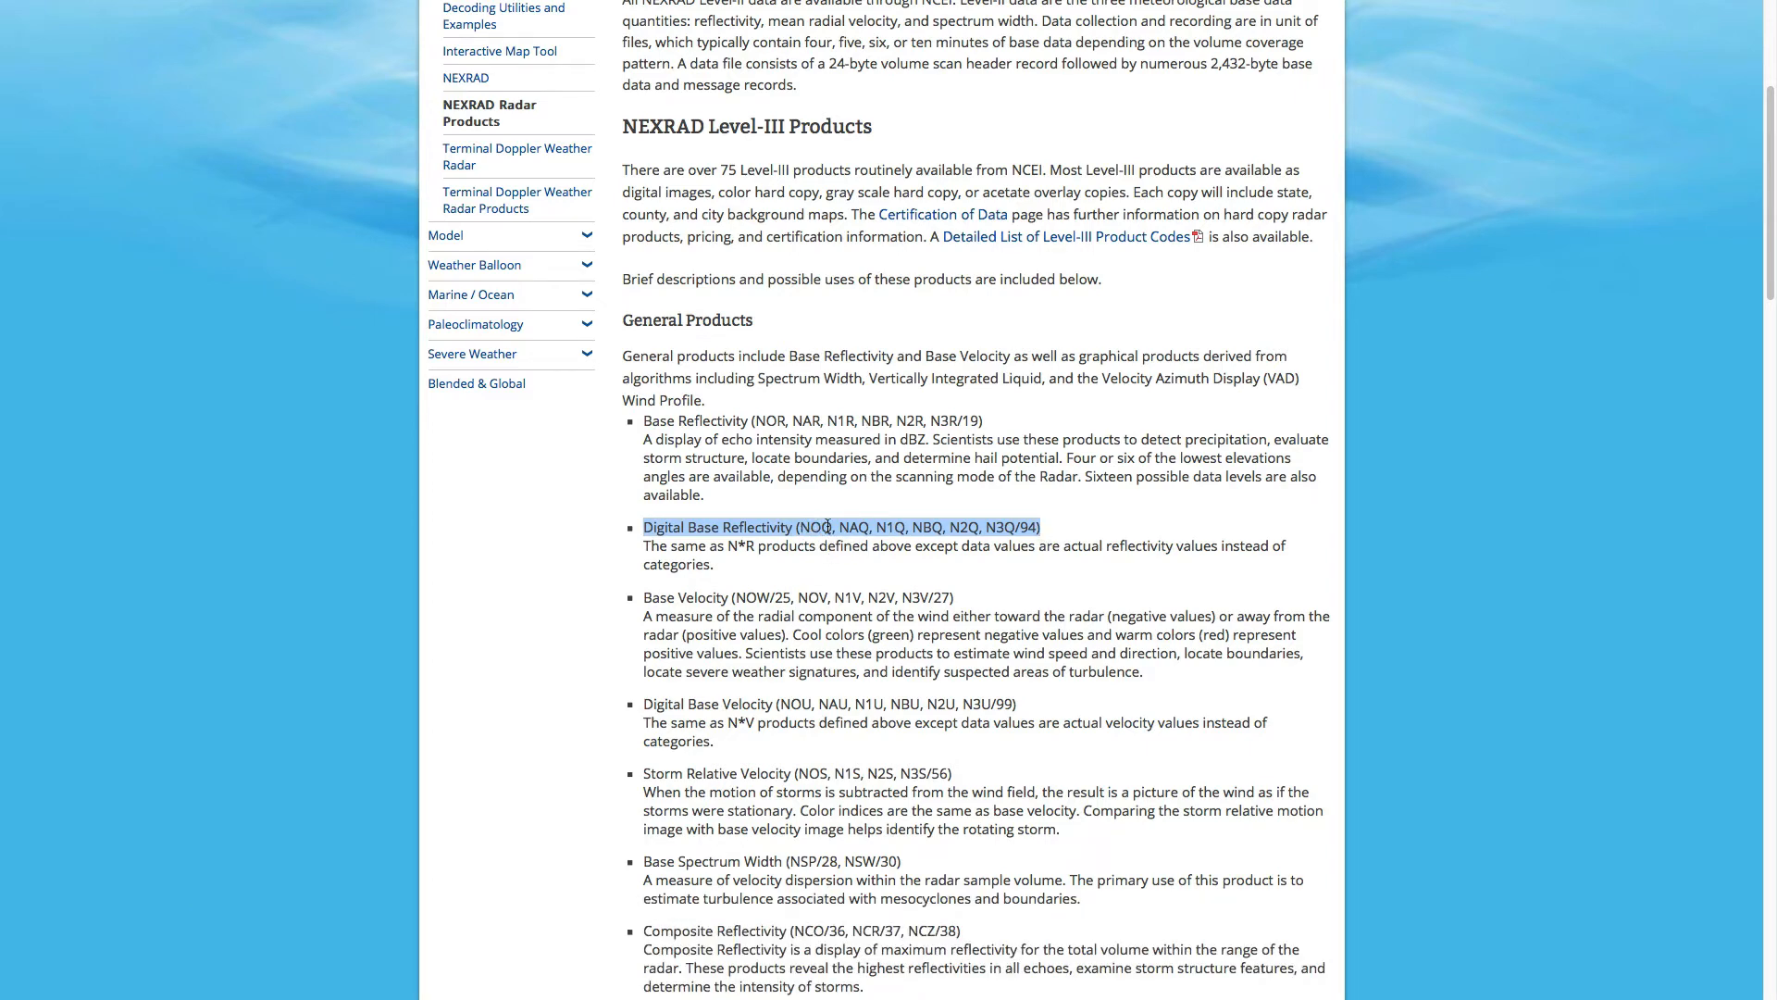
scroll("down", 3)
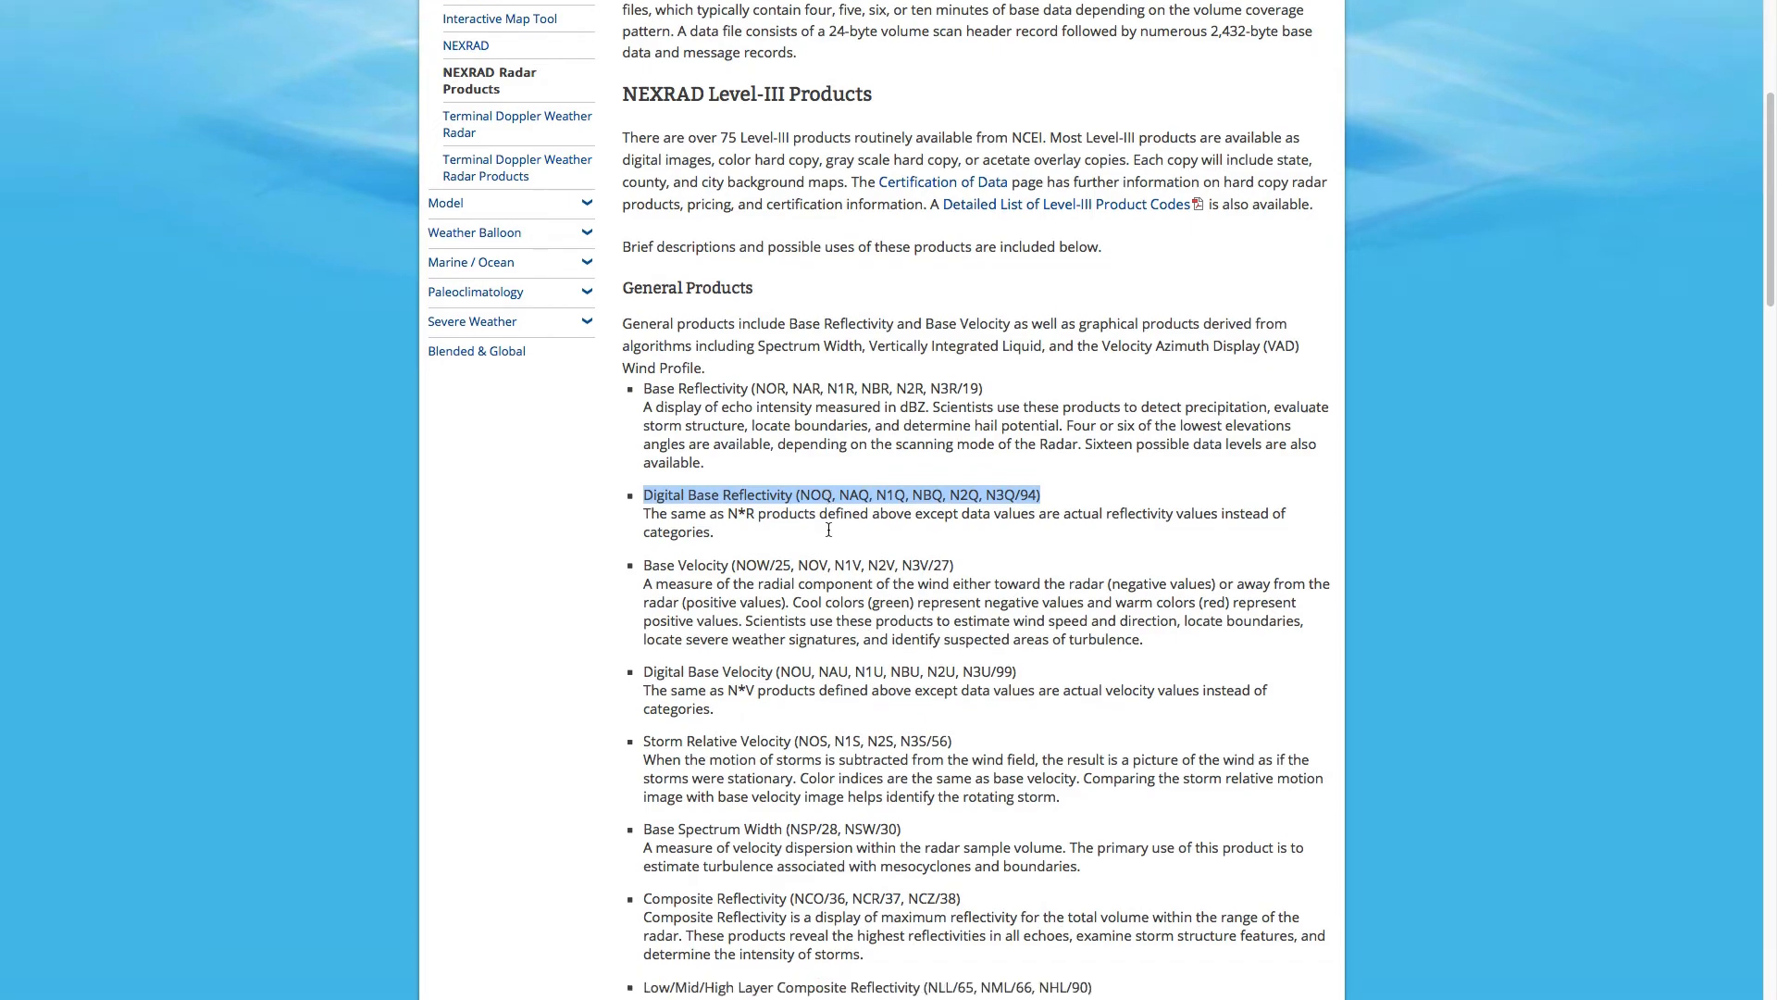
scroll("down", 3)
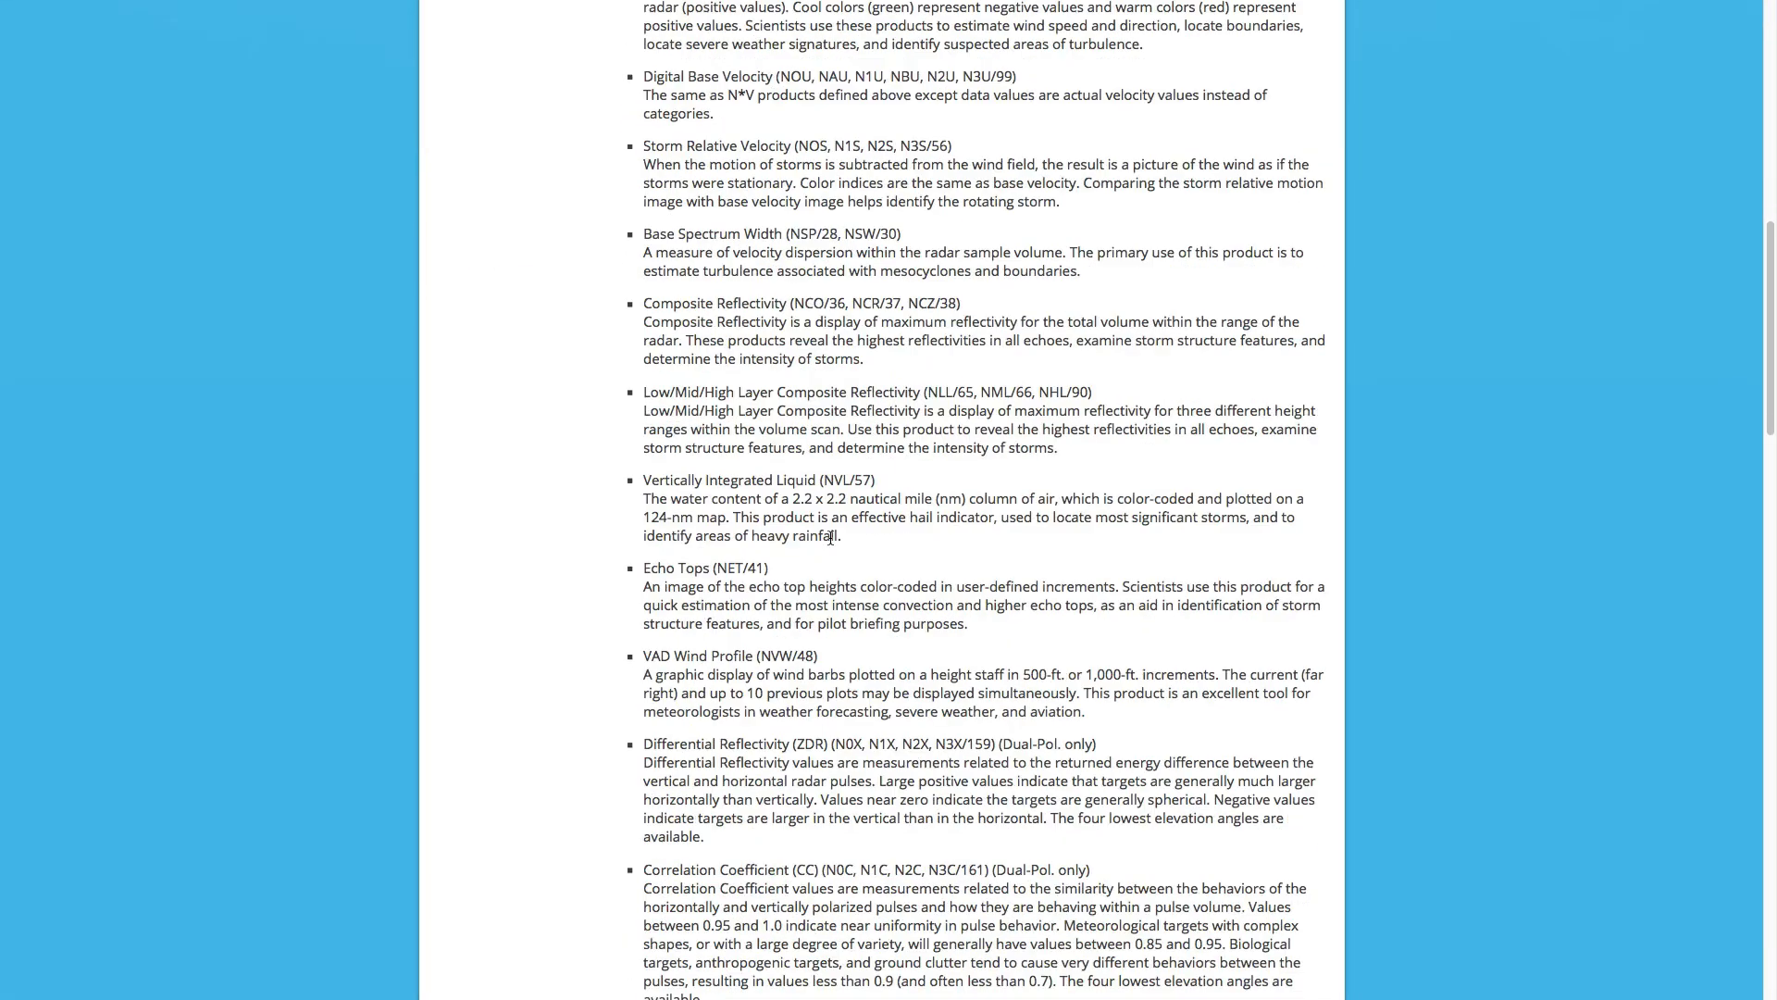
scroll("down", 3)
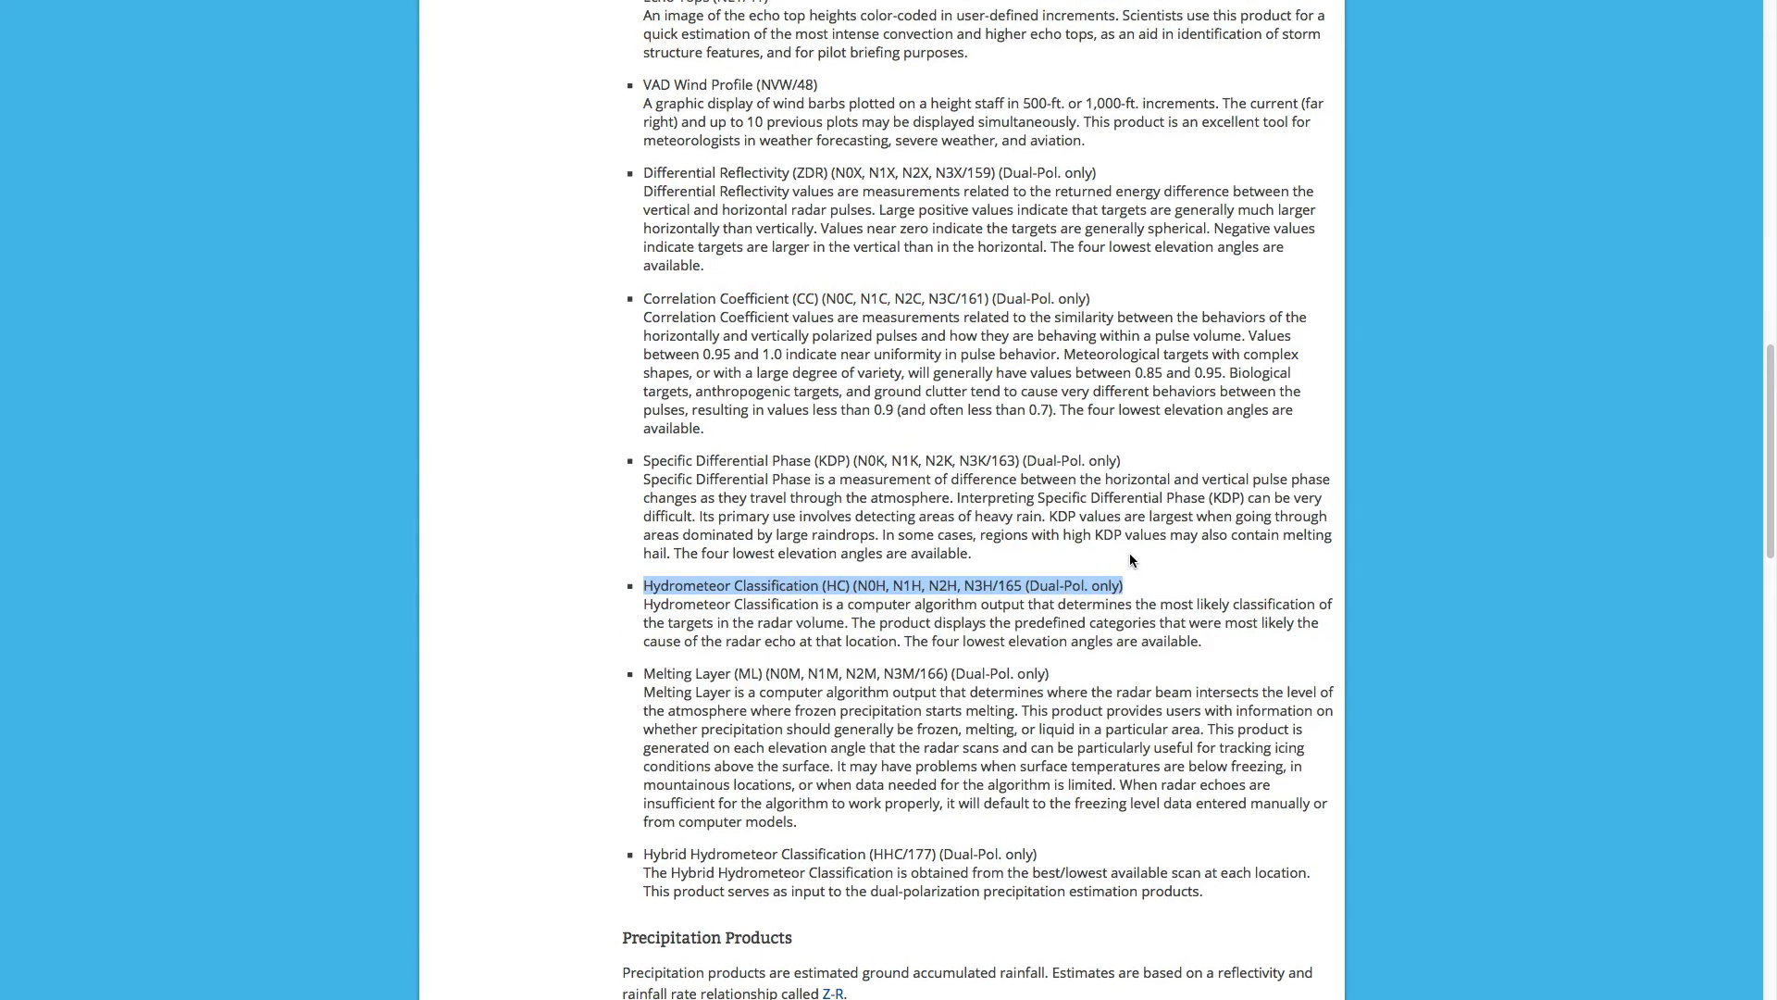
scroll("up", 3)
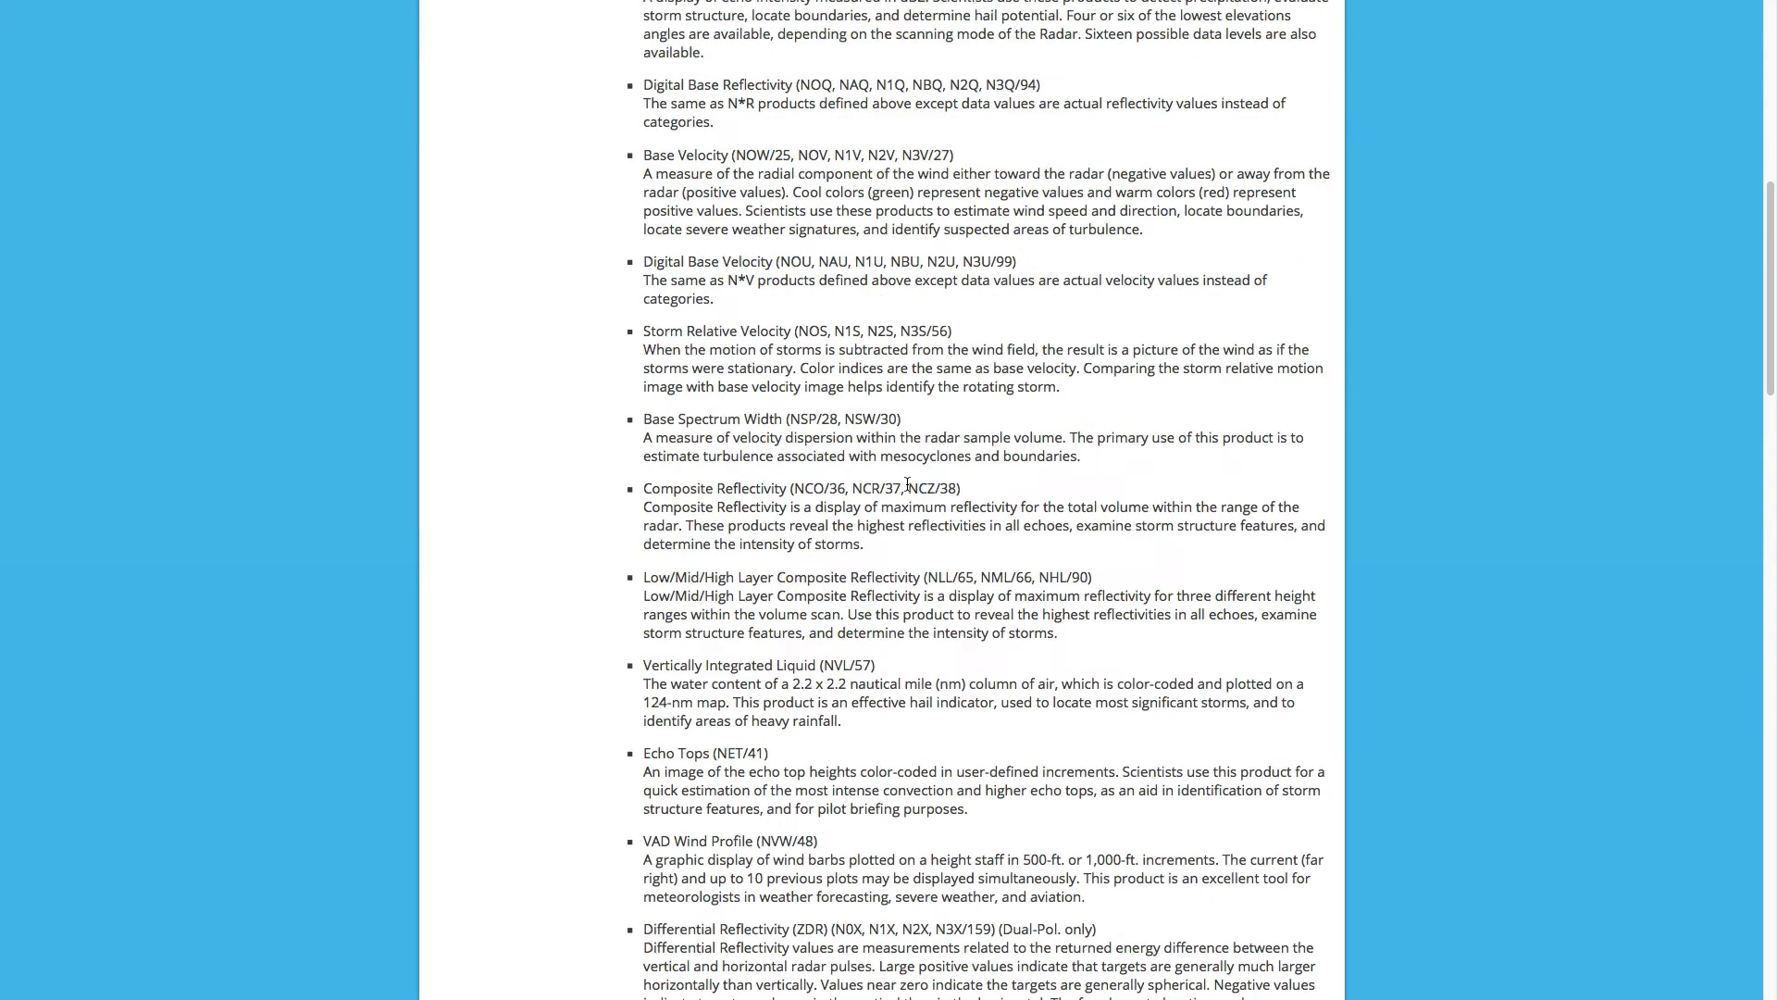
scroll("up", 3)
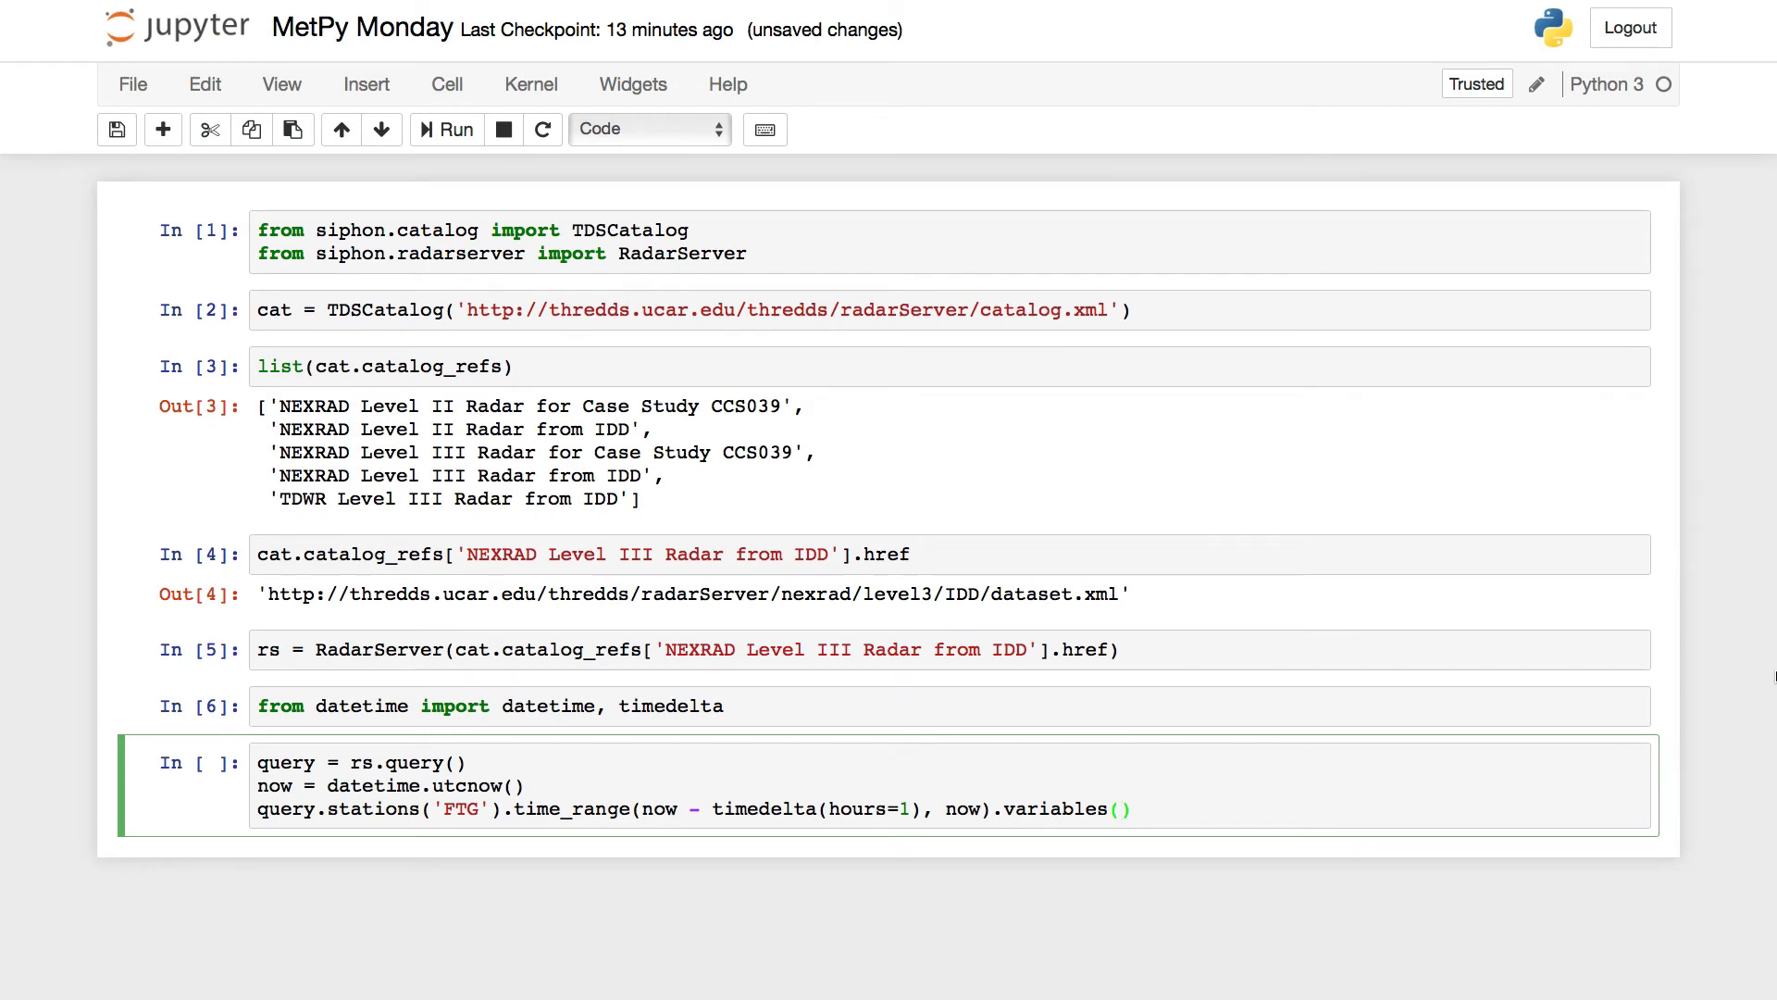
Put 'N0Q' in variables() and run the FTG query to print its query string.
type("'N'")
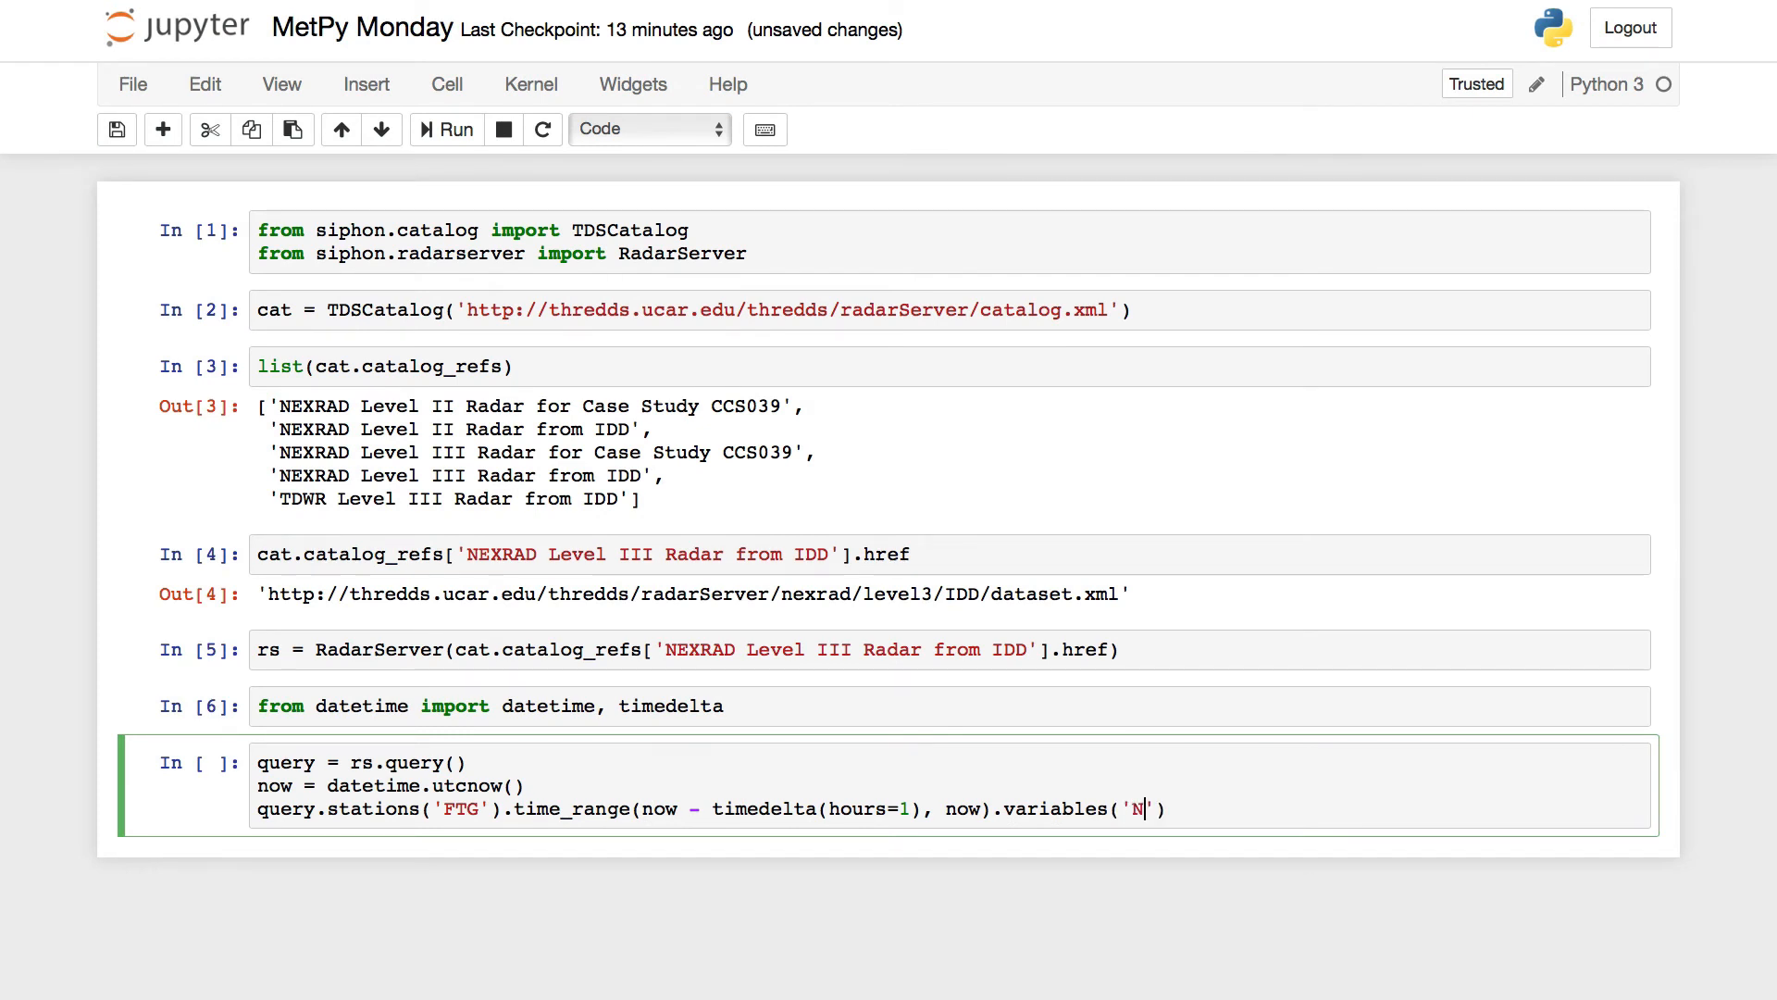
type("0Q")
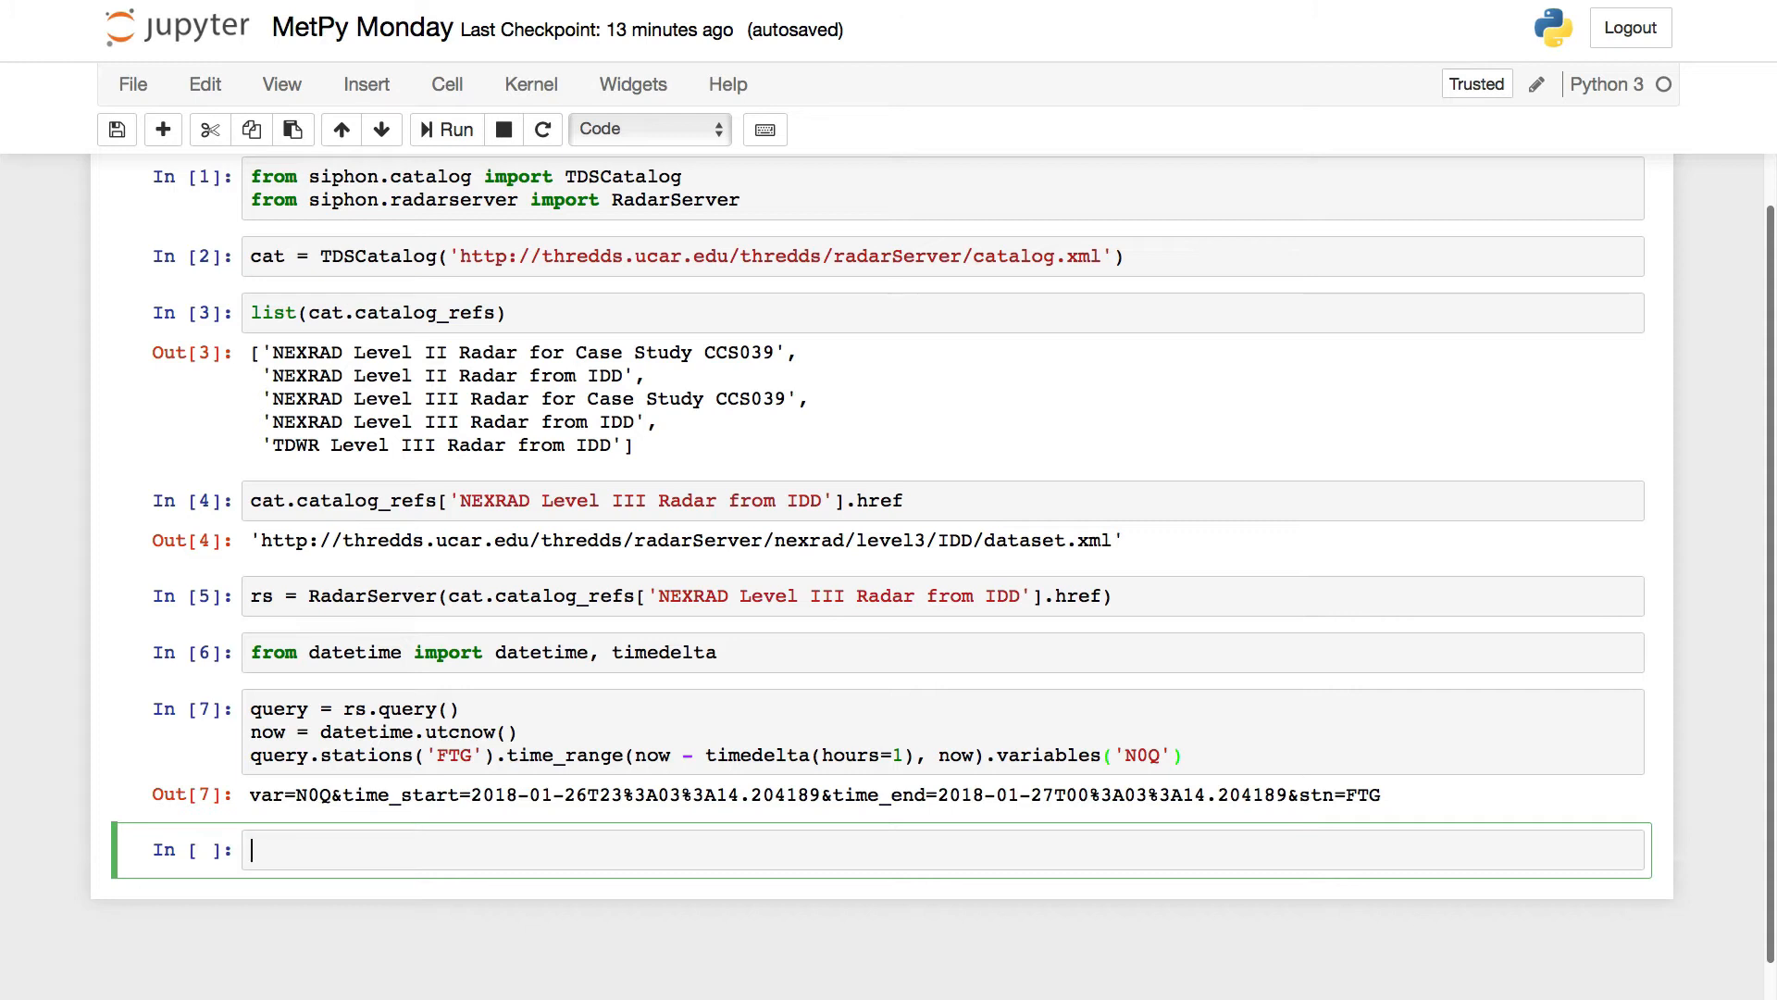
type("query_cat")
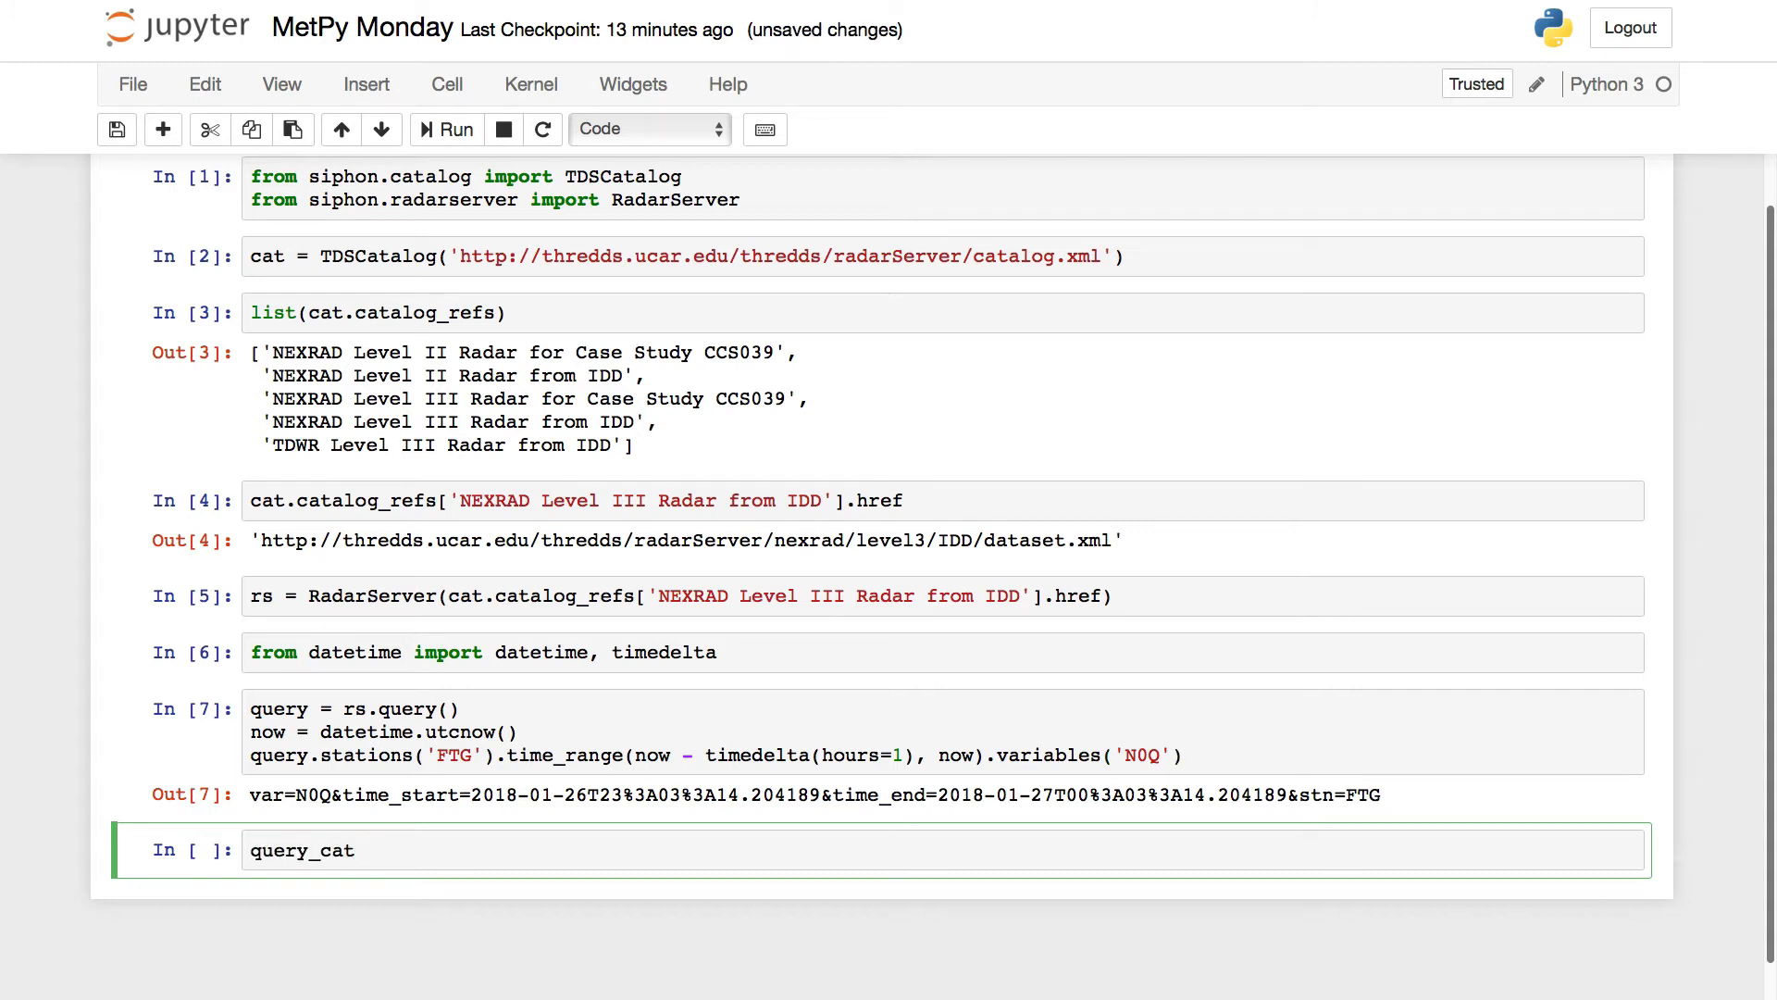
Fetch the query results with query_cat = rs.get_catalog(query).
type("=")
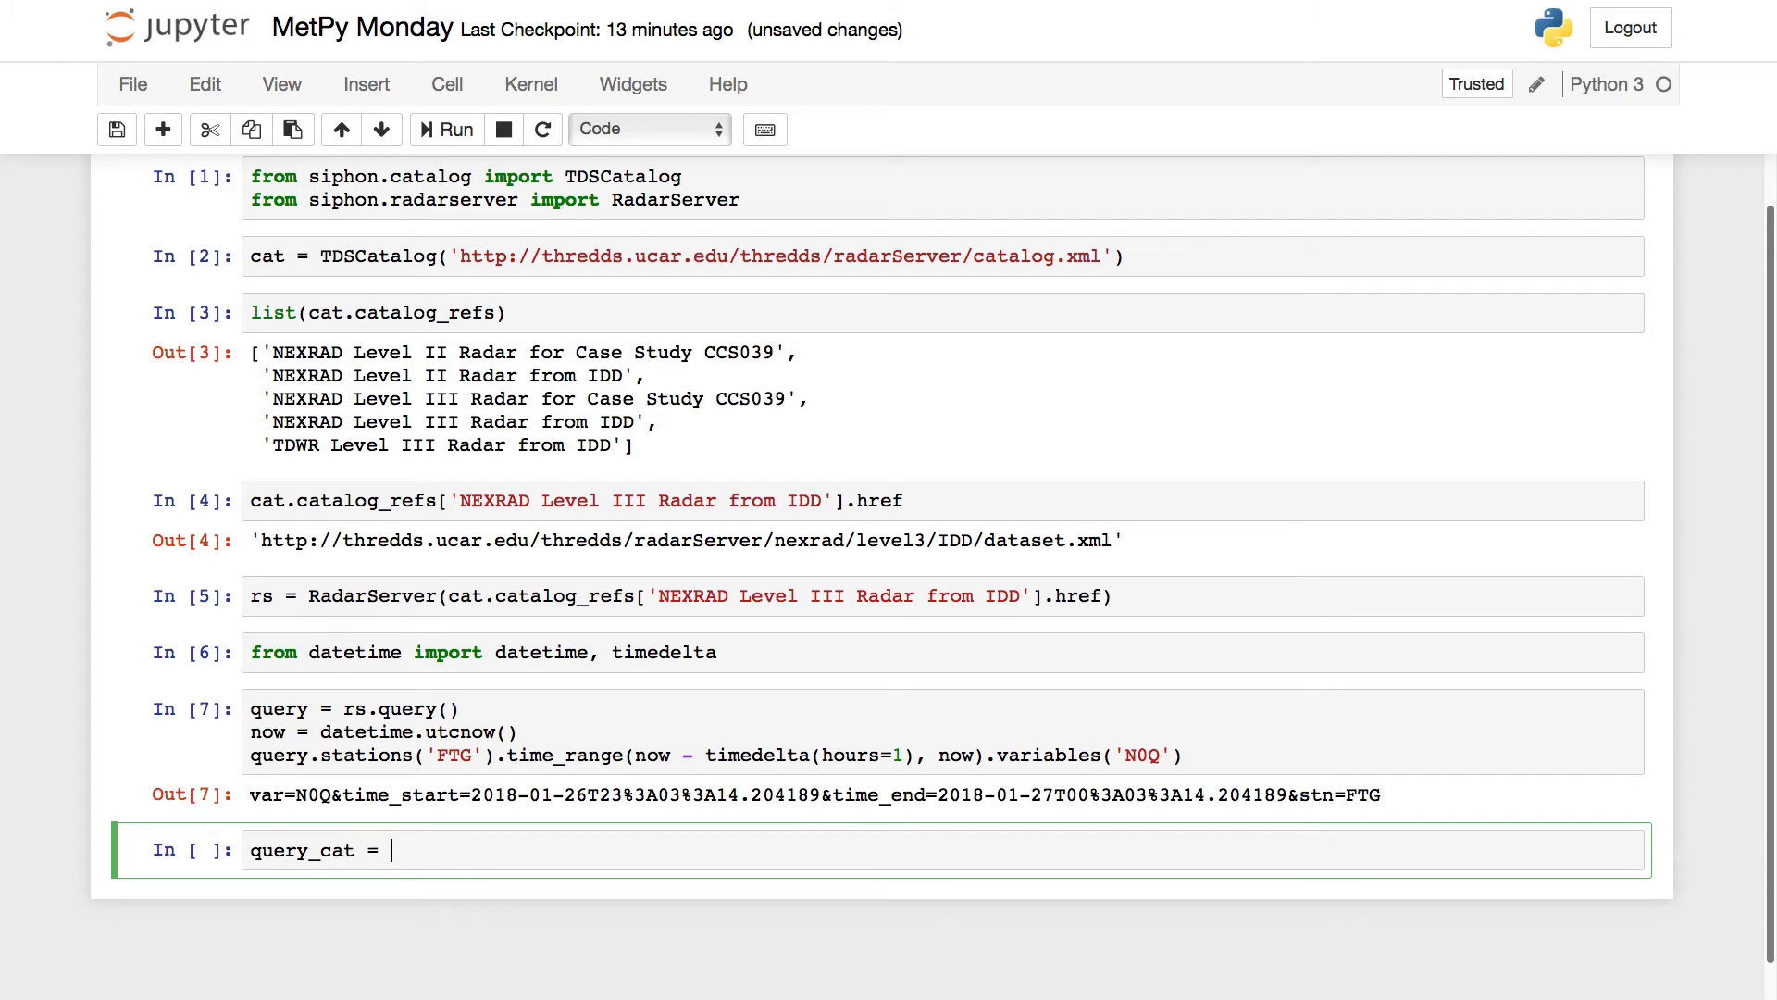
type("r")
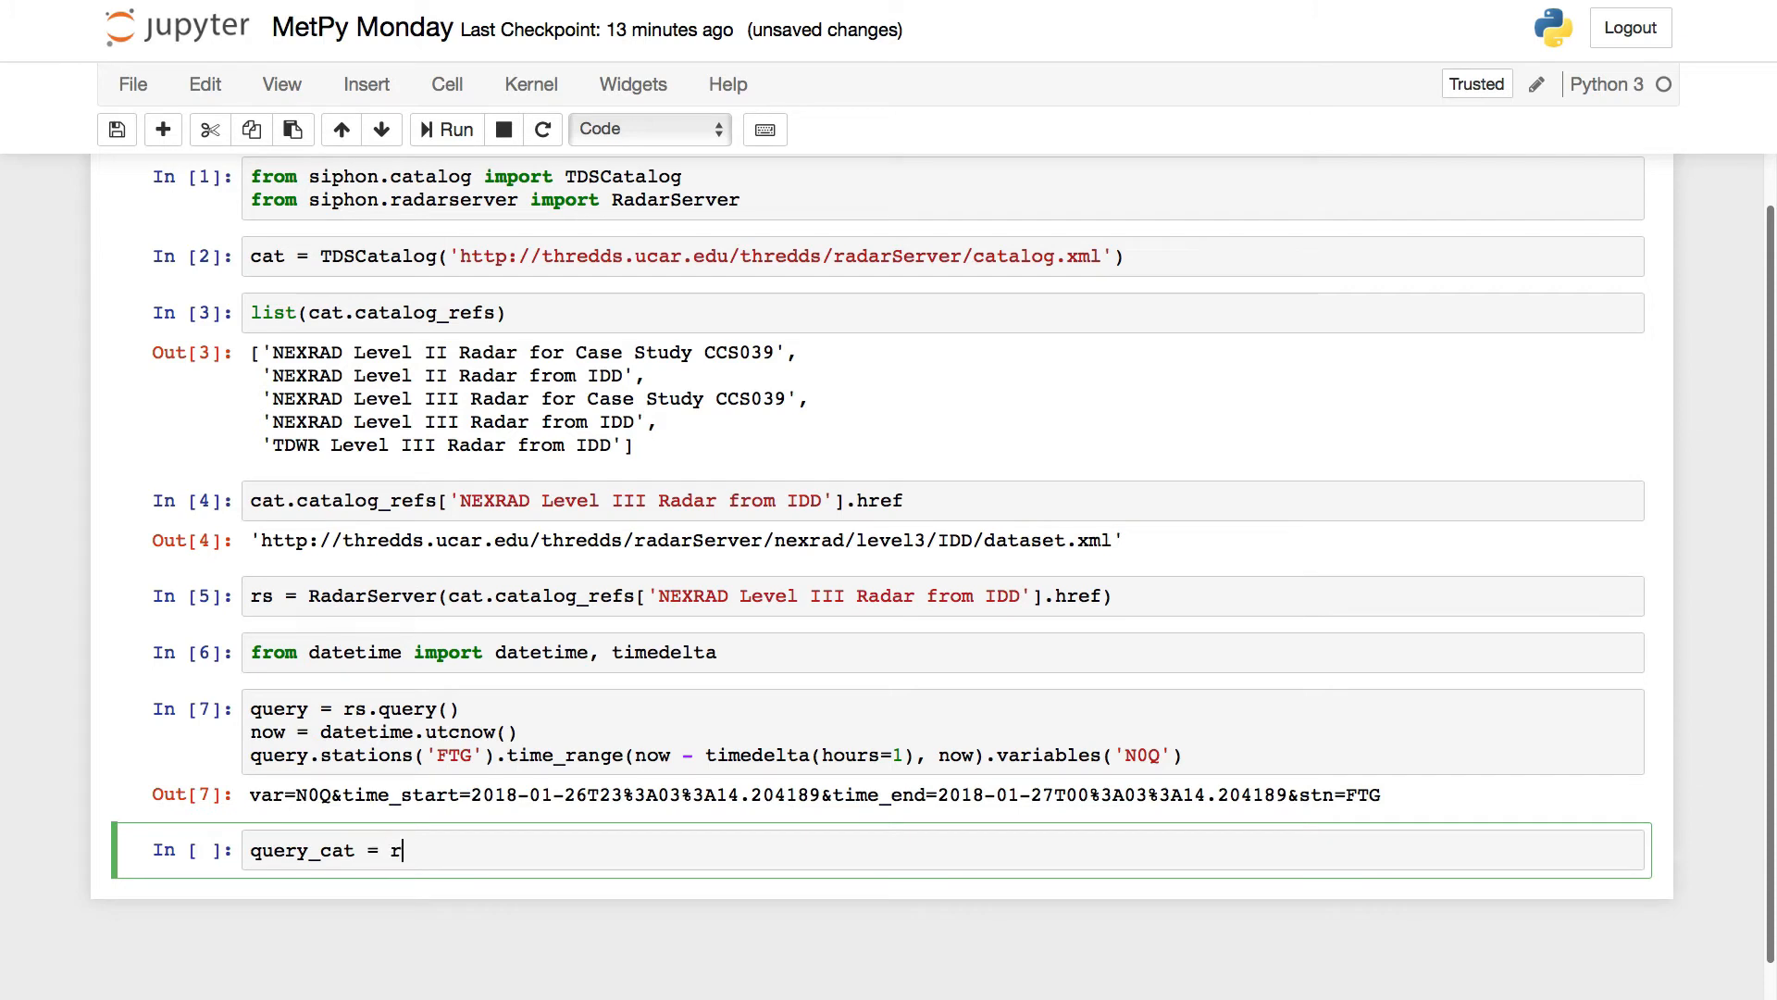
type("s.")
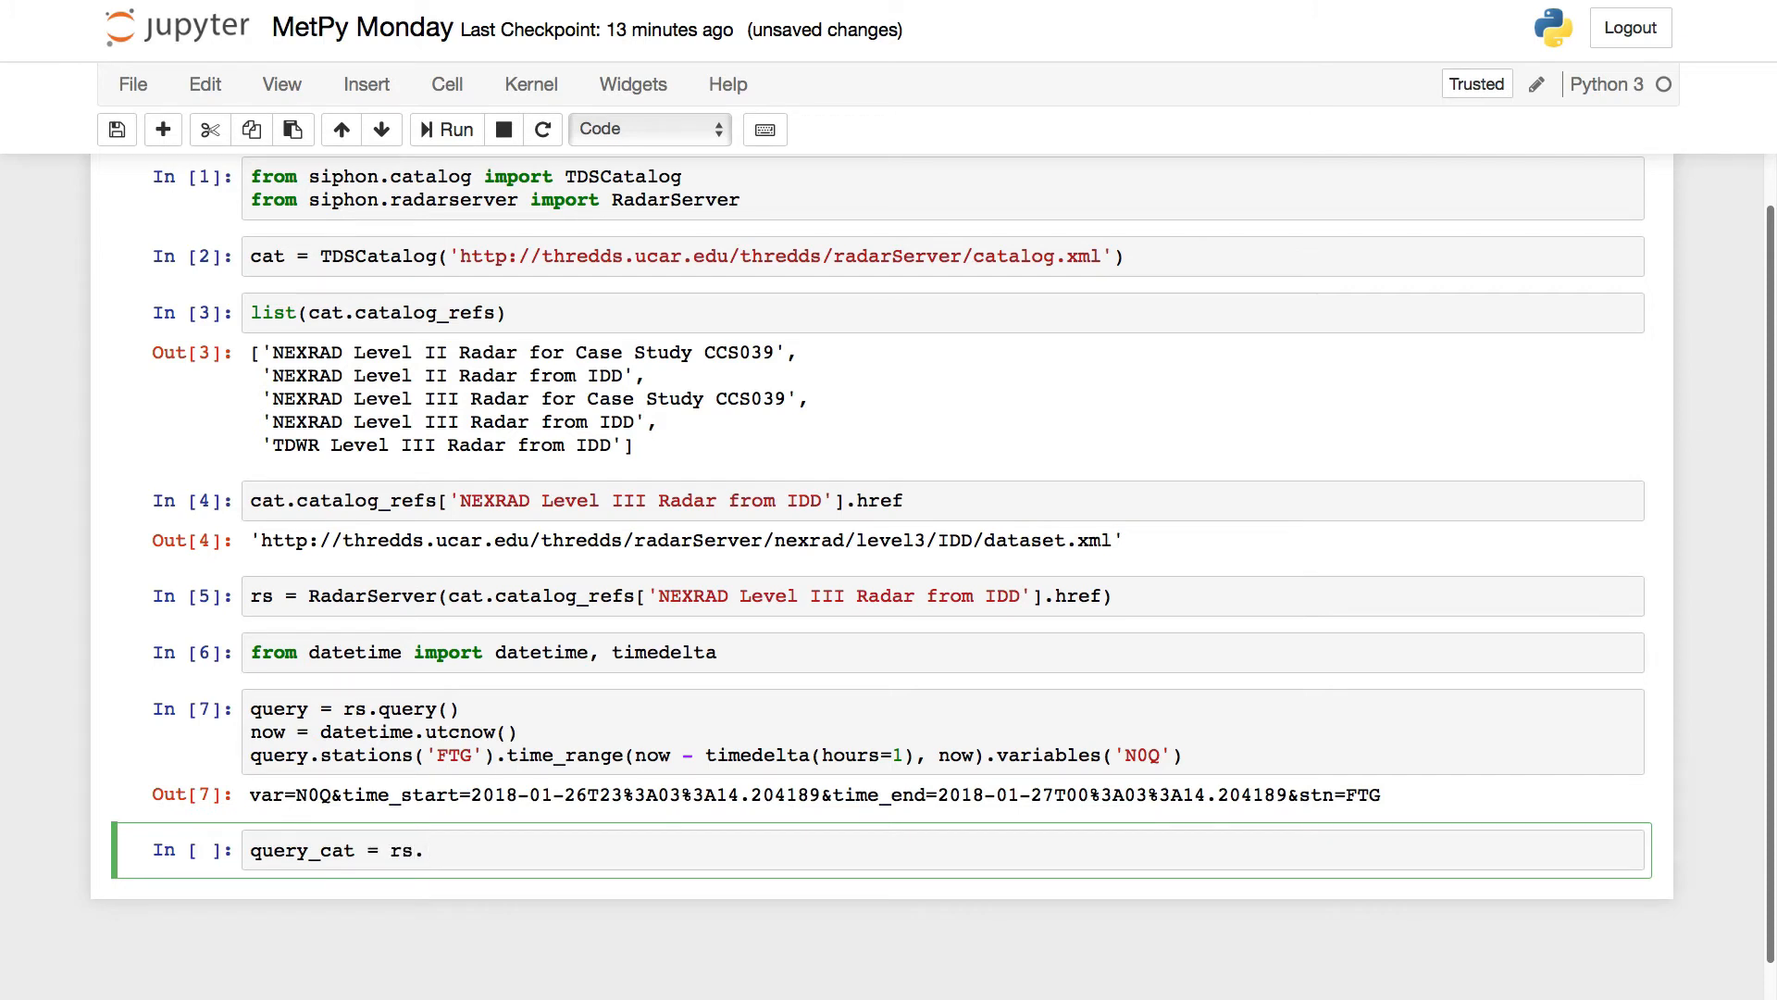
type("get_catalog")
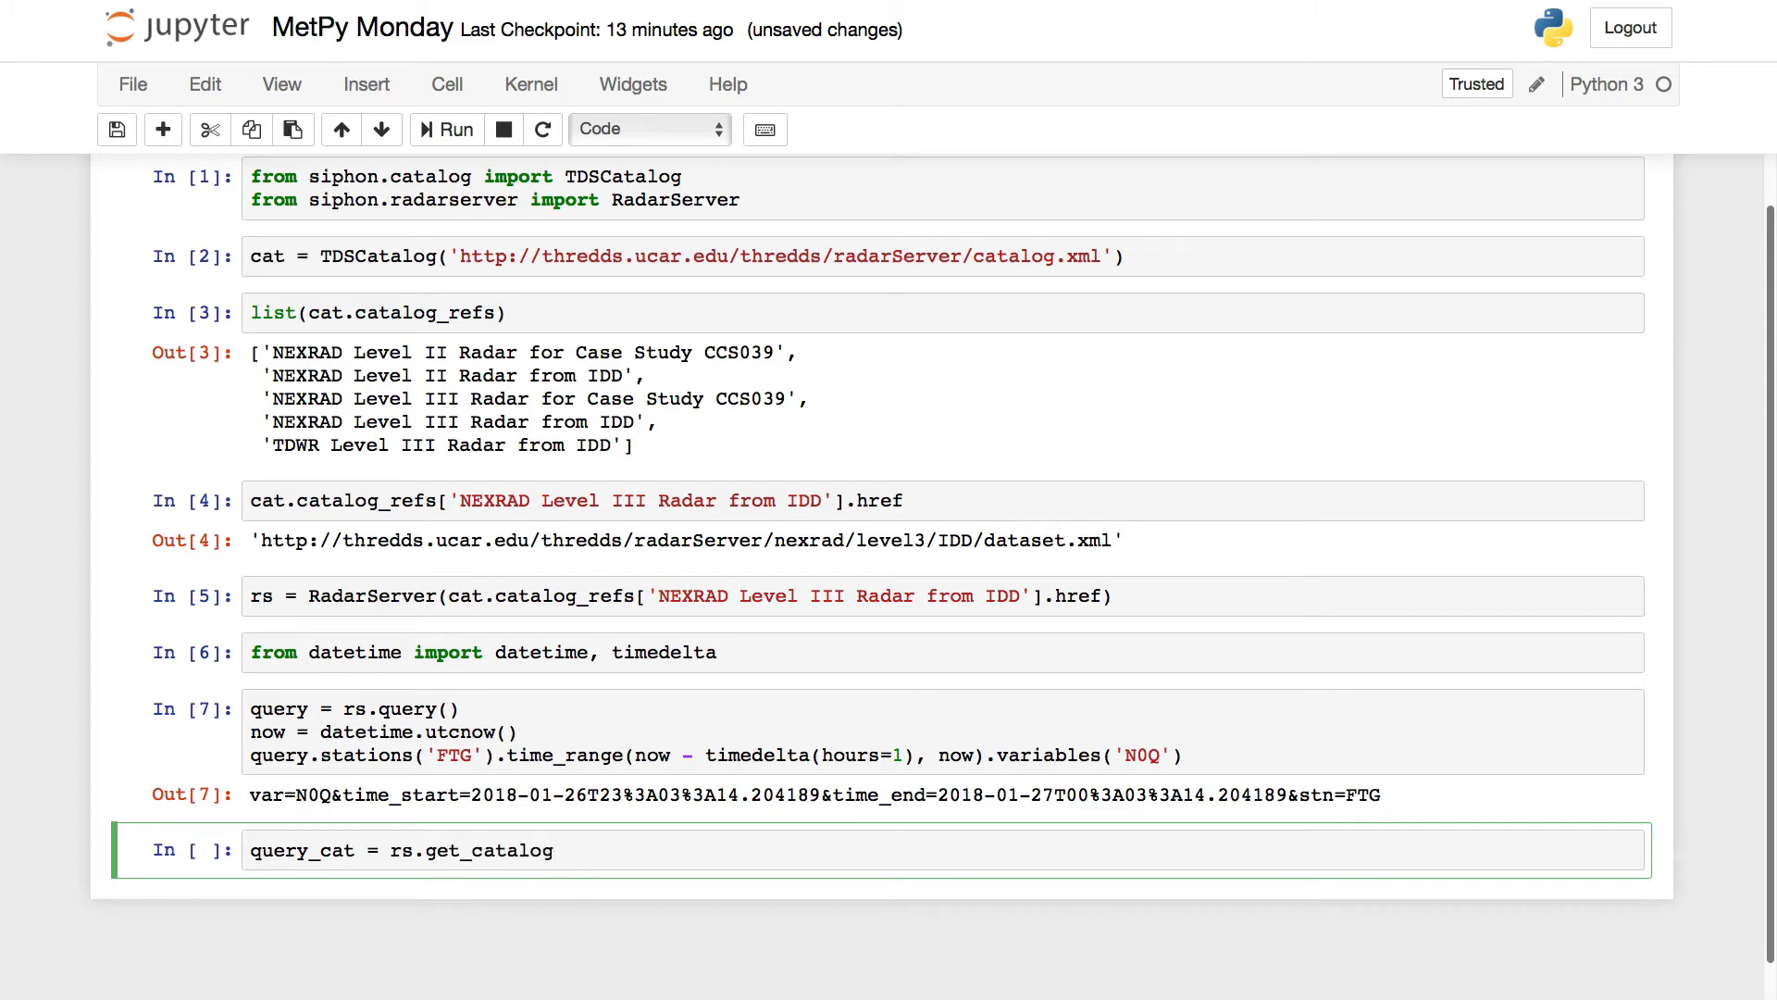
type("(query)")
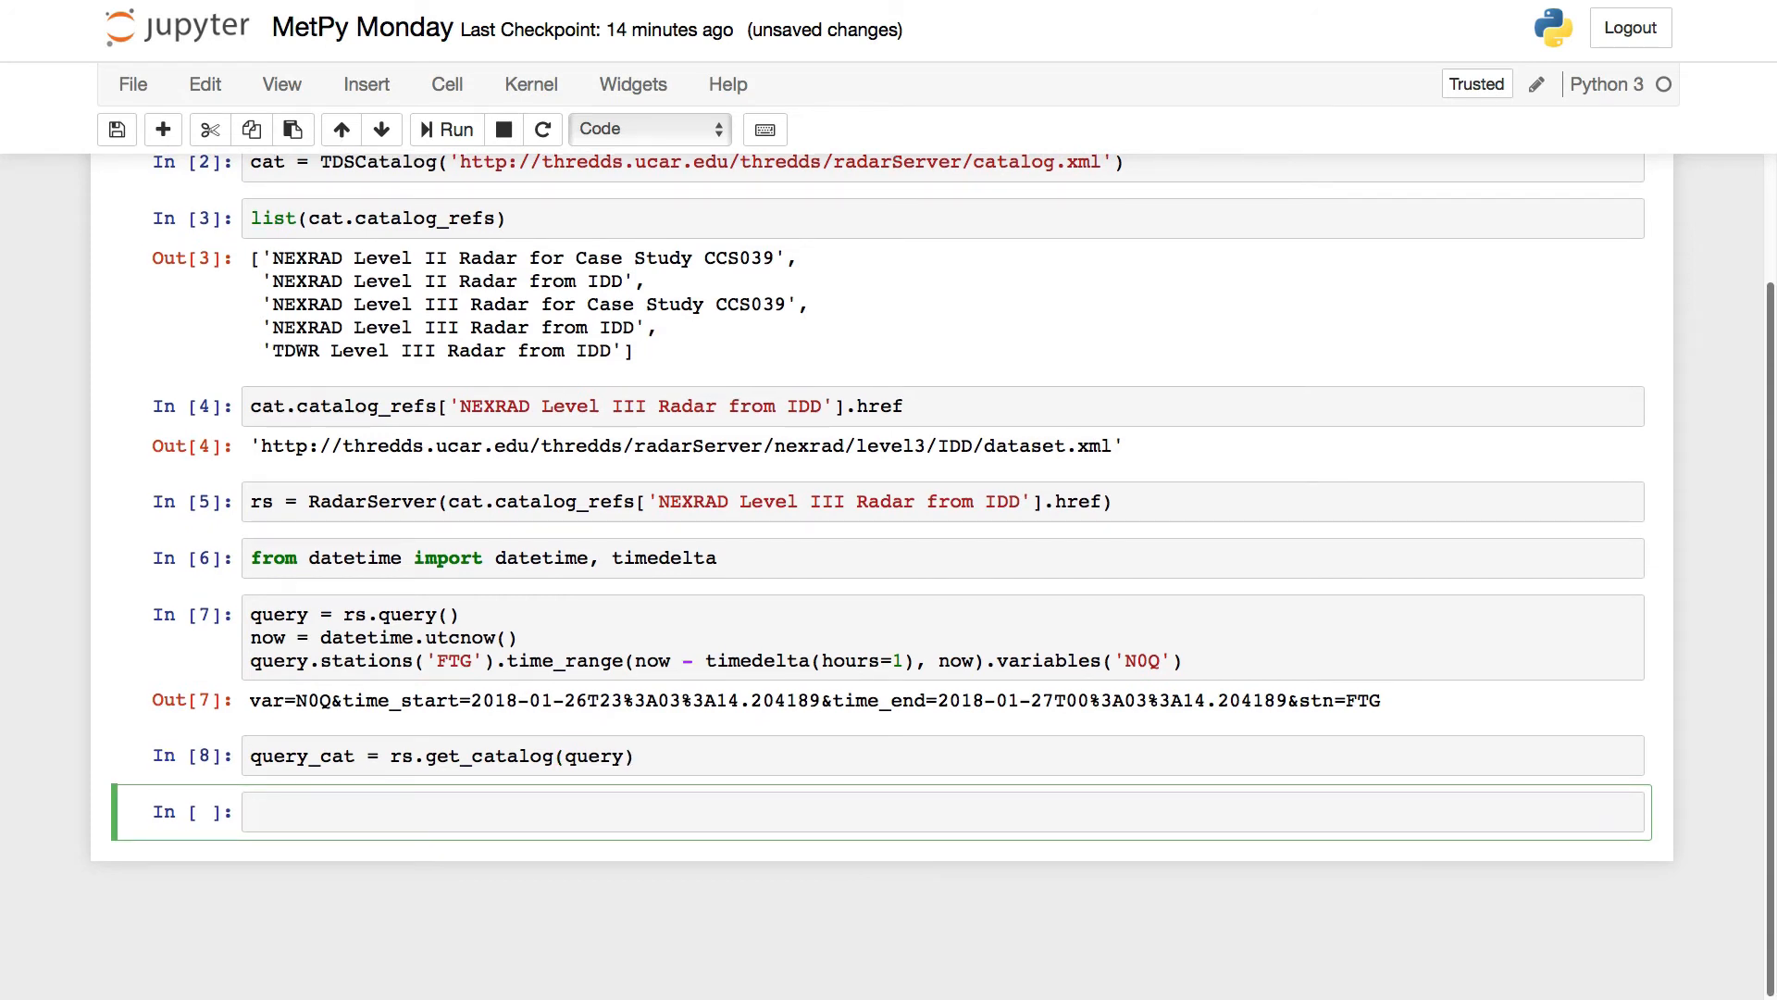
Show sorted(query_cat.datasets), listing the six FTG N0Q files.
type("query_cat.")
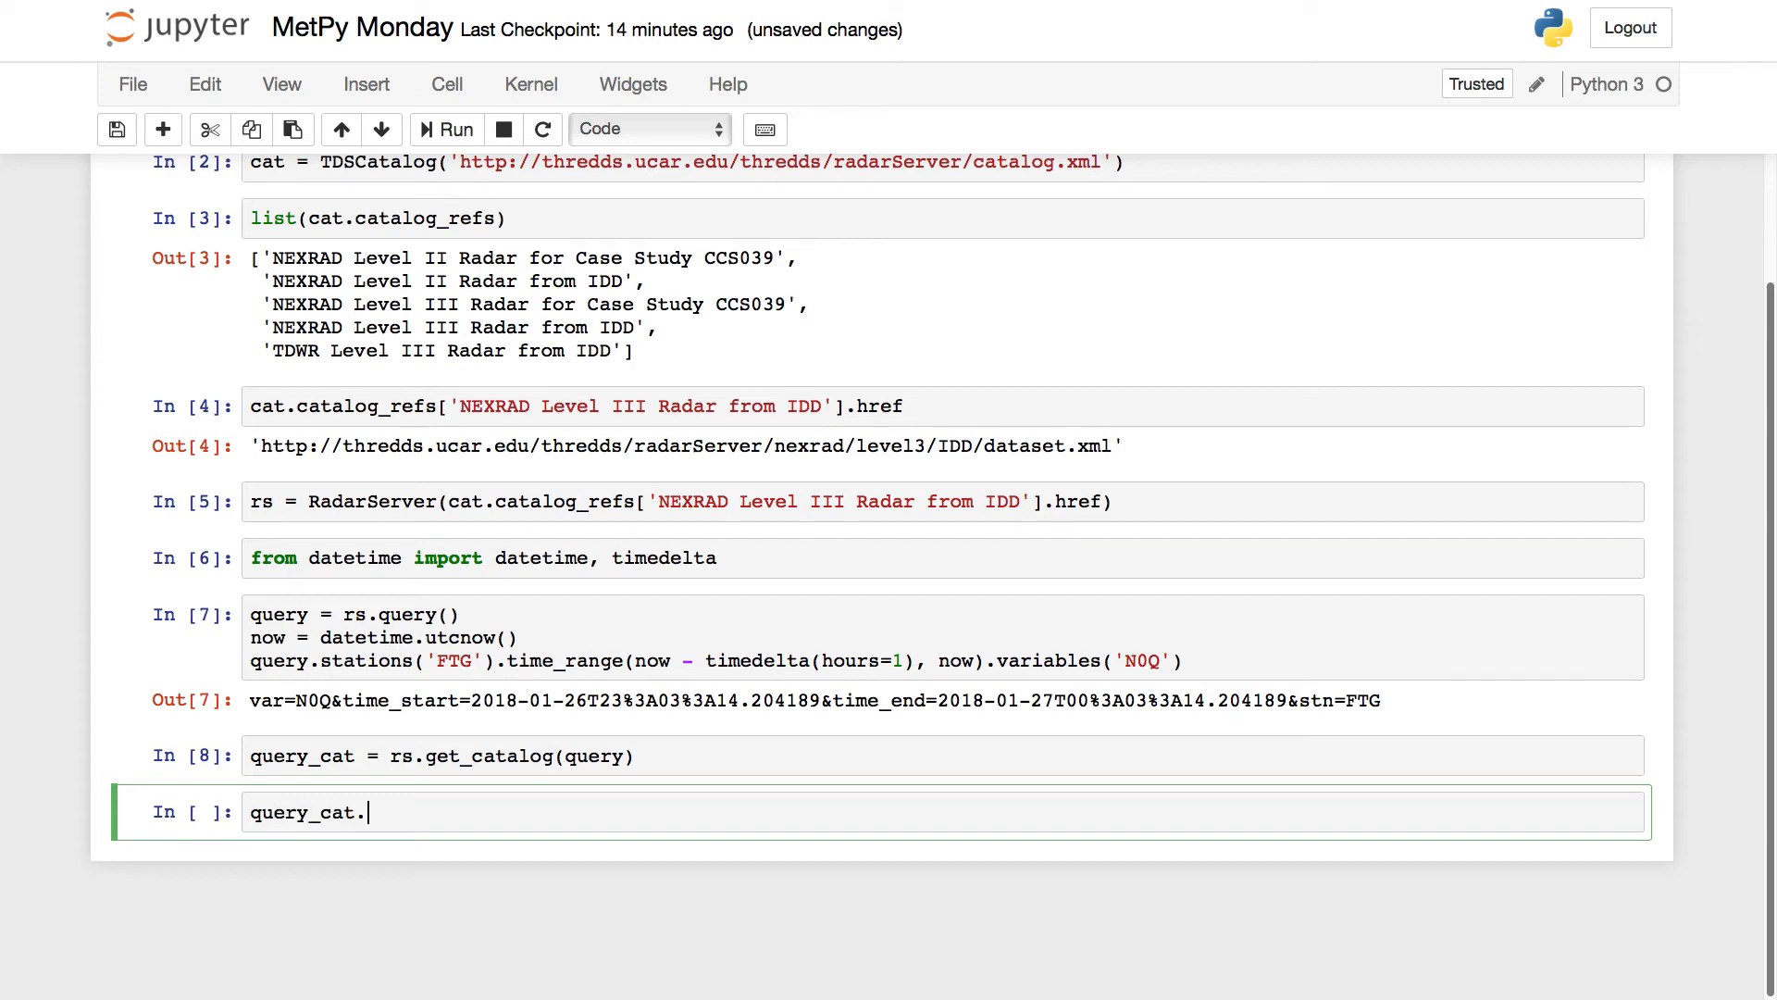
type("datasets")
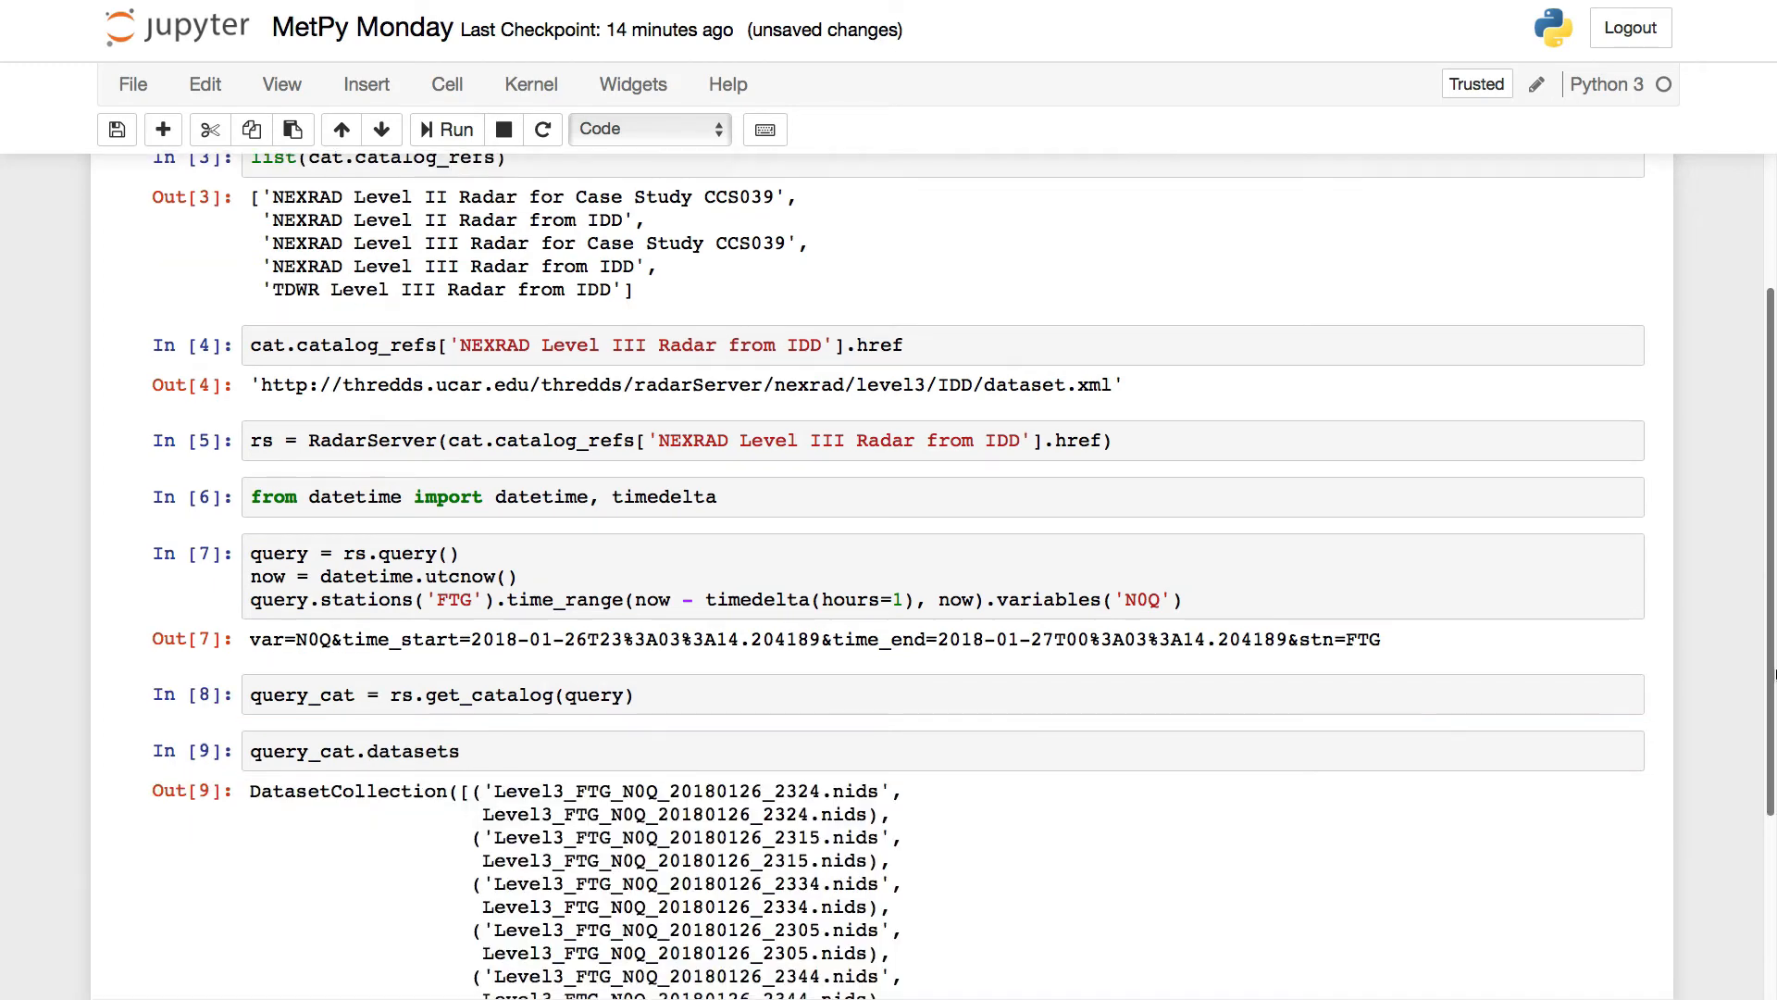
scroll("down", 3)
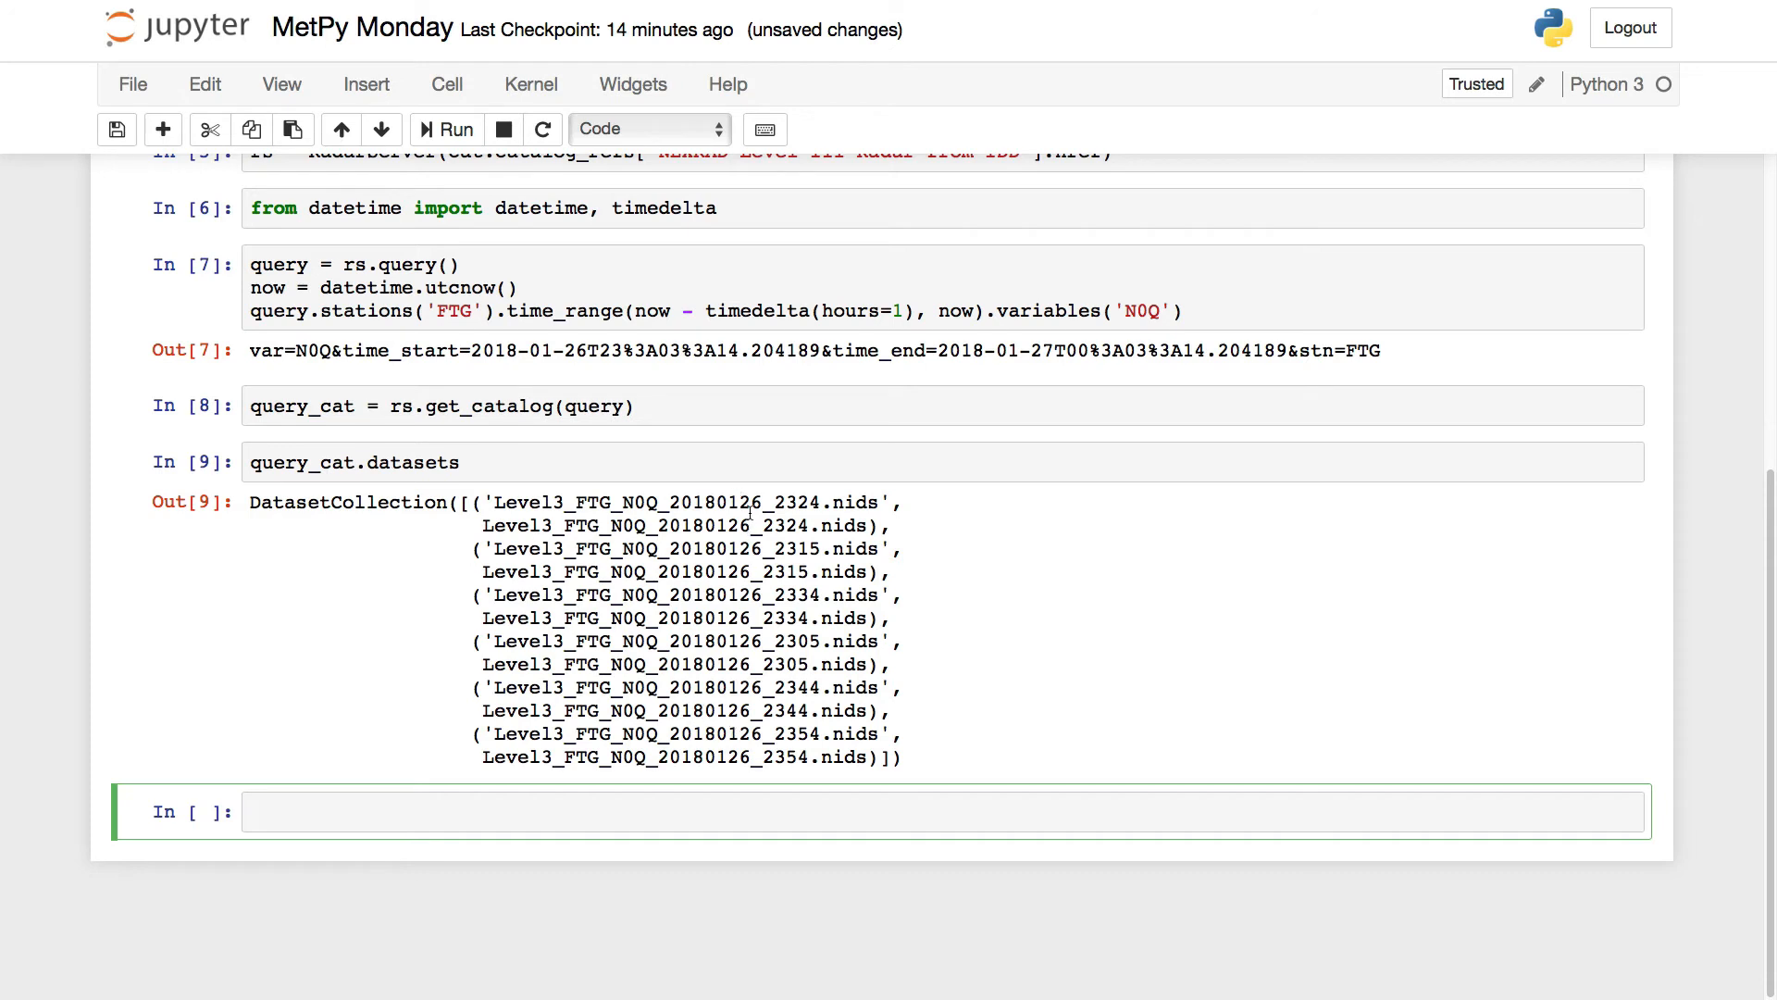
left_click(353, 462)
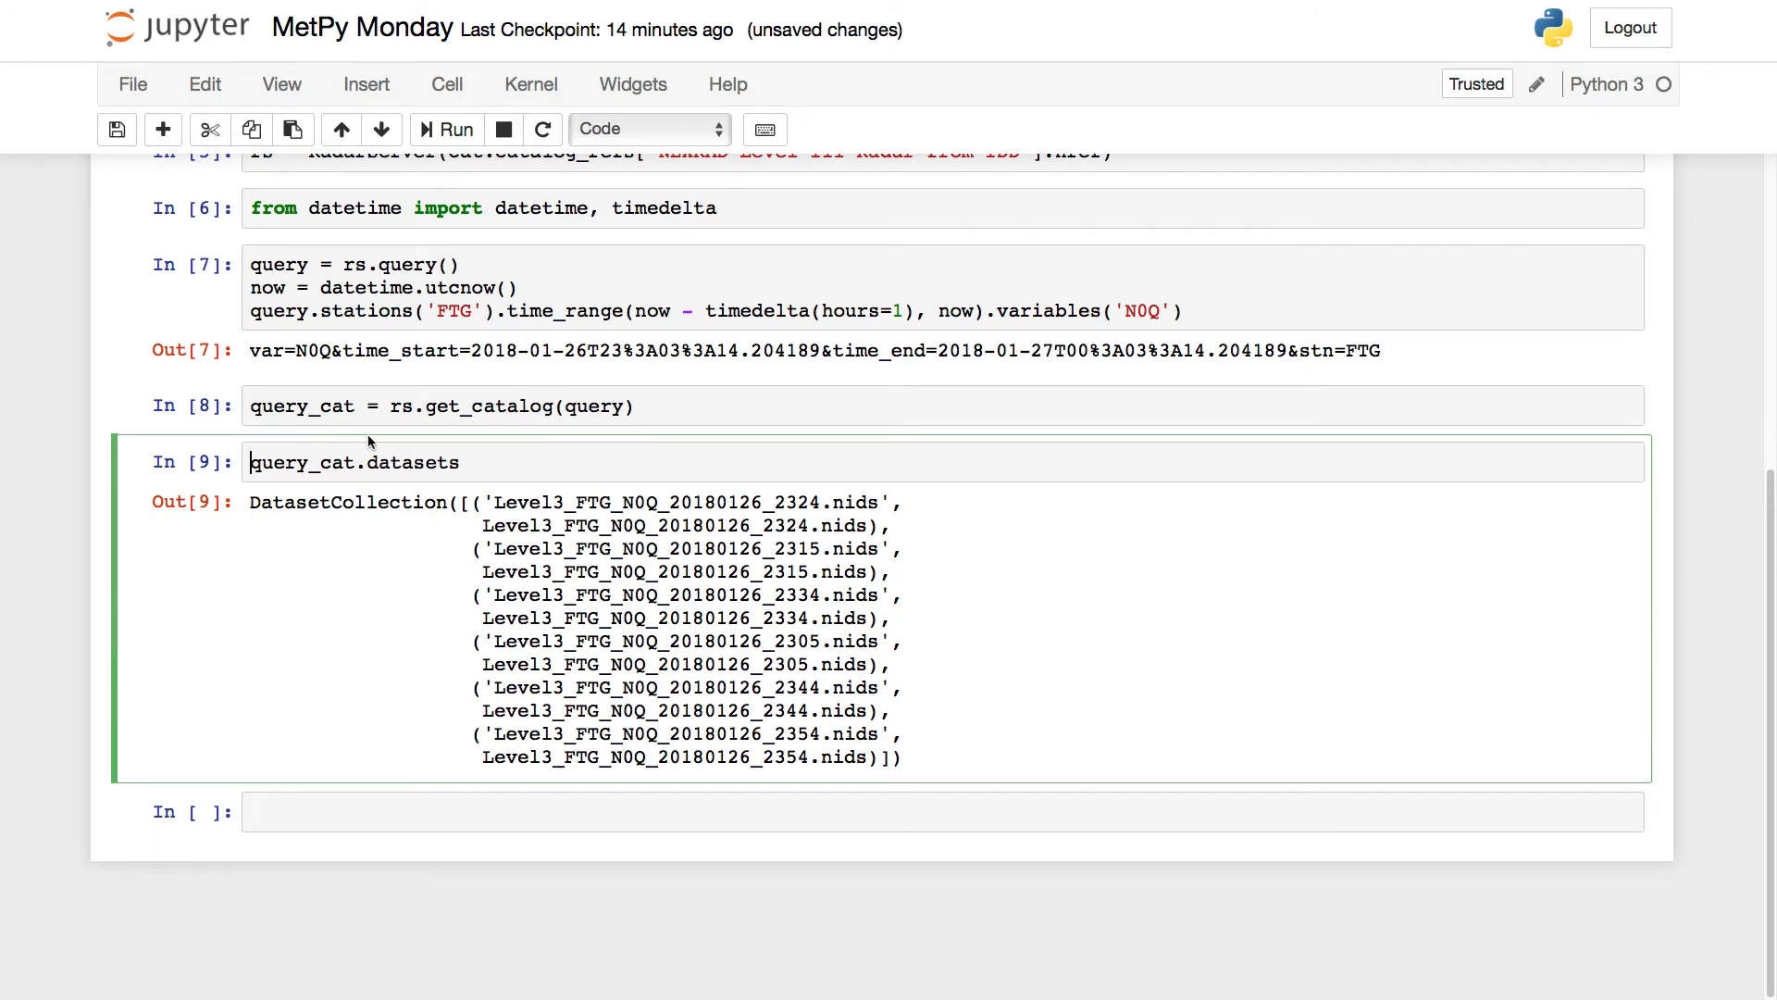
type("sorted(")
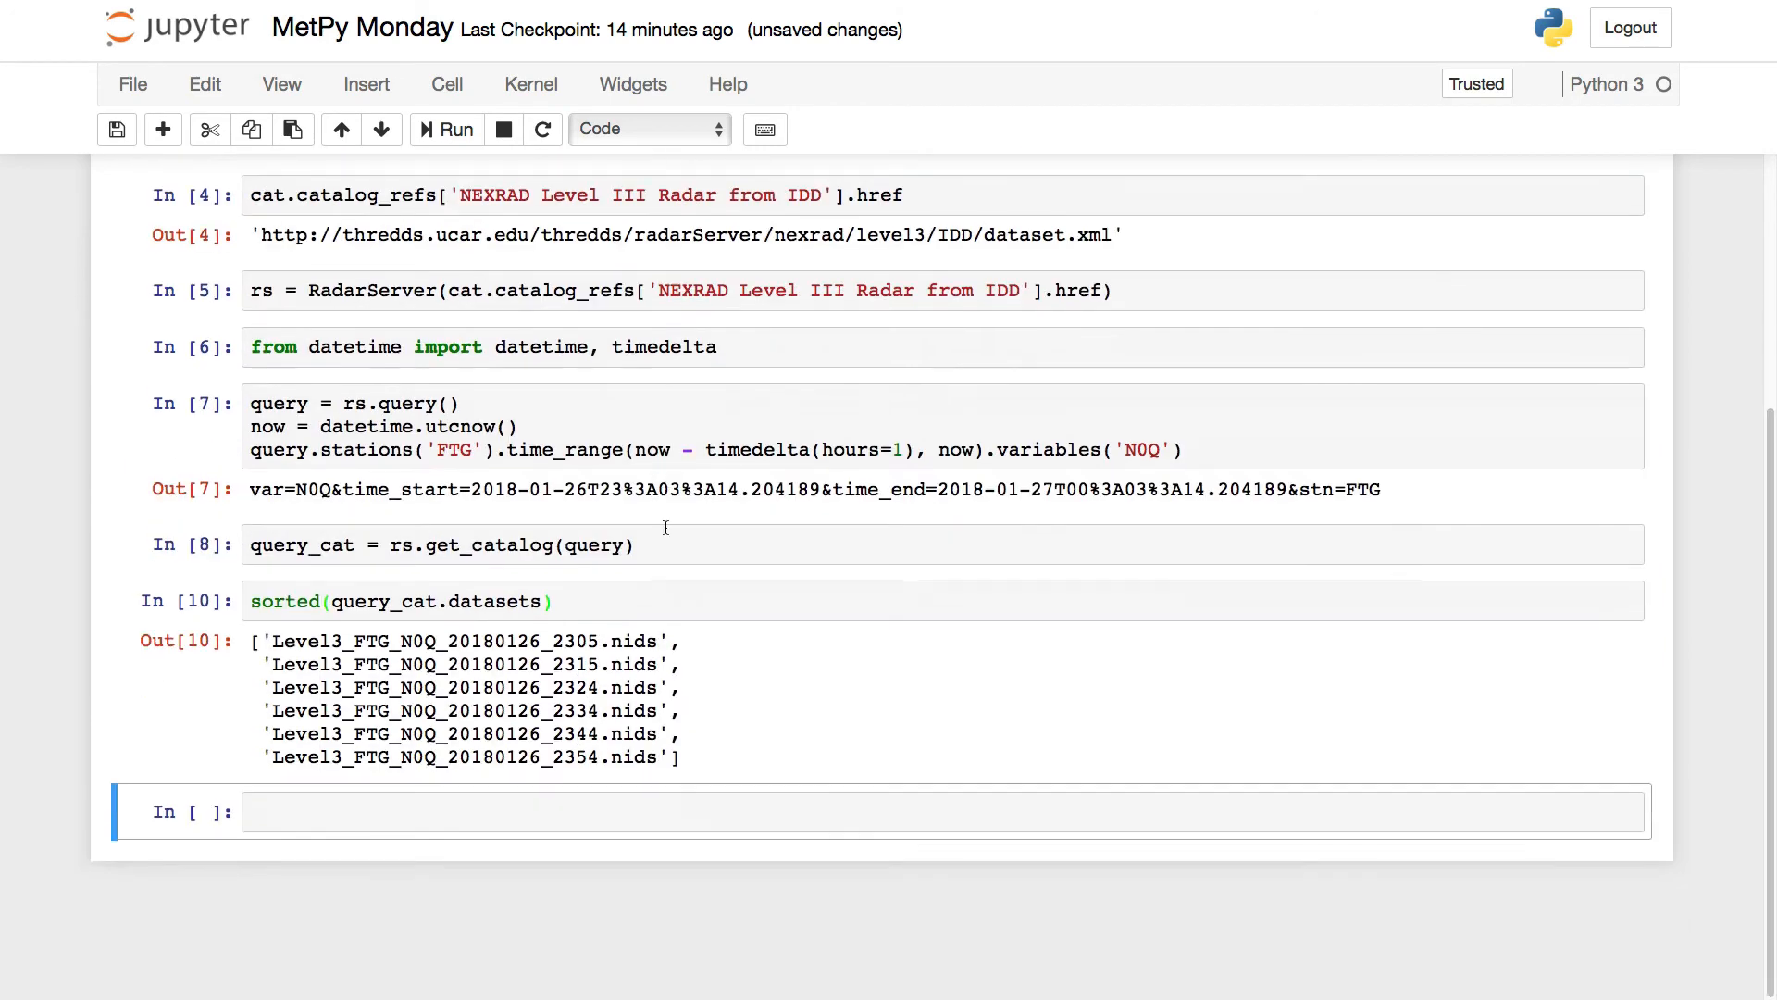
mouse_move(623, 879)
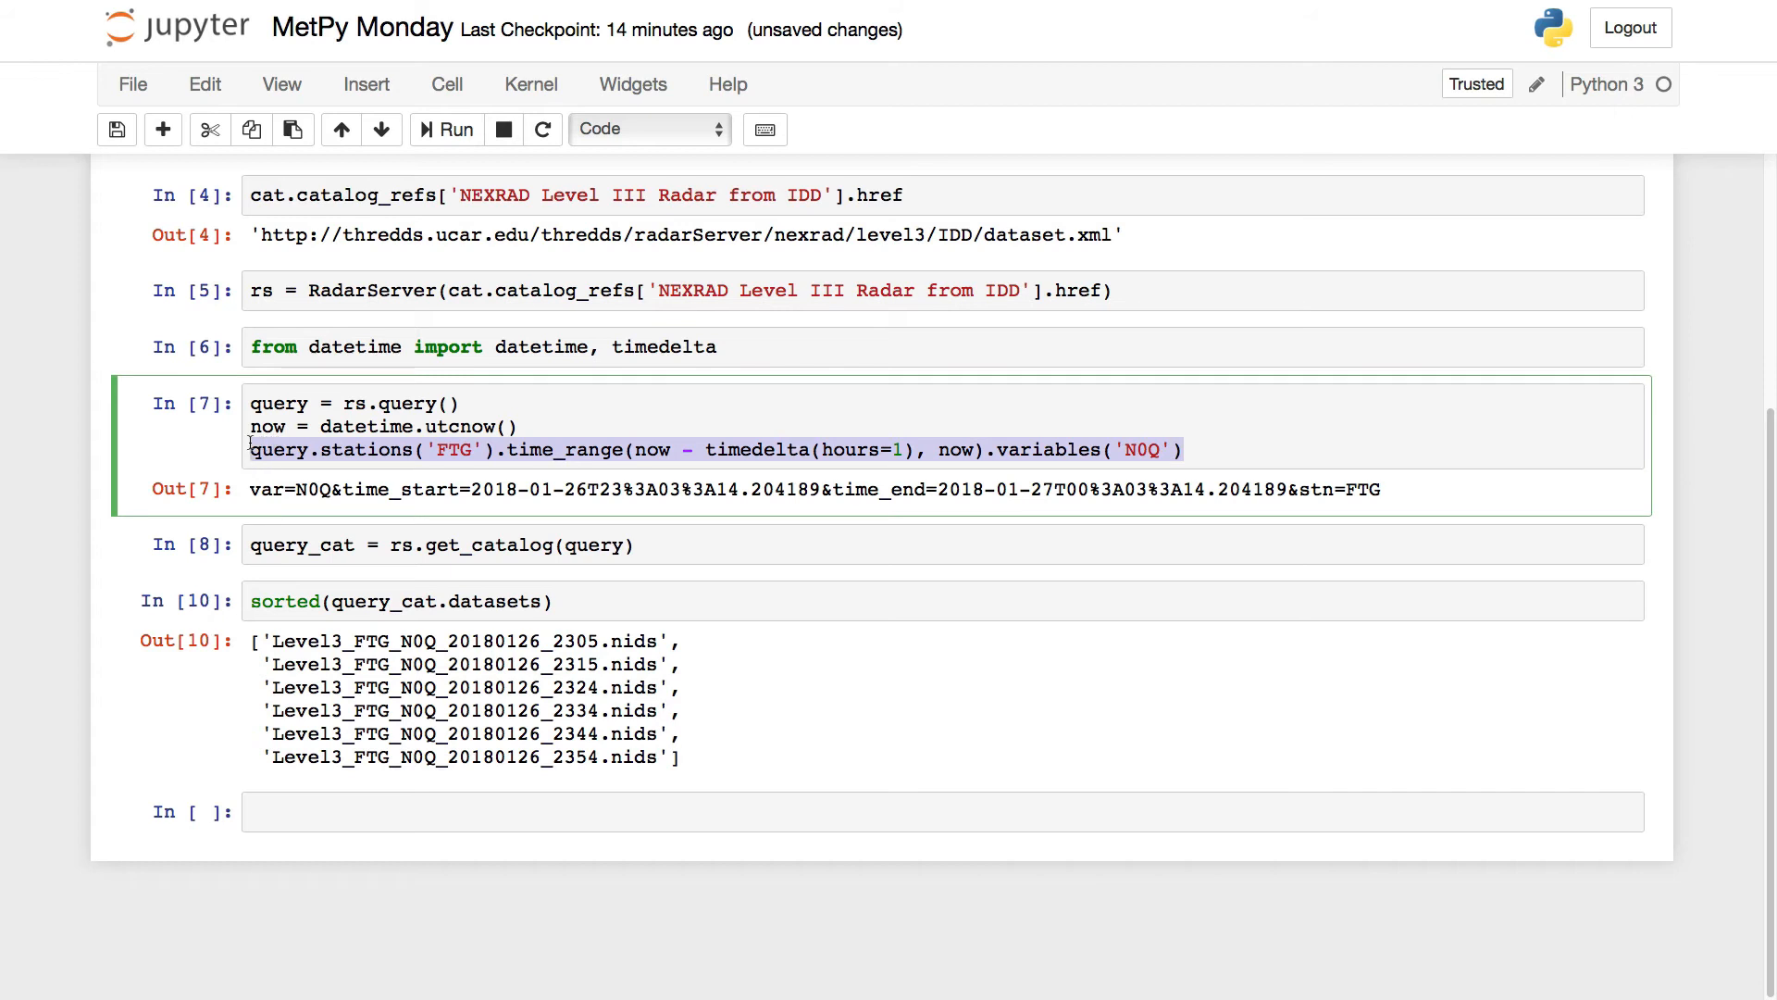
Reuse the query.stations line and add 'N0C' to the queried variables.
left_click(306, 813)
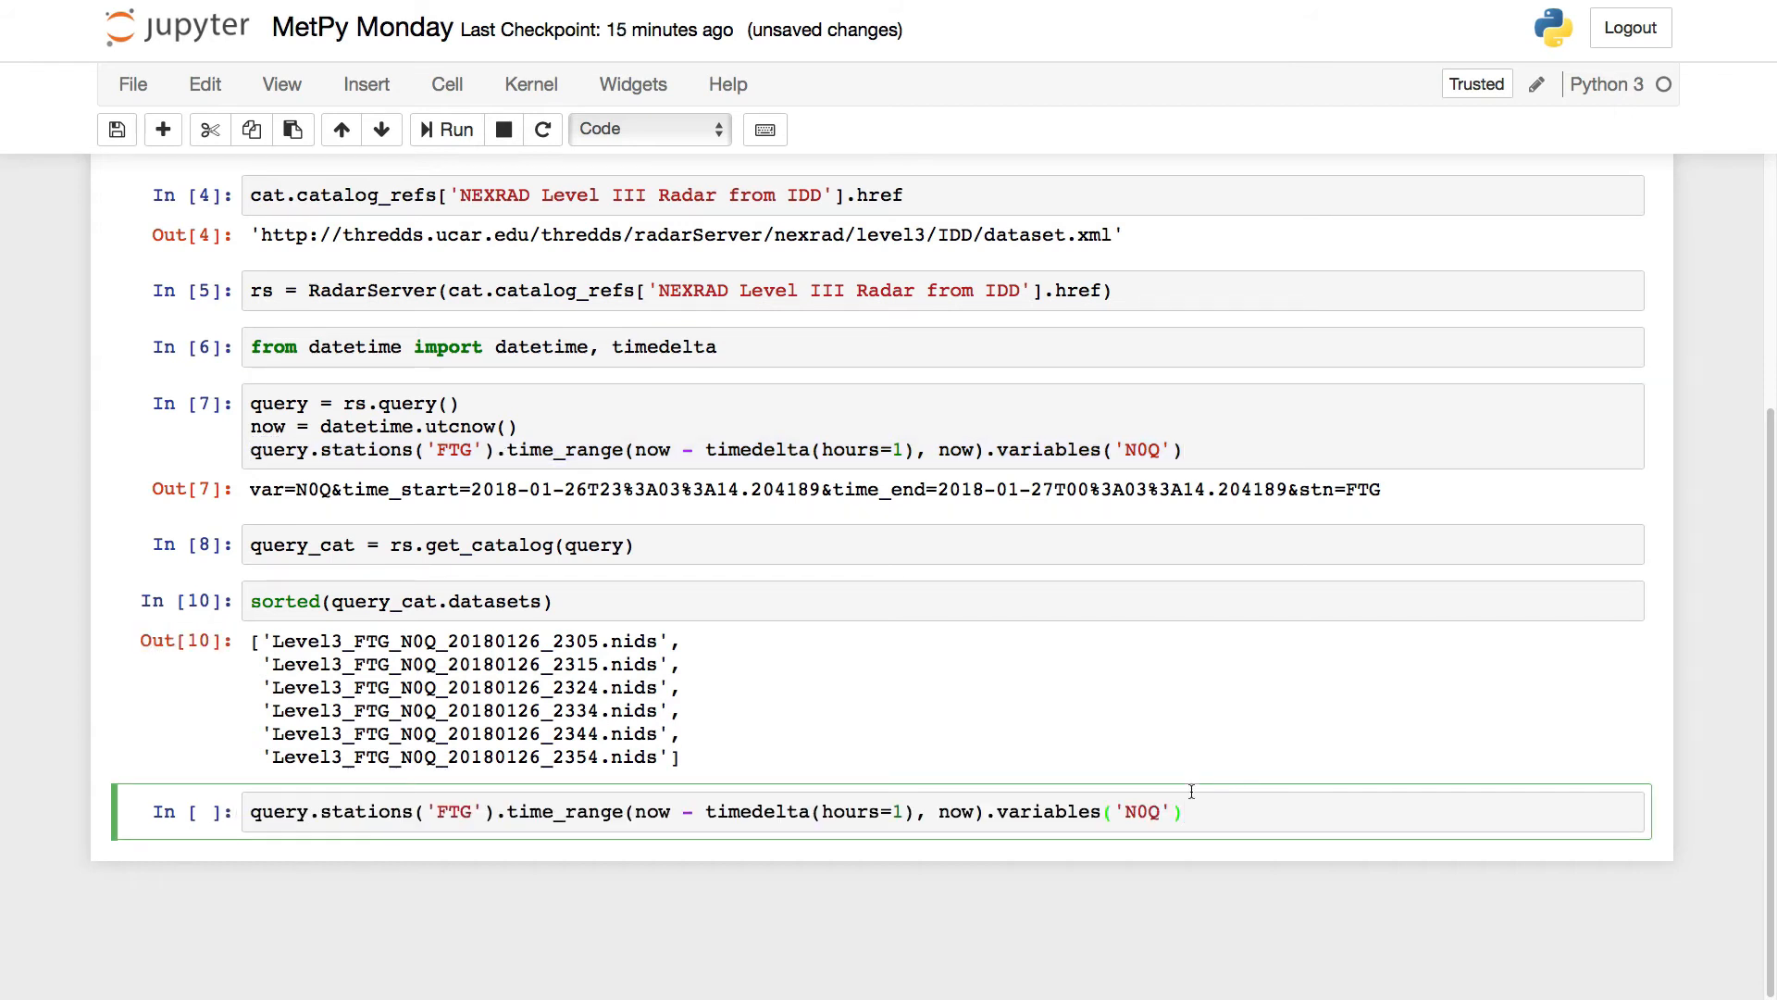
type(",")
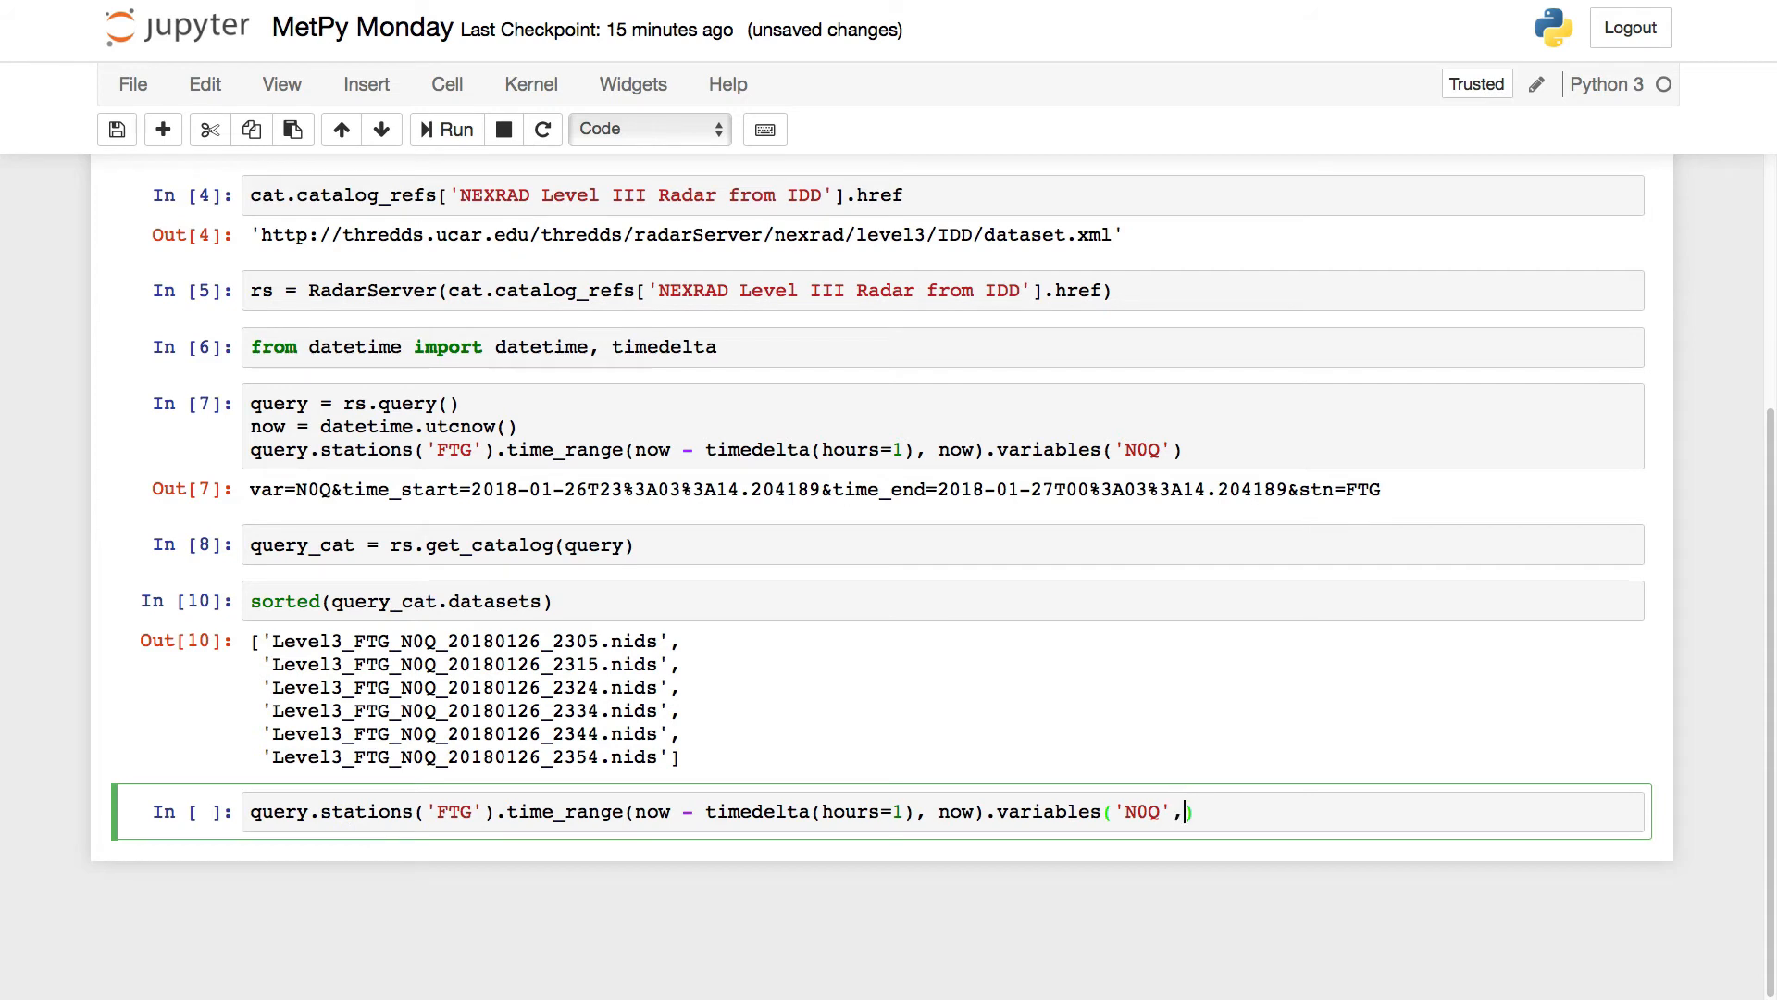
type("'")
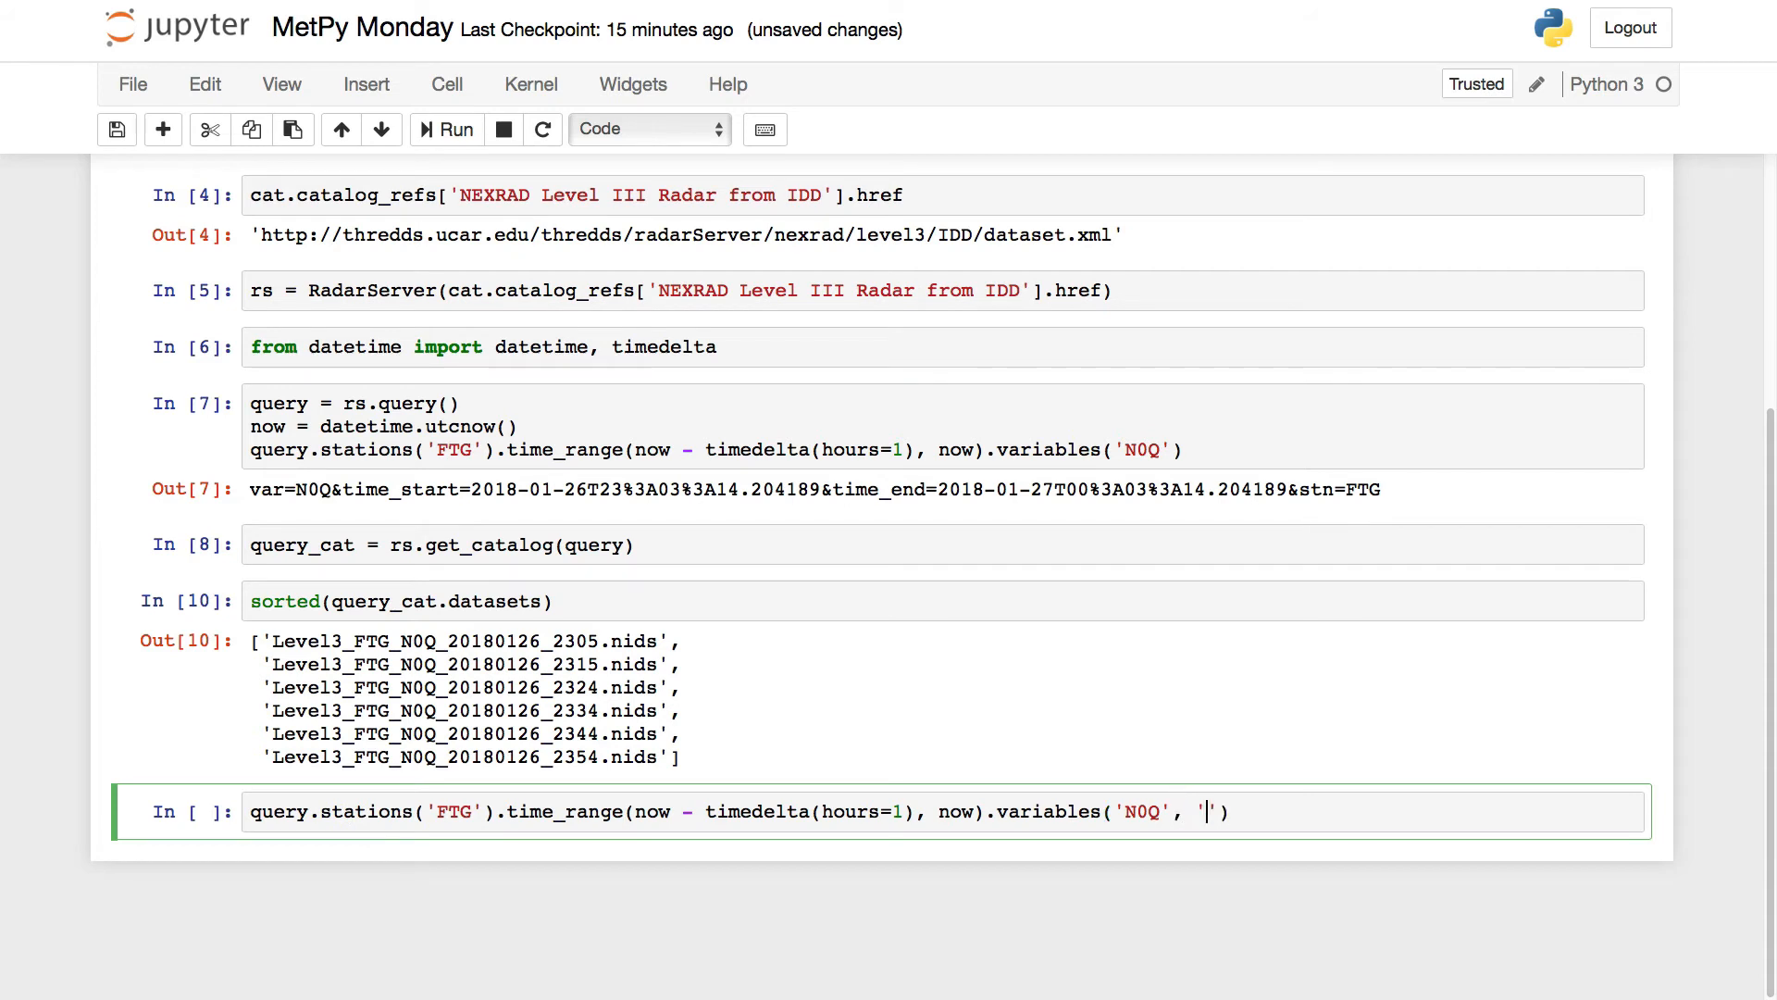
type("N0C")
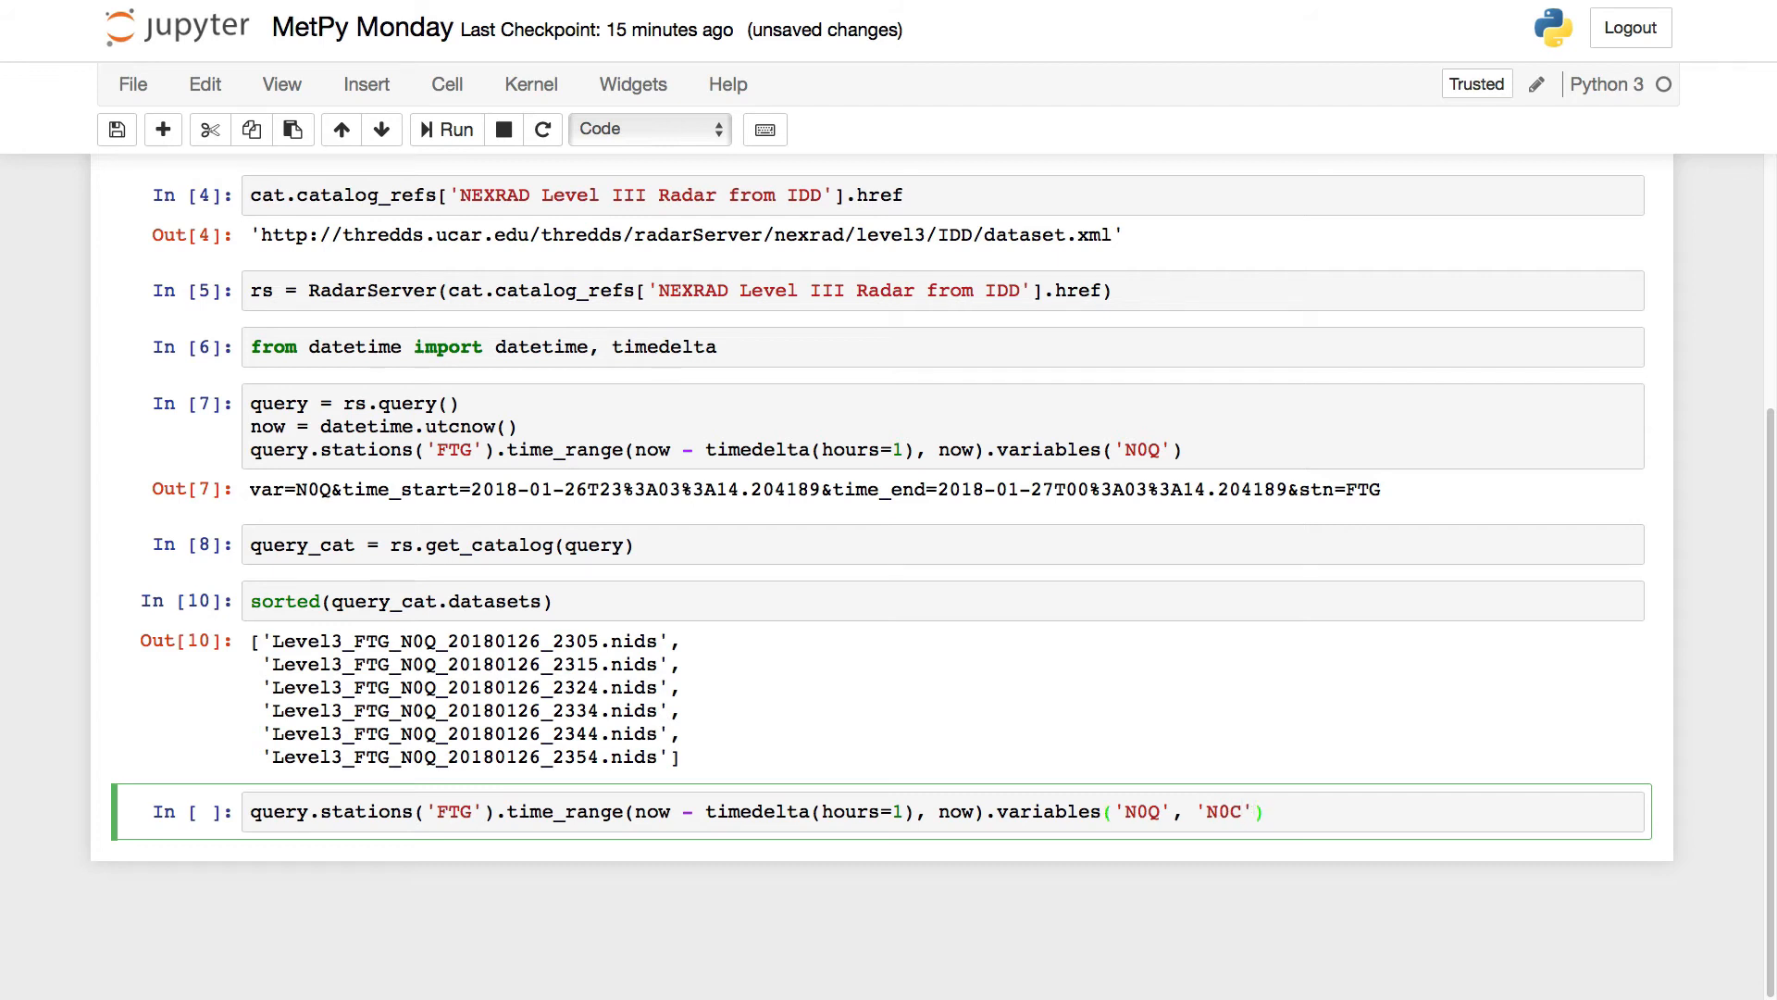
Fetch the catalog with get_catalog and list sorted(query_cat.datasets).
type("query_cat = r")
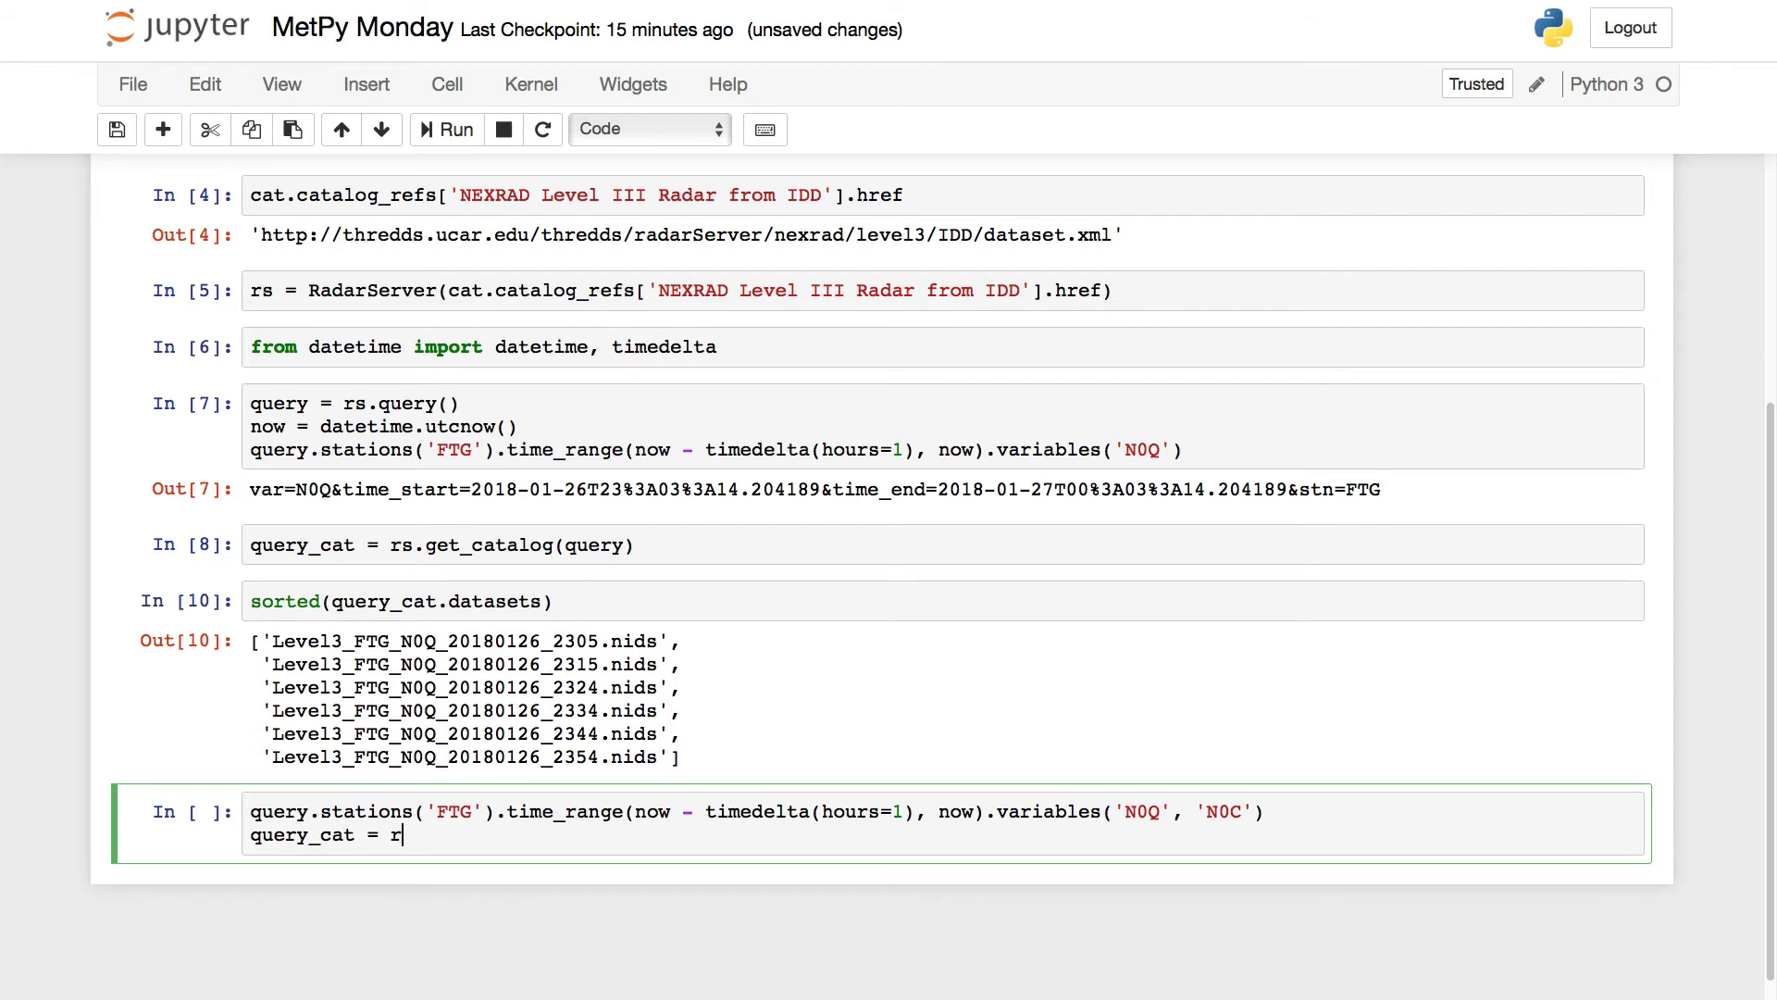
type("s.get")
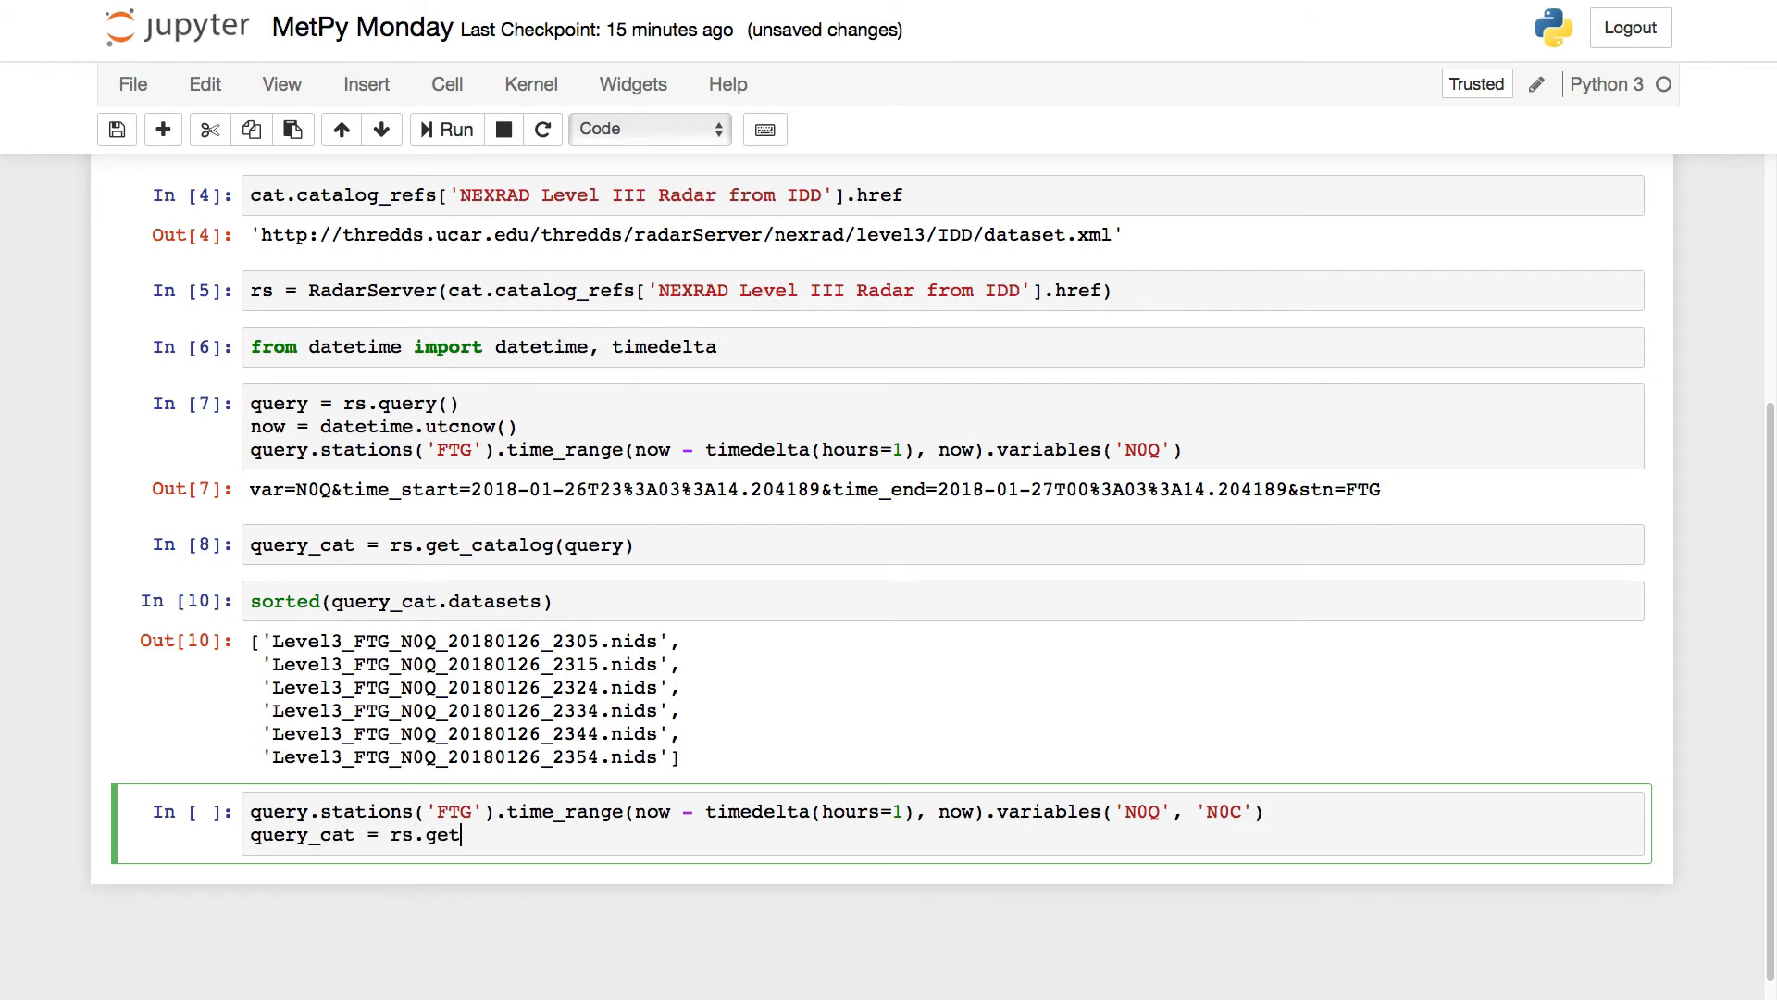
type("_catalog()")
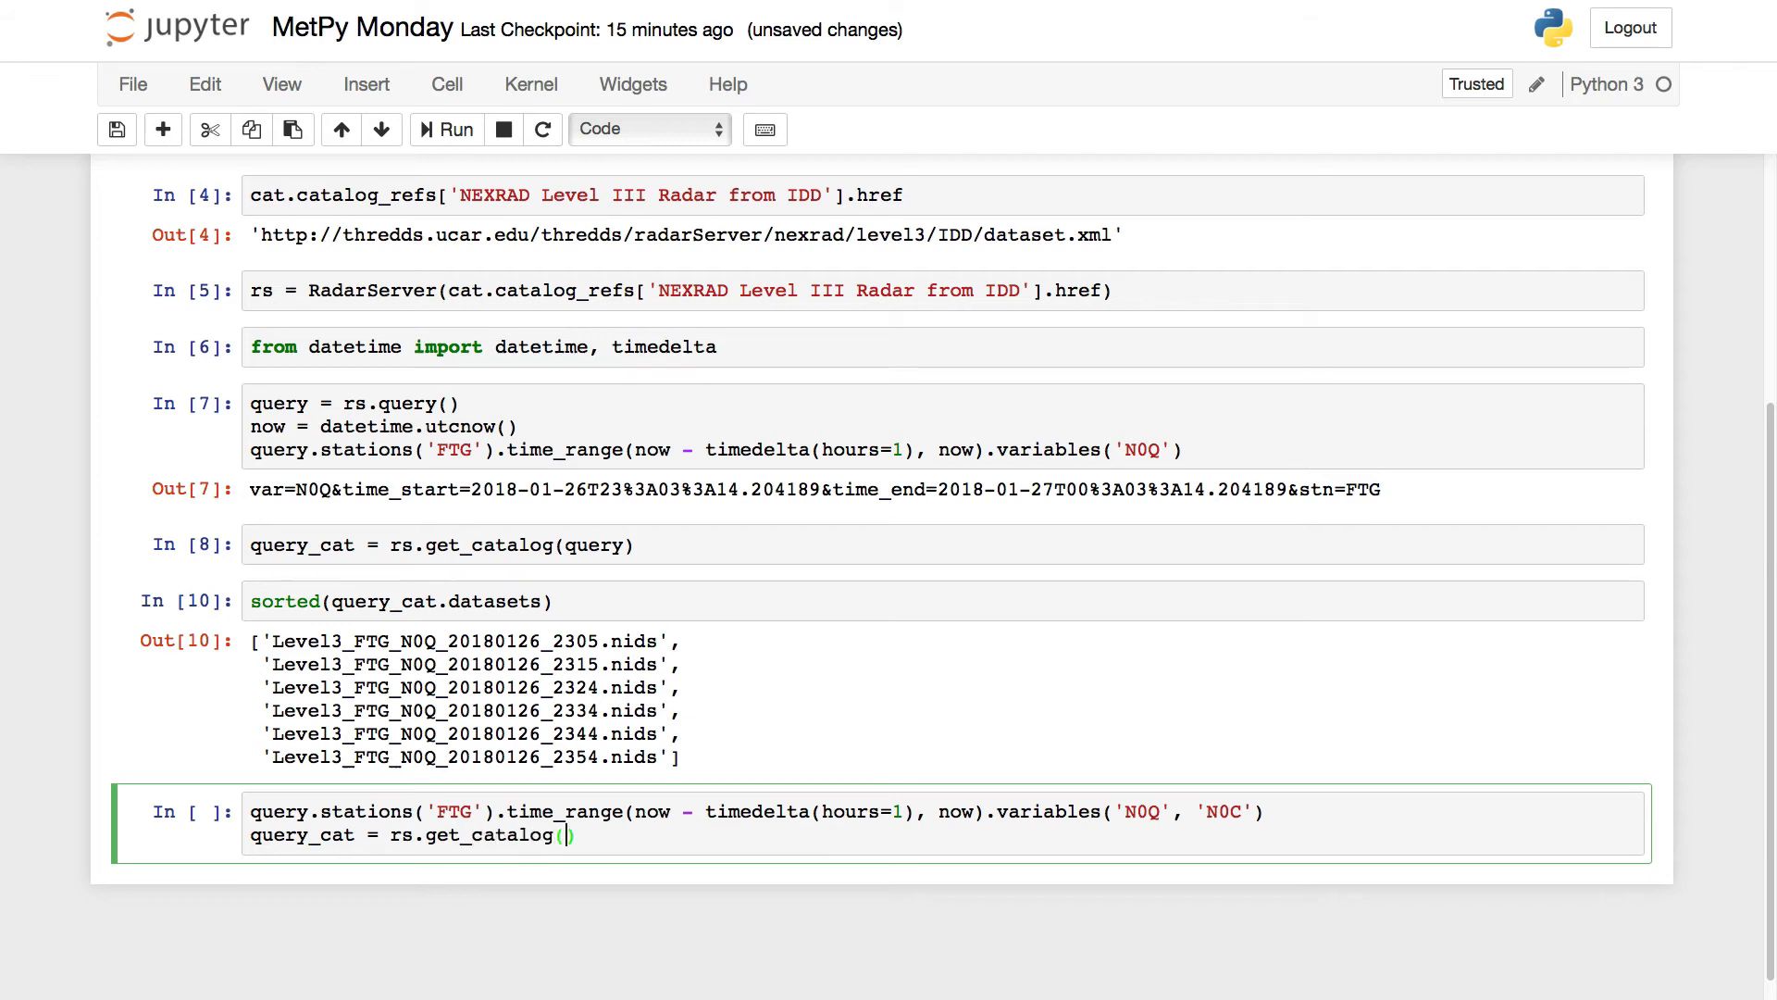
type("query")
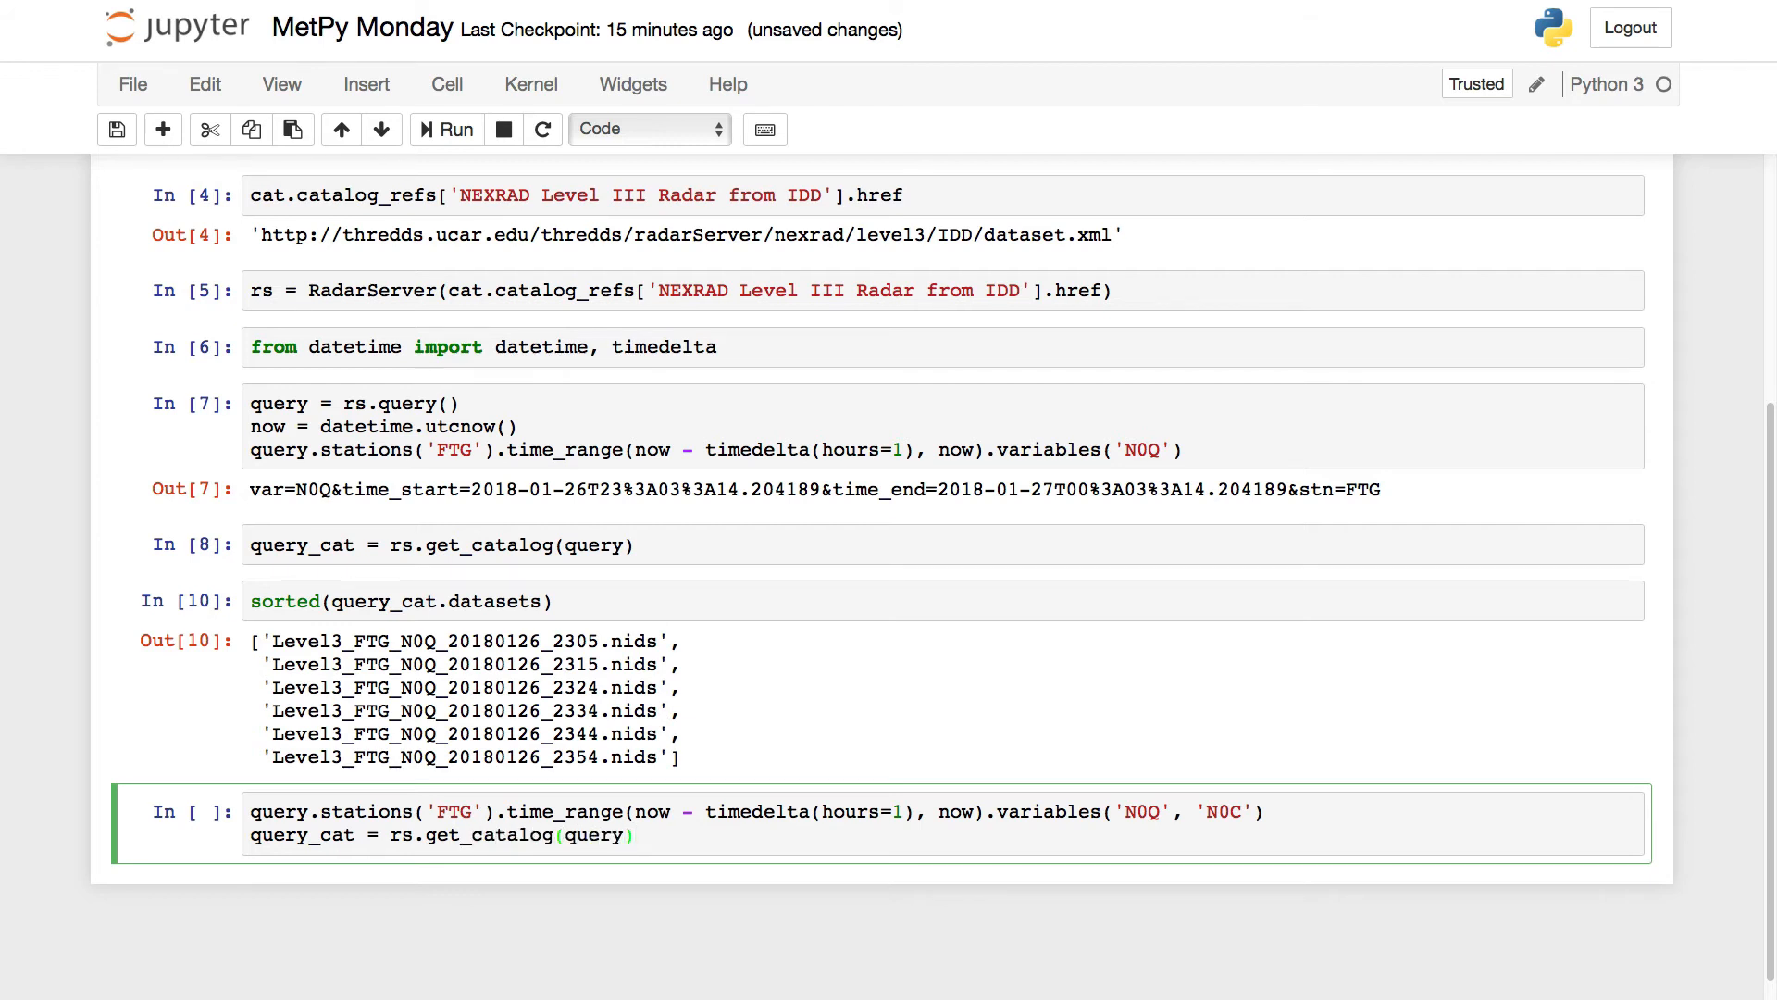
type("so")
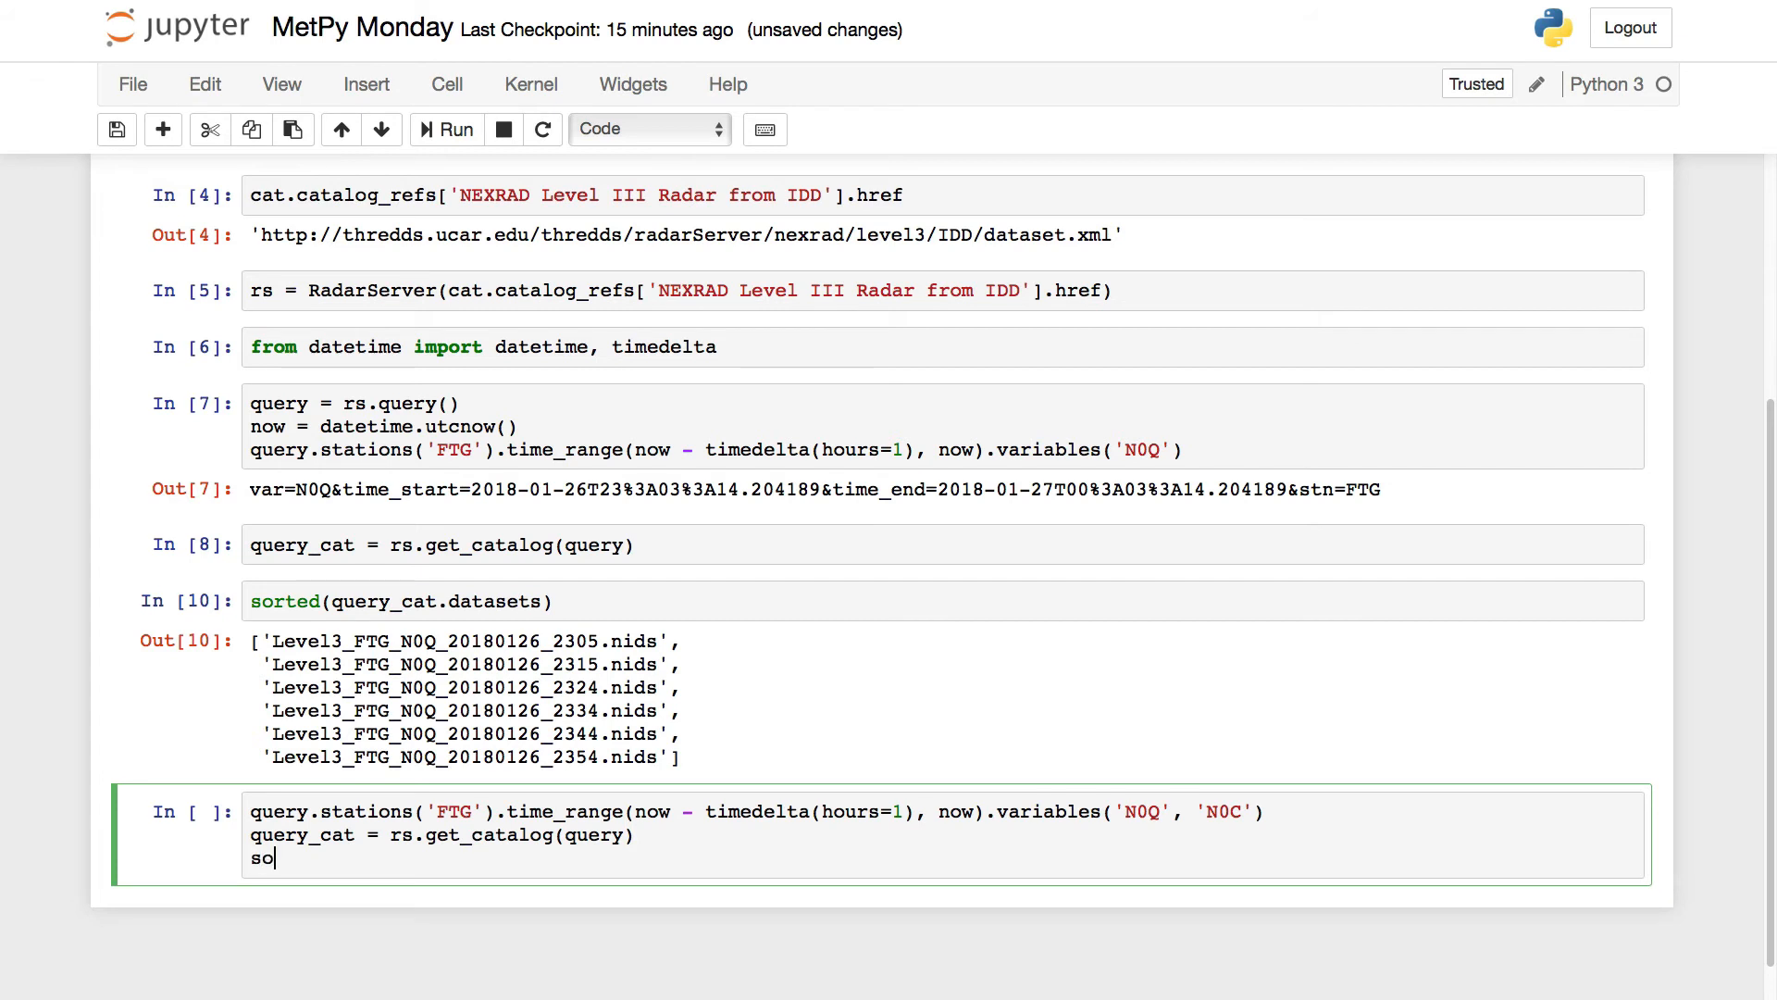
type("rted(query_cat.datasets")
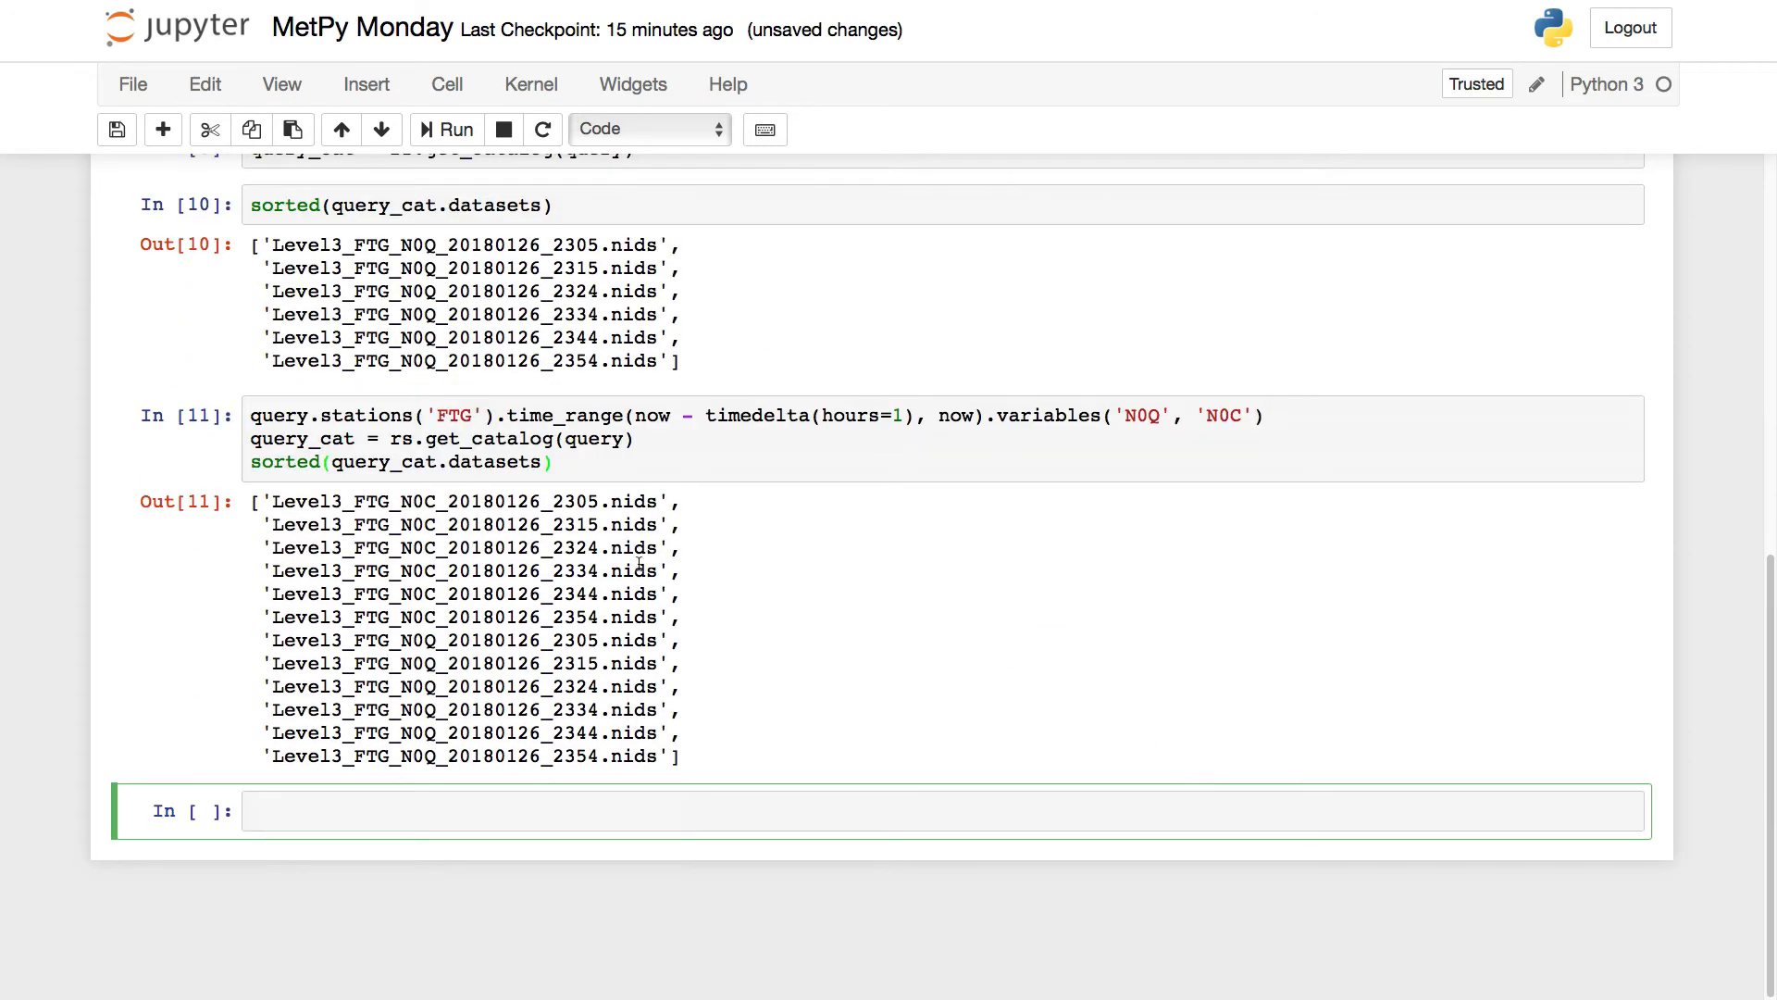
mouse_move(442, 483)
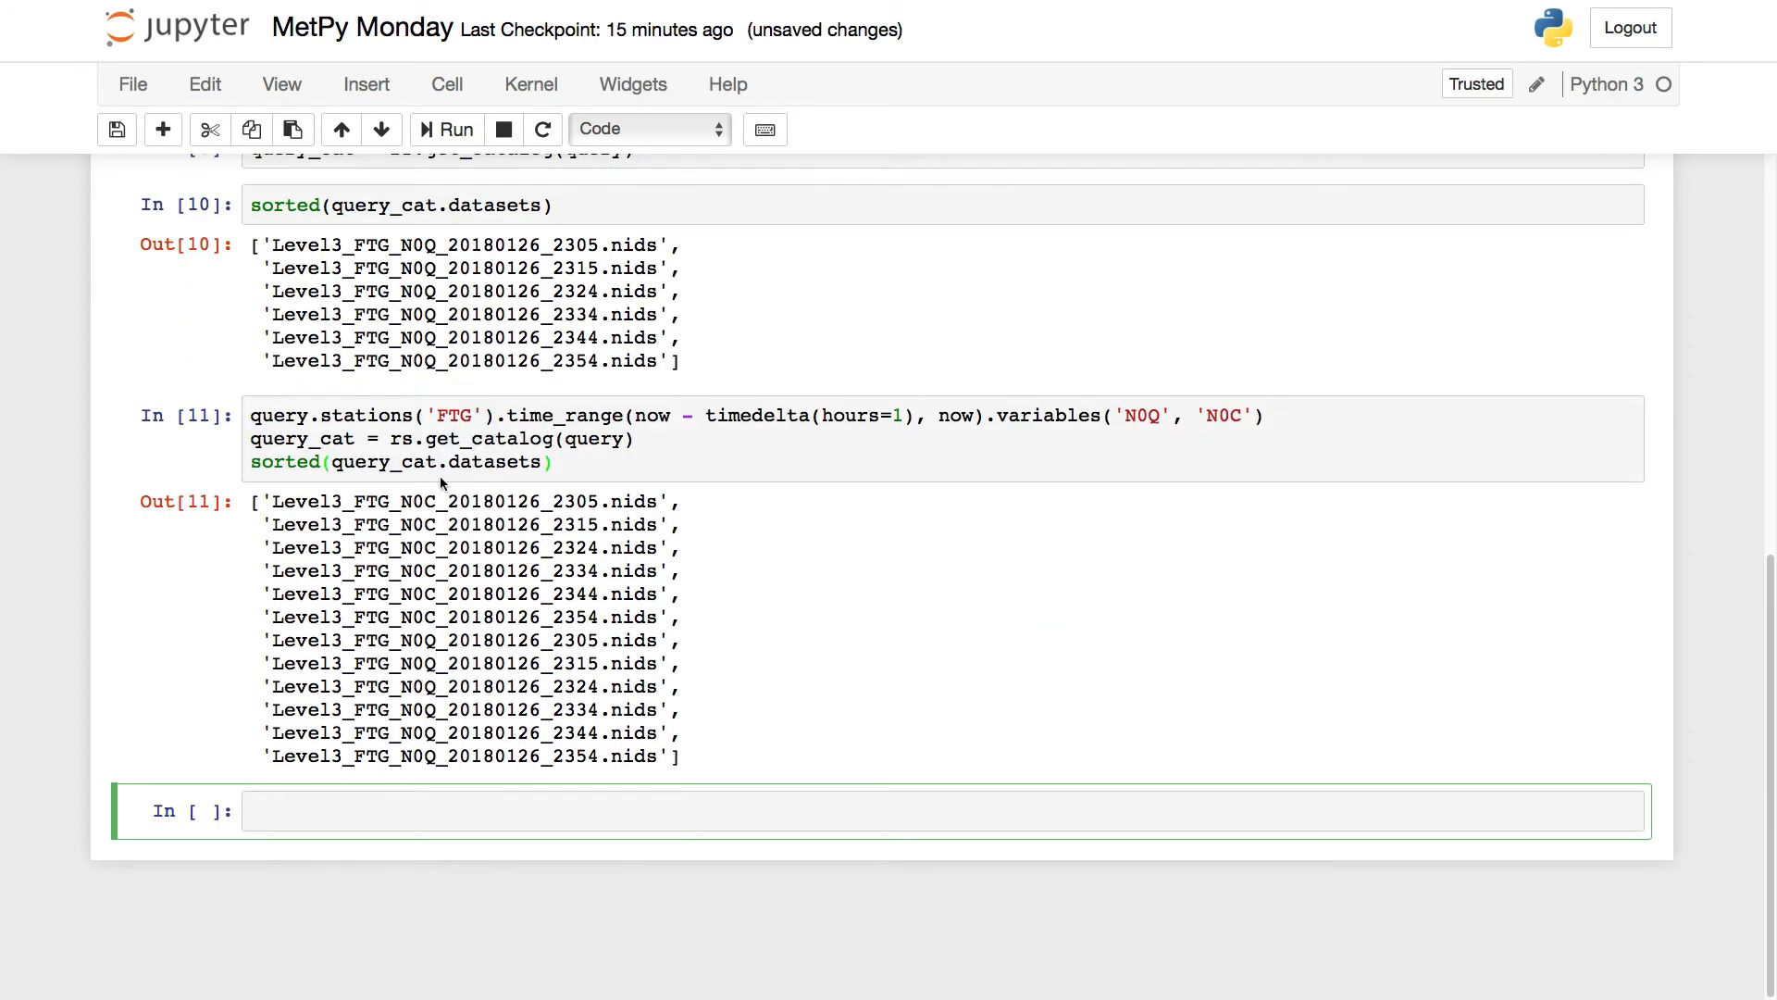
type(", ''")
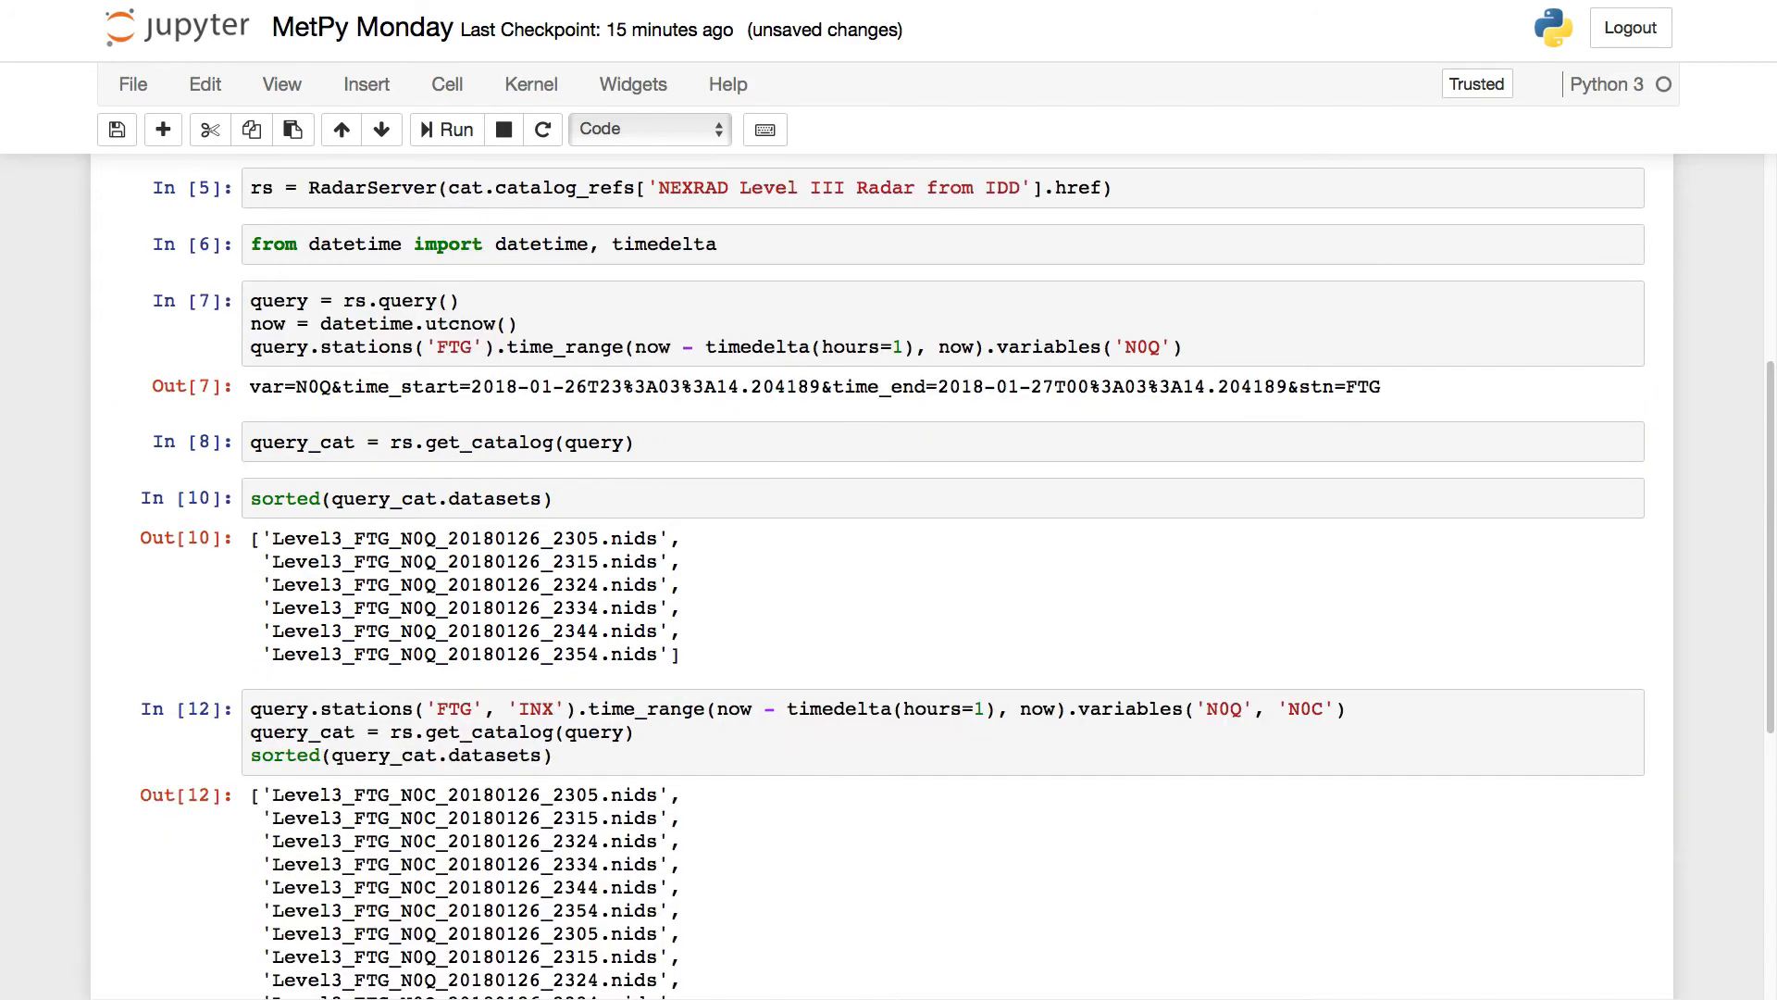
Scroll through the FTG and INX output listing N0C and N0Q files.
scroll("down", 3)
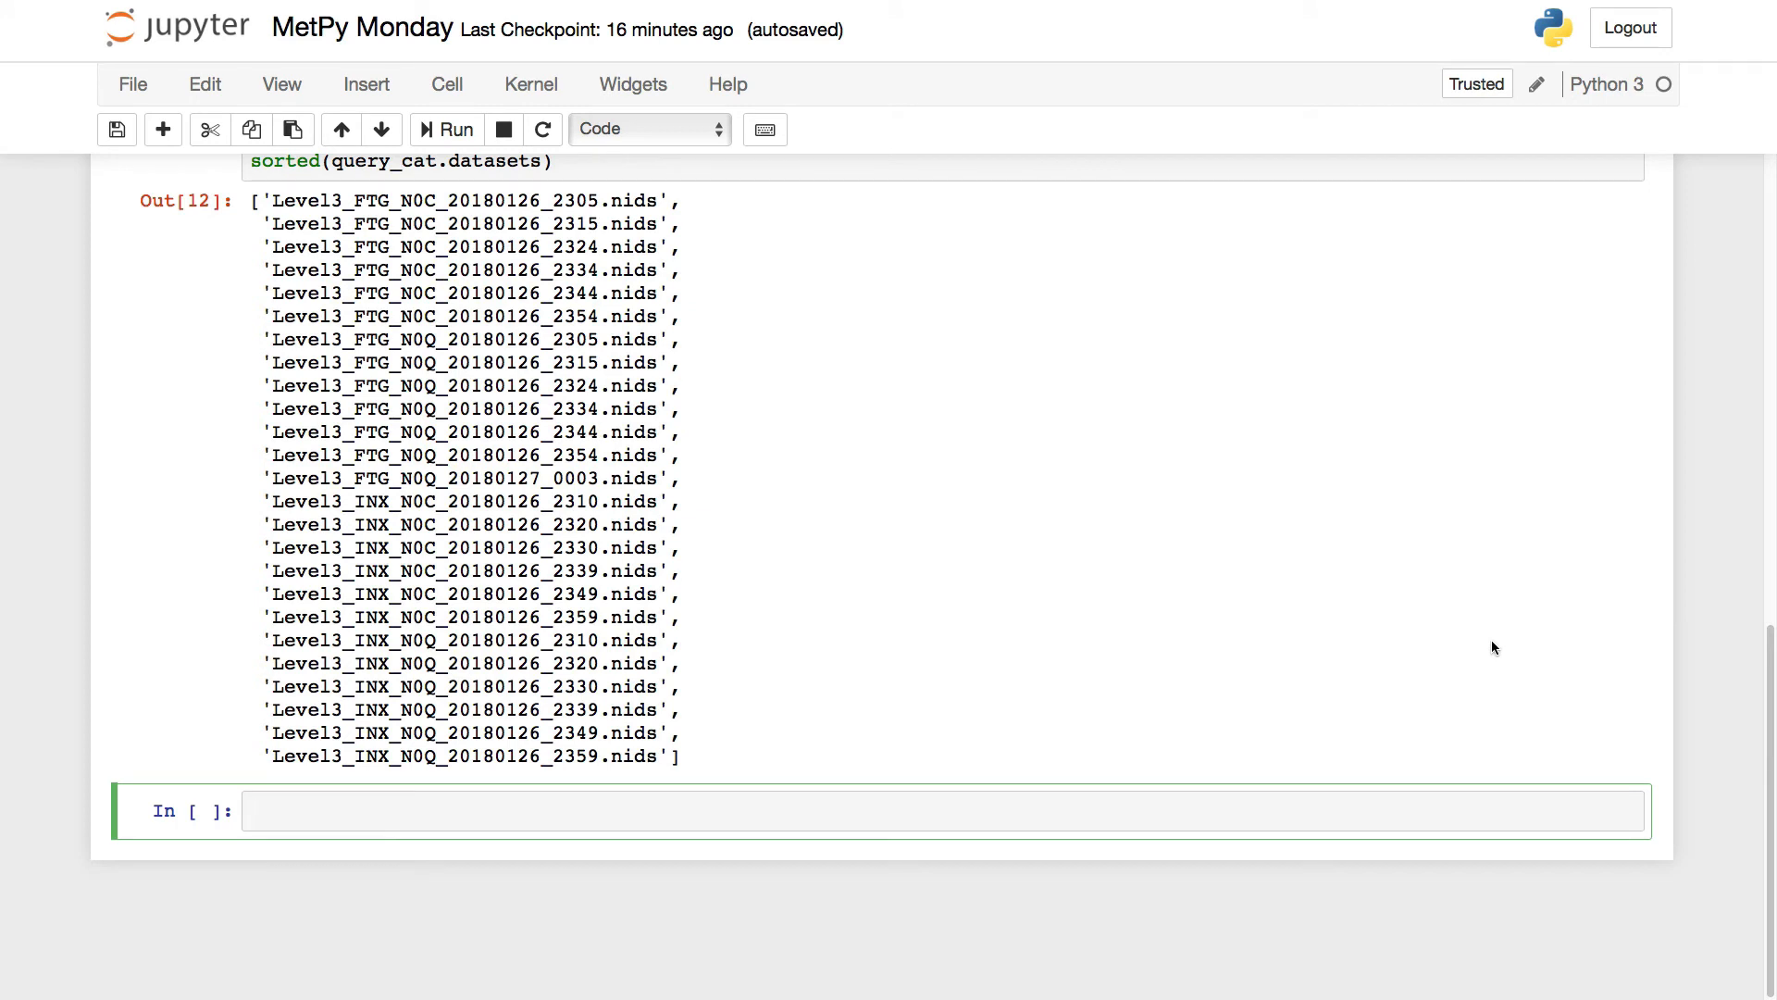
Define product_codes = ['N0Q', 'N0C', 'N0H'].
type("product")
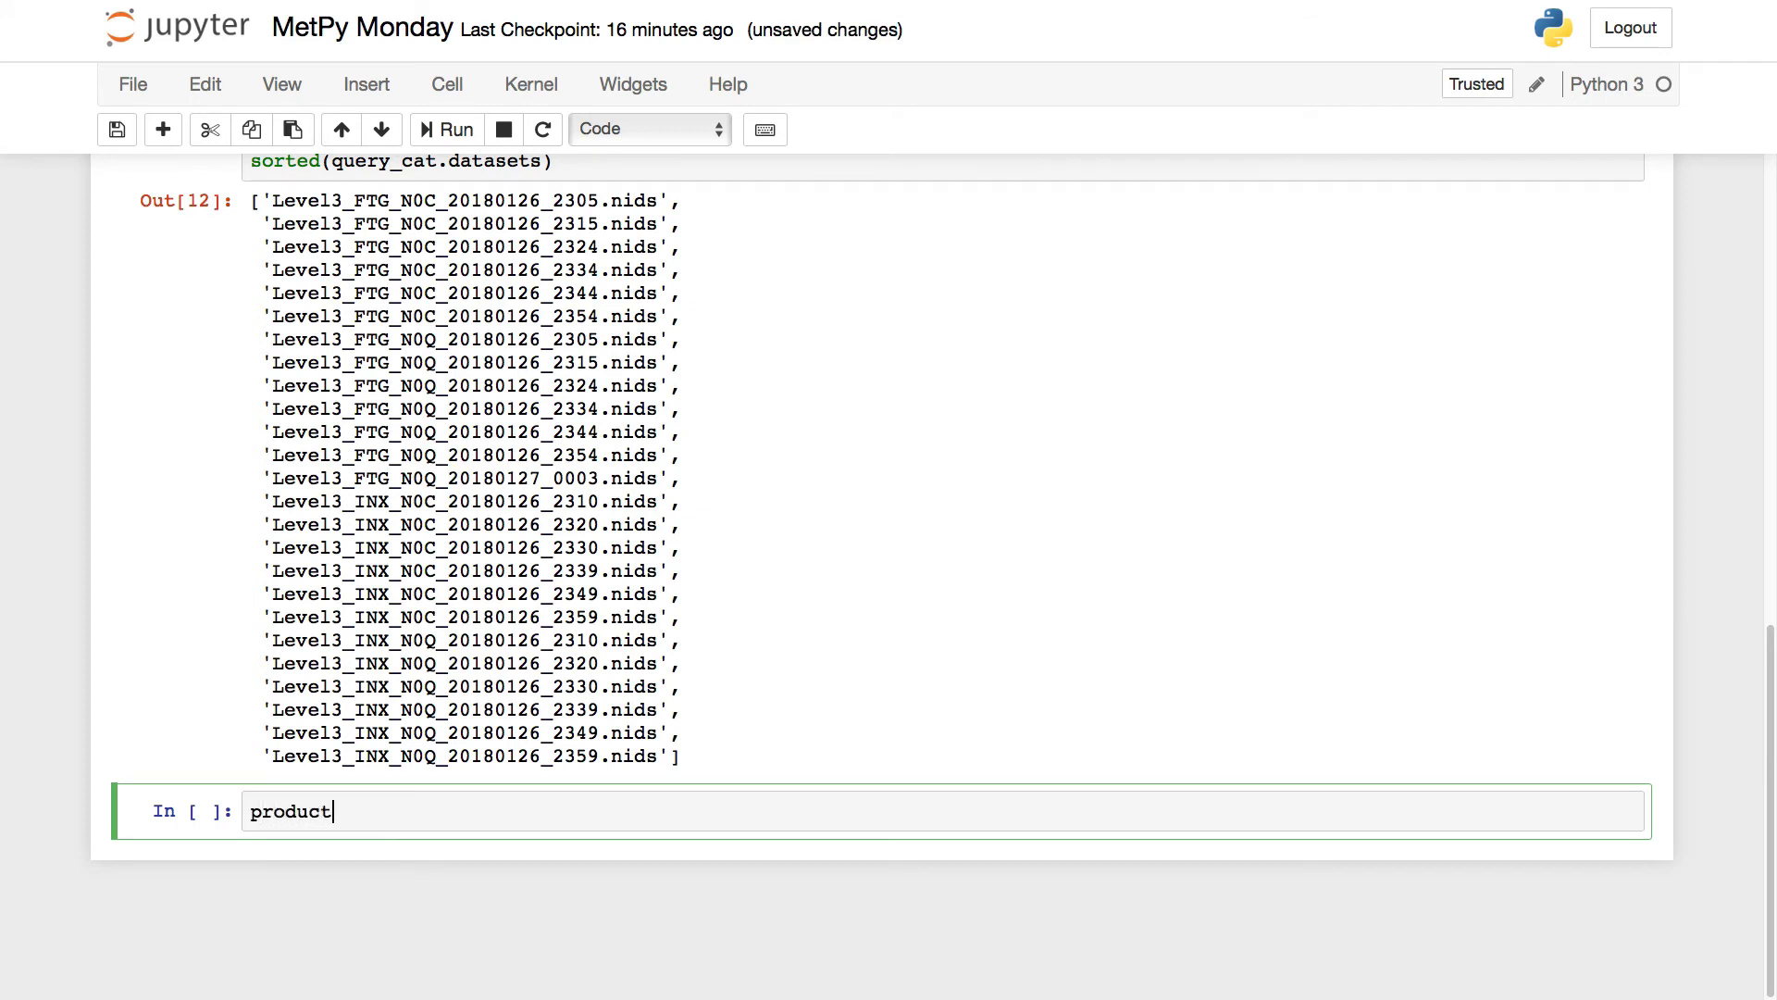
type("_codes = ['")
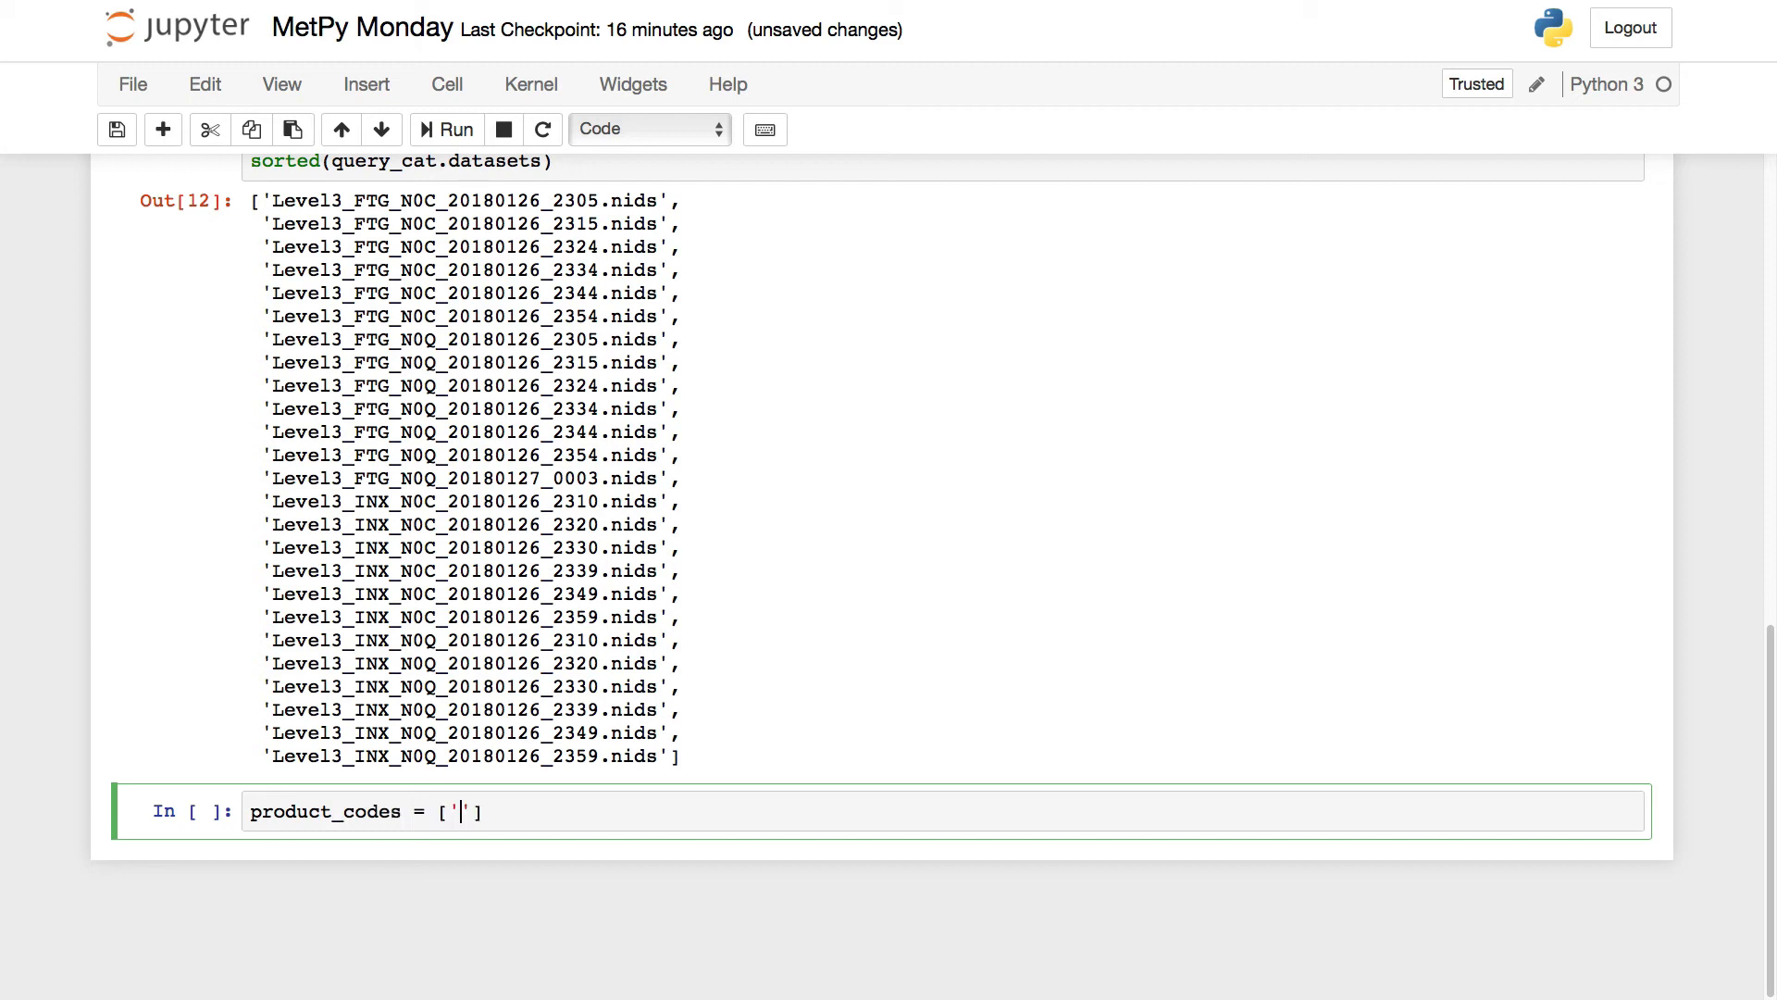
type("N0Q")
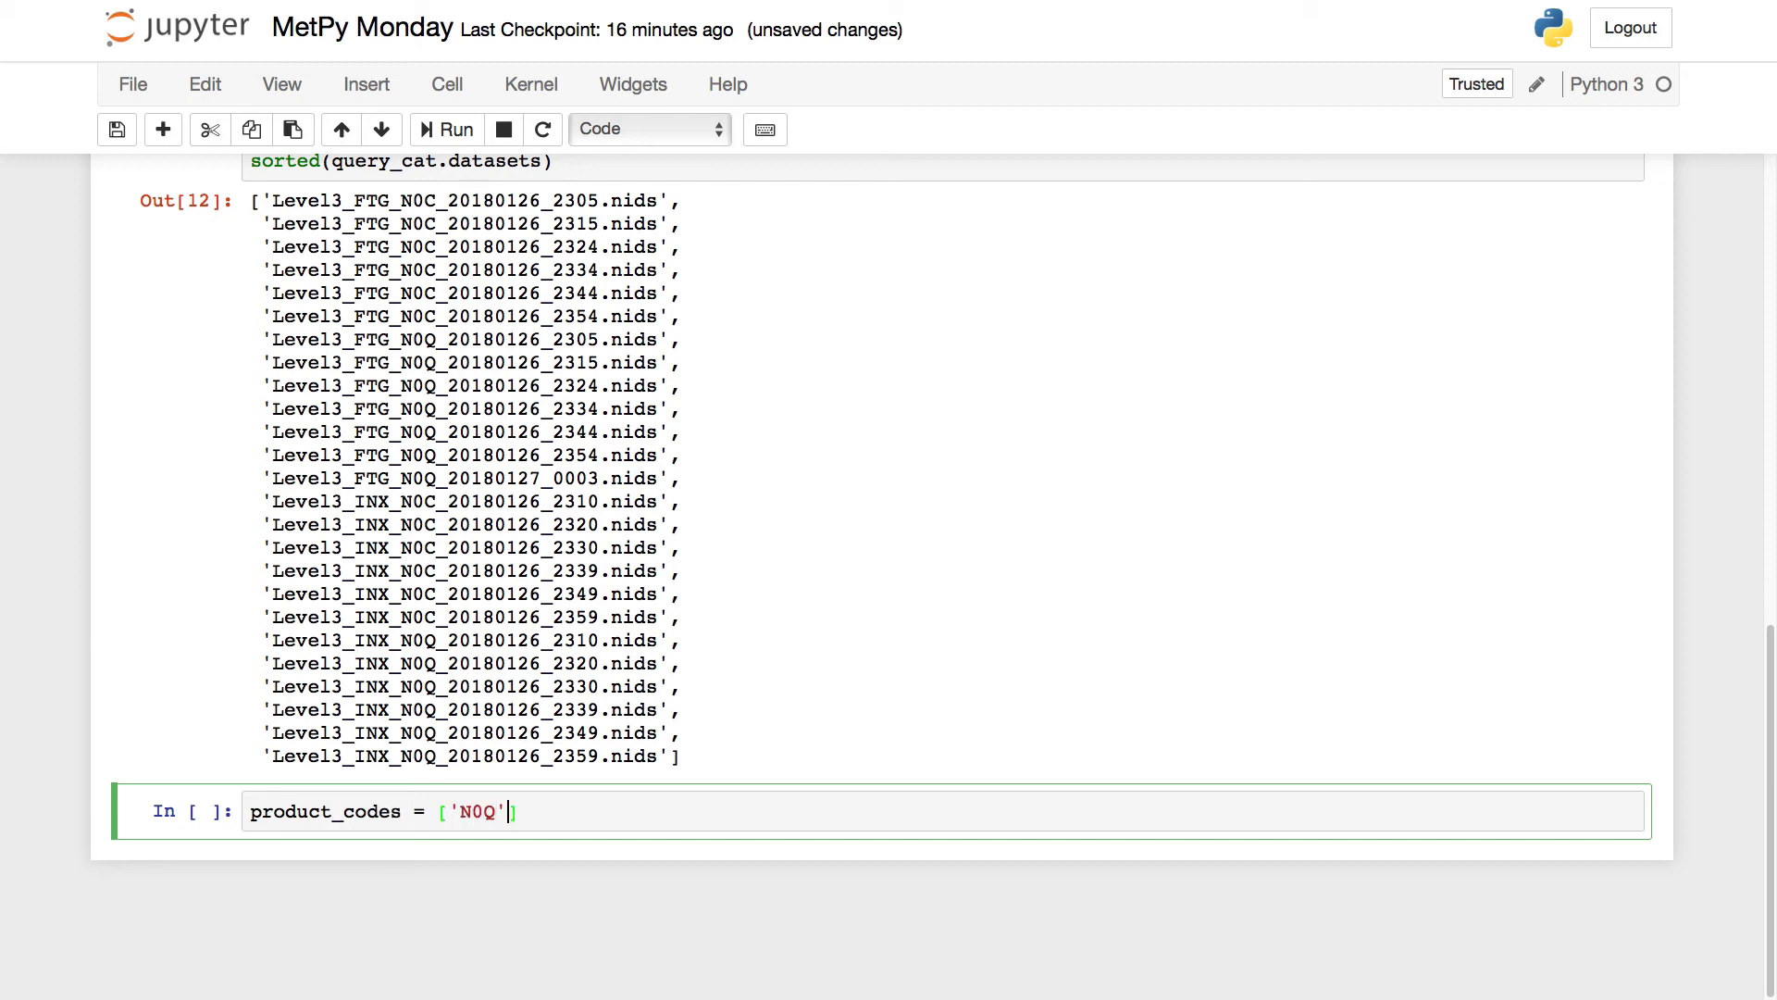
type(", ''")
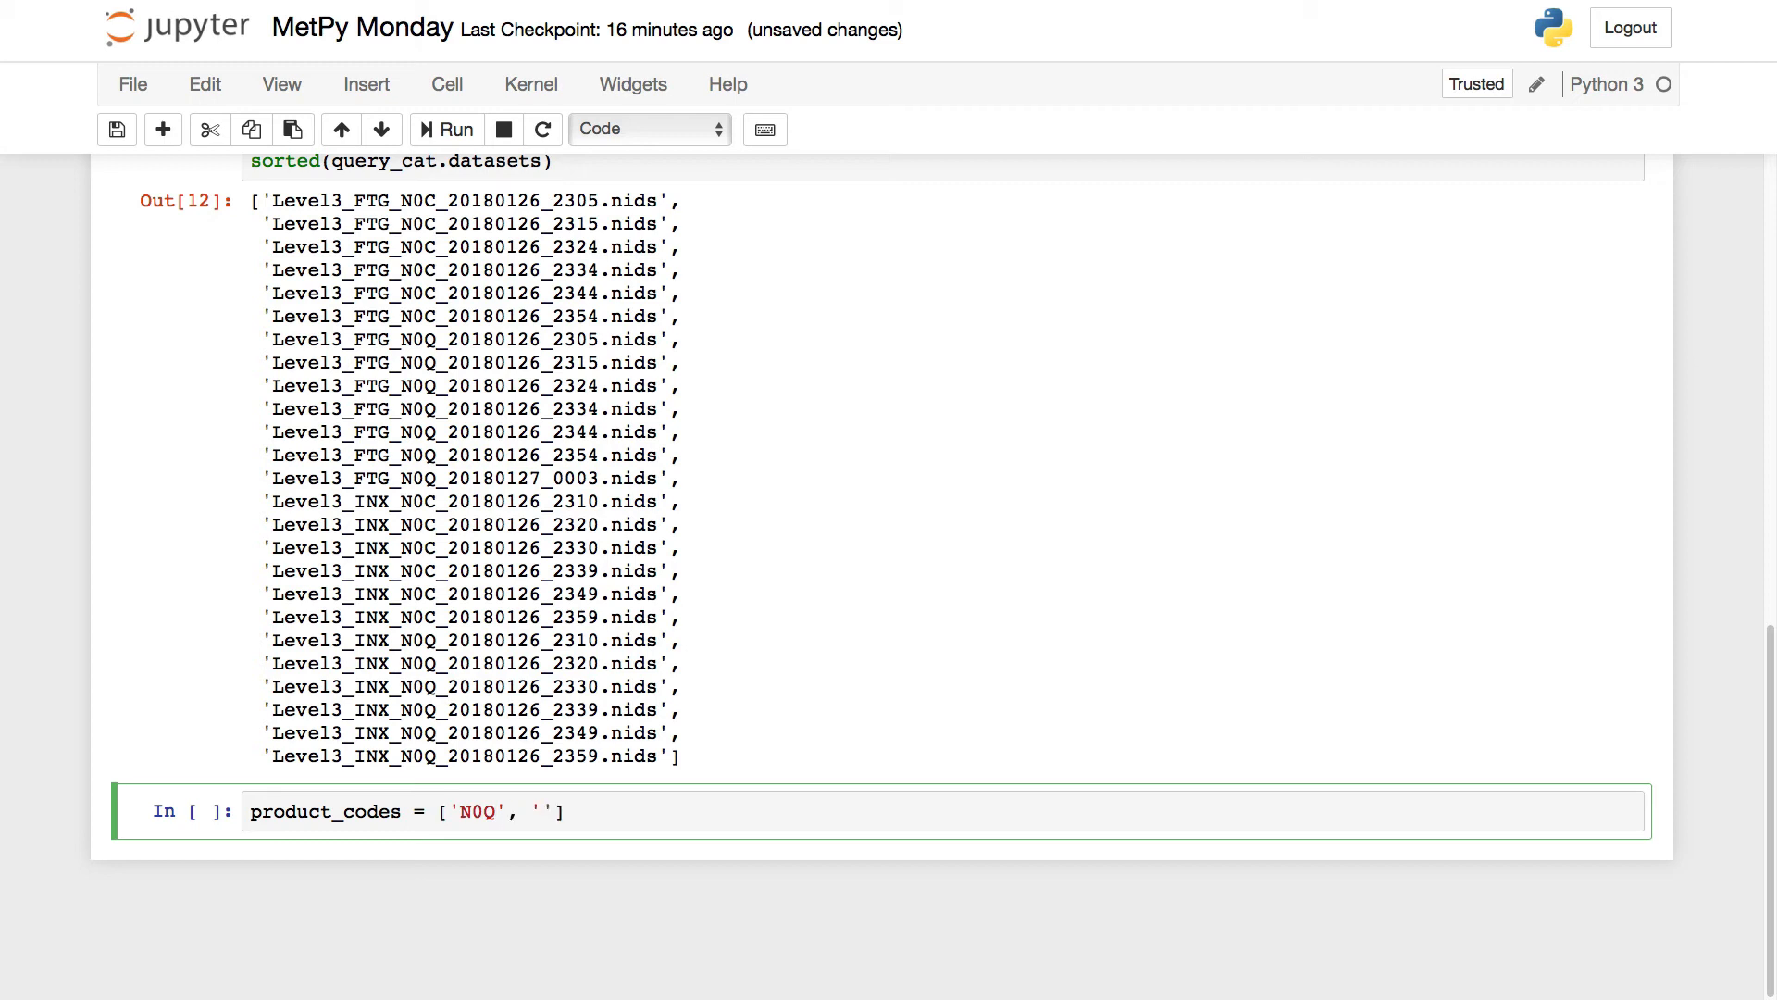
type("N0")
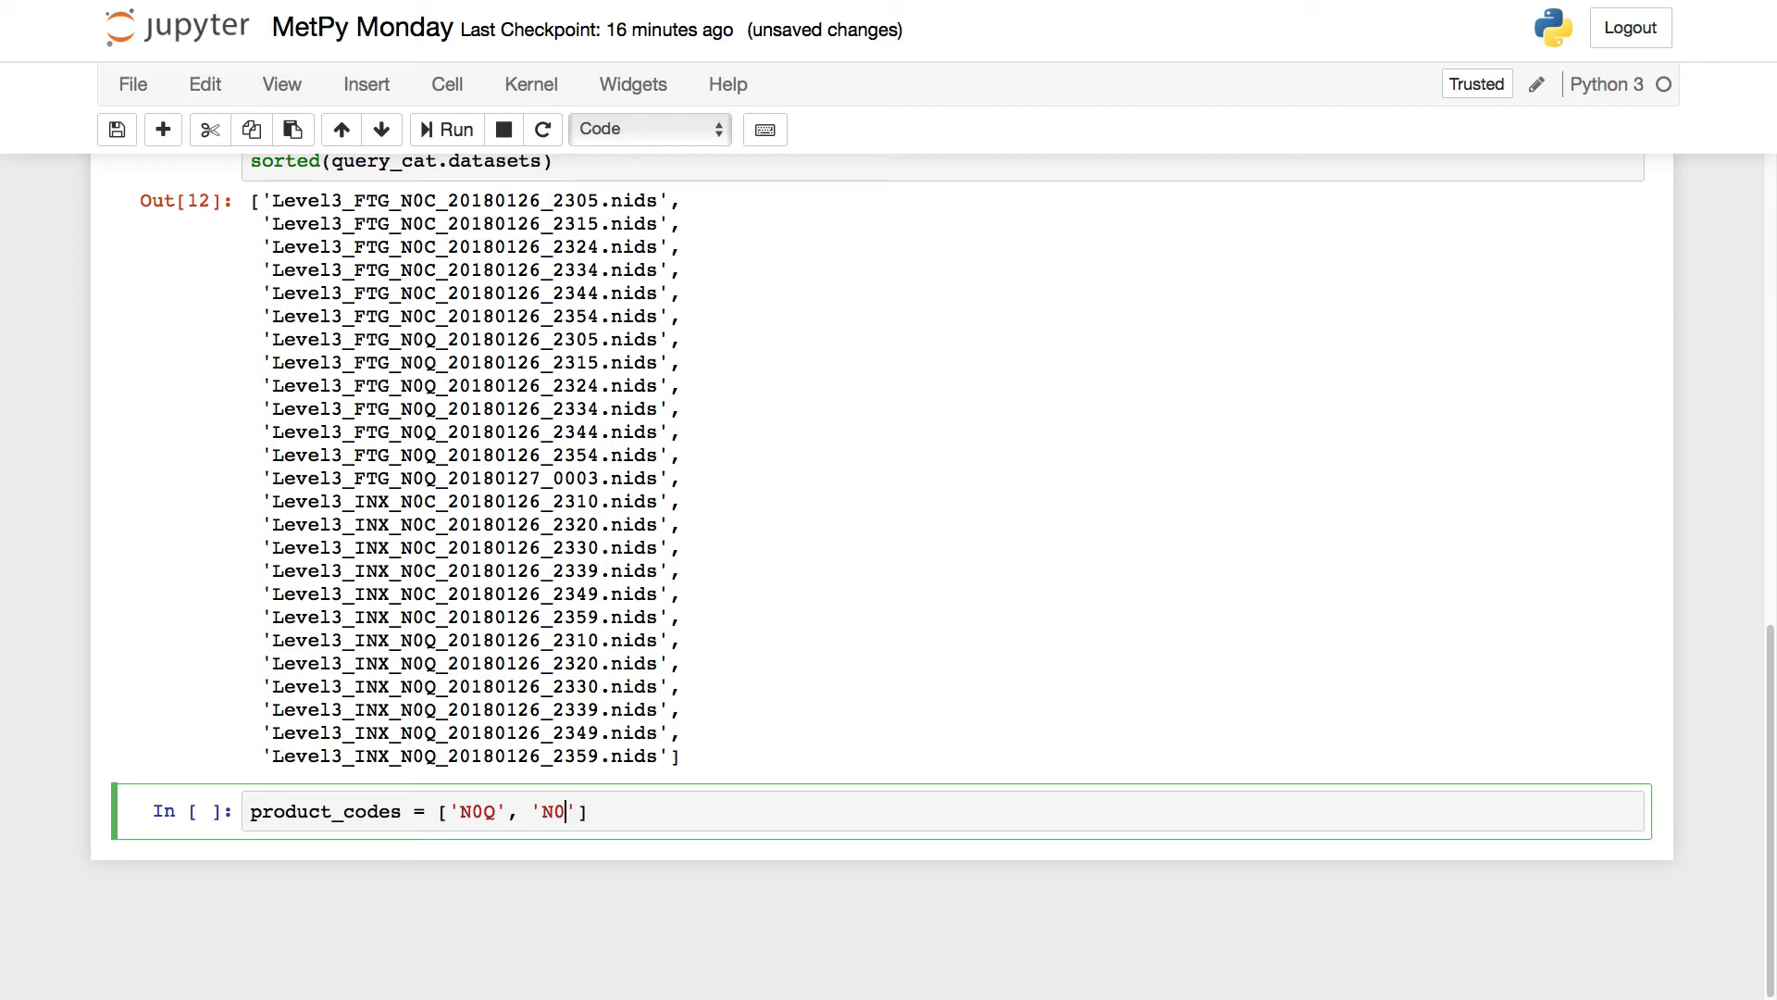
type("C', '")
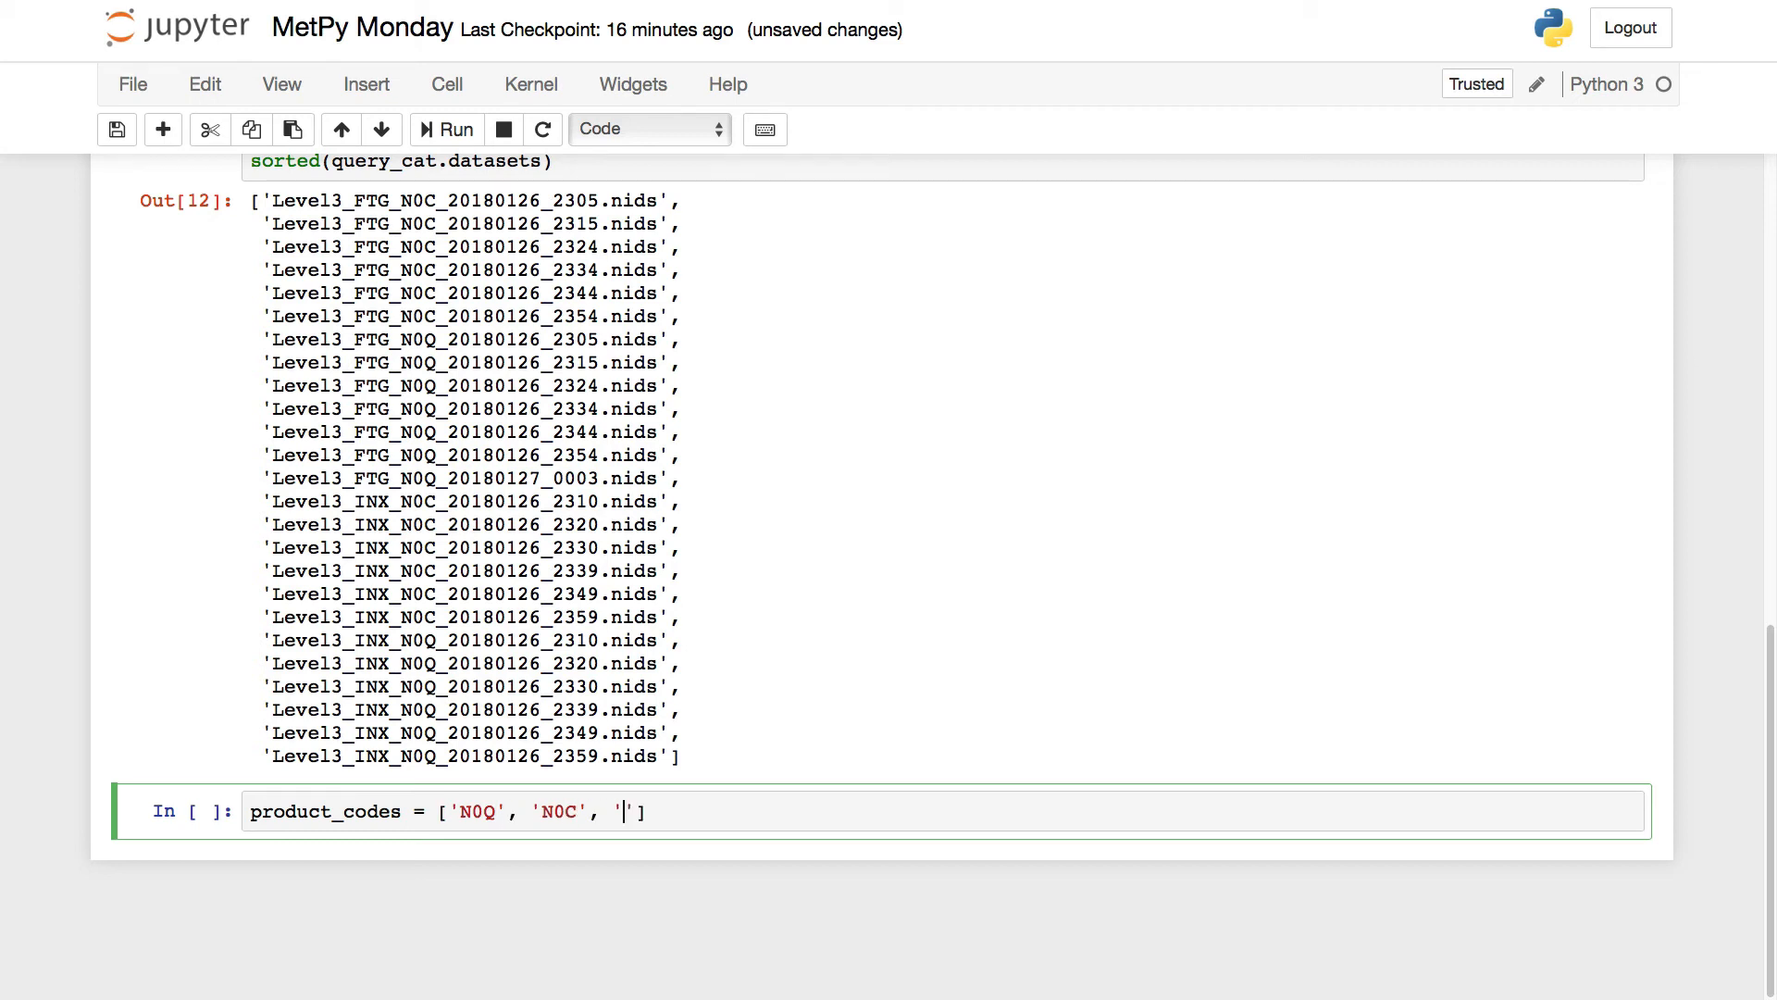
type("N0")
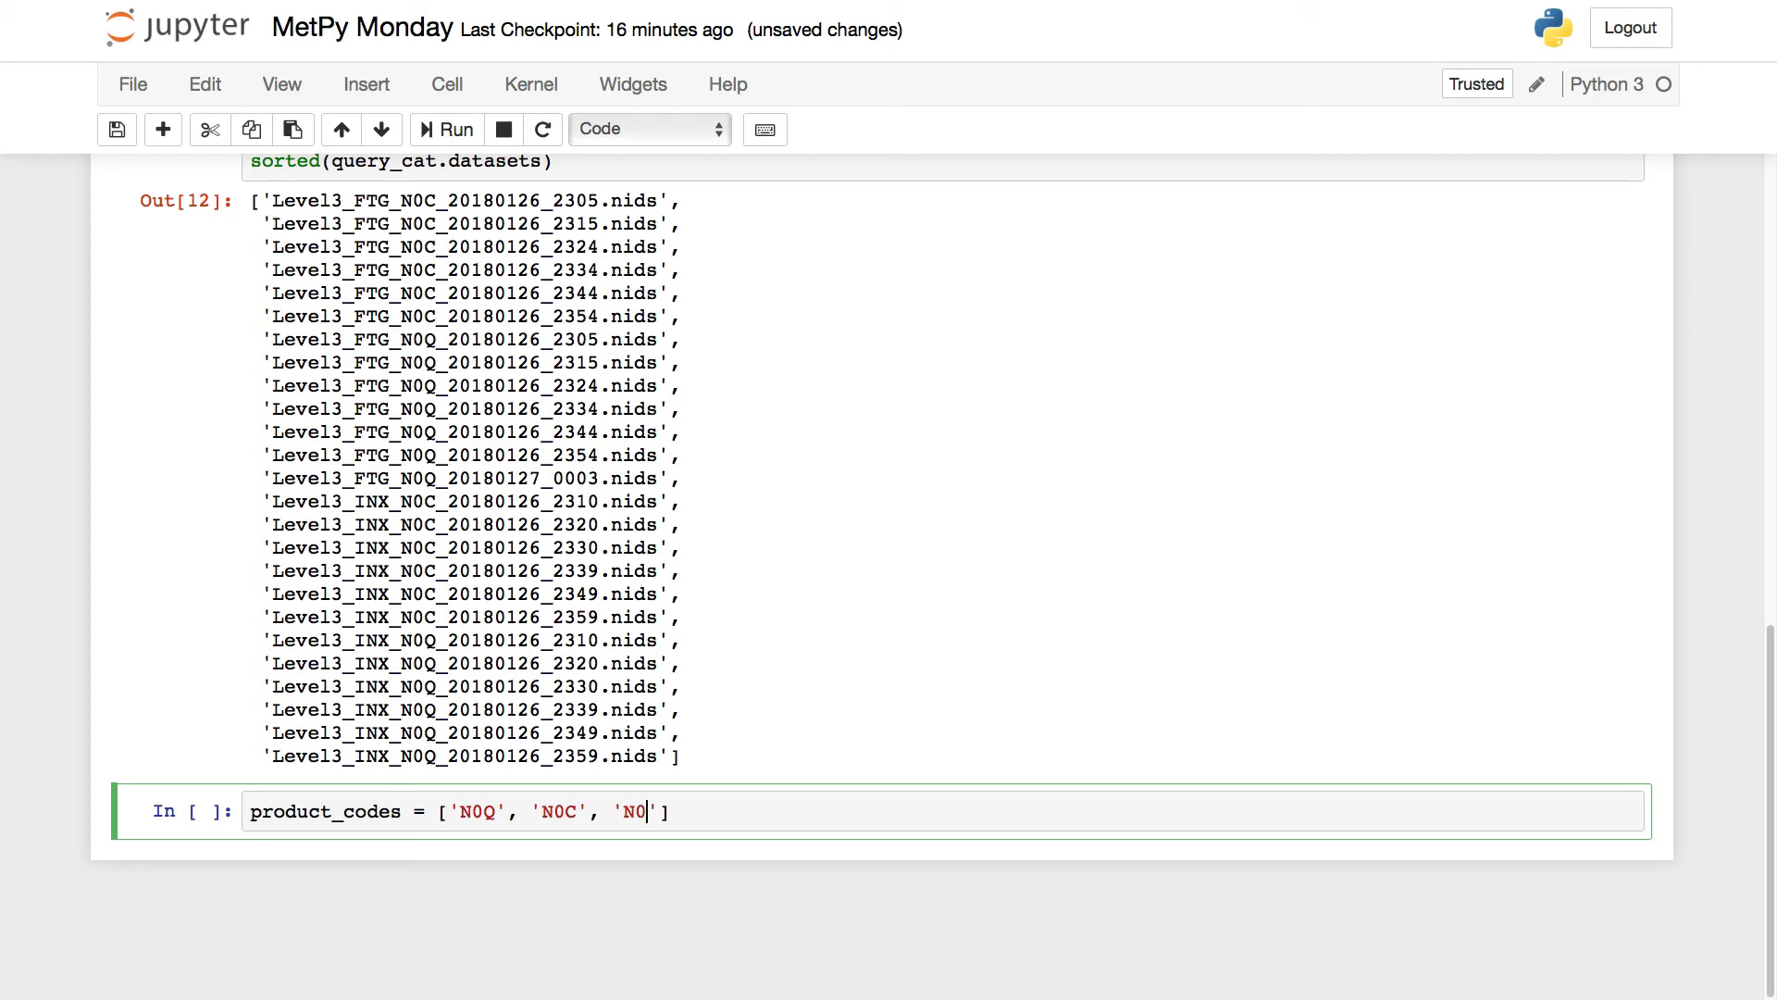
type("H")
type("quer")
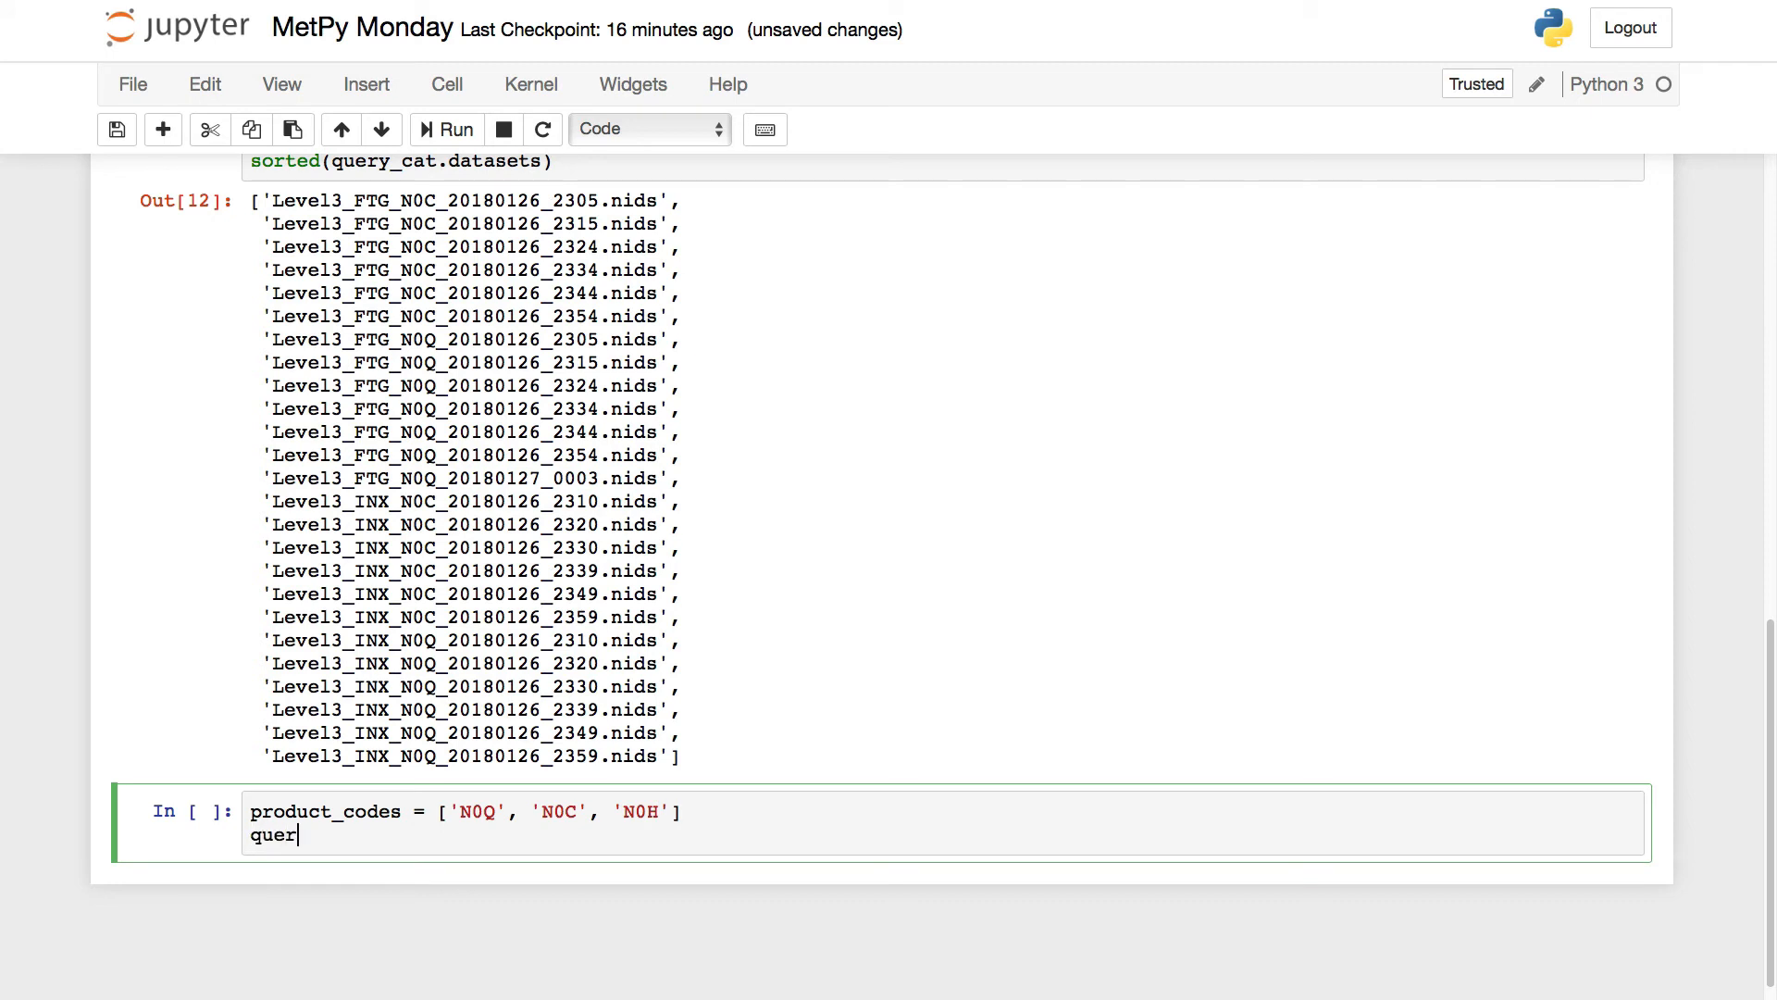
Add query_catalogs = [] and start a for loop over product_codes.
type("y_catalogs")
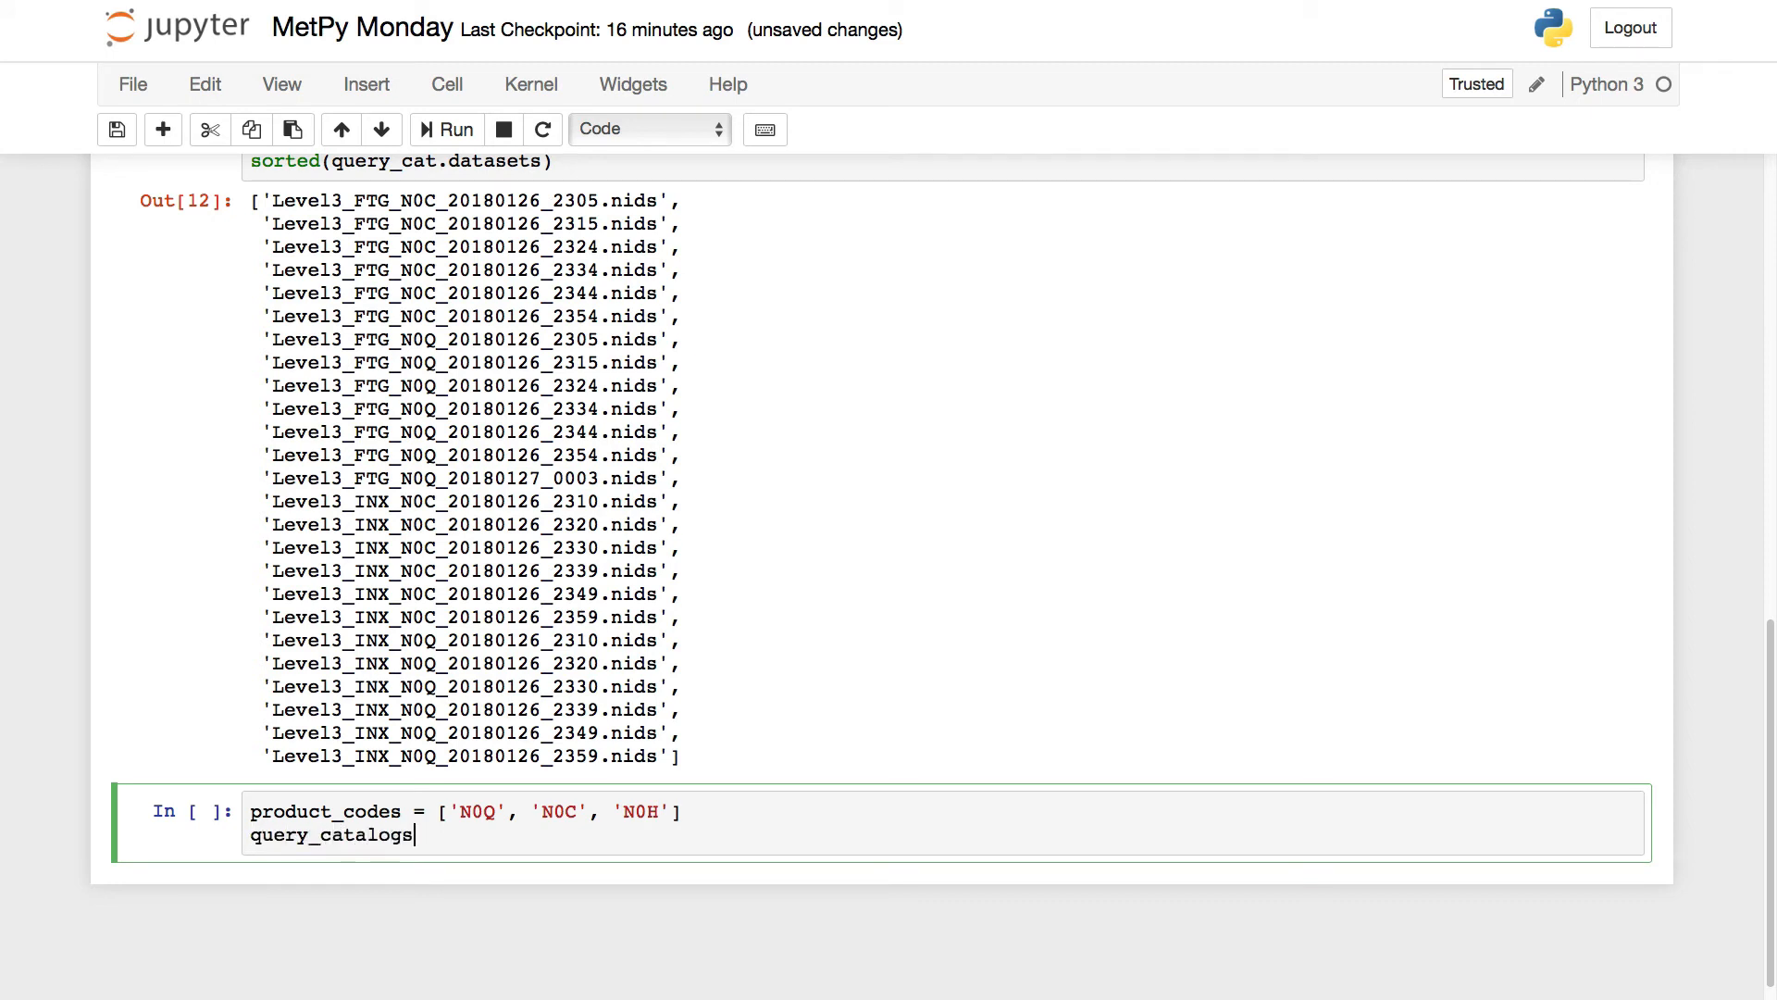
type("= []")
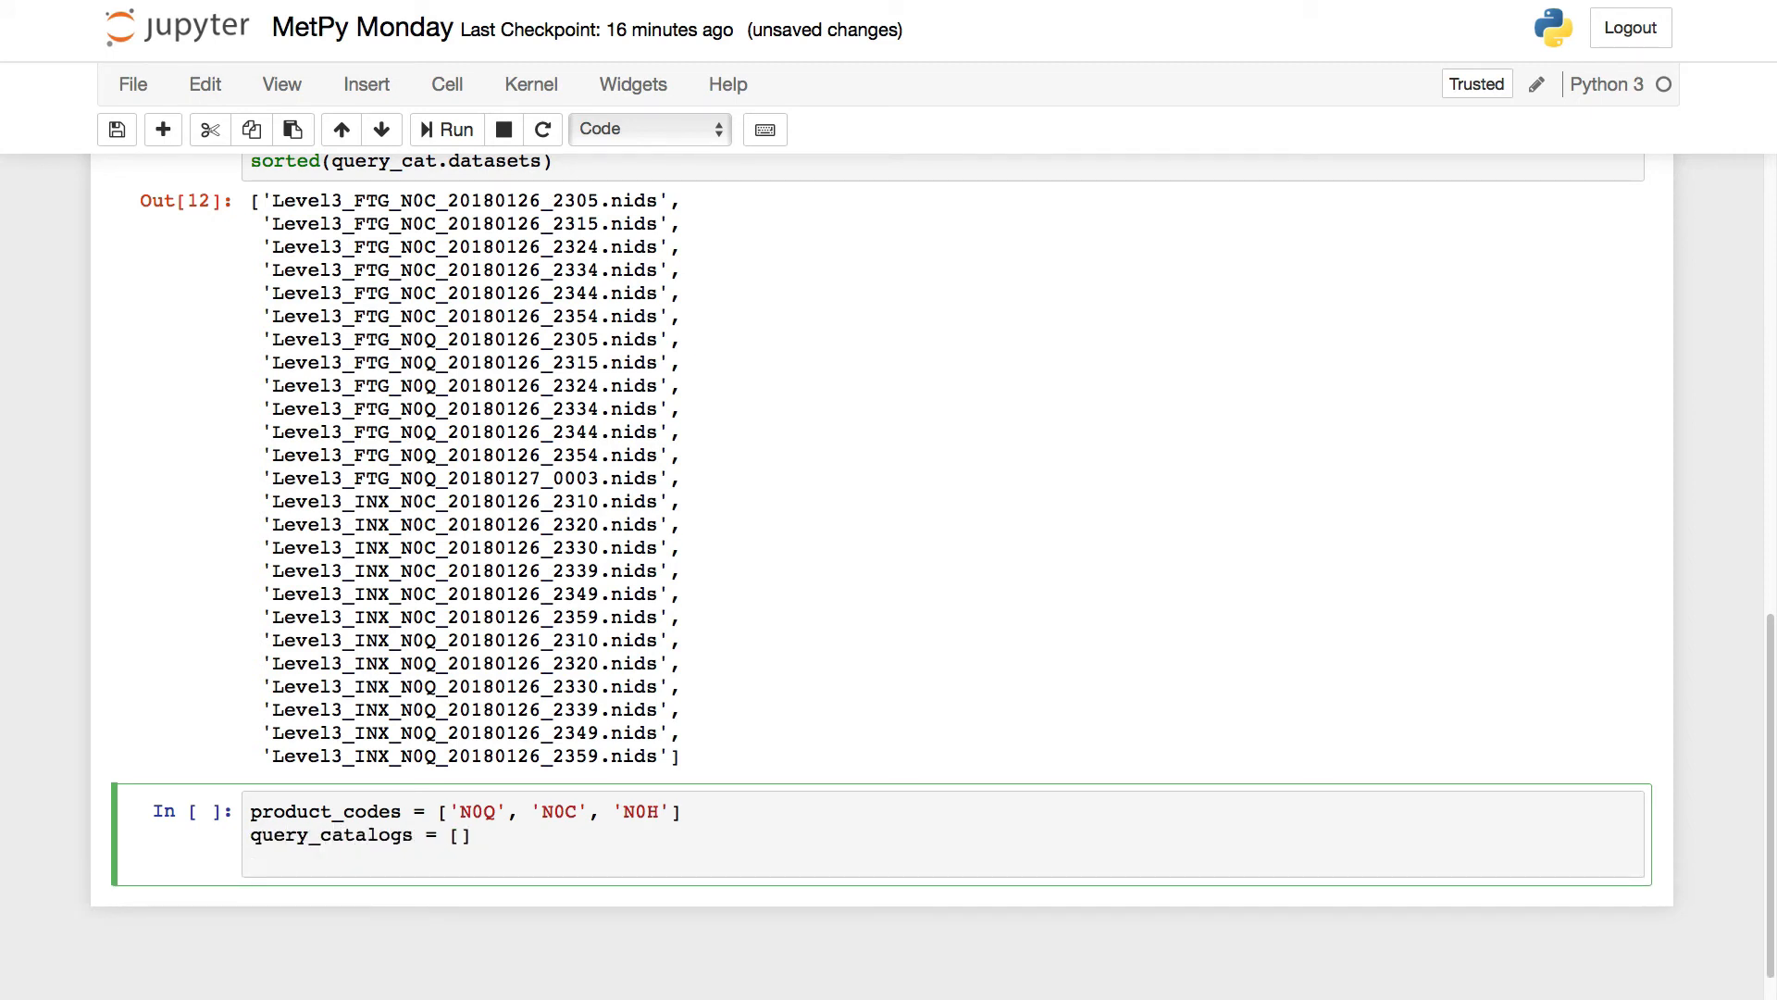
type("for")
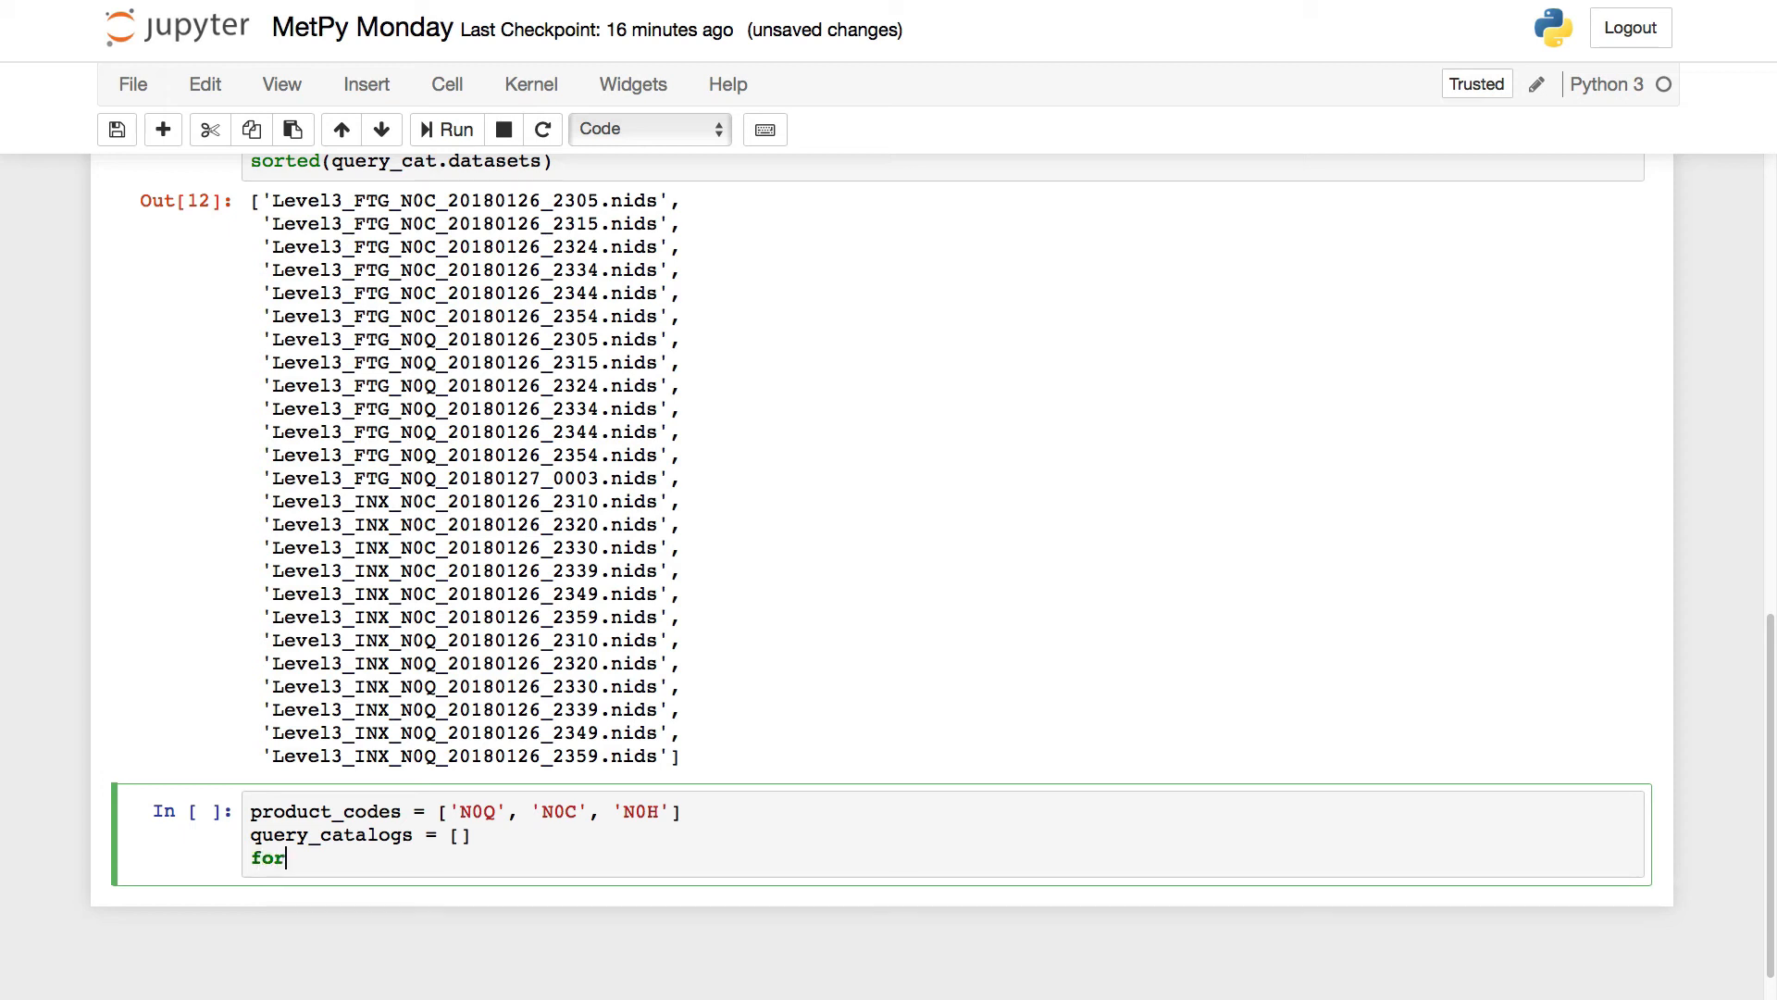
type("product_cod")
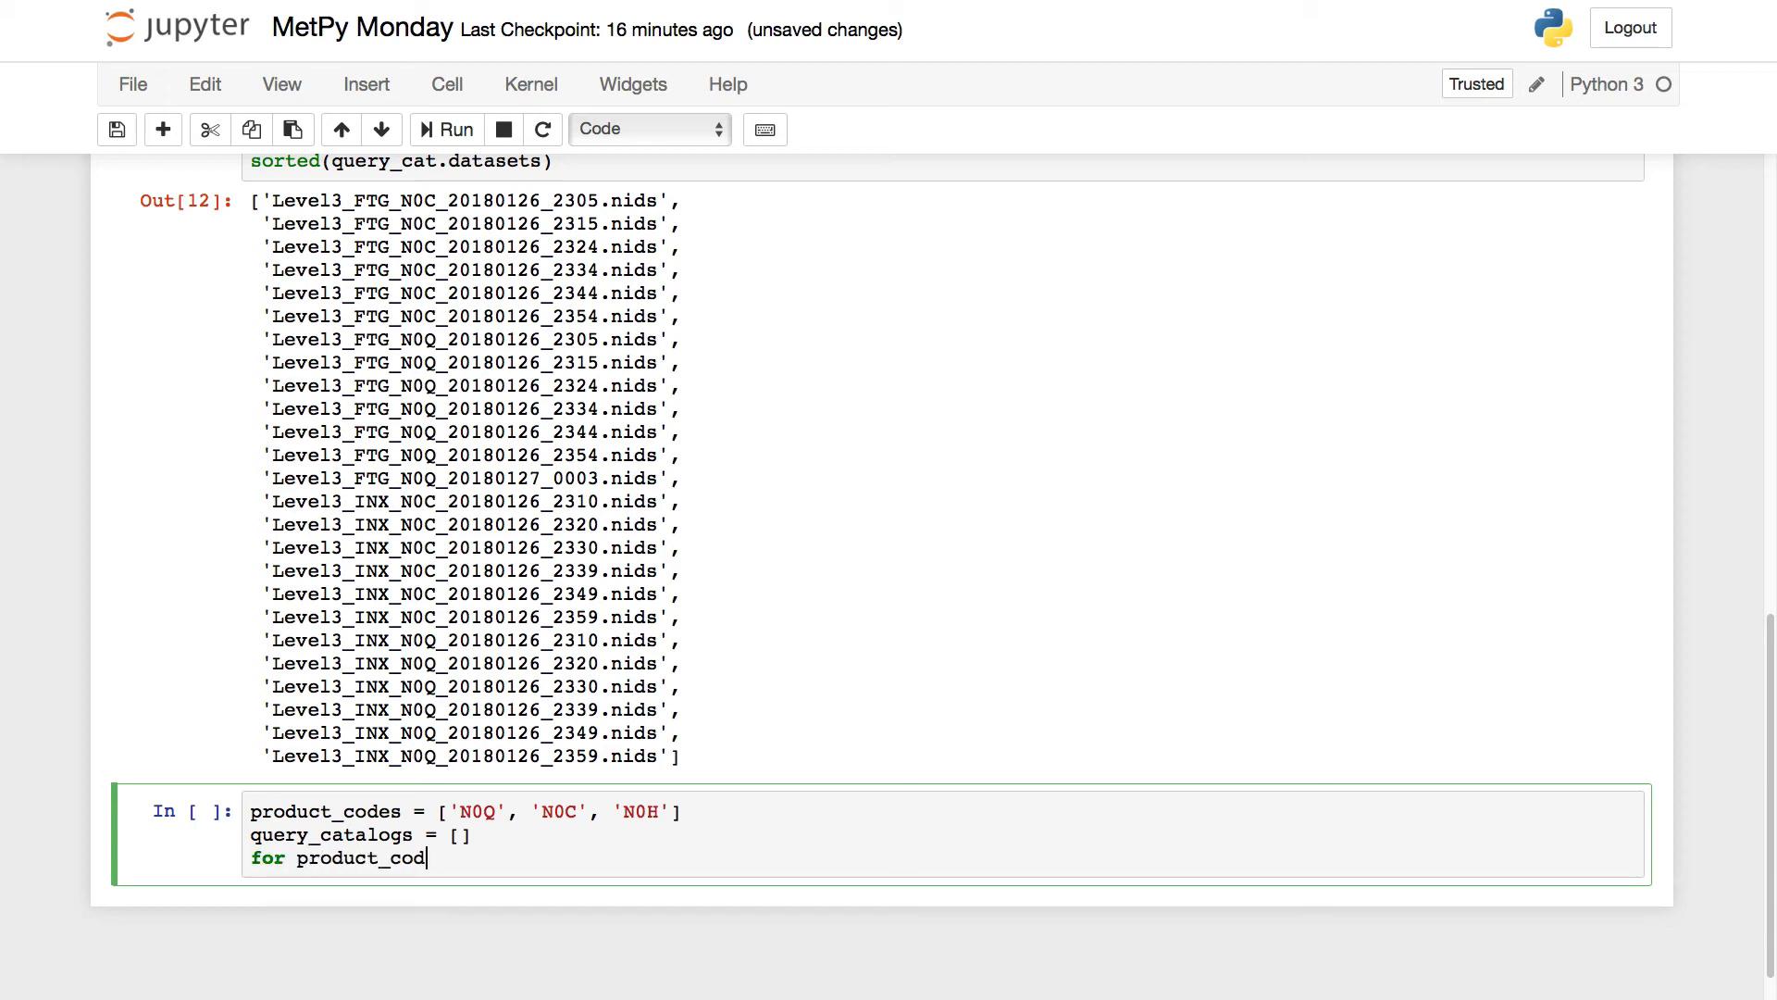
type("e in product_co")
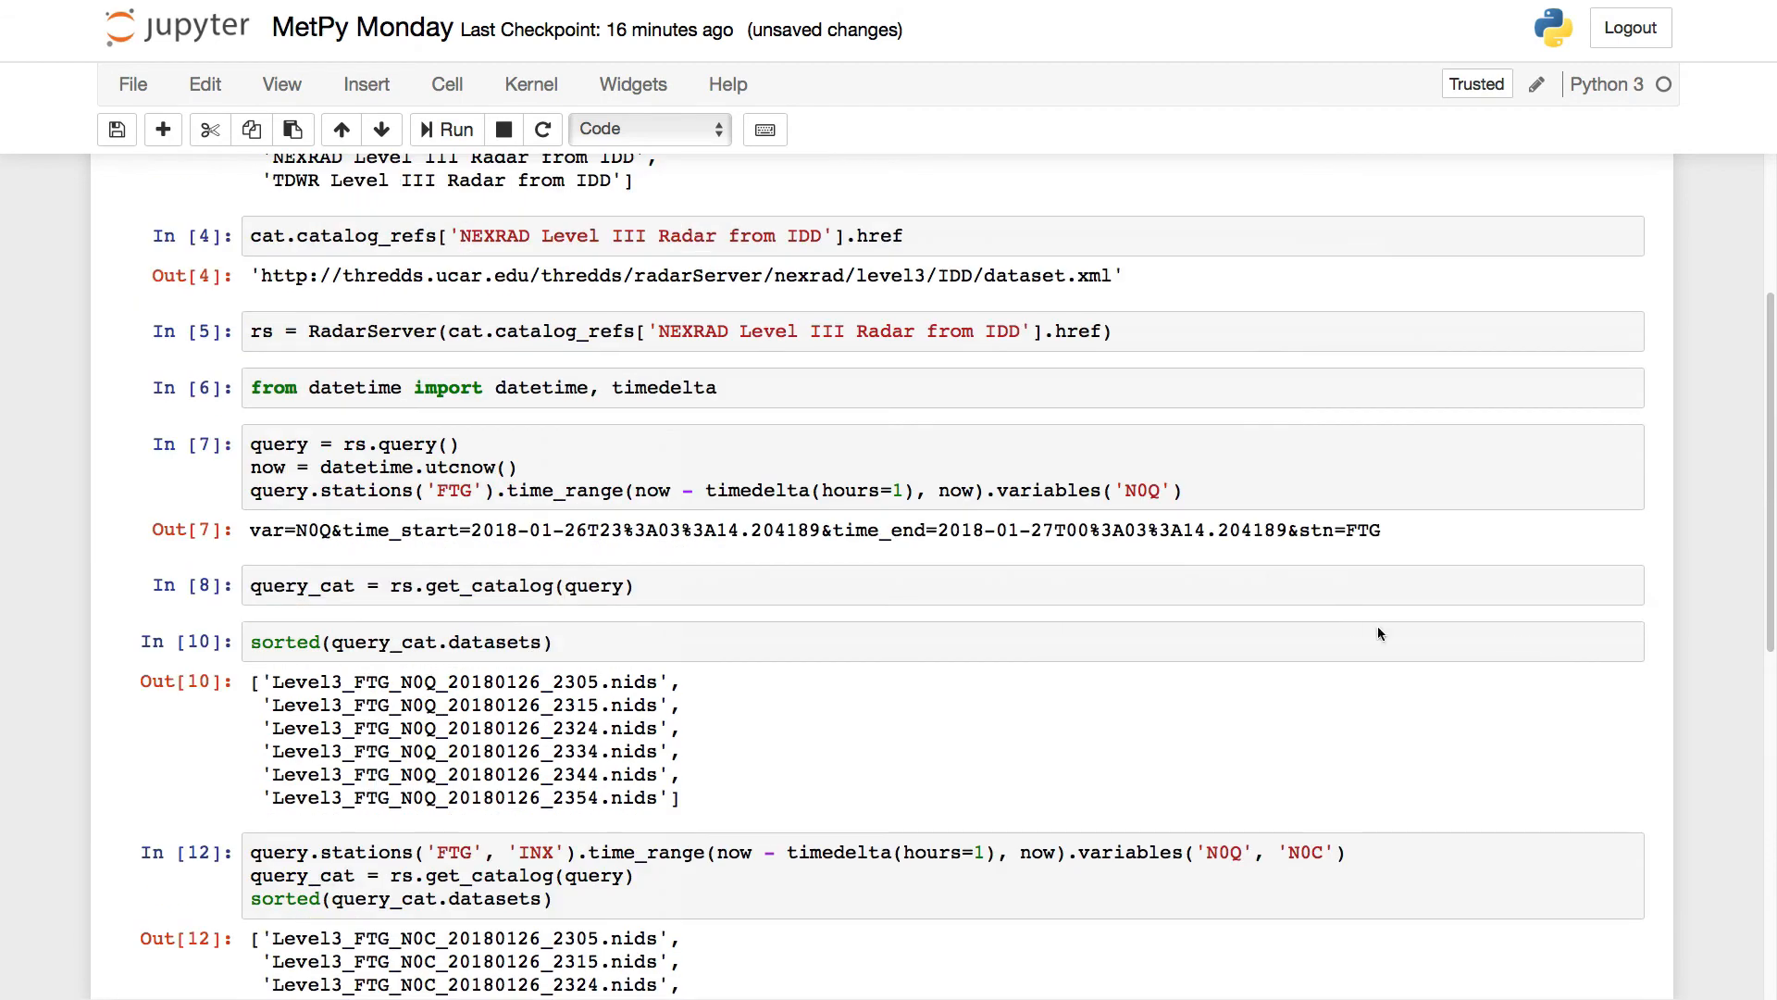
mouse_move(1254, 484)
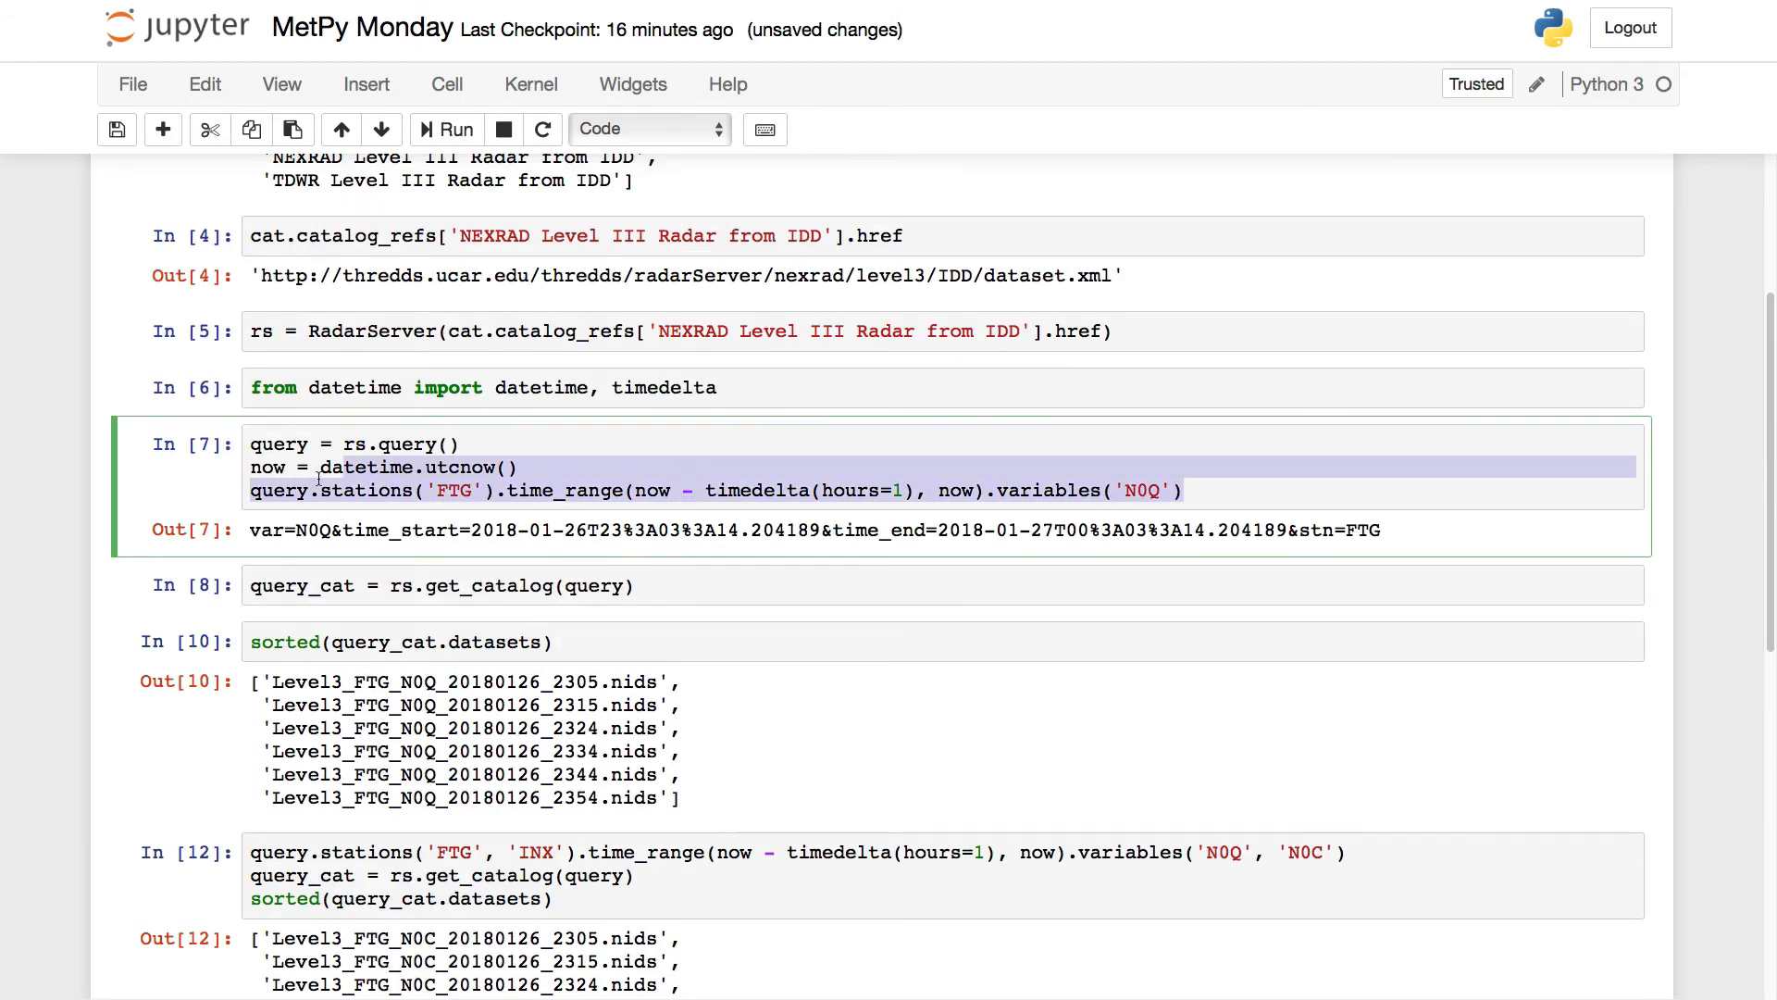
Replace the fixed 'N0Q' variable in the loop's query with product_code.
scroll("down", 3)
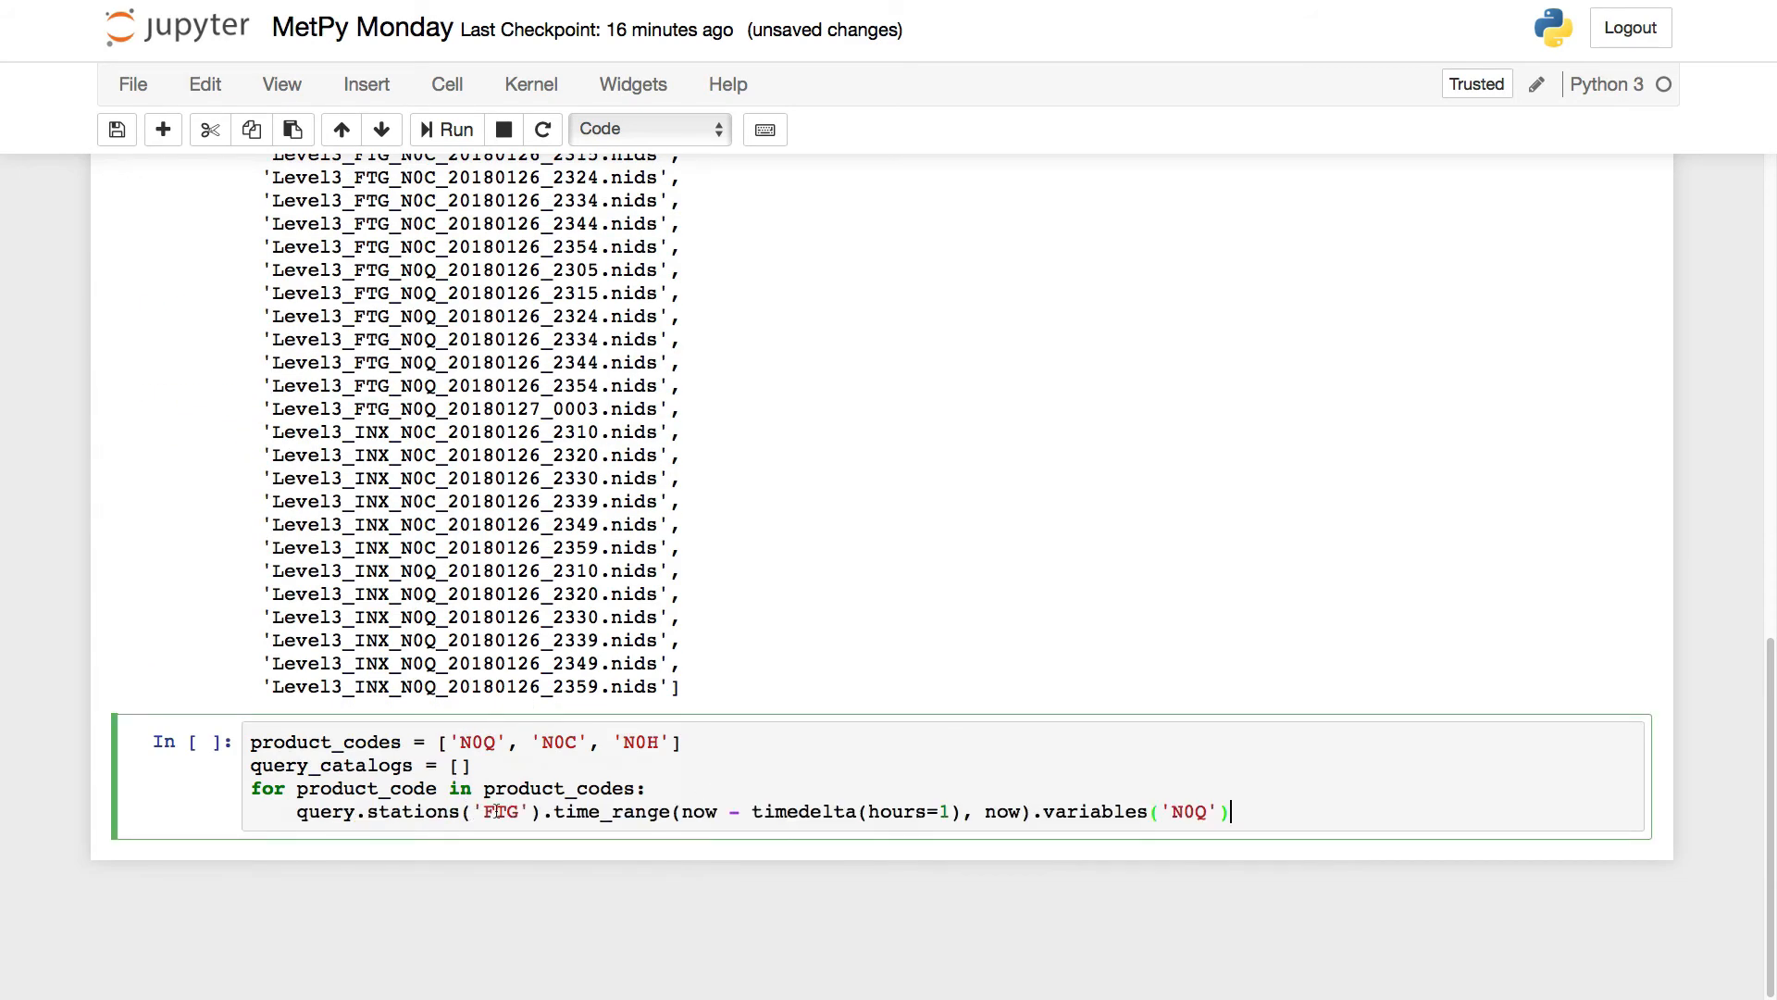
double_click(1190, 812)
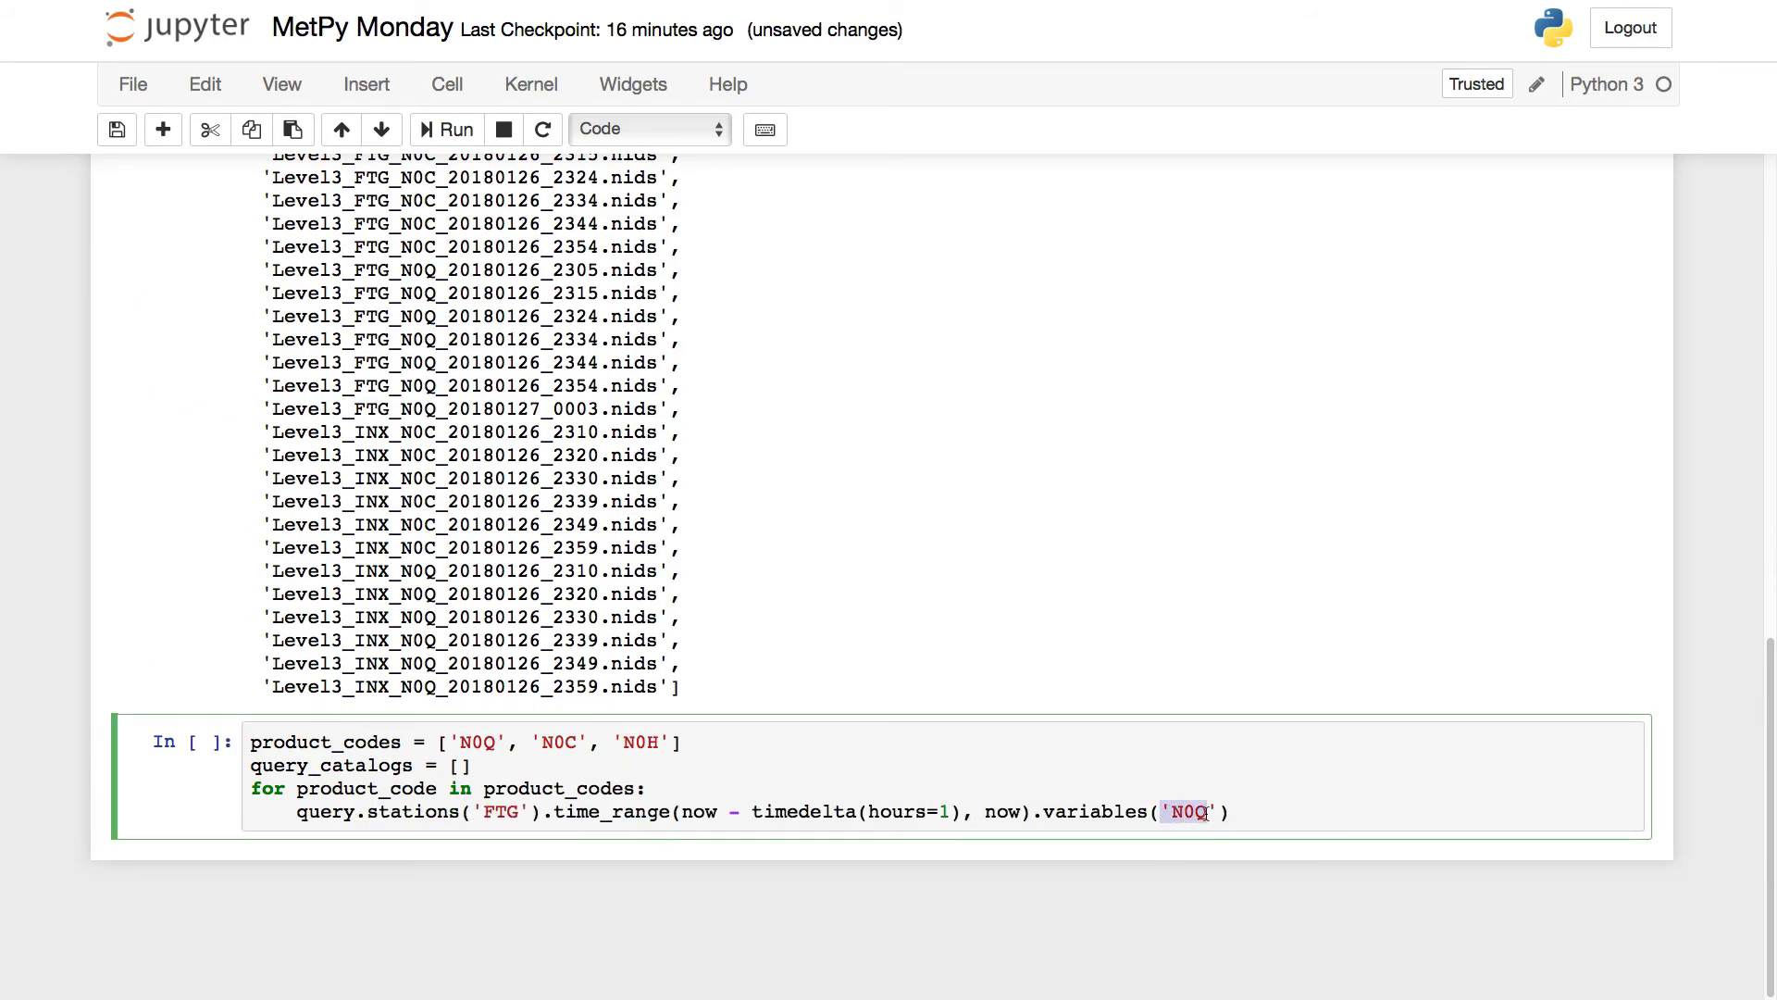
type("pro")
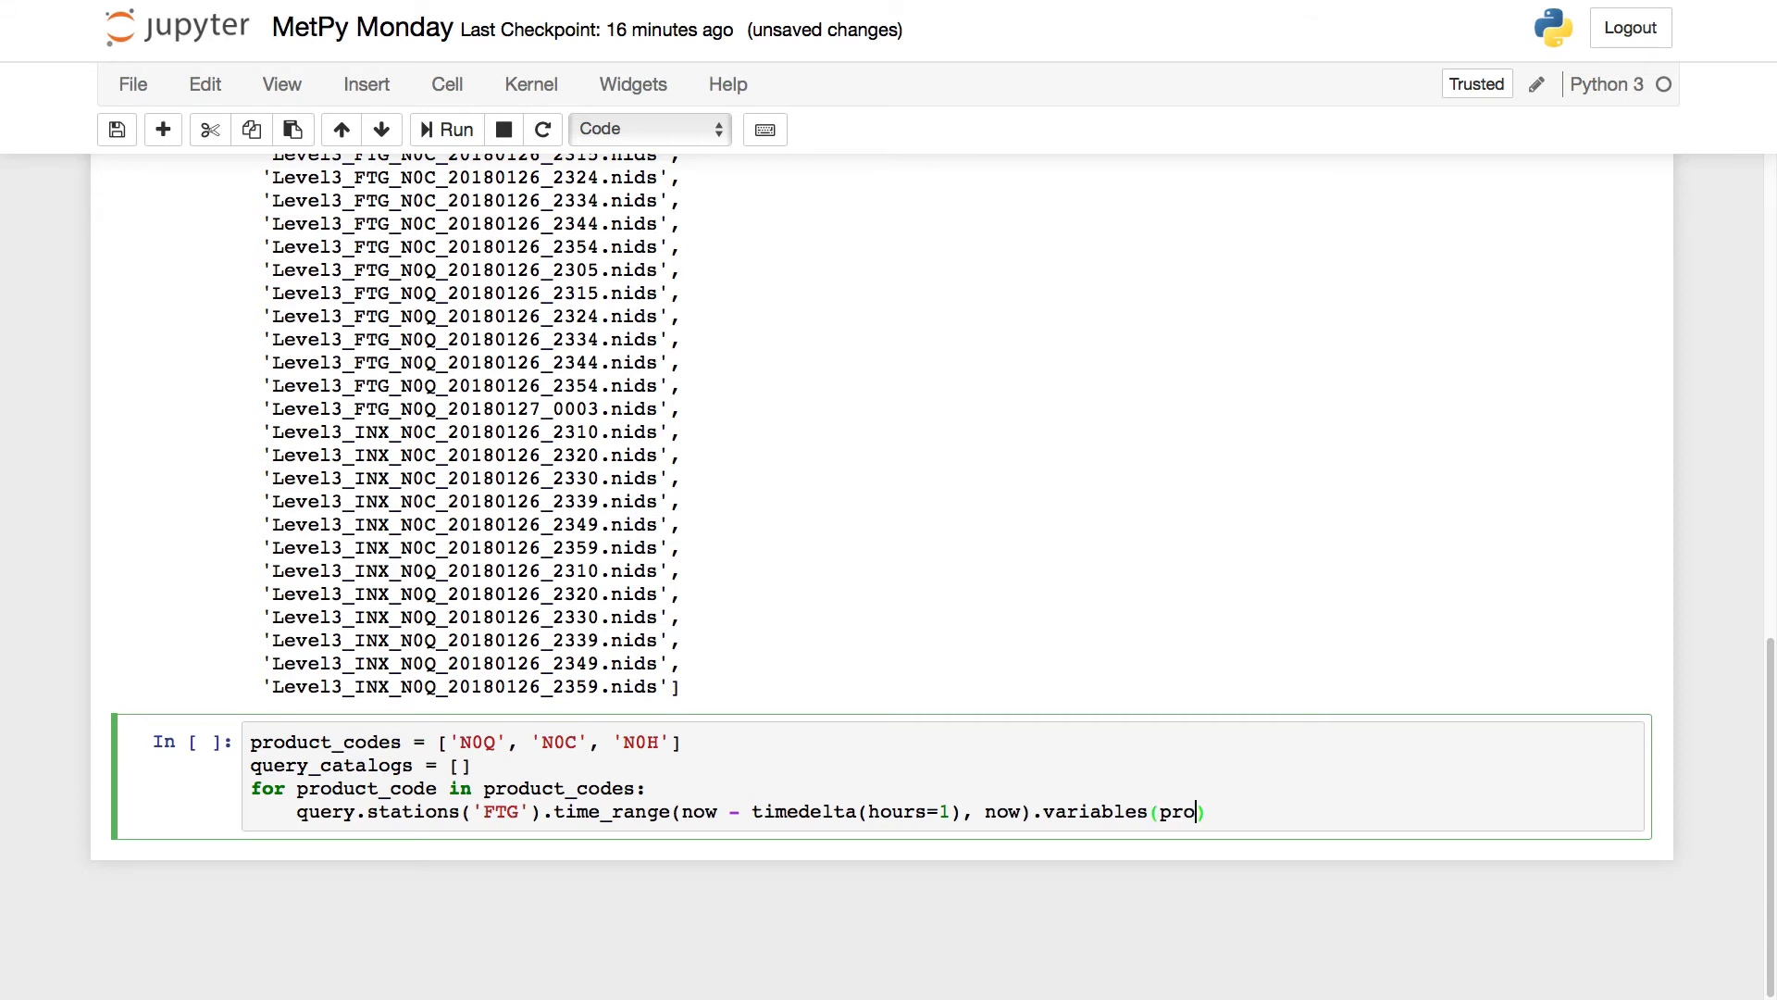
type("duct_code")
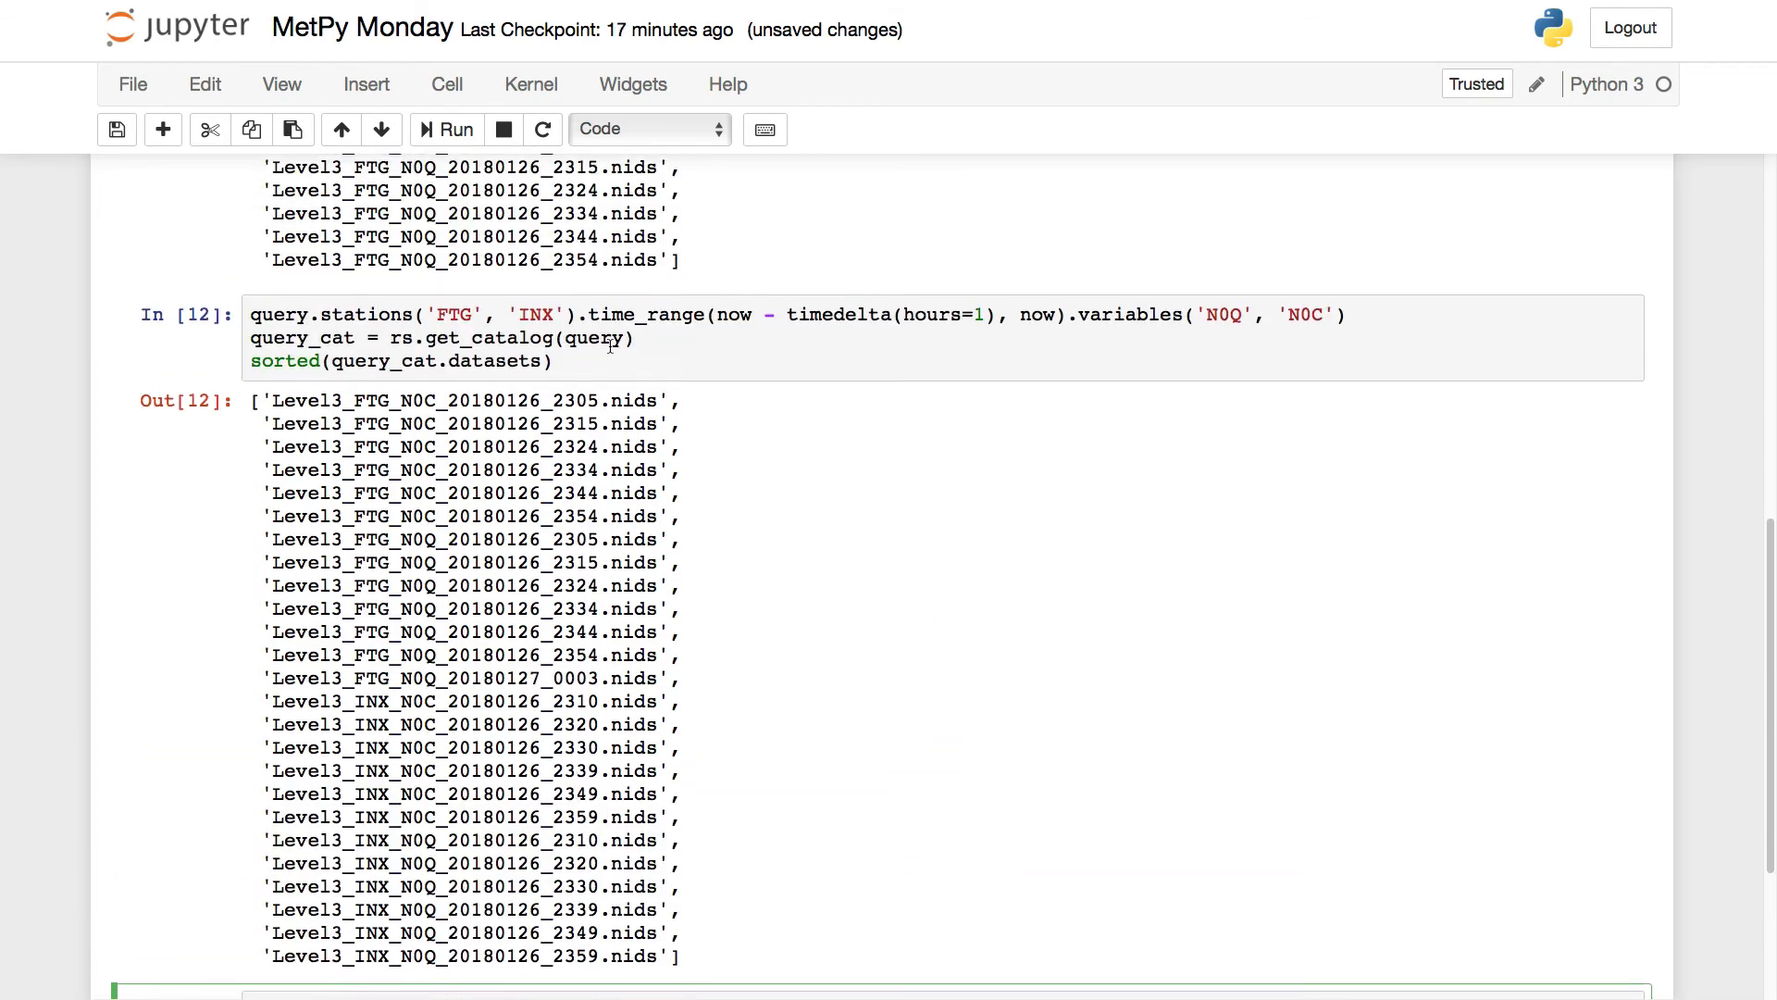
Fetch each catalog into query_cat and append it to query_catalogs, then run.
left_click(374, 337)
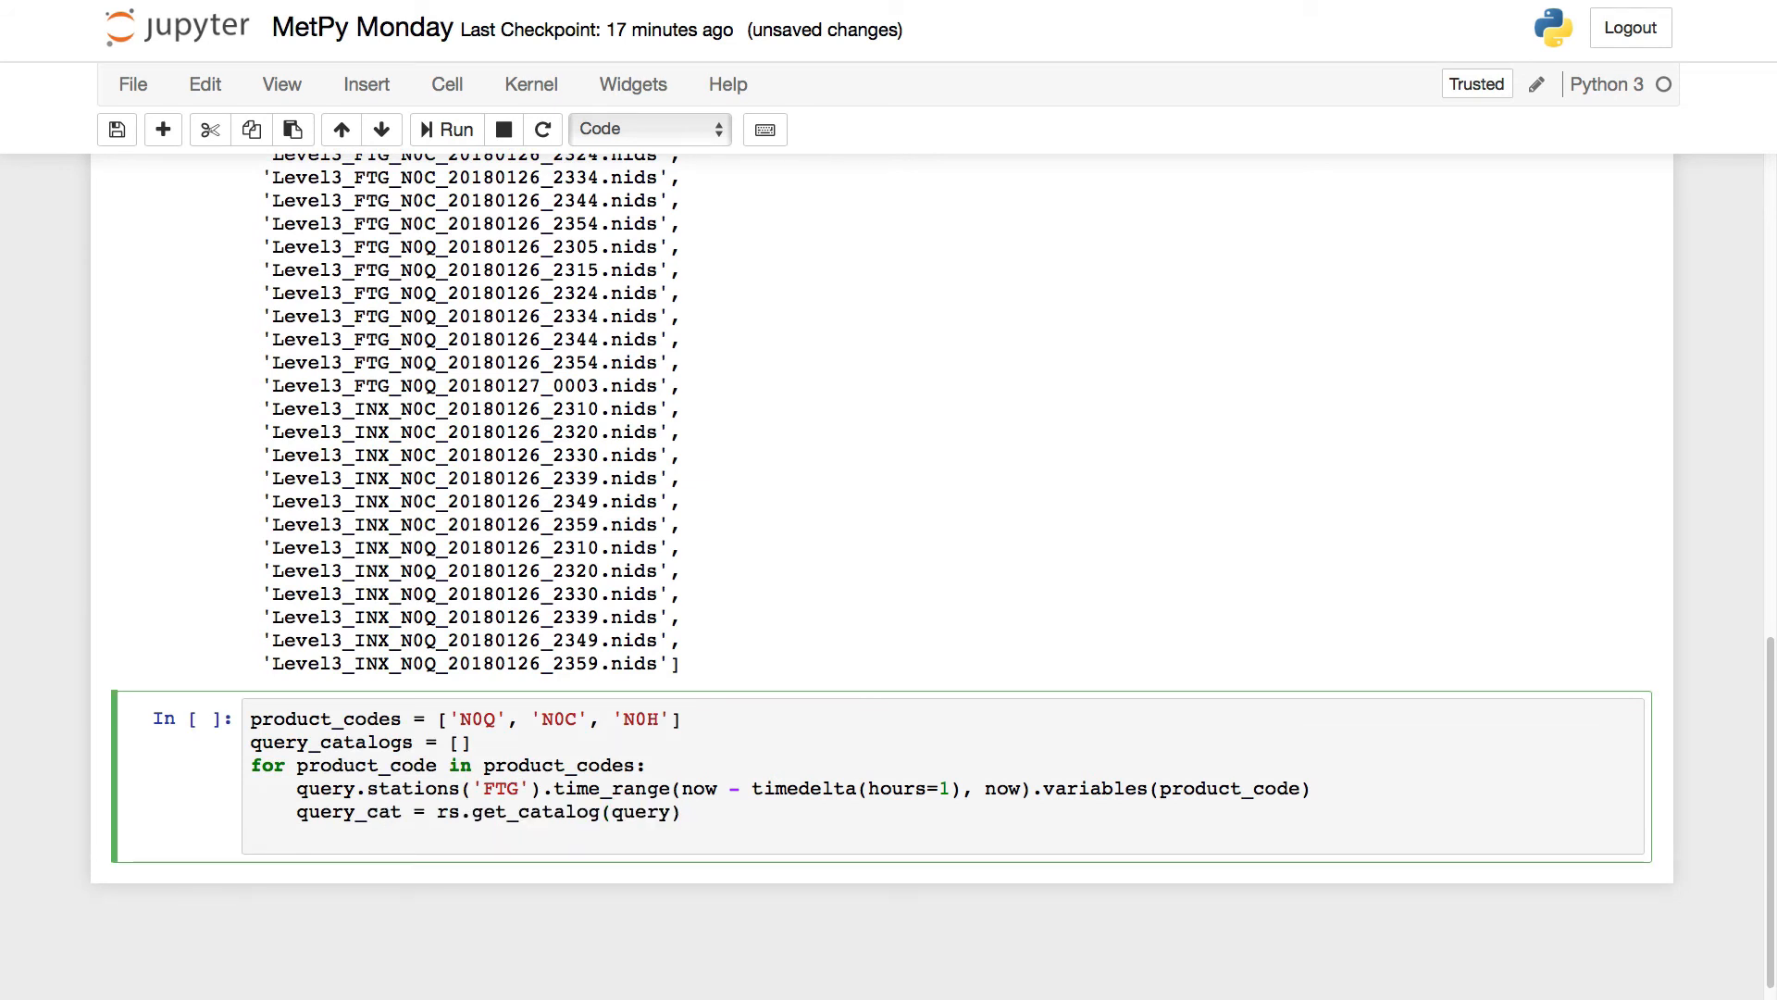
type("query_catalog")
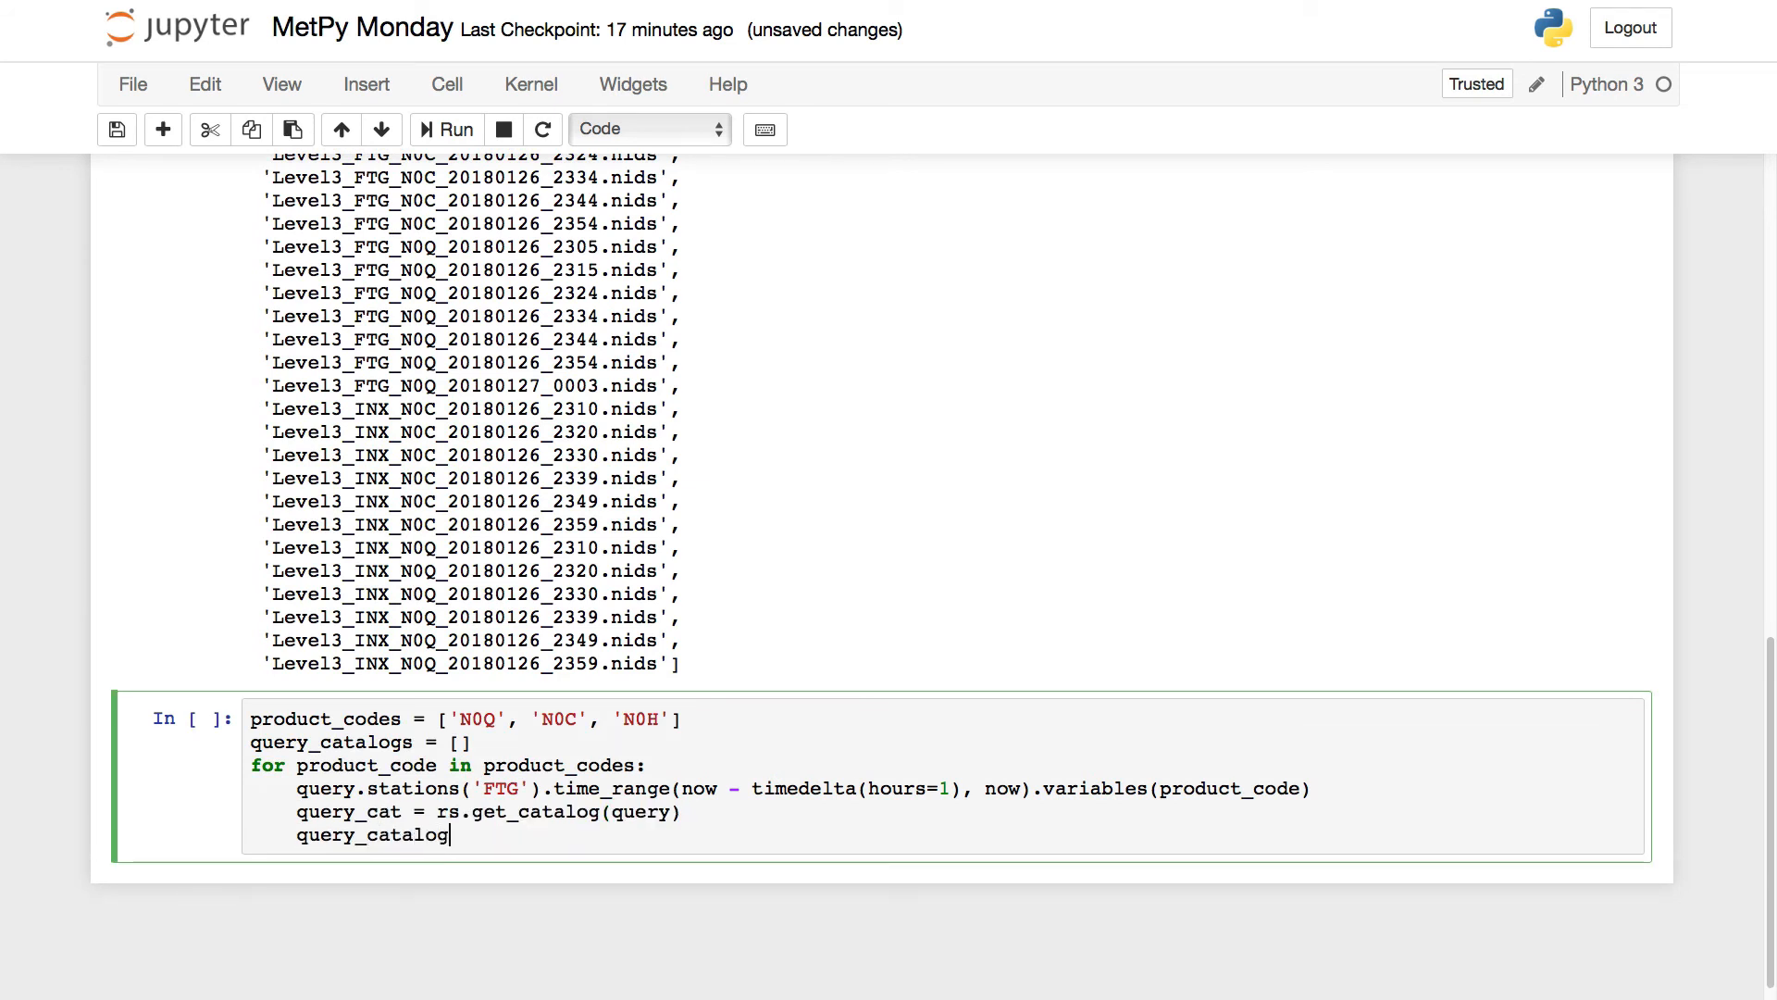
type("s.append")
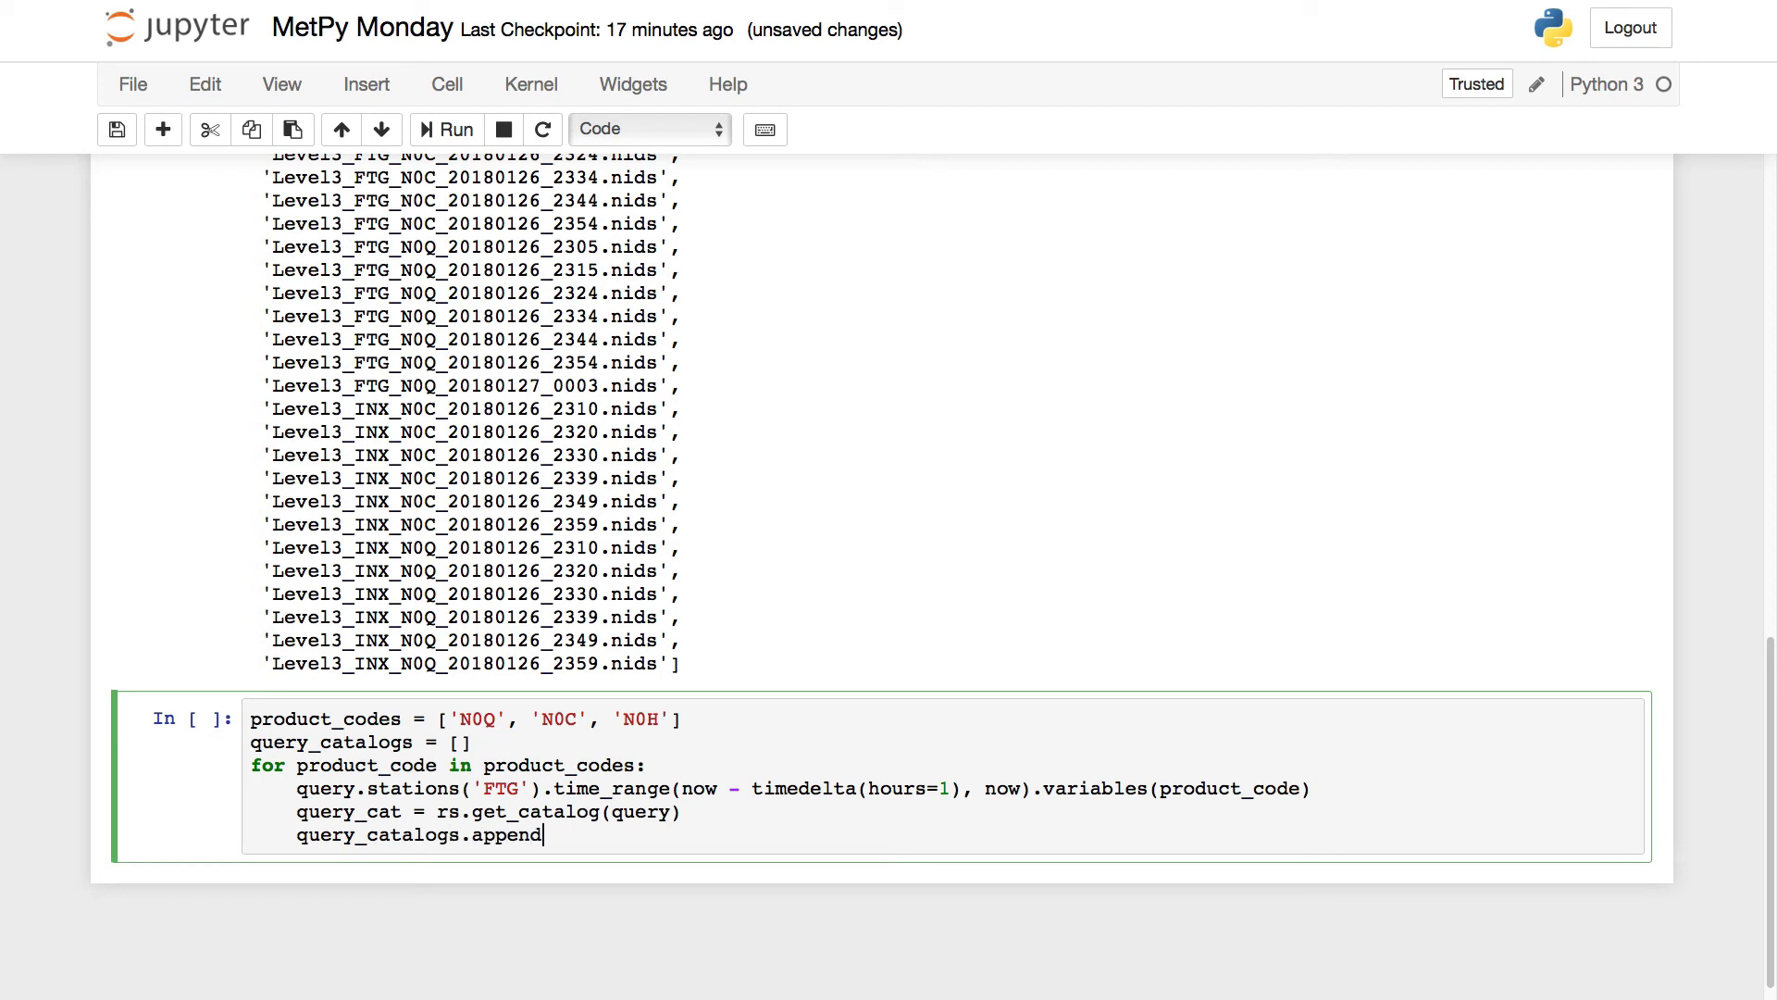
type("(query_Ca")
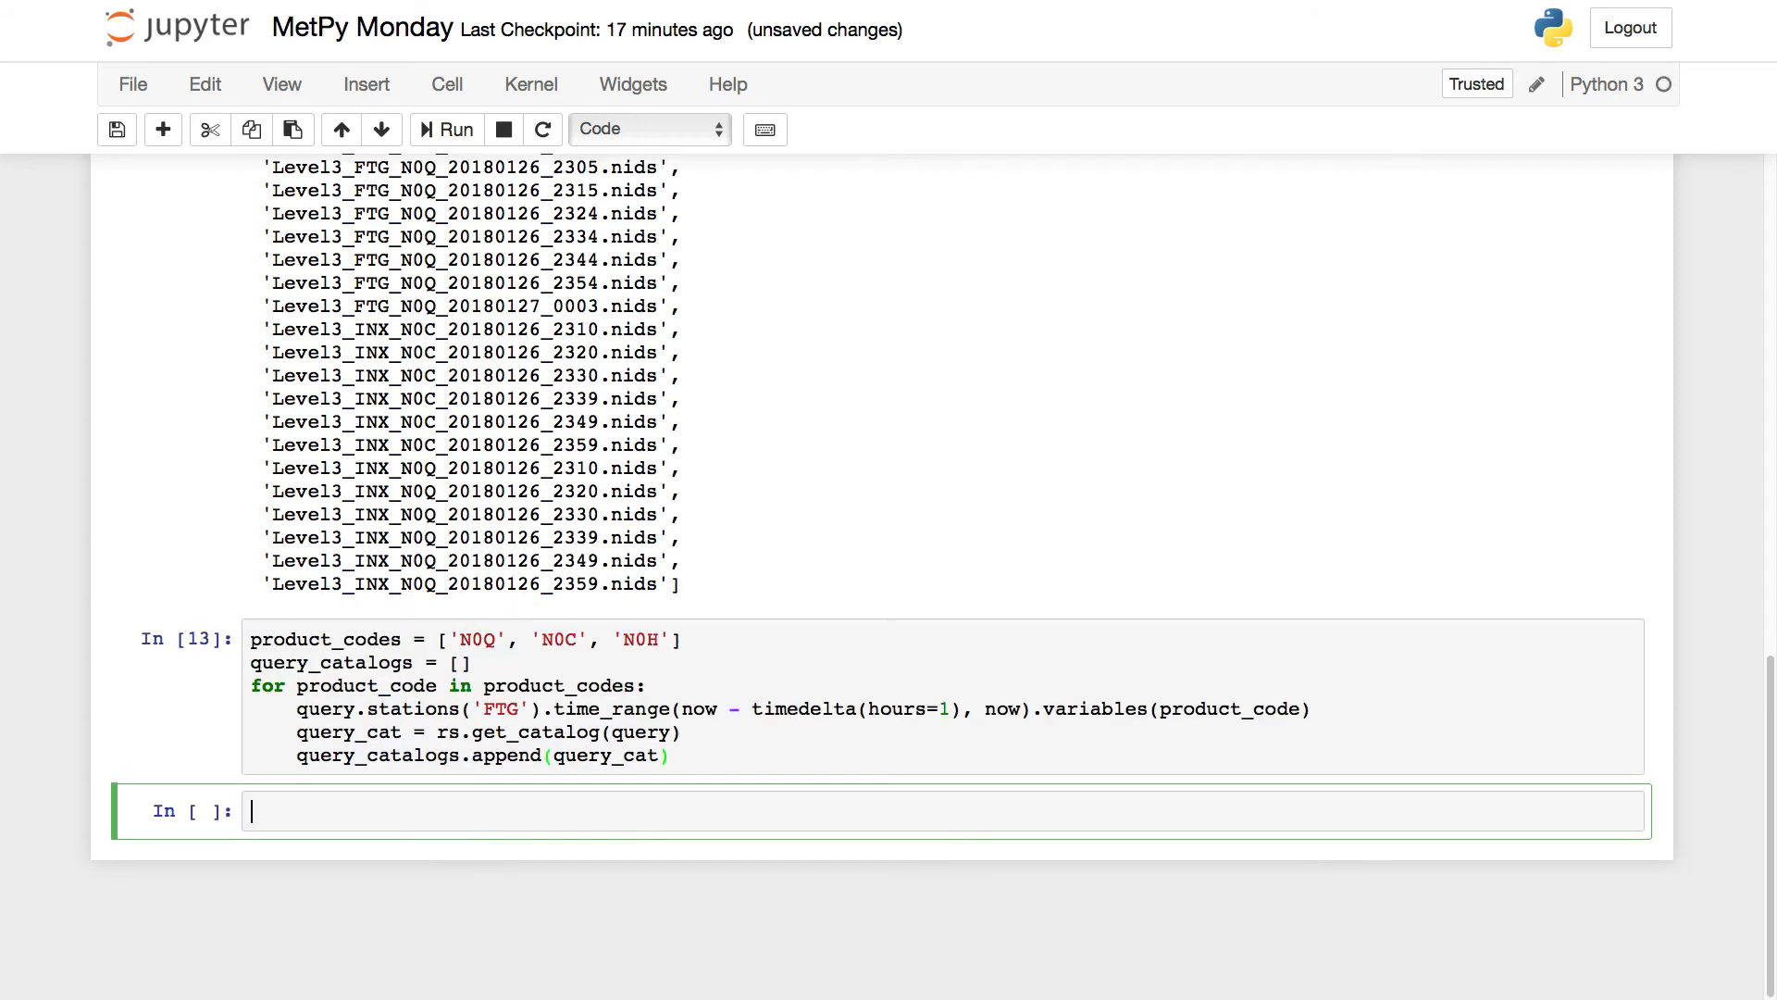
mouse_move(705, 925)
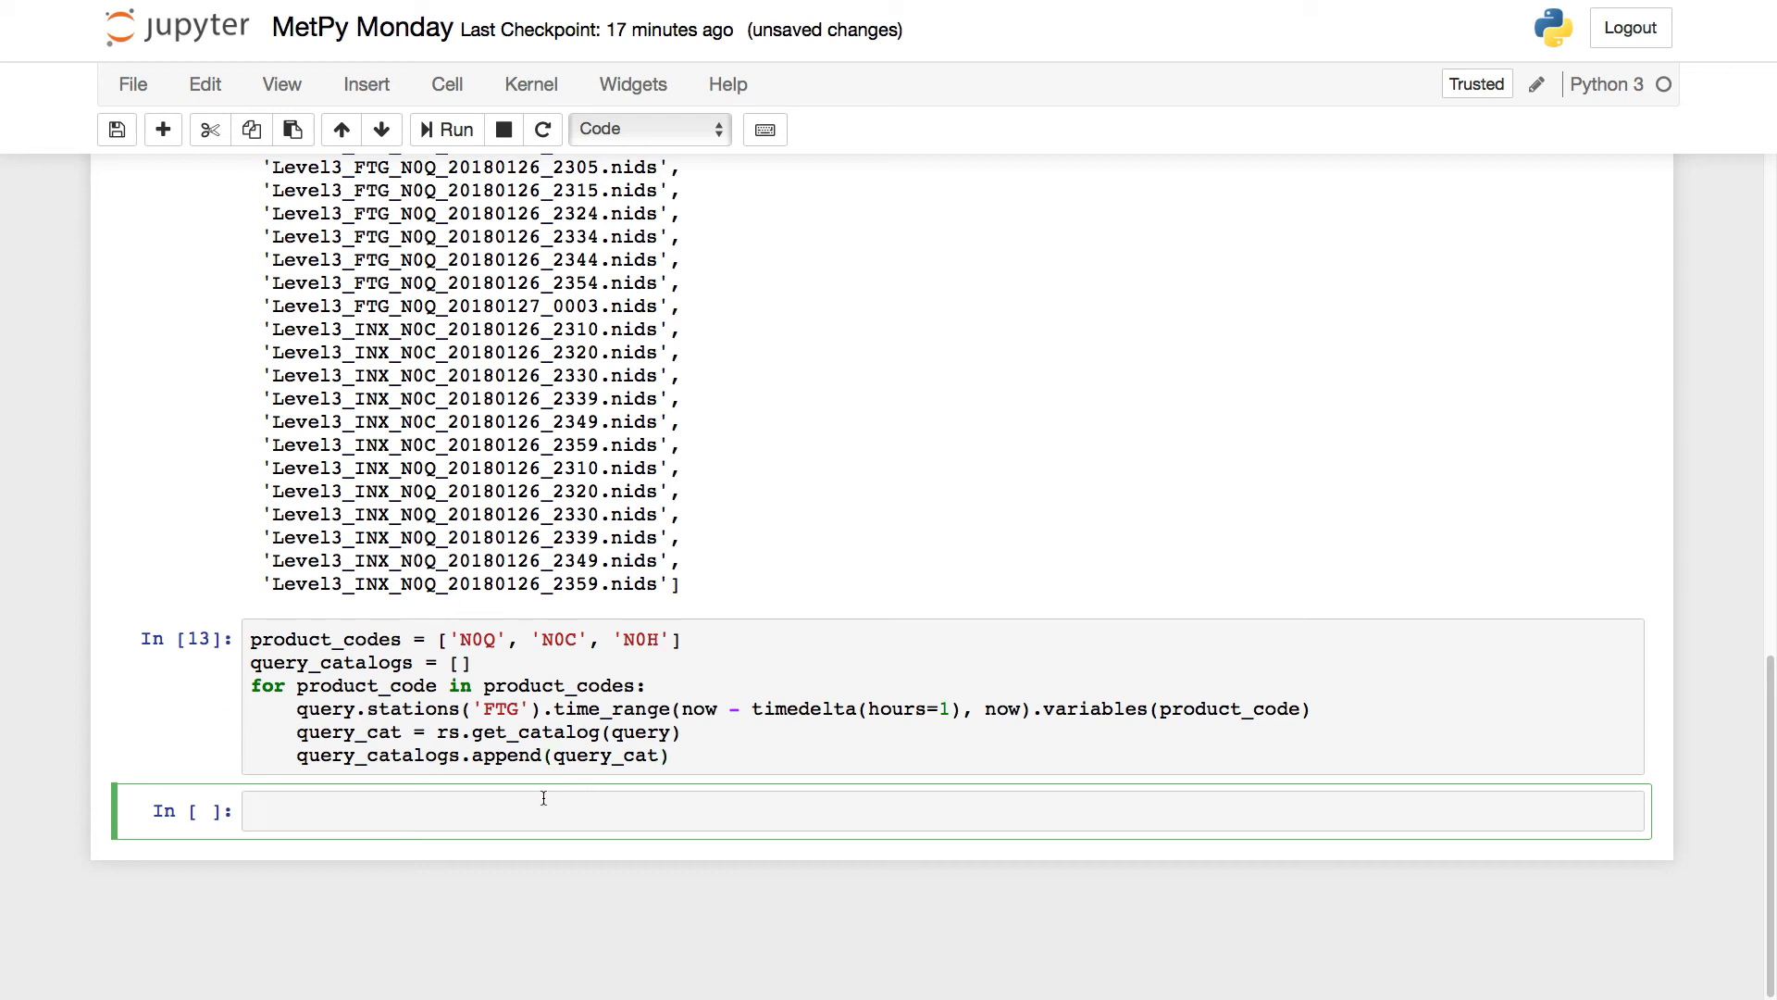
Enter query_catalogs in a new cell to show the three Level III catalogs.
type("query_catalogs")
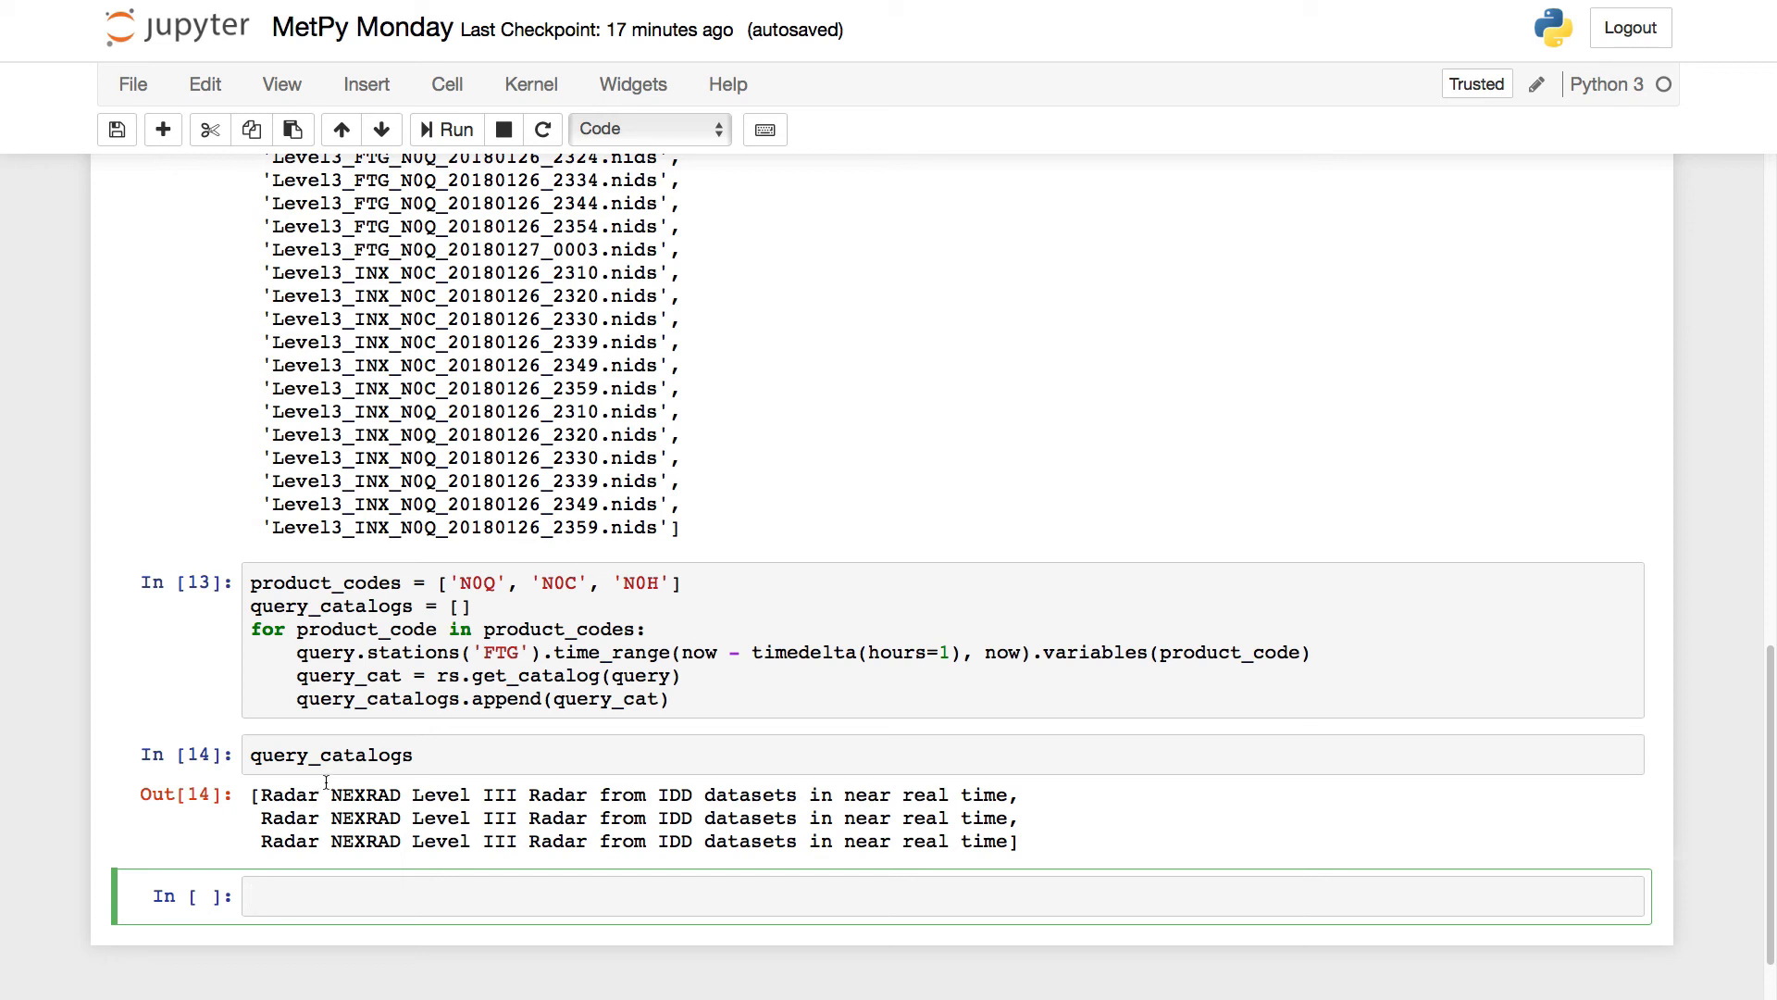
In the copied loop, initialize query_catalogs as dict() instead of [].
scroll("down", 3)
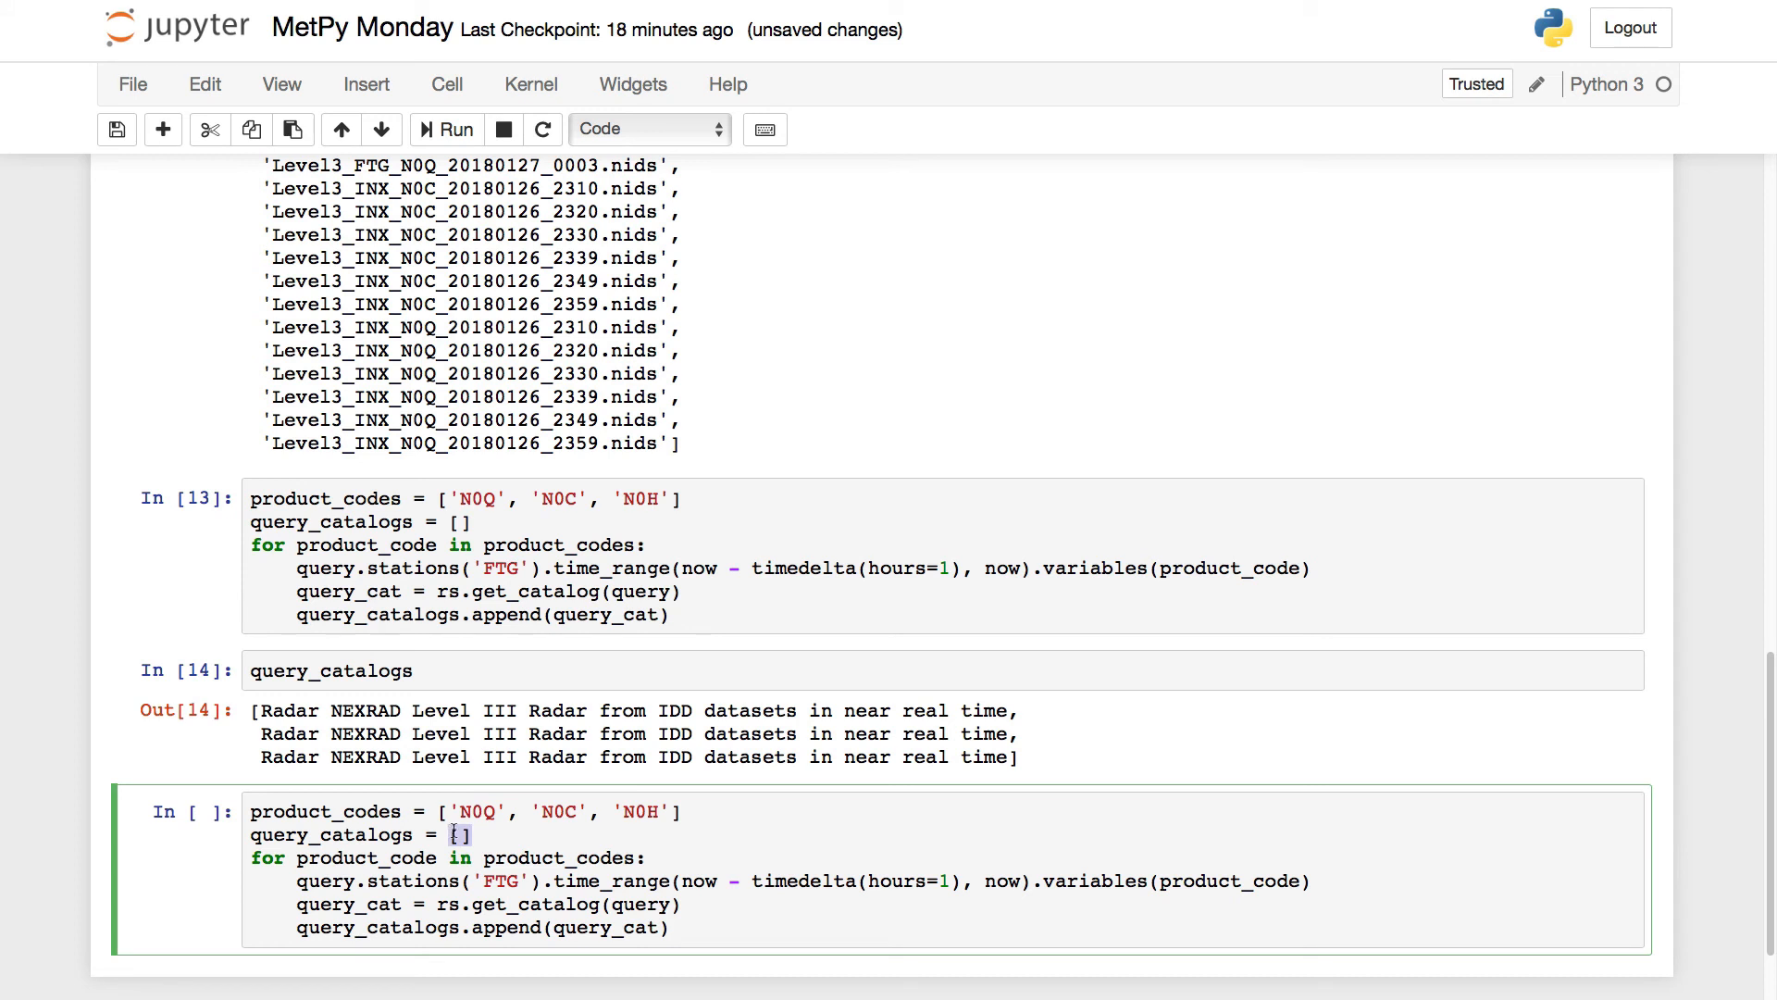
type("dict(")
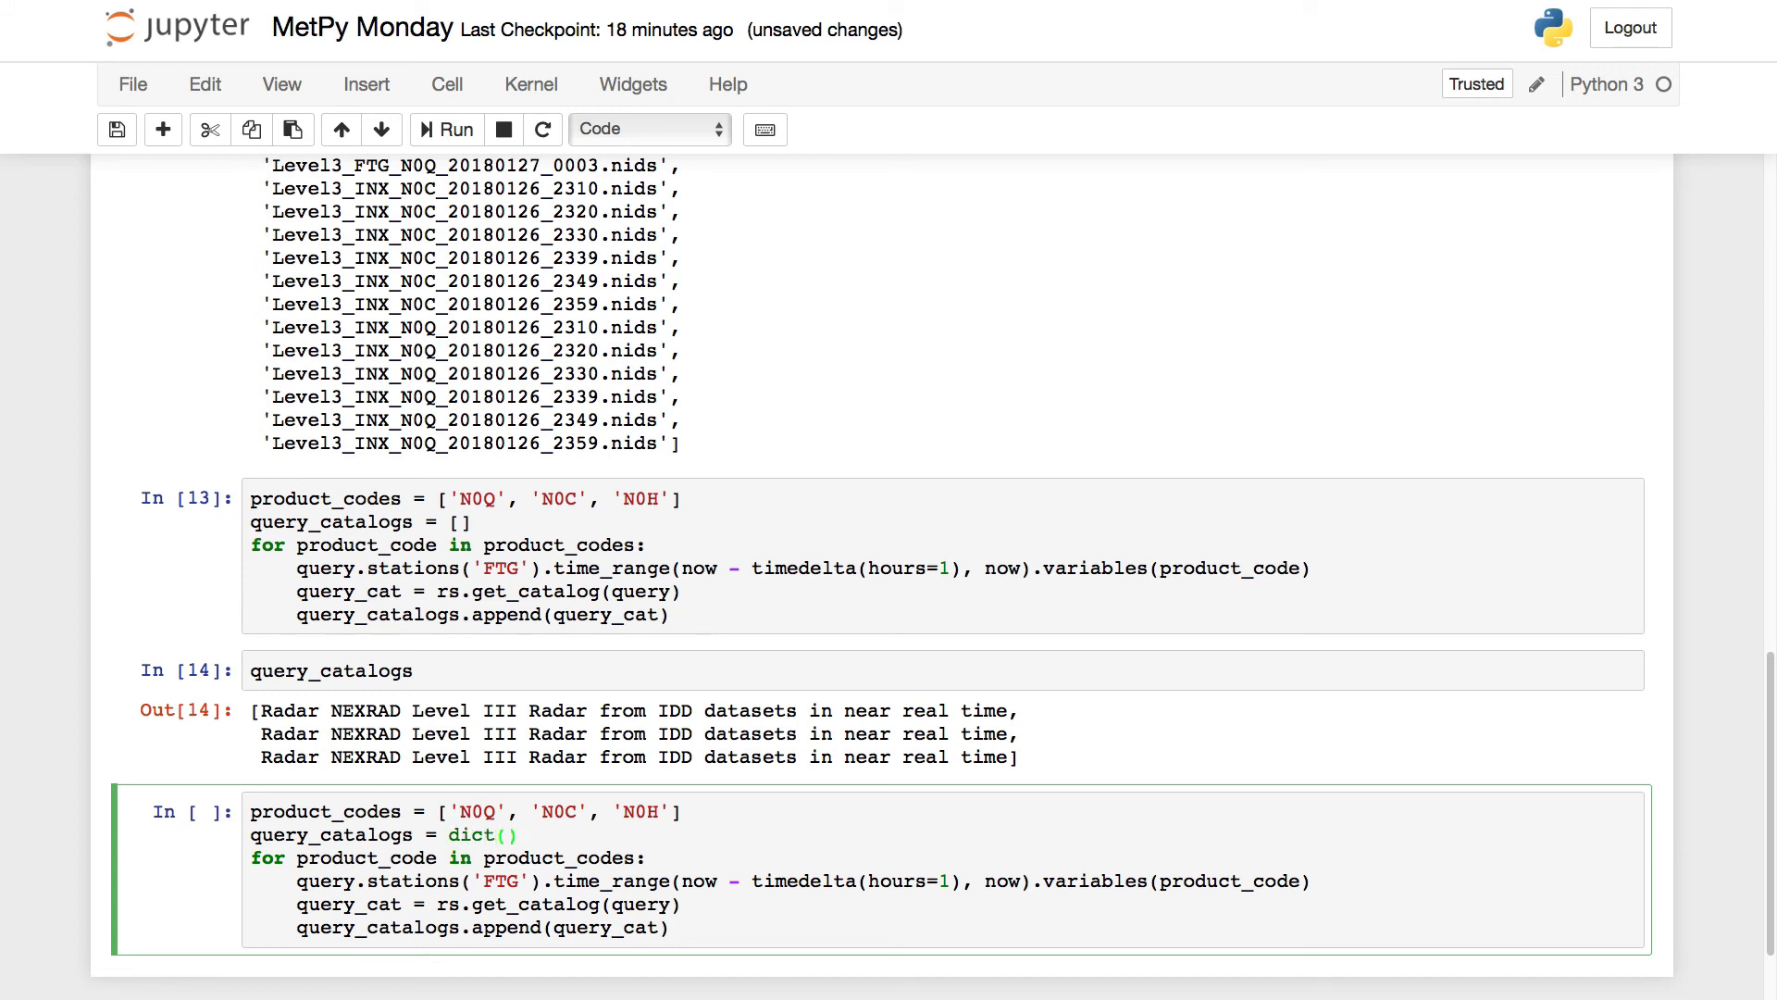
scroll("down", 3)
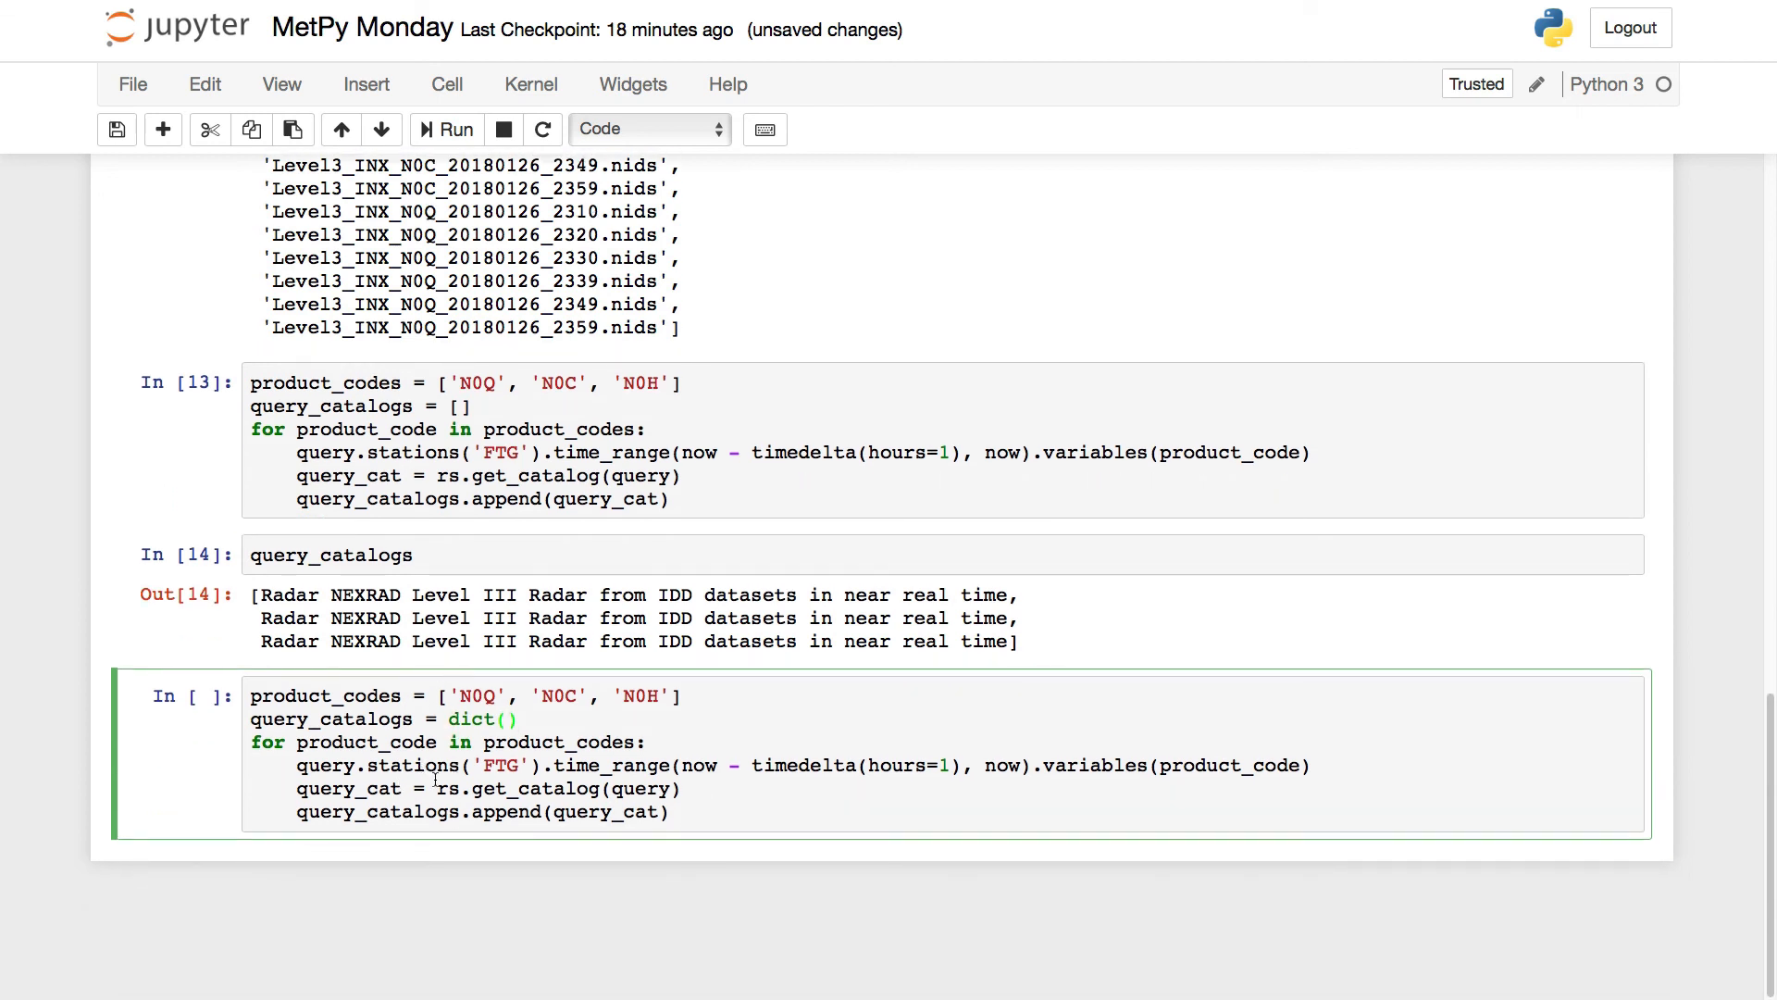
Store each catalog as query_catalogs[product_code] = query_cat instead of appending, then run.
left_click(471, 812)
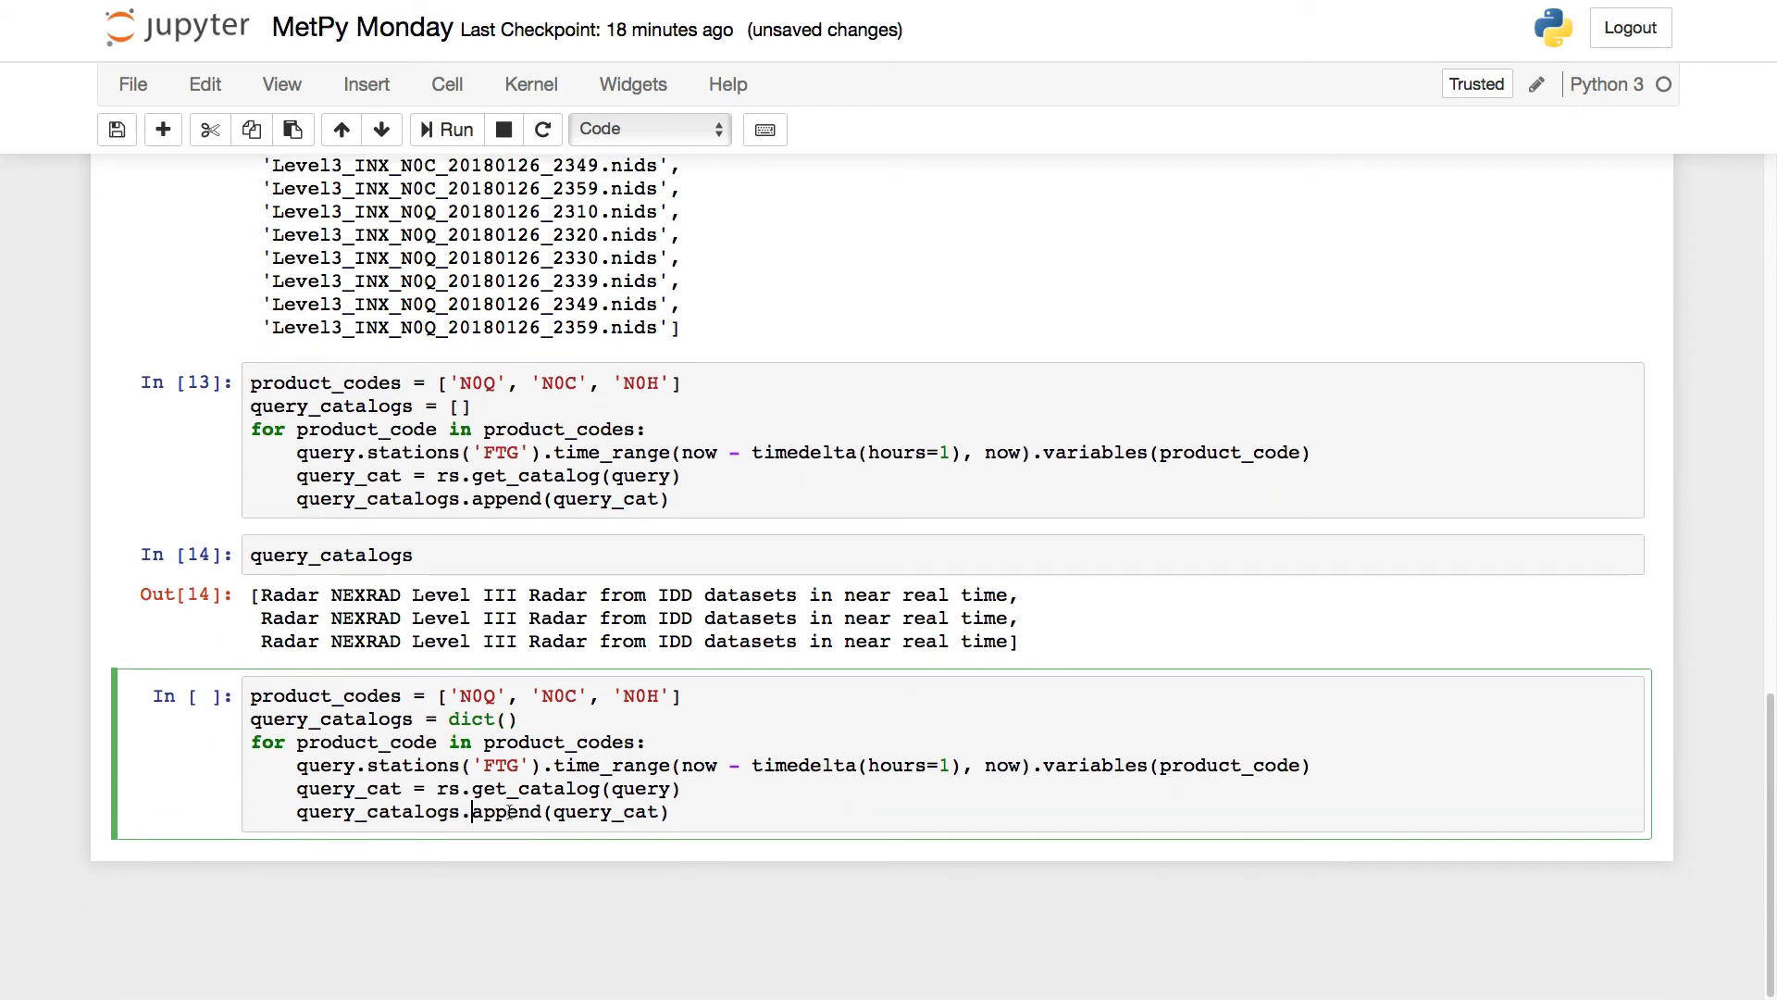
type("[")
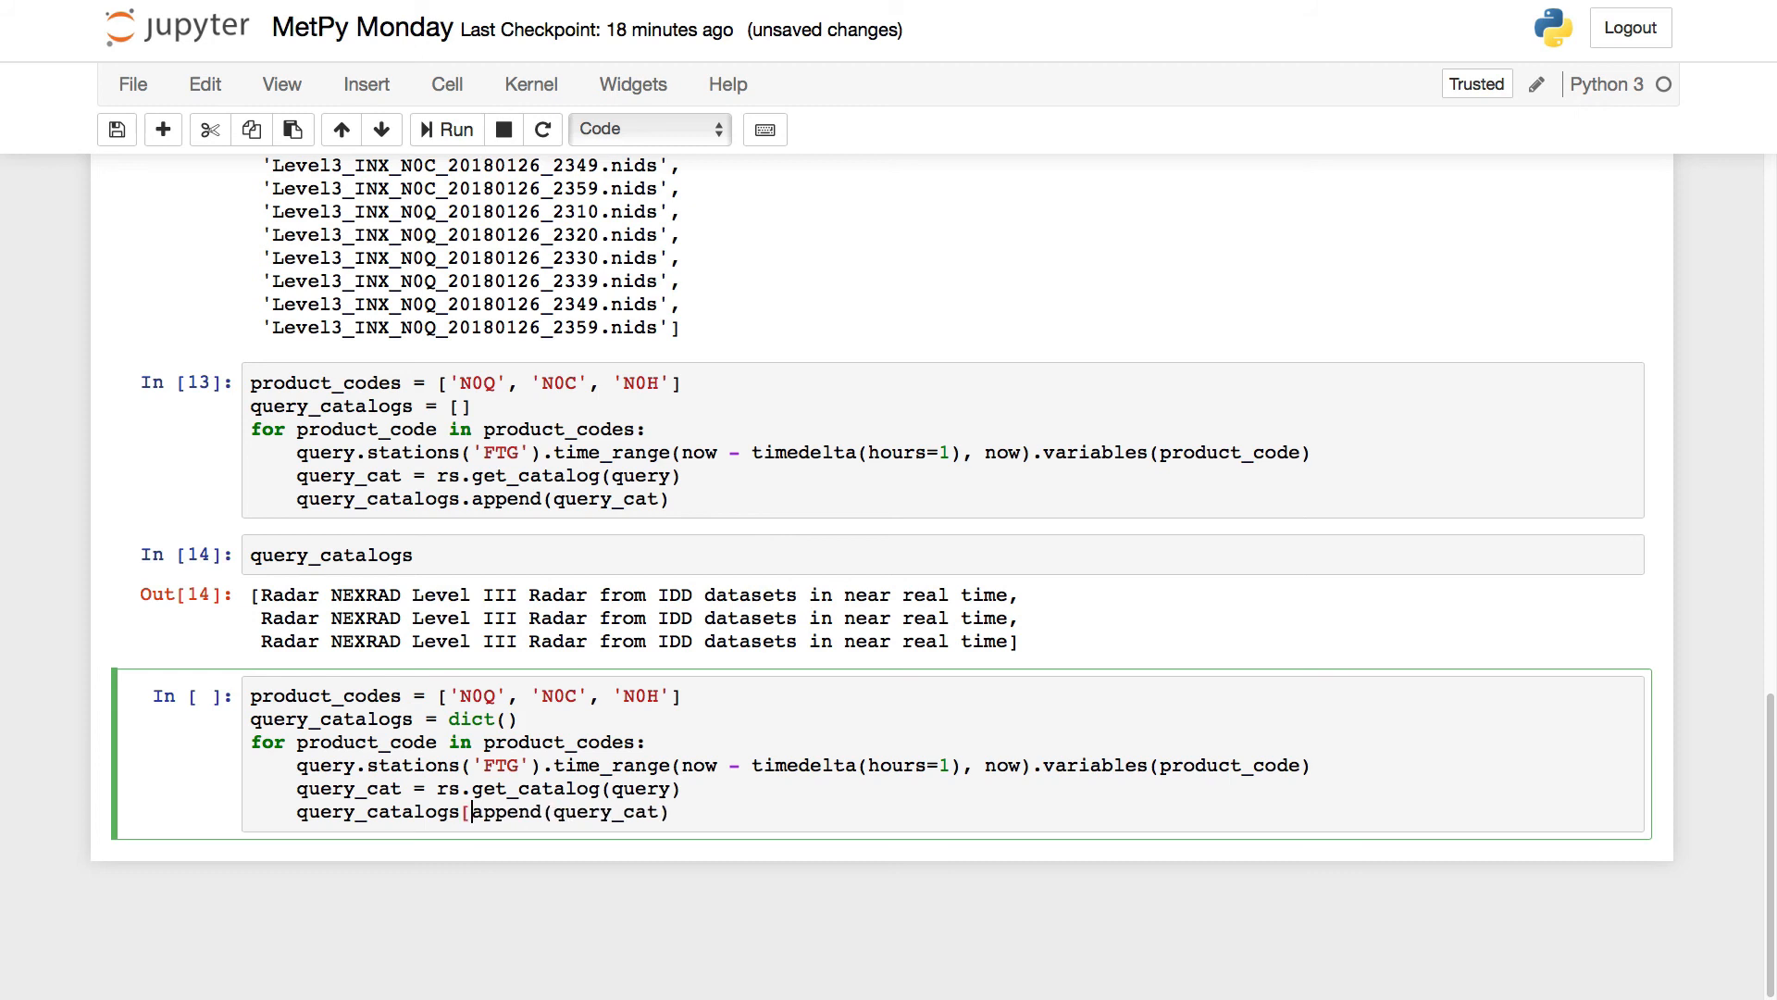
type("product_code] =")
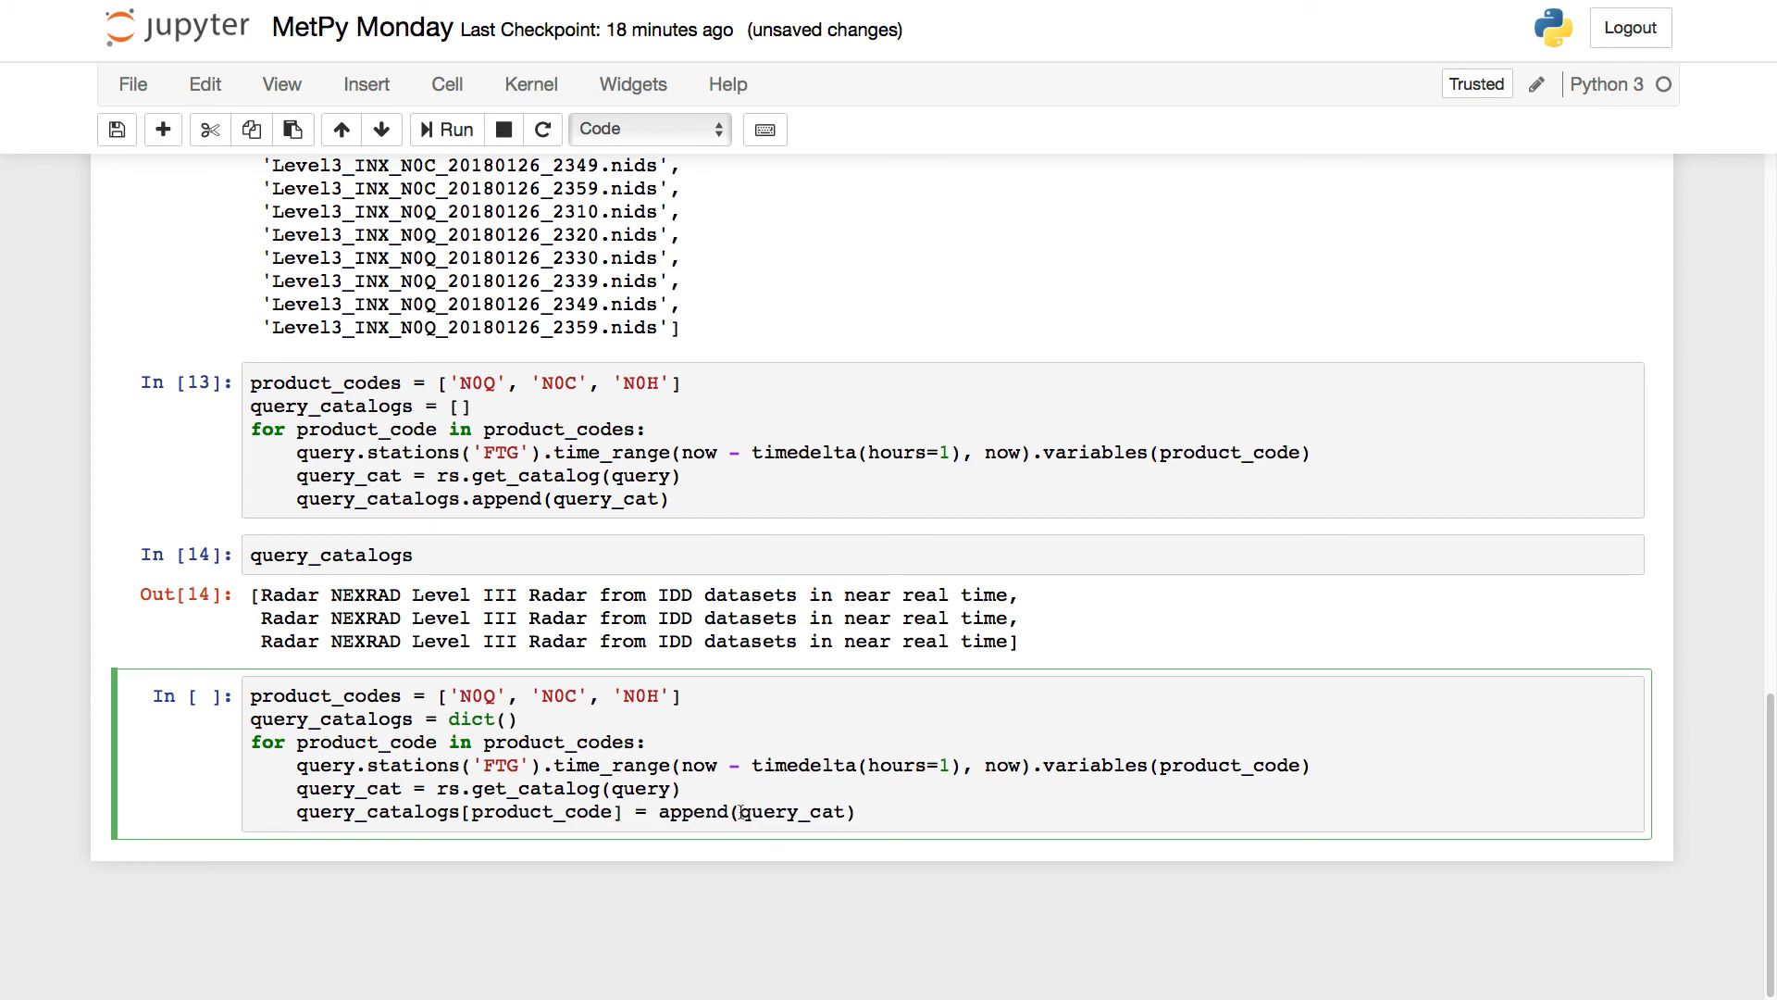
double_click(692, 812)
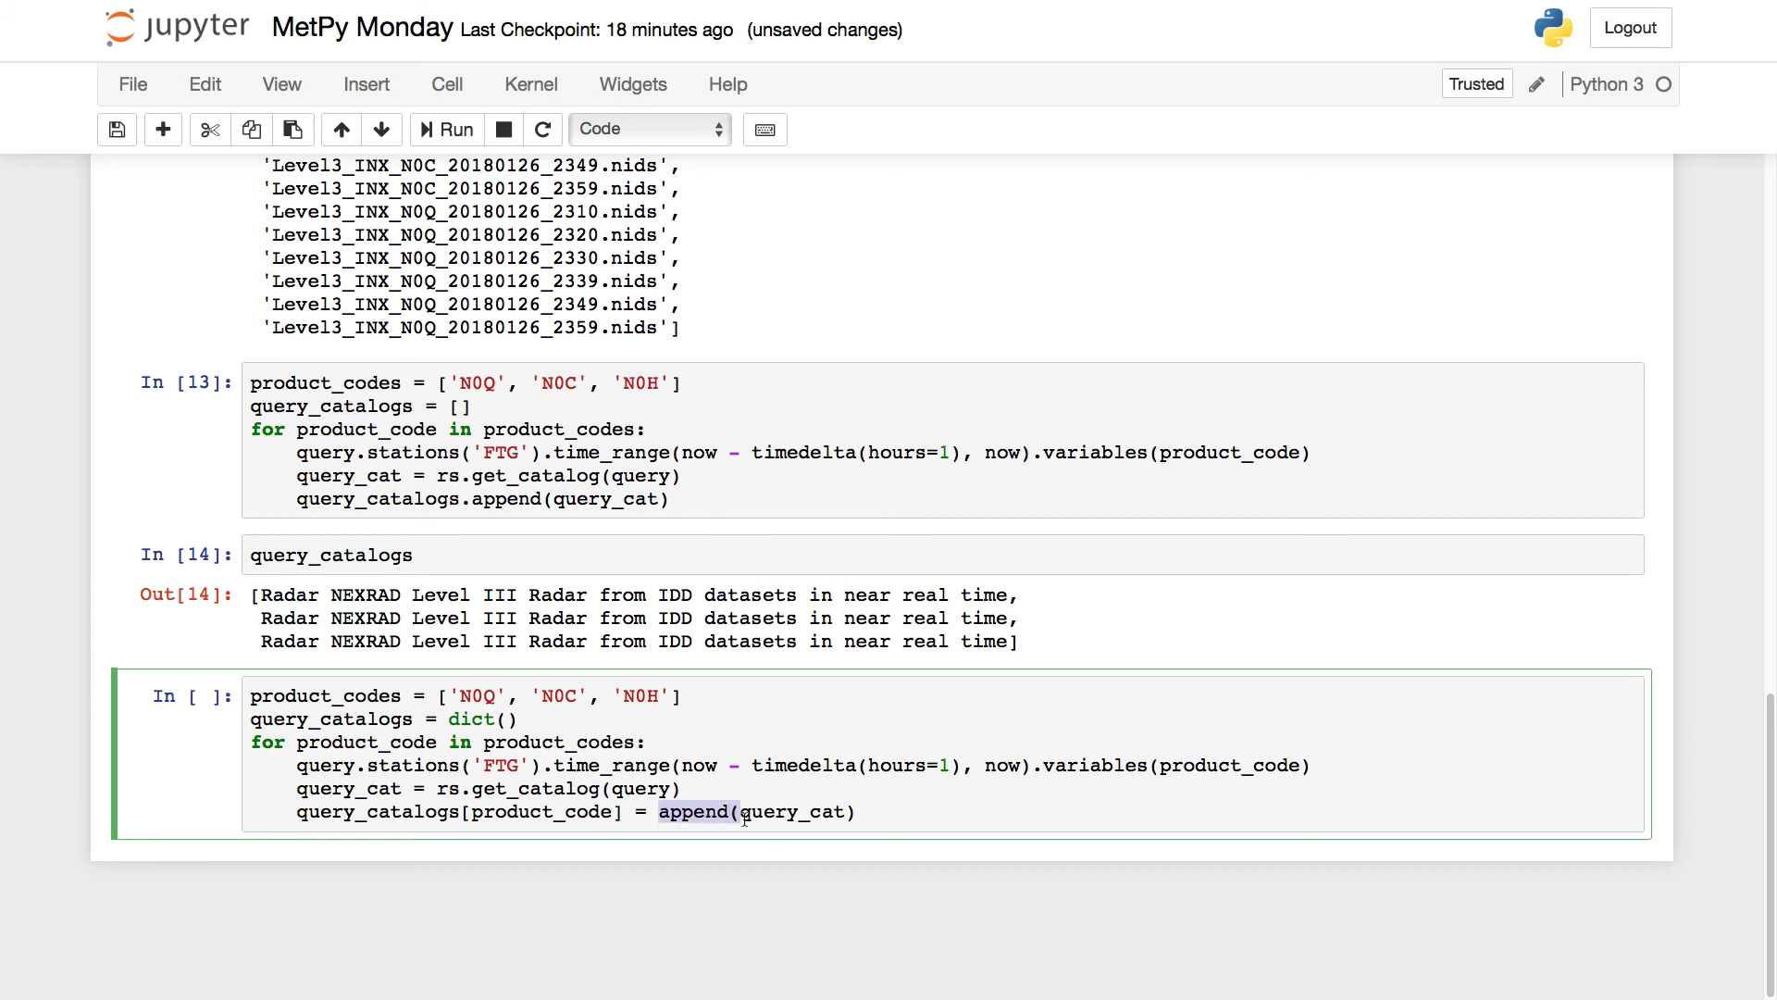
type("query_cat")
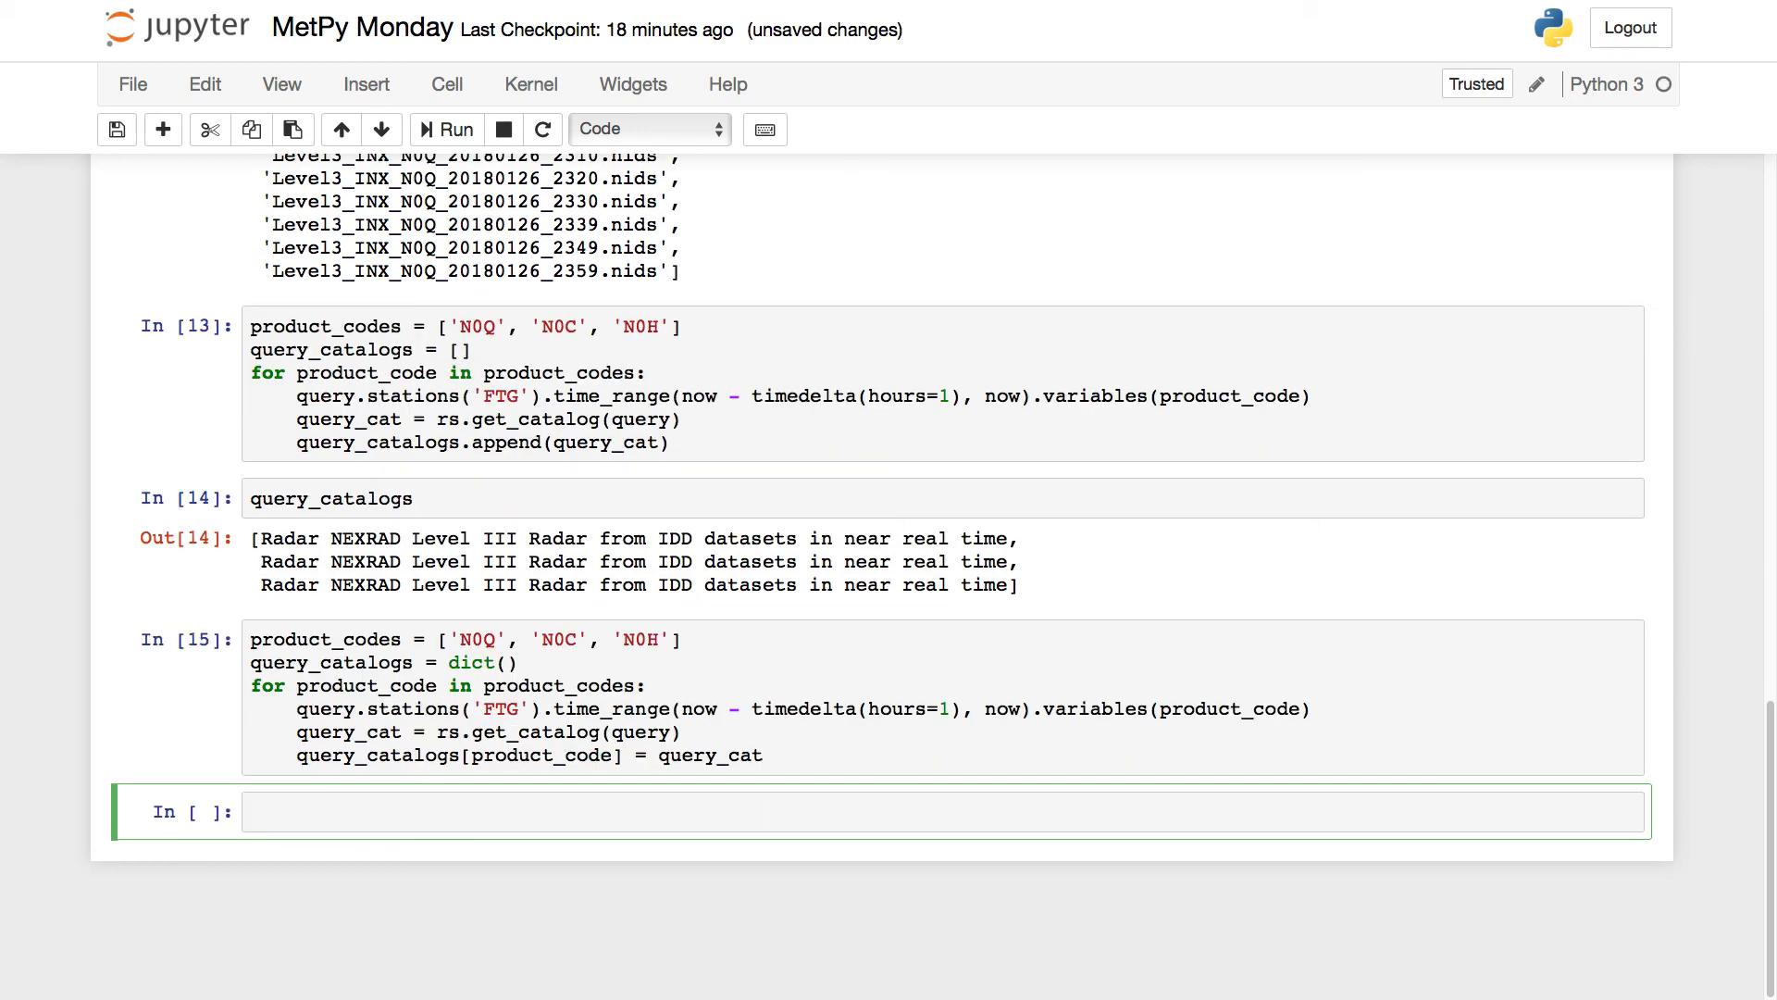
Run query_catalogs, then sorted(query_catalogs['N0C'].datasets) to list the FTG files.
type("query_catalogs")
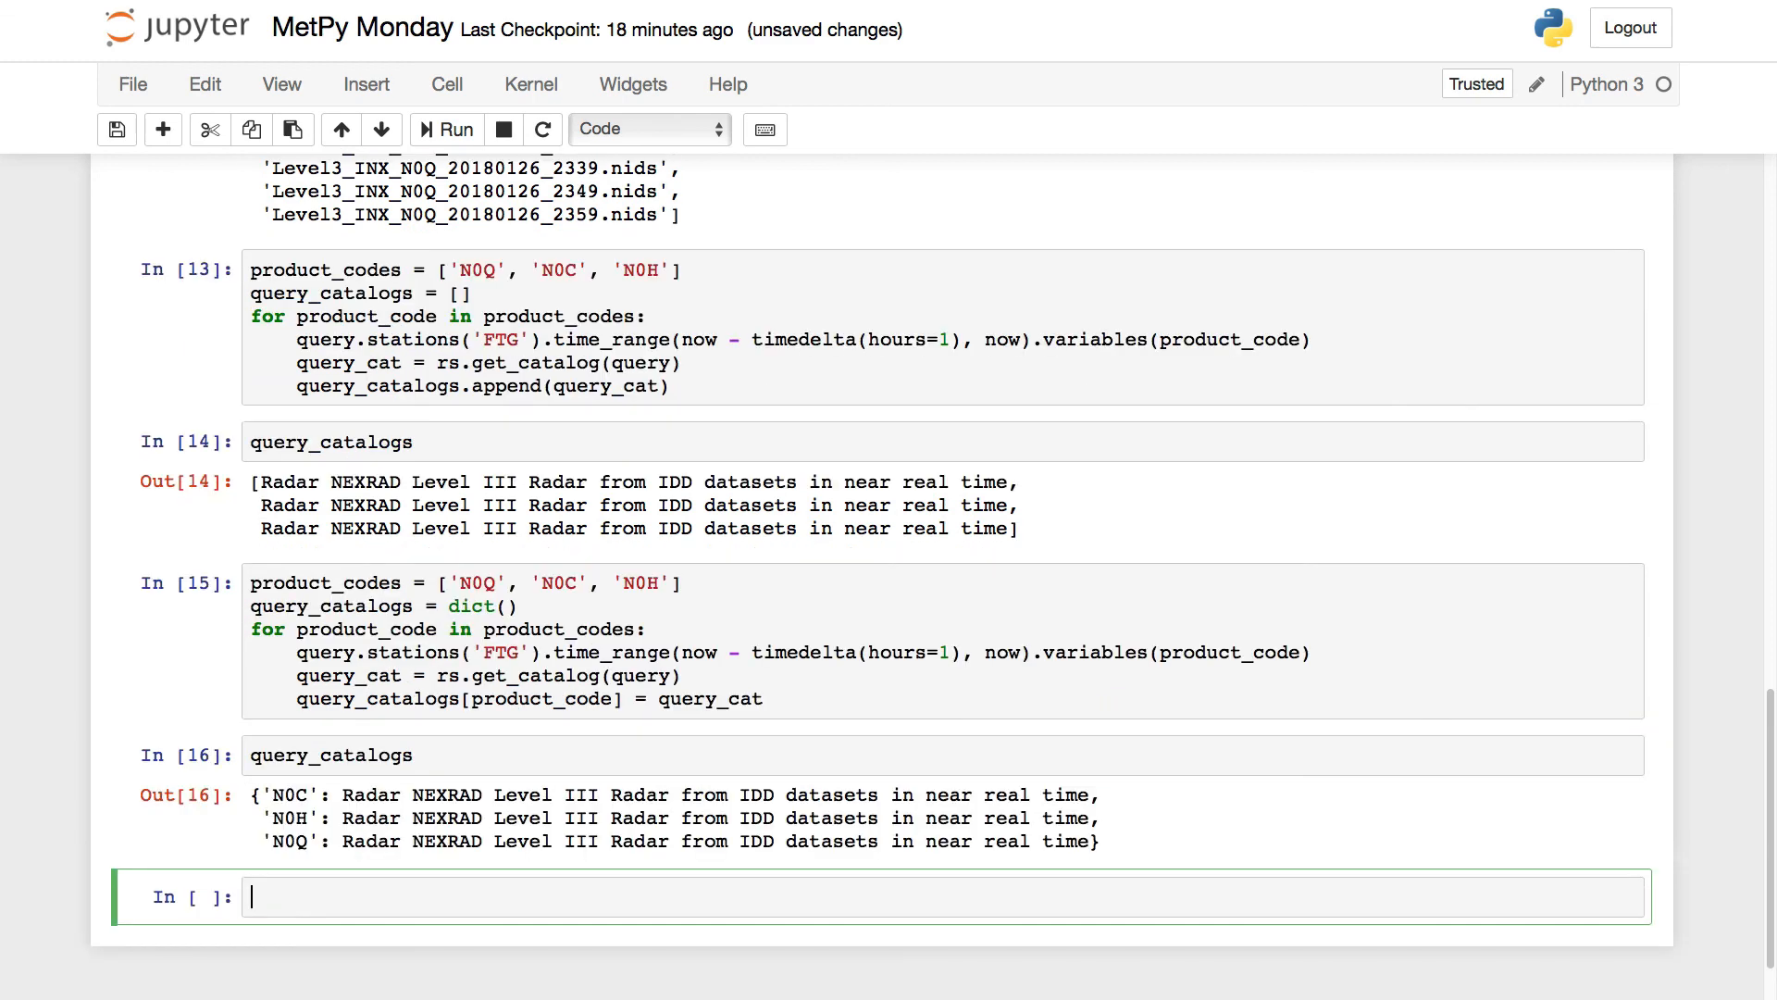
scroll("down", 3)
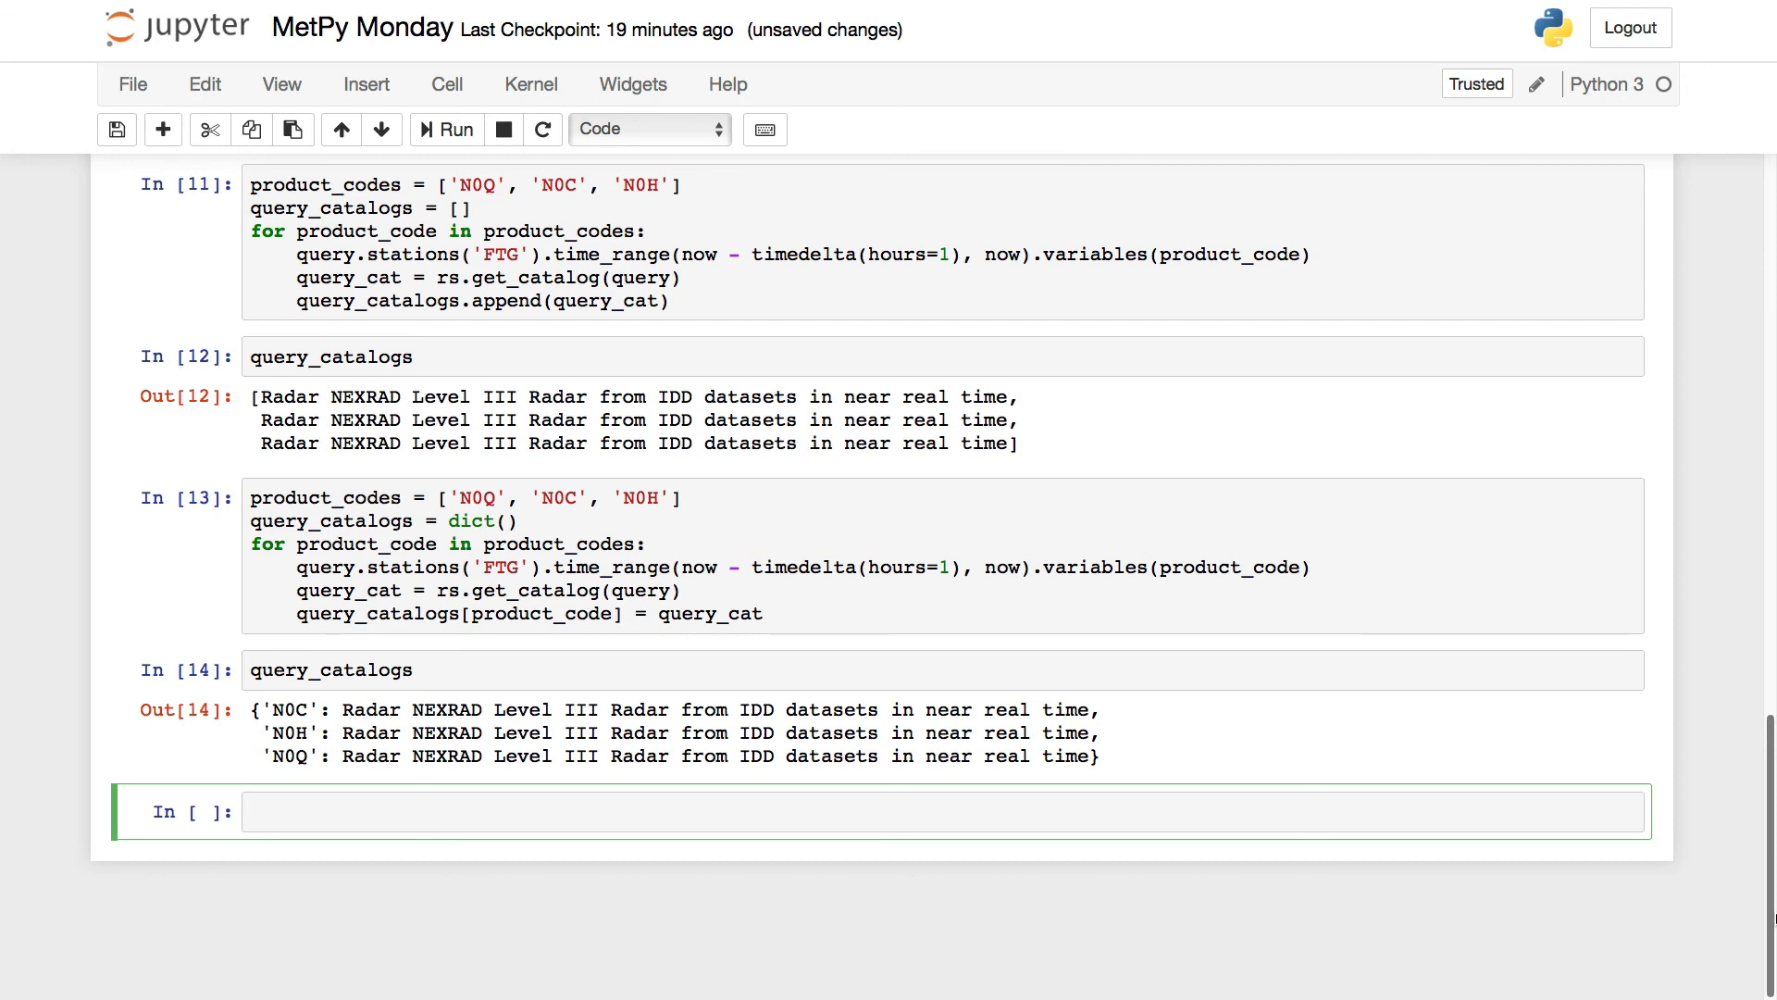
type("sort")
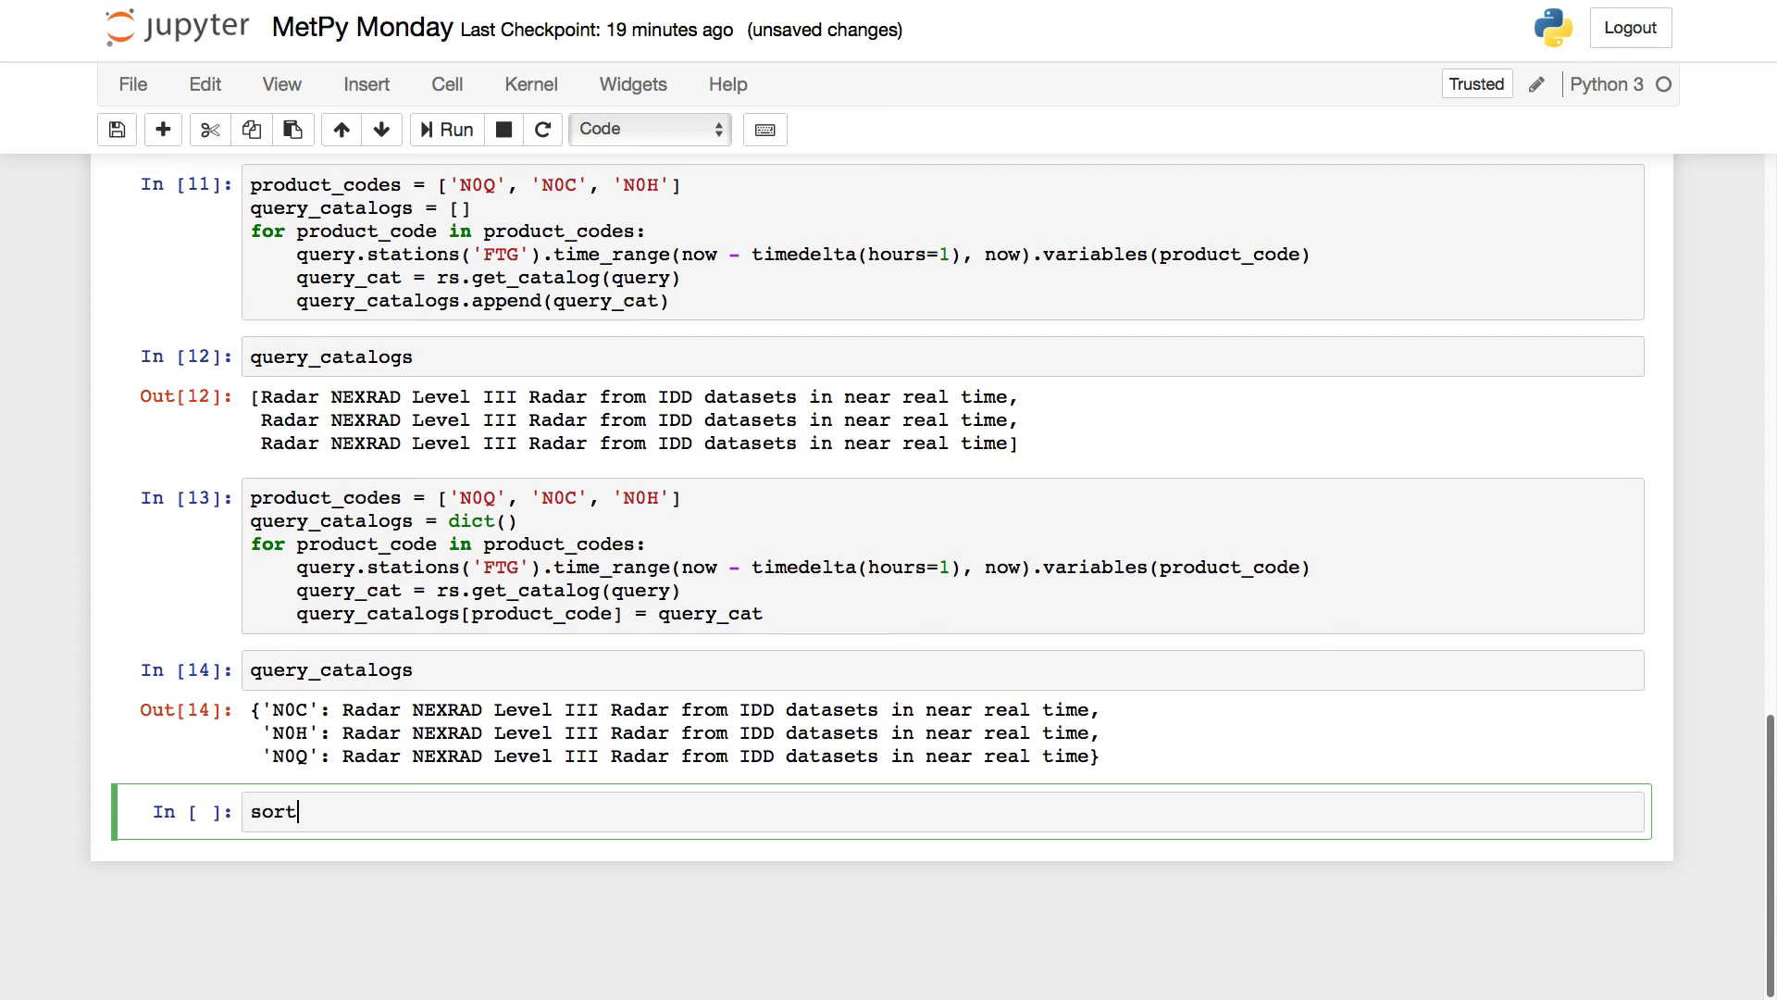
type("ed()")
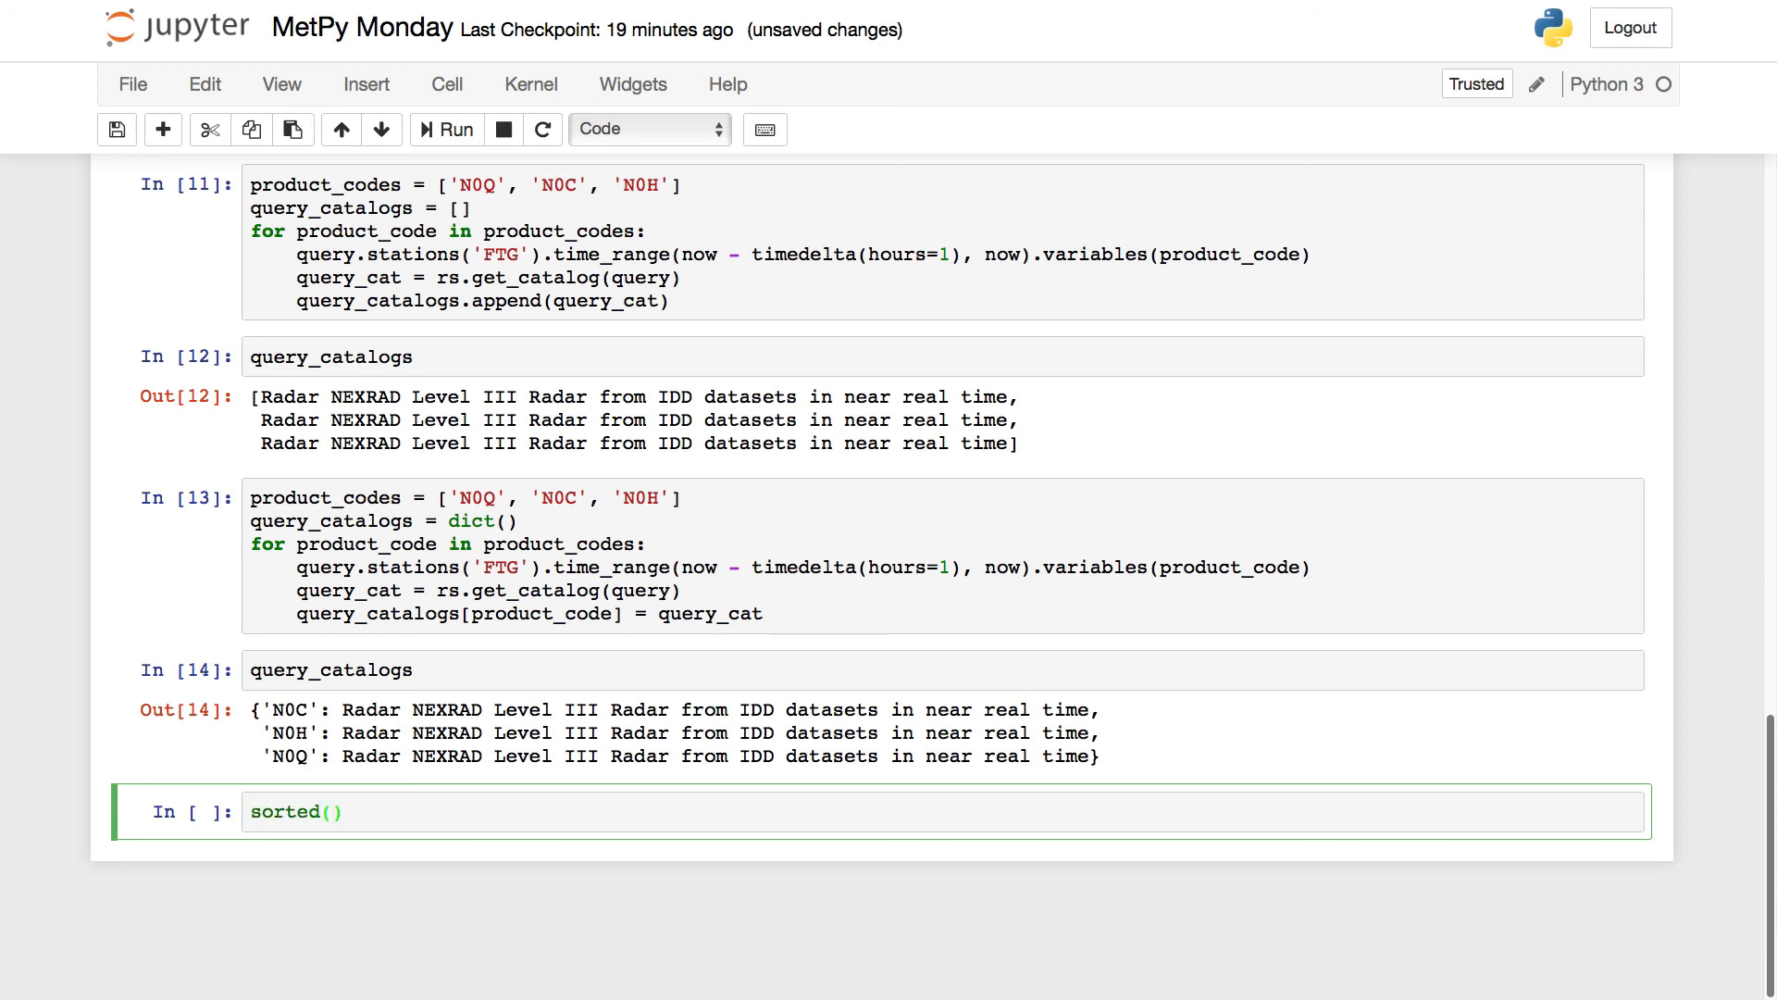
type("query_catalogs['")
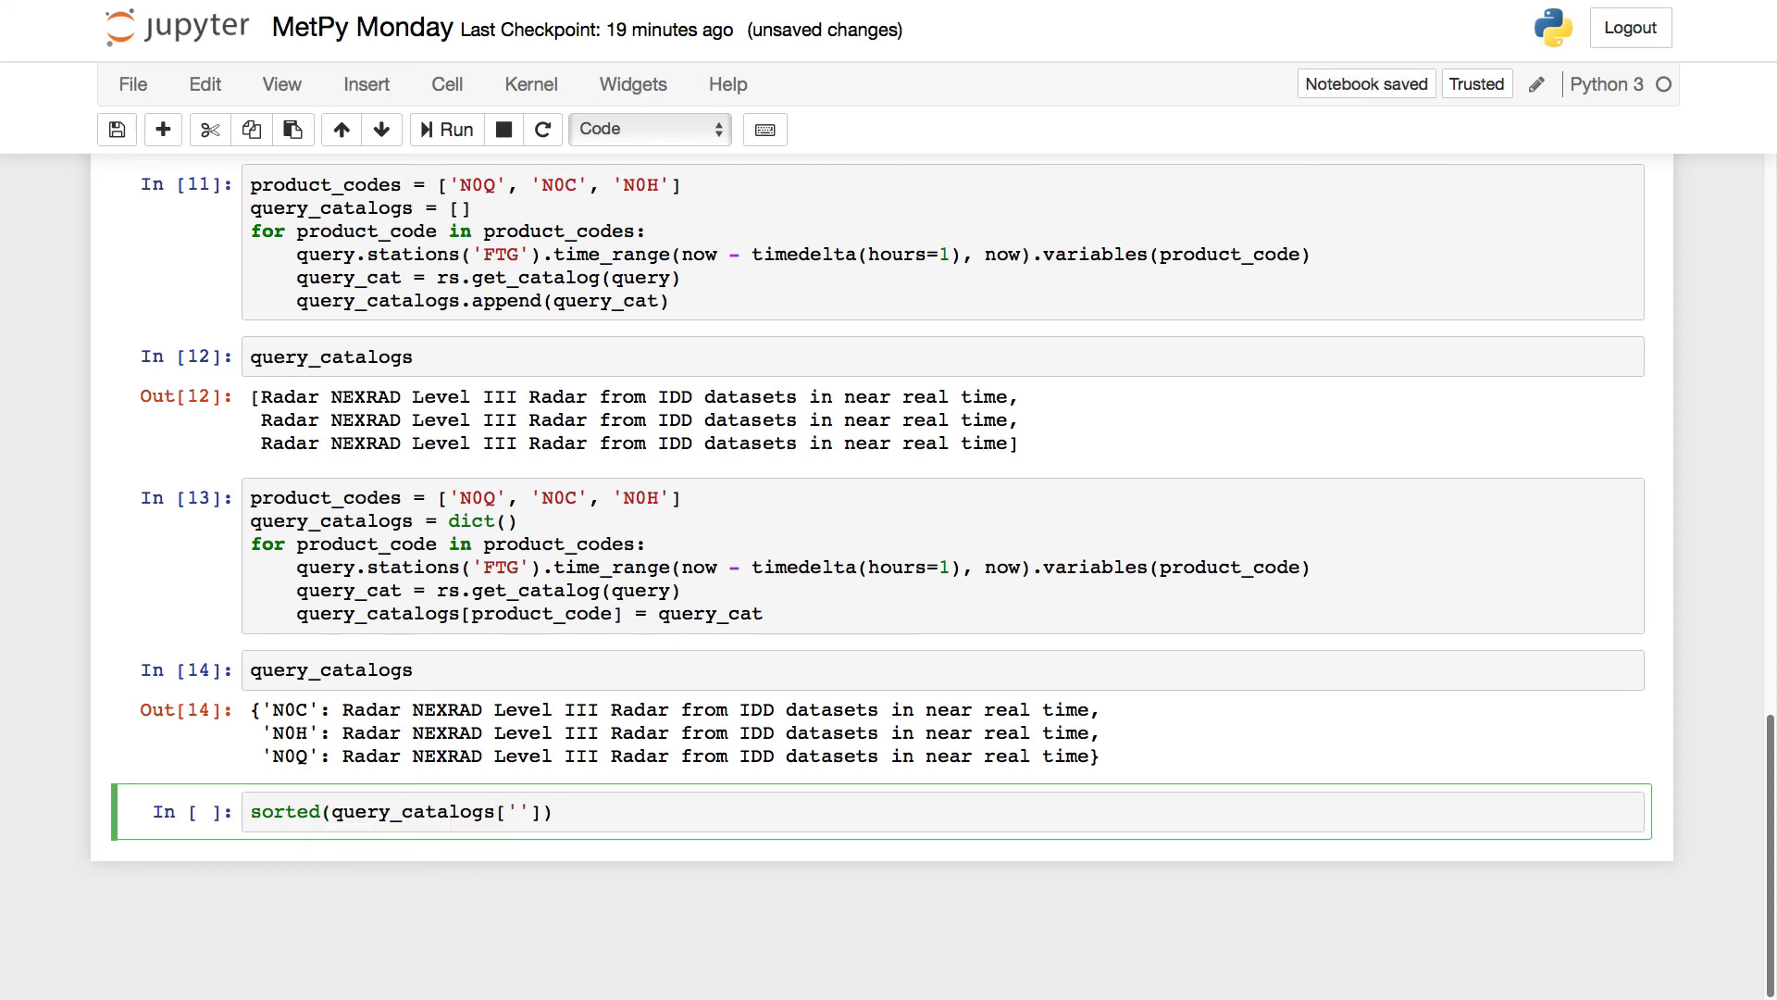
type("N0C")
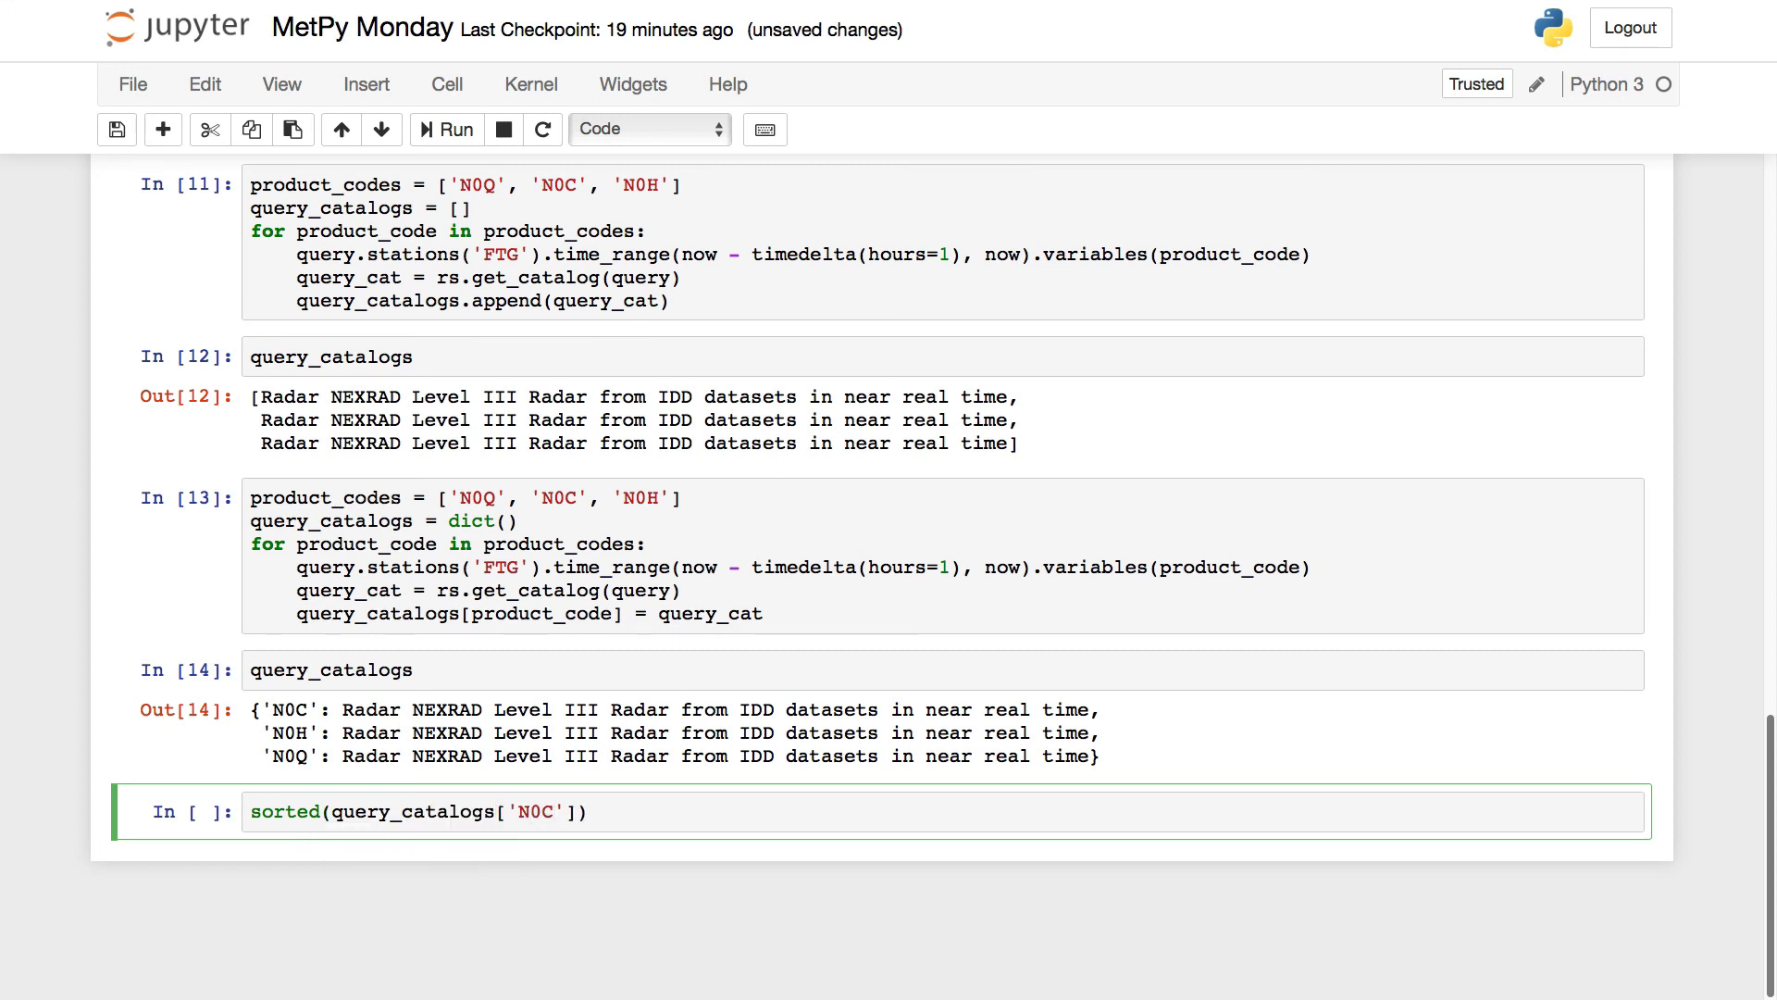
type(".datasets")
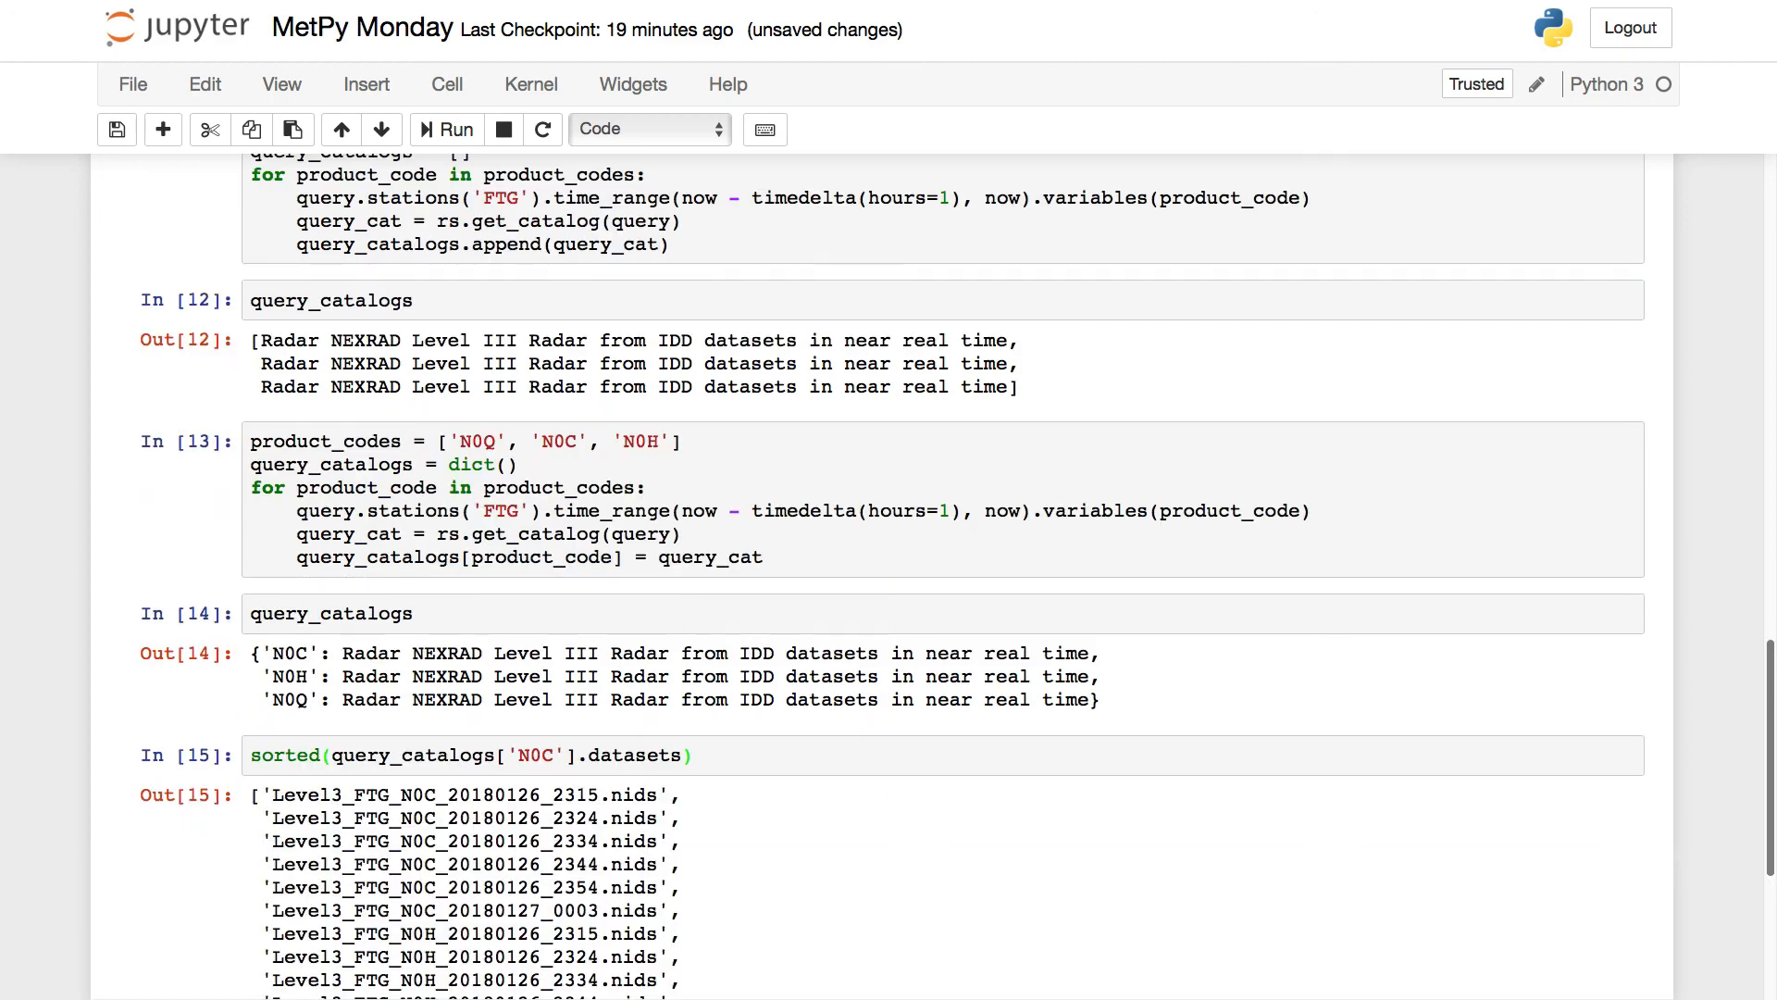
scroll("down", 3)
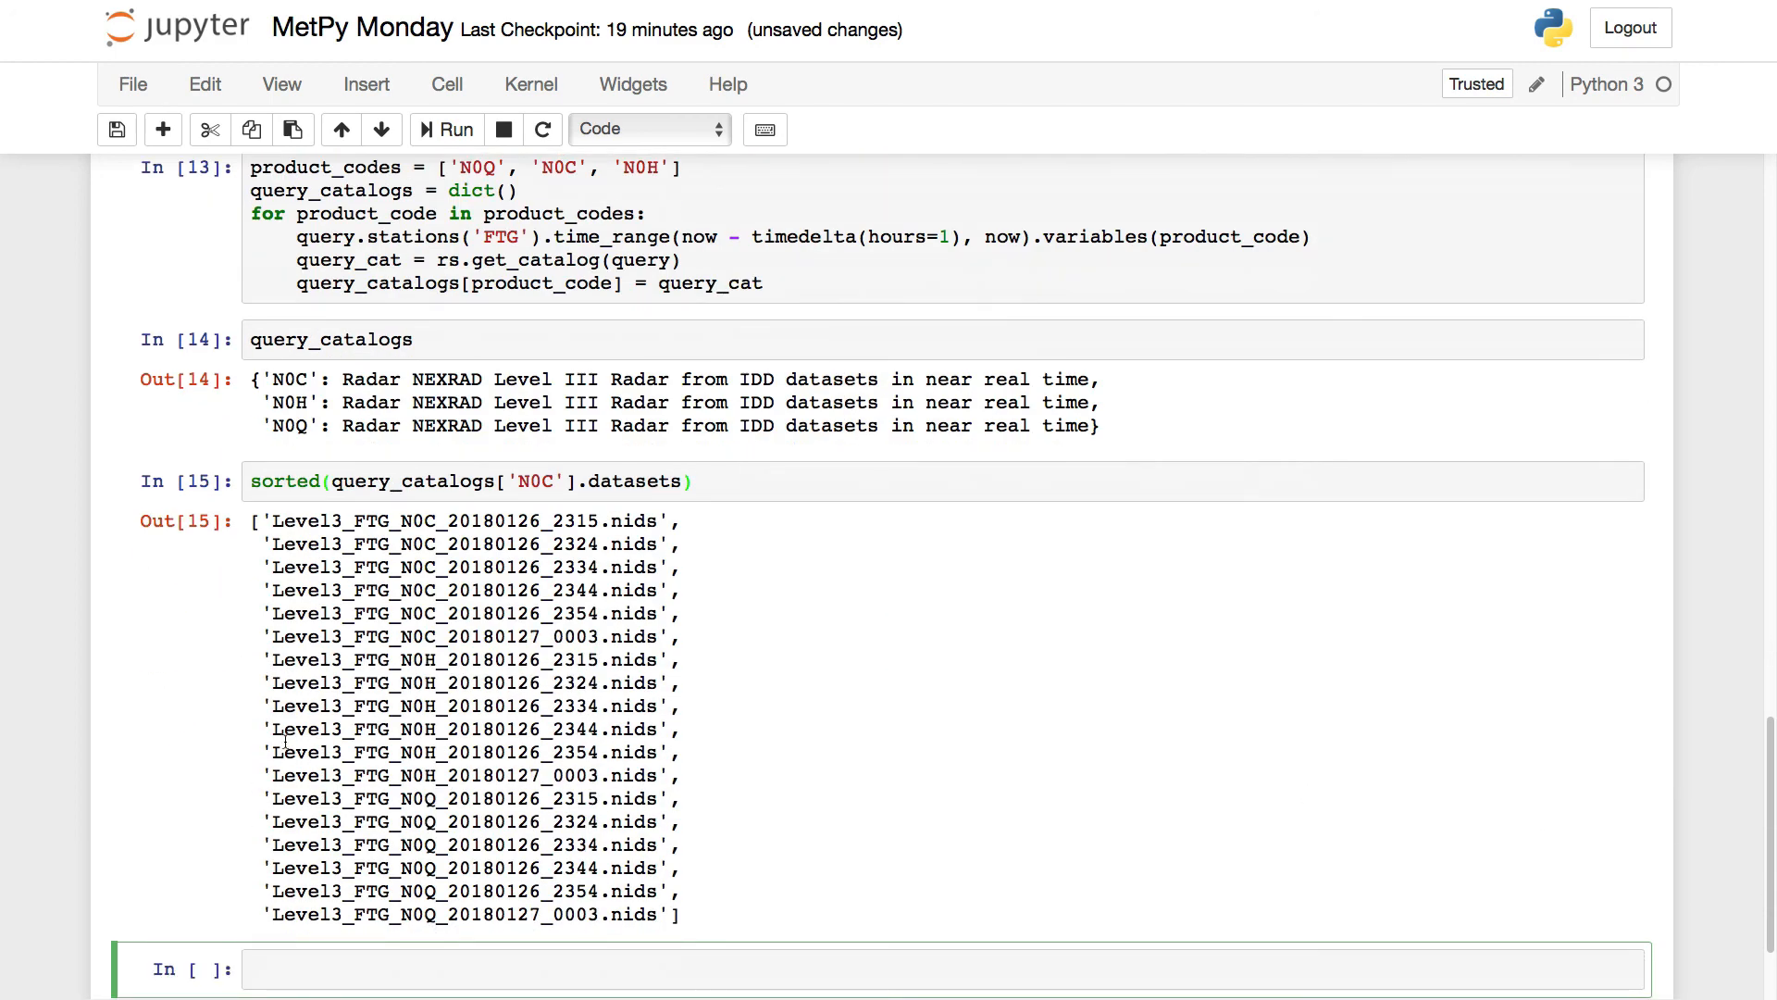